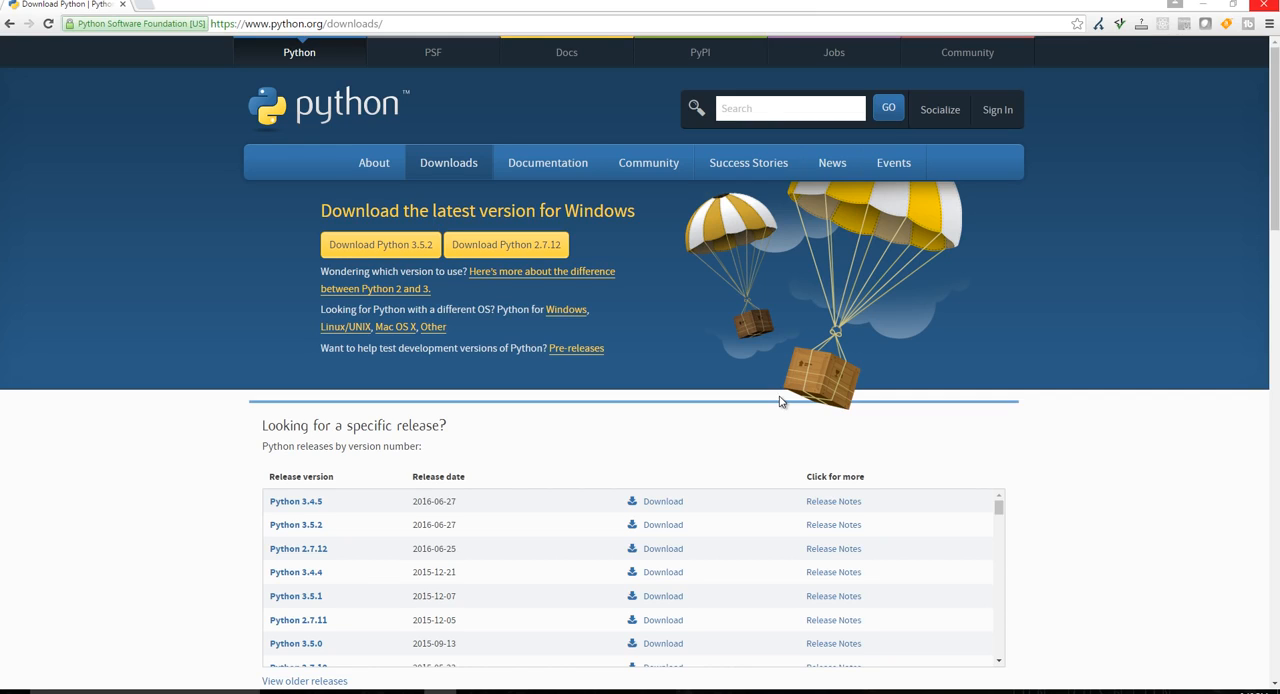
mouse_move(100, 440)
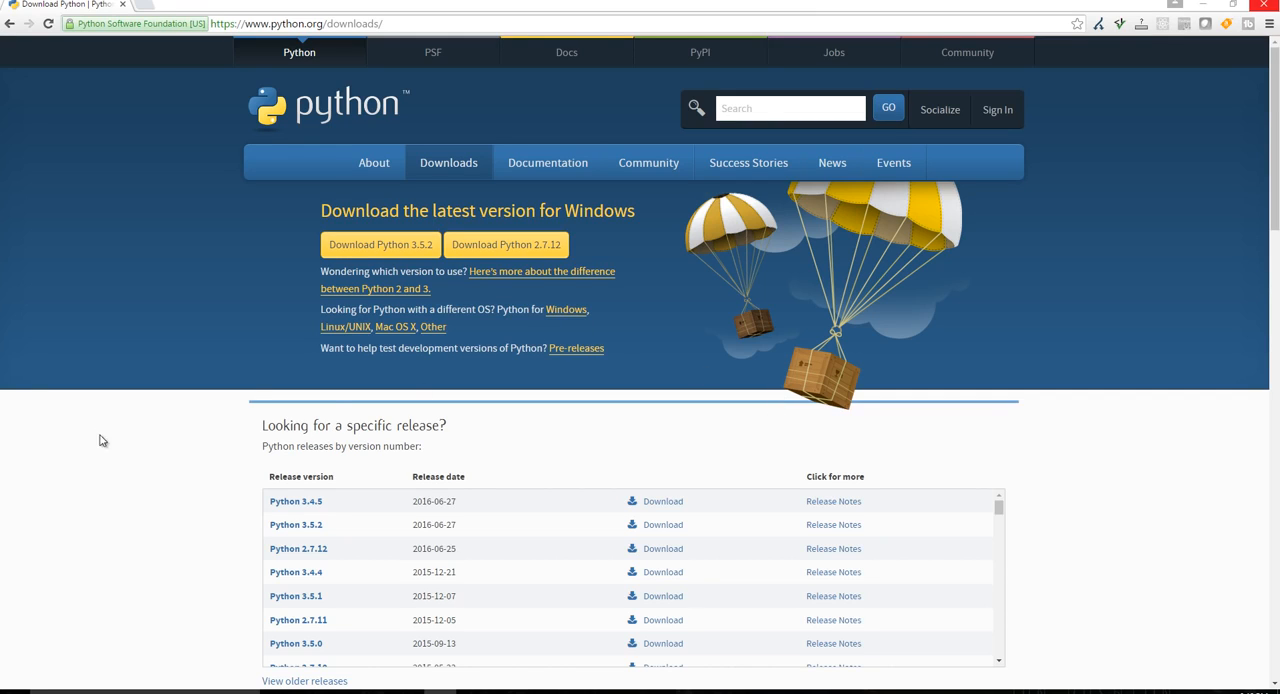
mouse_move(194, 376)
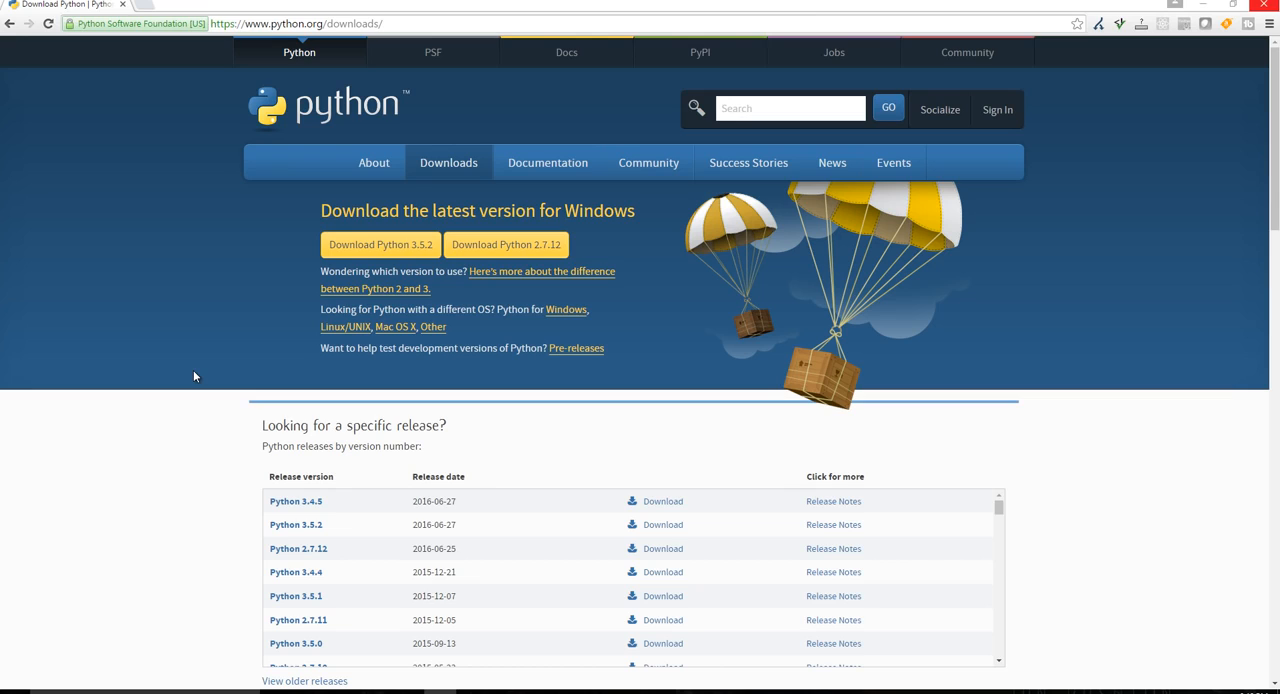
mouse_move(310, 292)
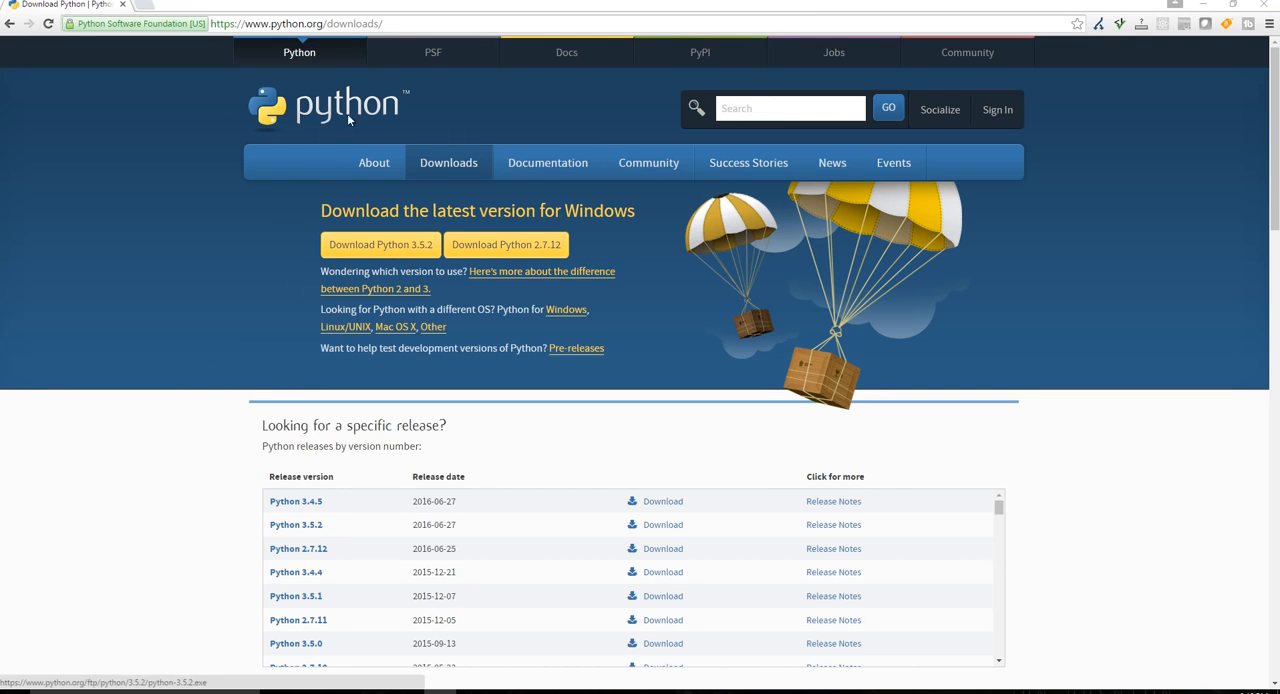
mouse_move(334, 284)
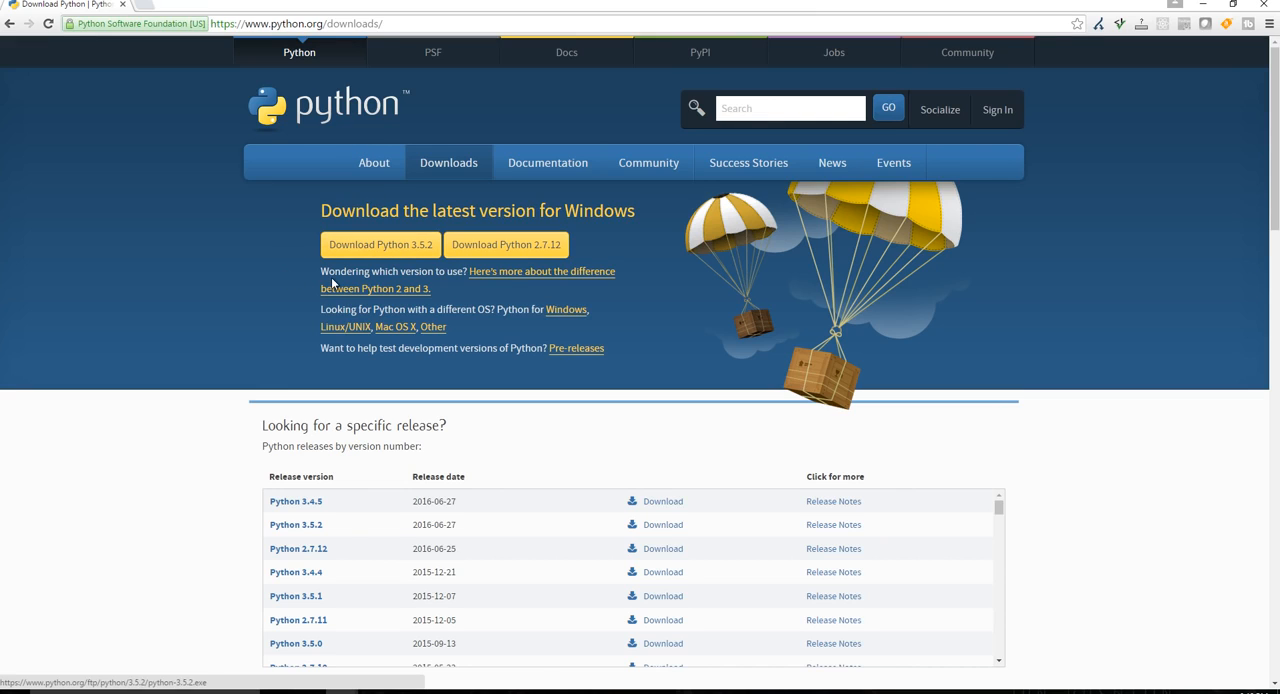
Step: Download the Python 3.5.2 Windows installer from python.org/downloads
left_click(379, 244)
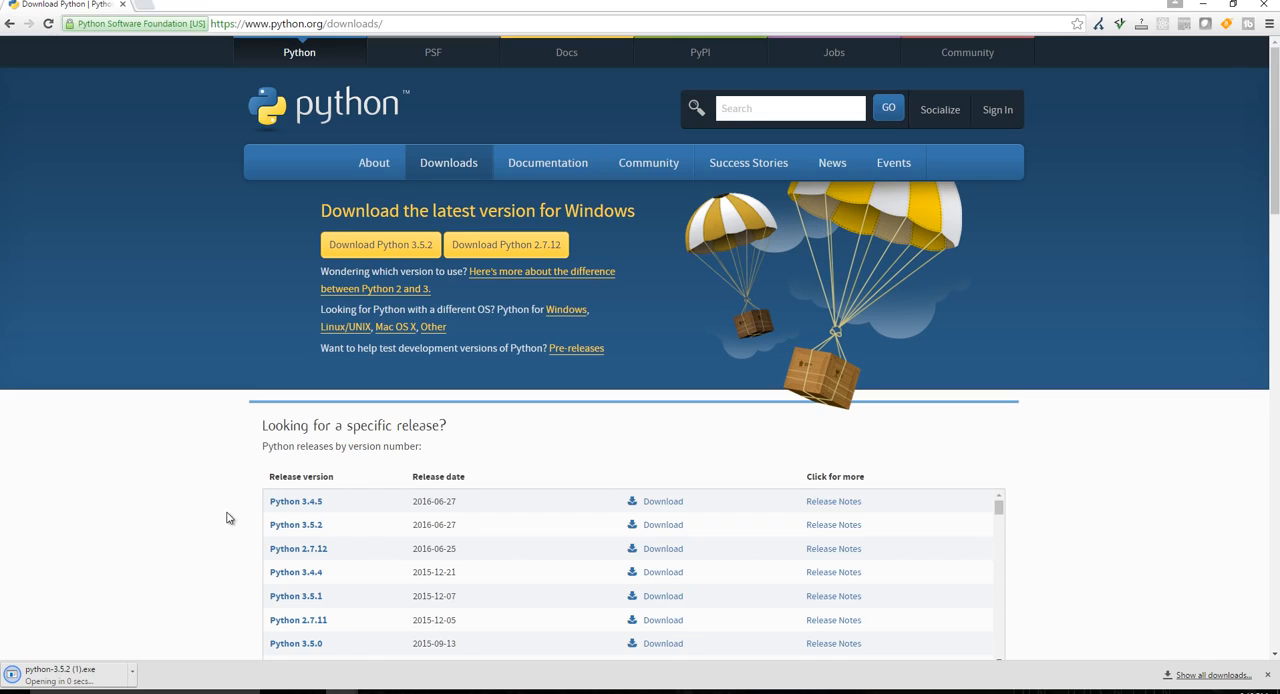
scroll("down", 3)
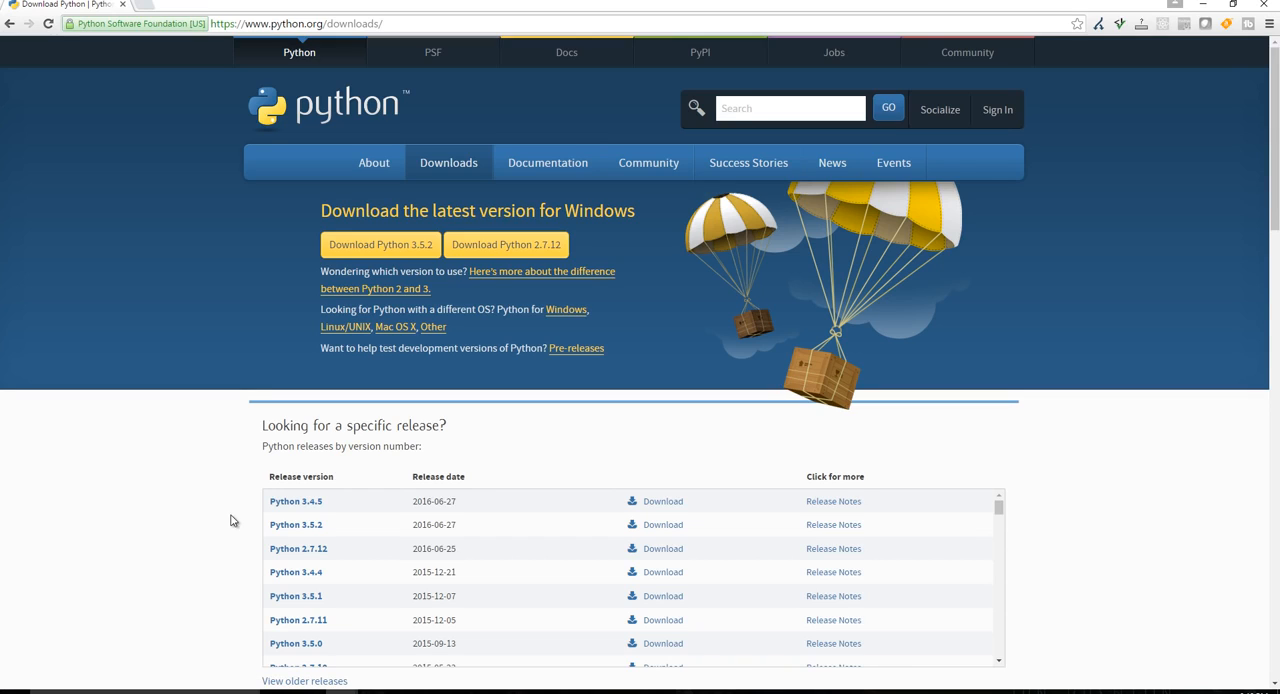
mouse_move(250, 483)
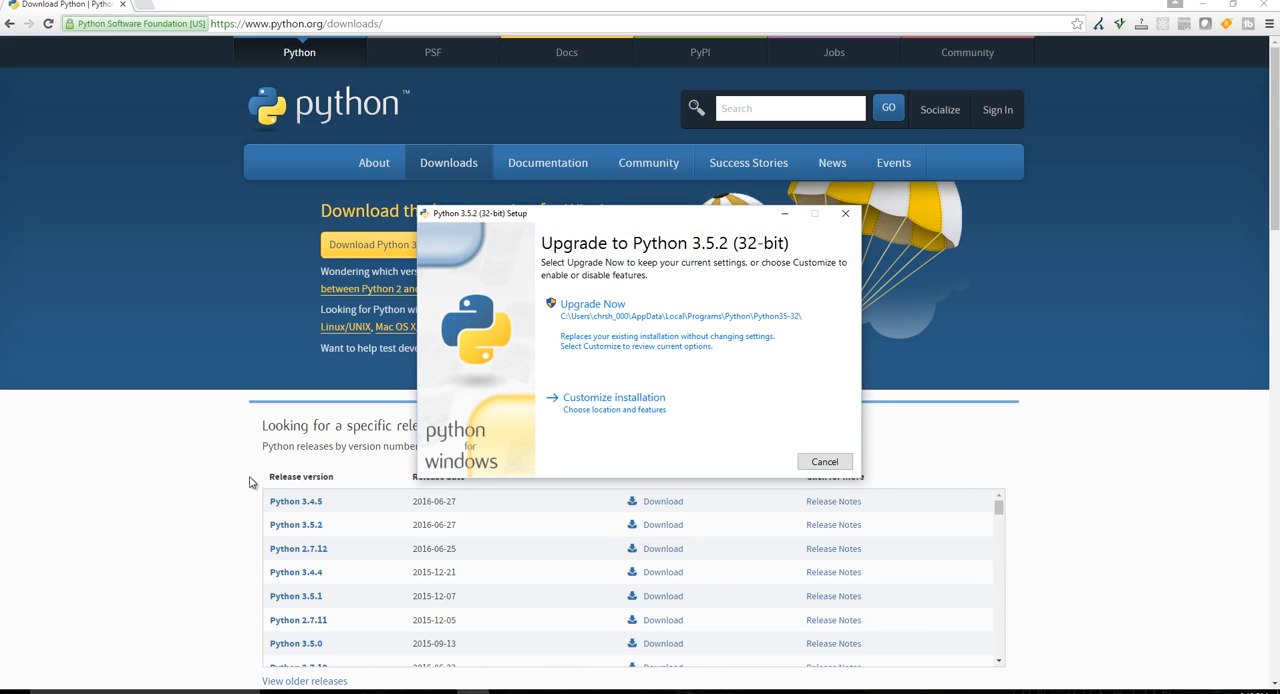
mouse_move(565, 303)
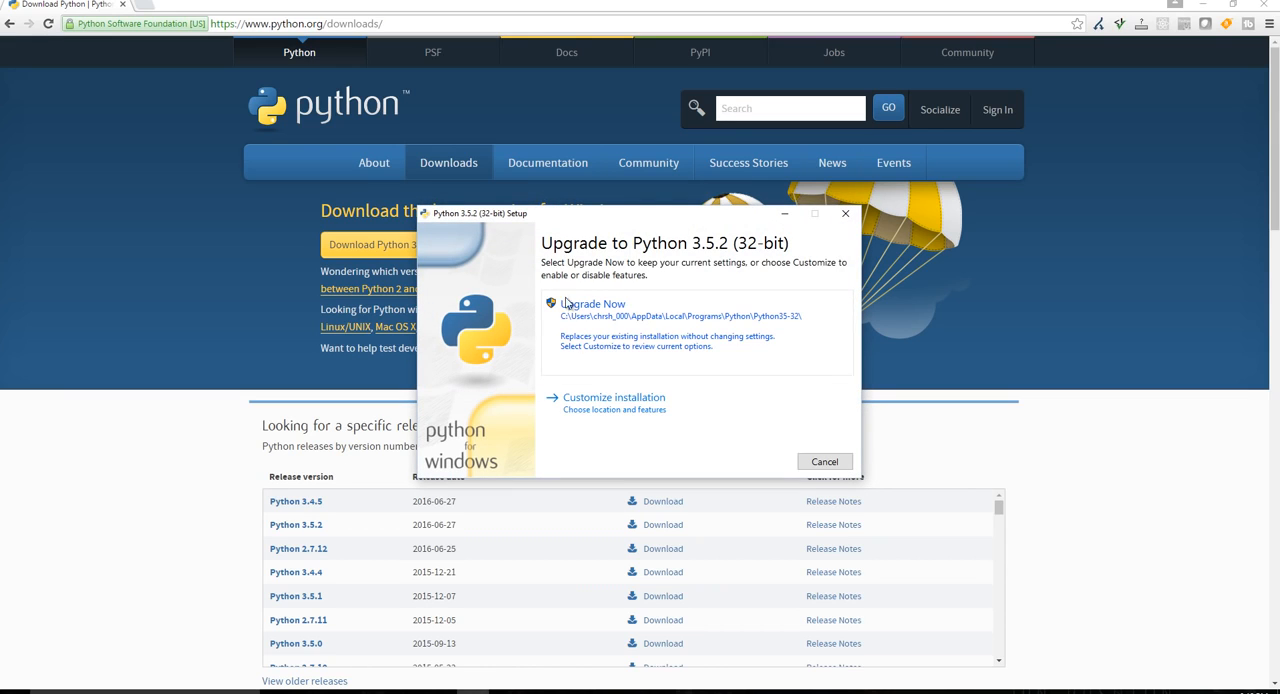
mouse_move(684, 288)
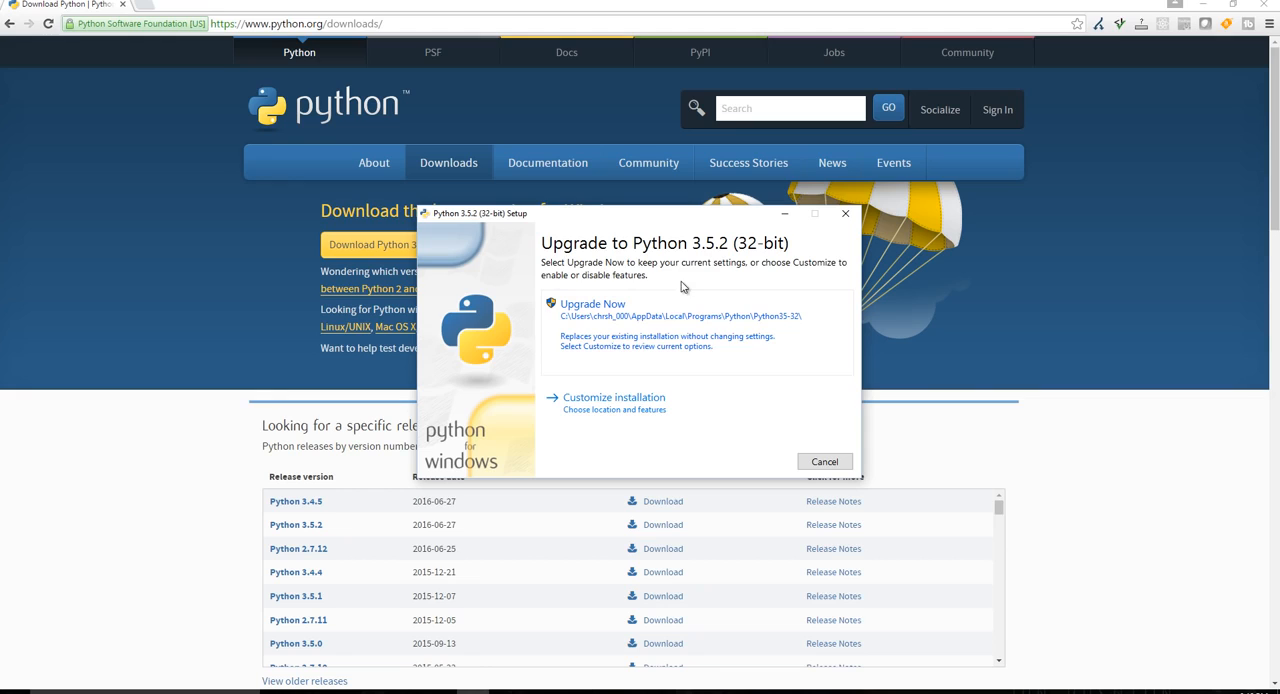
mouse_move(585, 354)
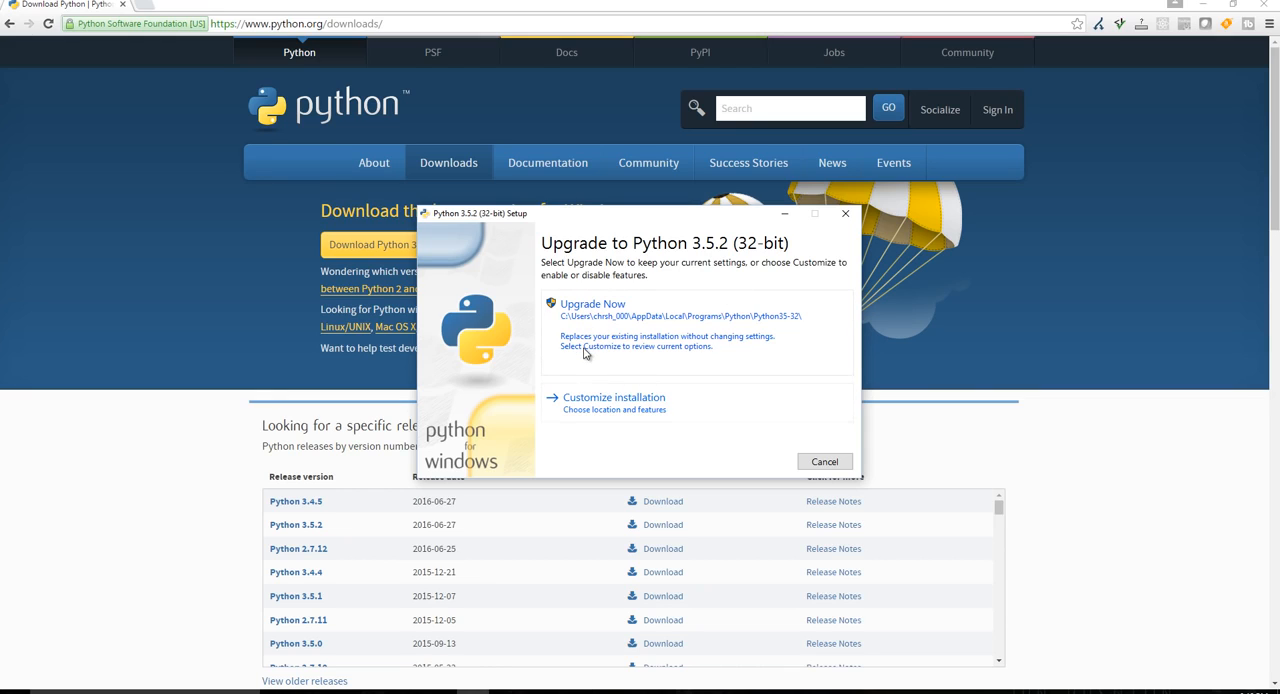
mouse_move(618, 365)
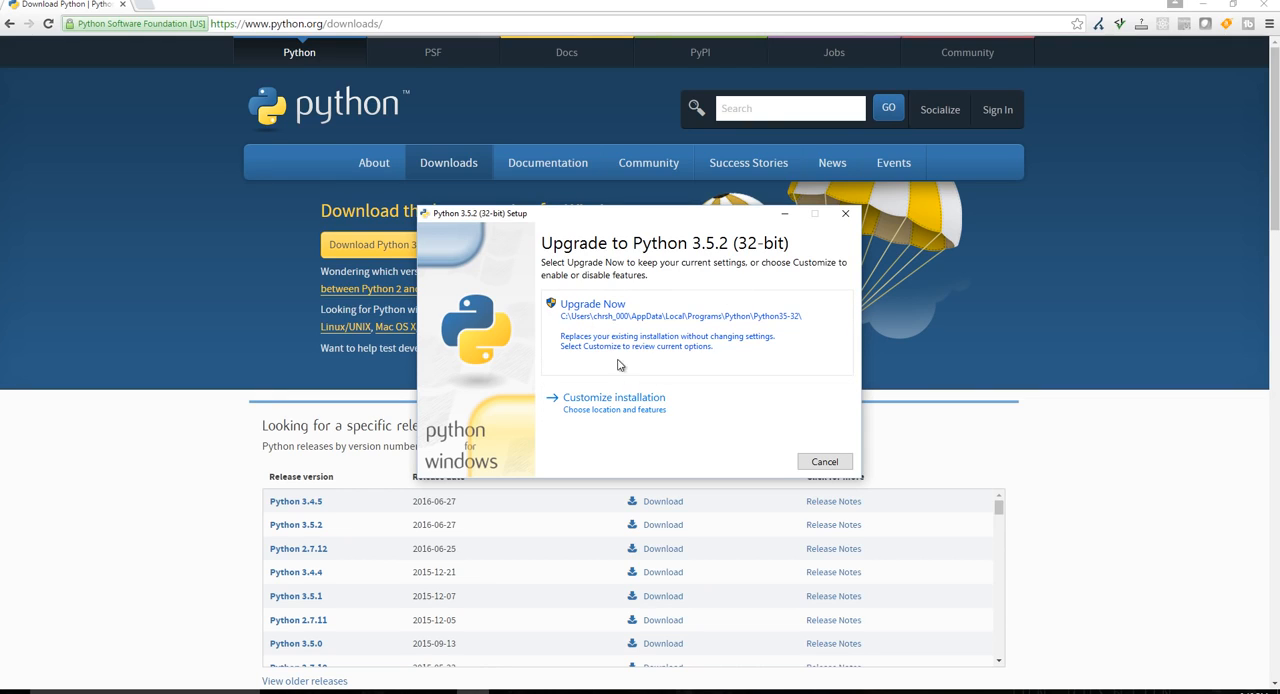
Step: Run the Python 3.5.2 upgrade with current settings, then close the installer after success
left_click(592, 303)
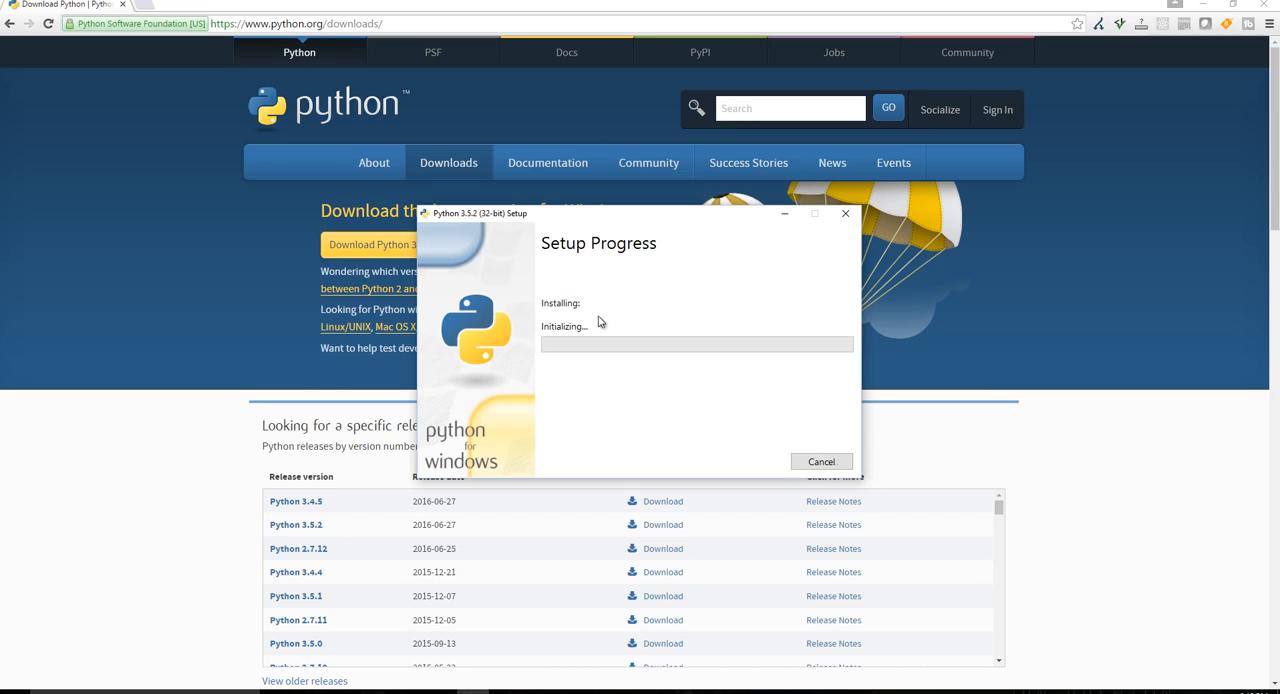
mouse_move(610, 472)
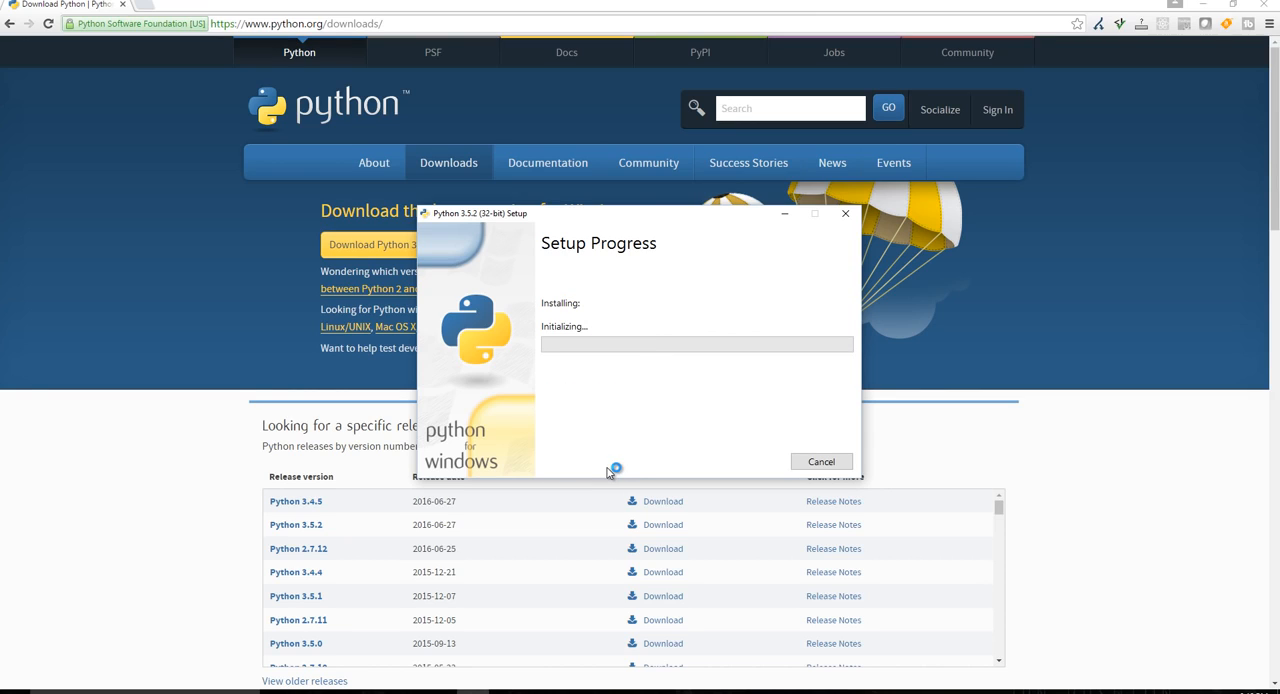
mouse_move(588, 406)
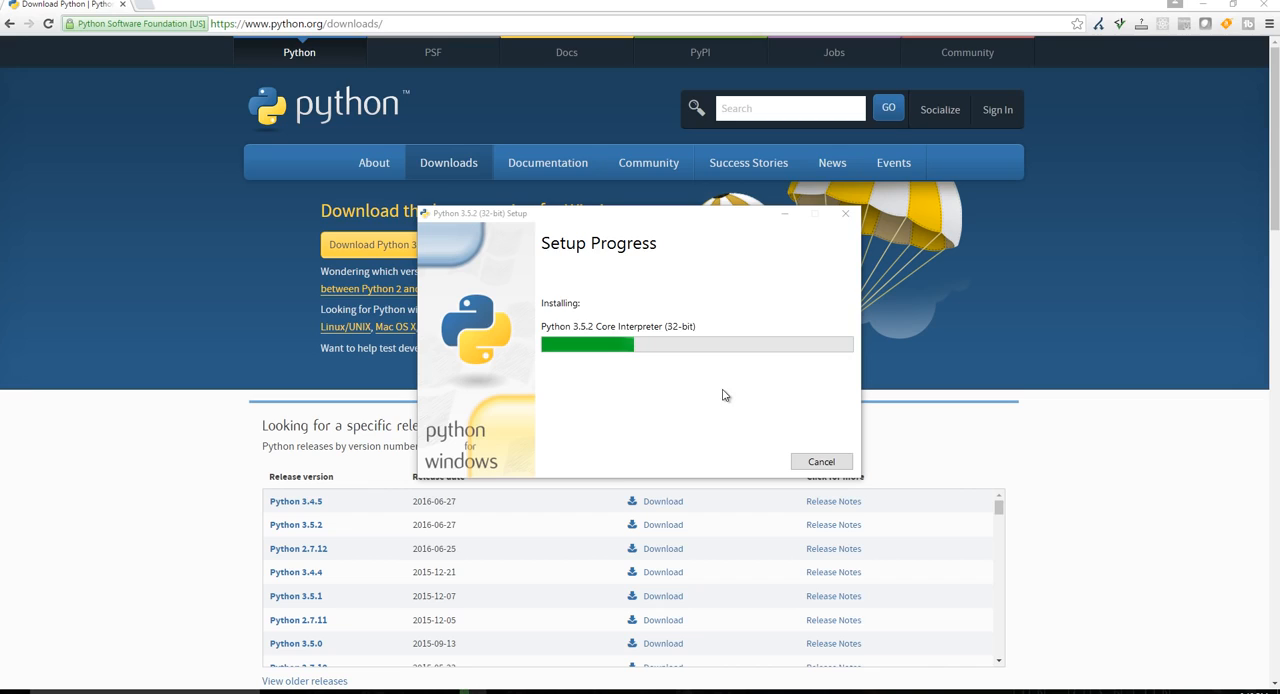
mouse_move(845, 410)
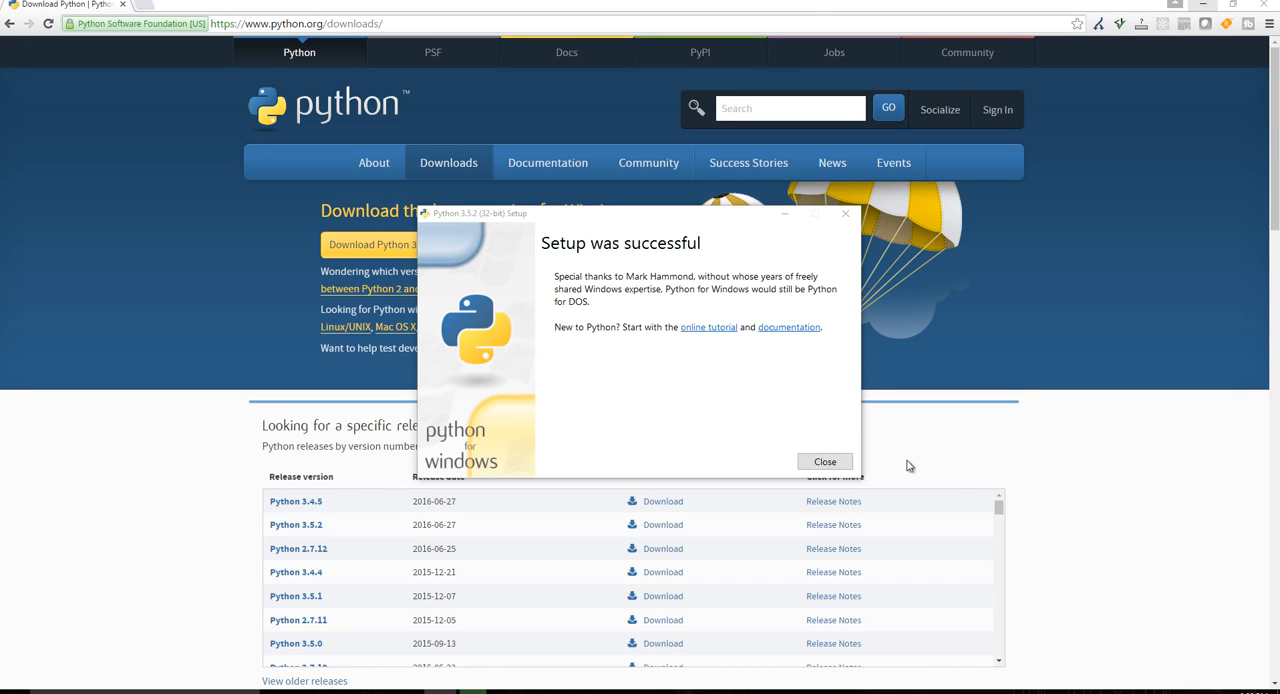
mouse_move(485, 247)
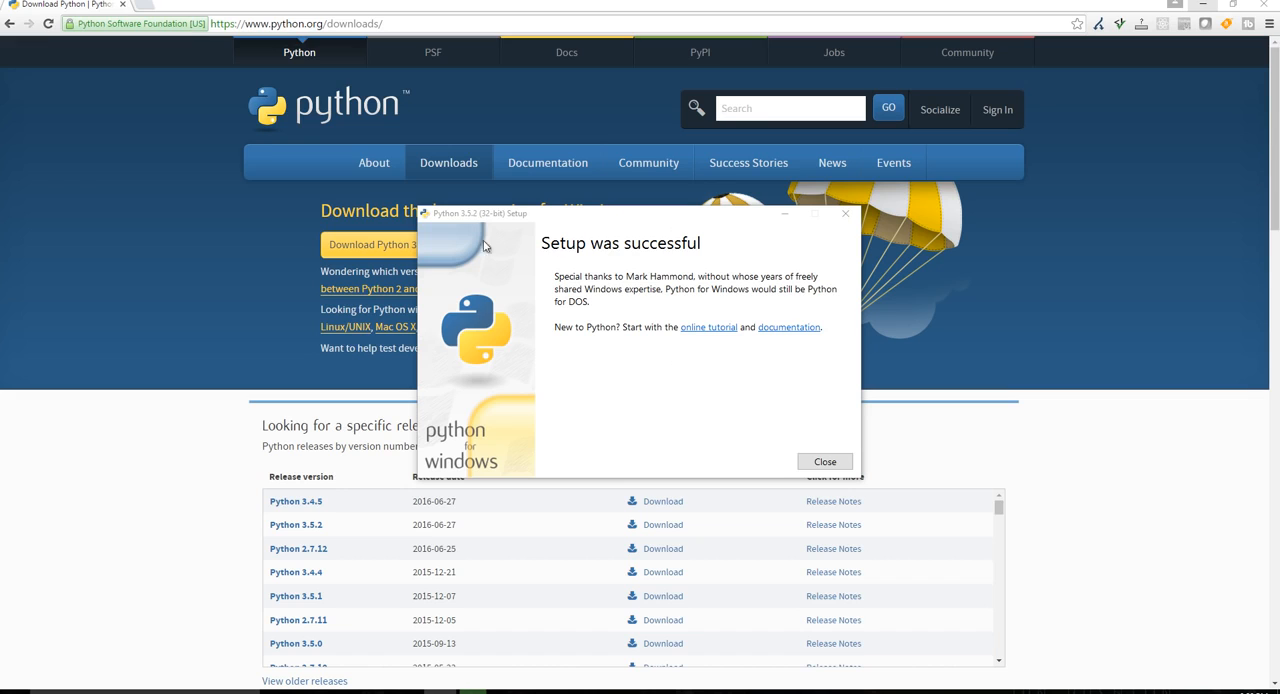
left_click(824, 461)
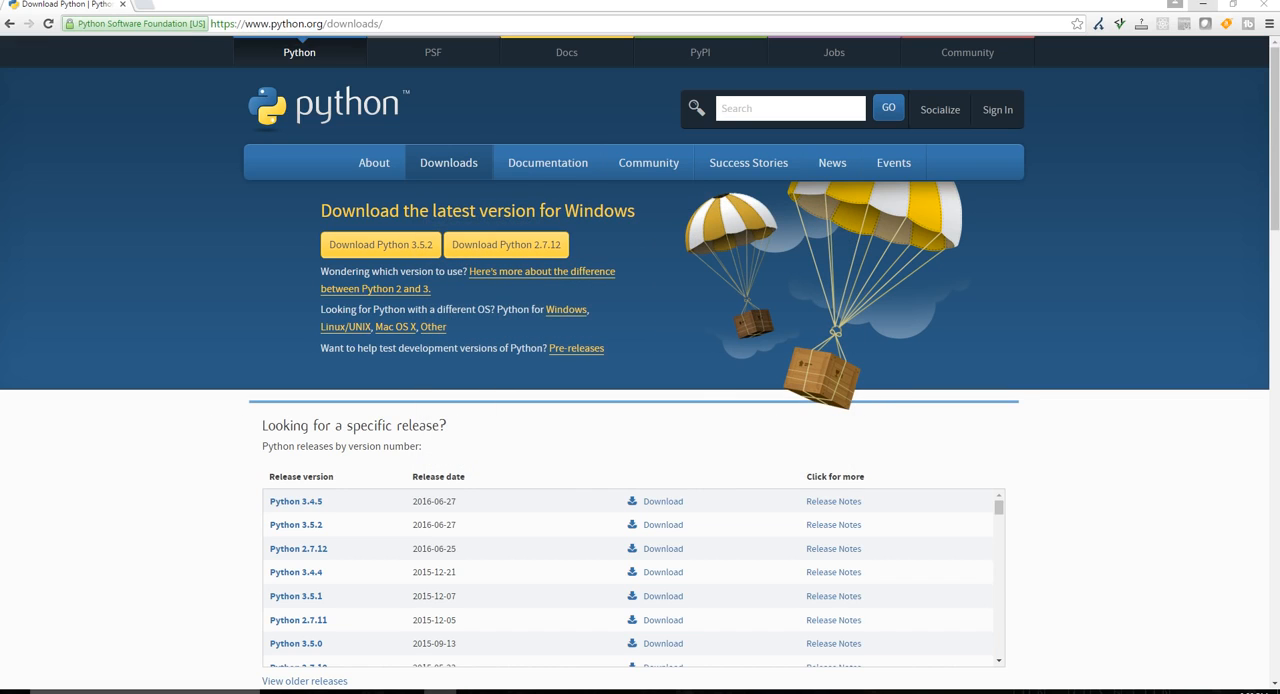
mouse_move(184, 511)
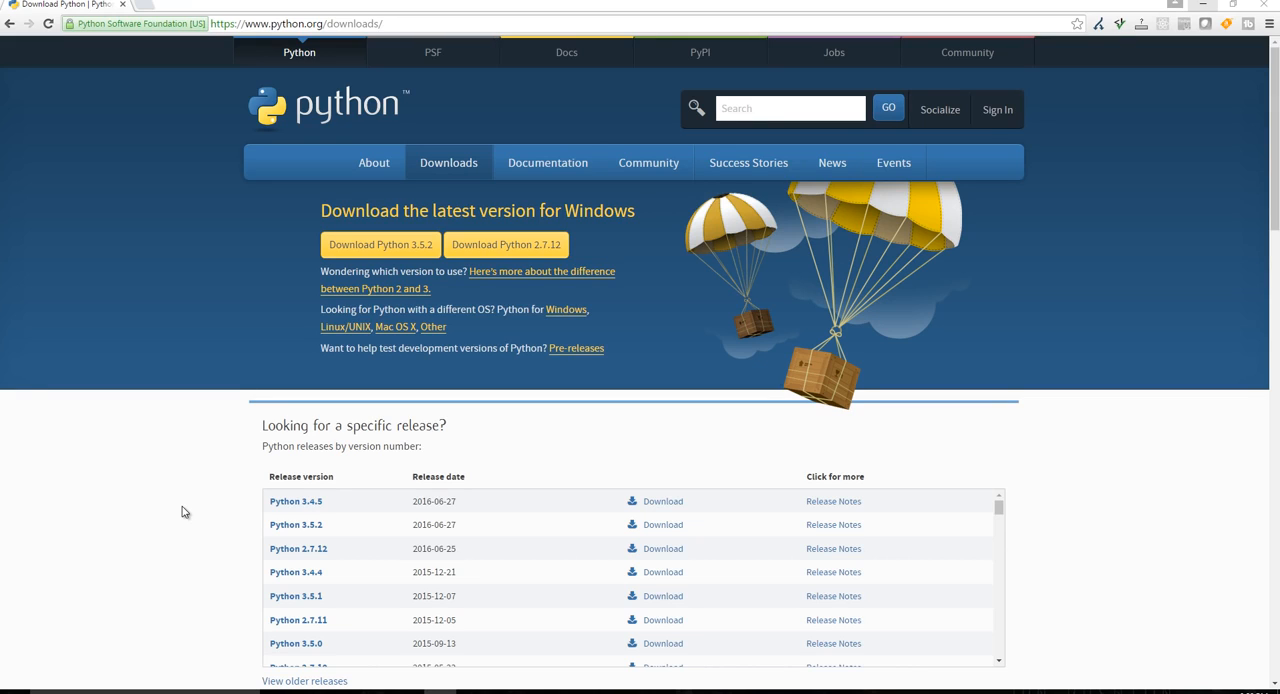
mouse_move(411, 628)
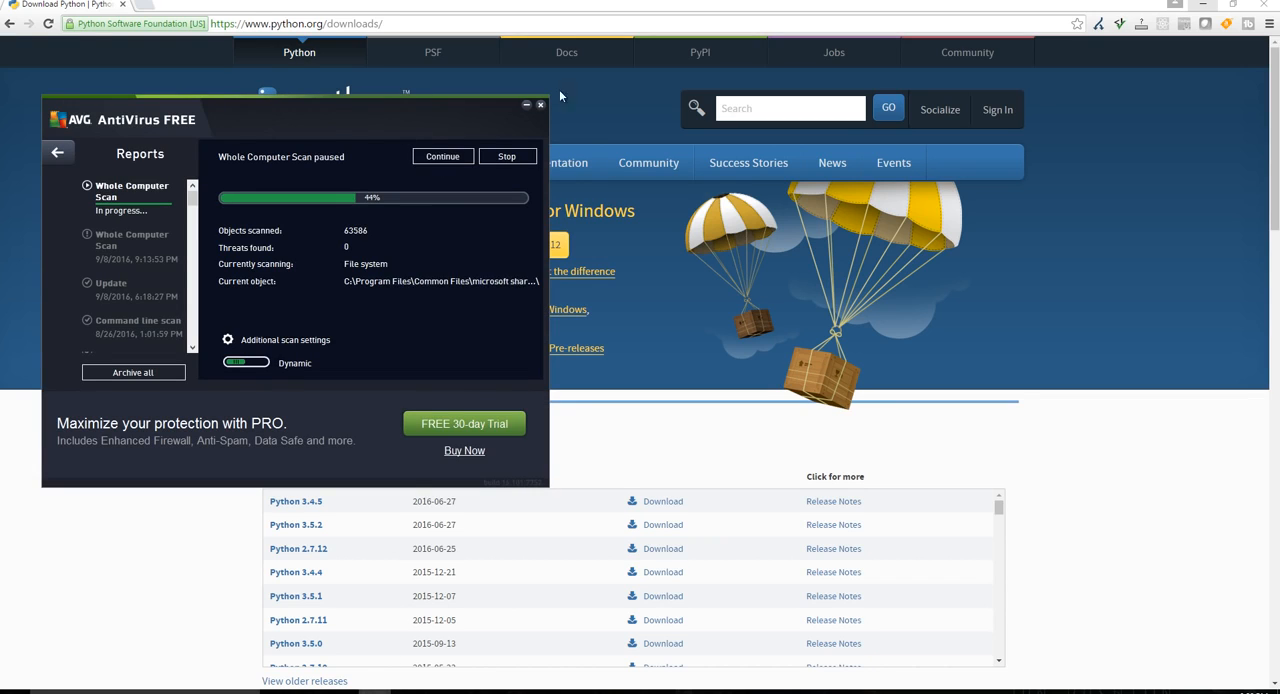
left_click(540, 105)
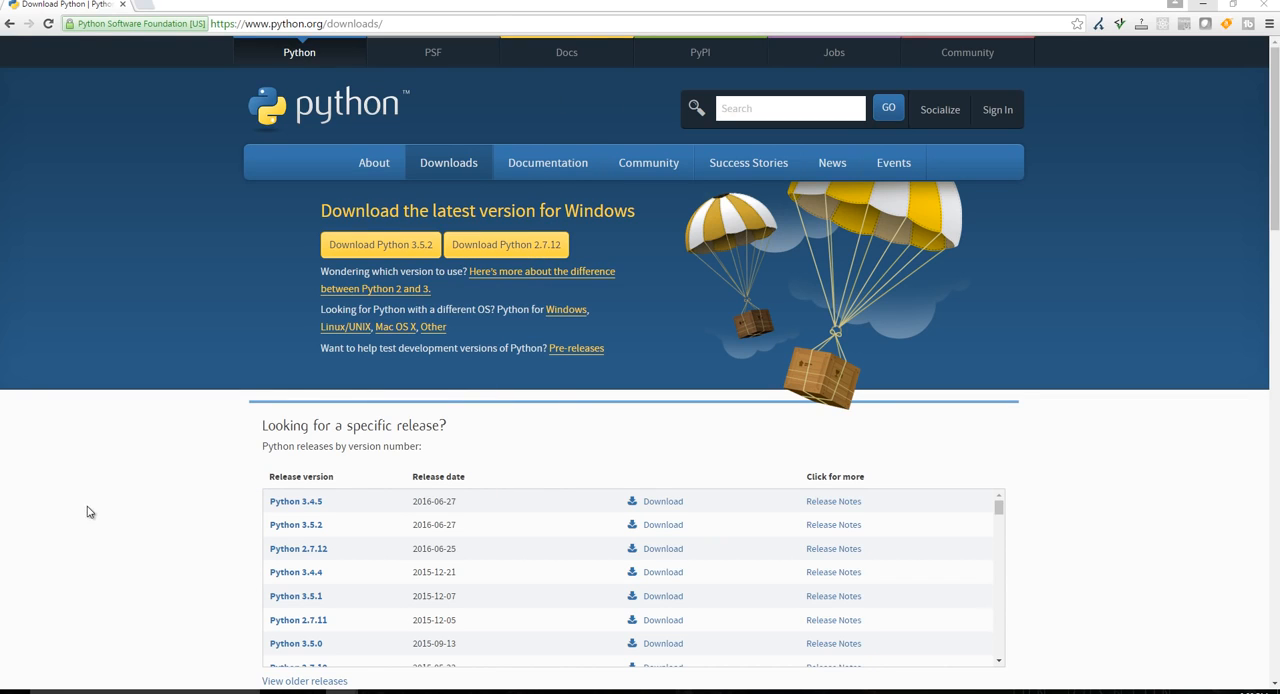
mouse_move(86, 527)
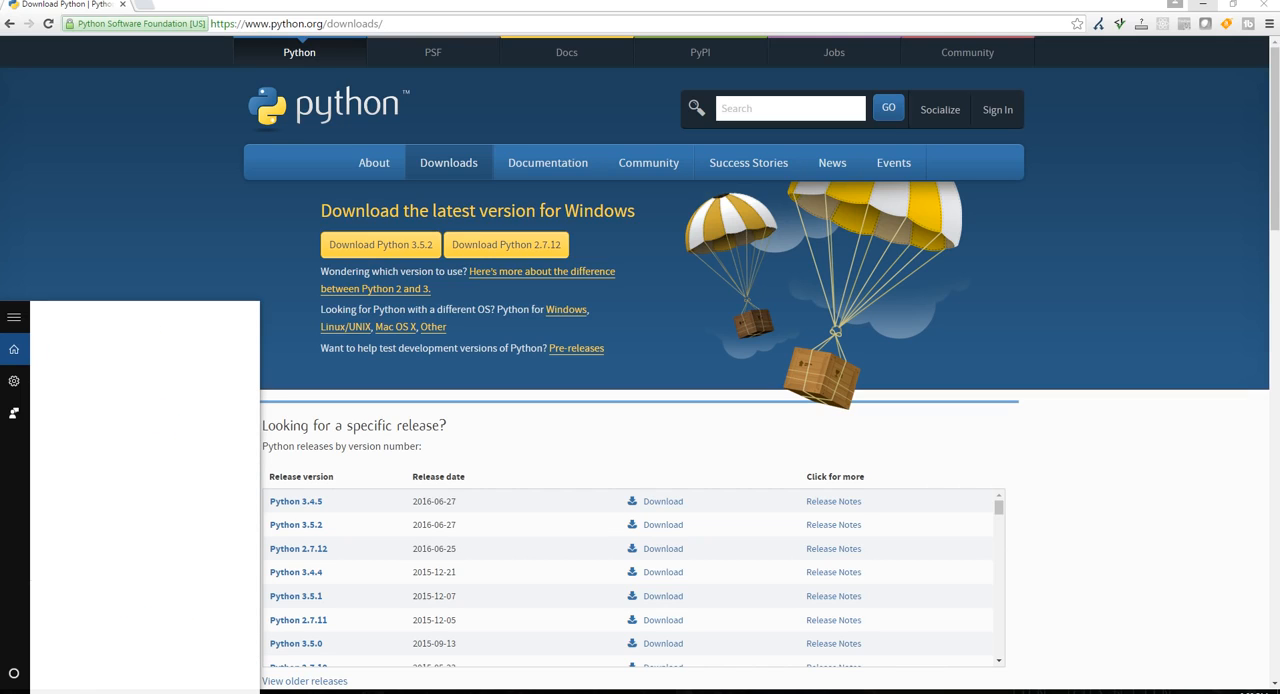
Step: Open Command Prompt, start python, and enter akdfj to get a NameError
type("cmd")
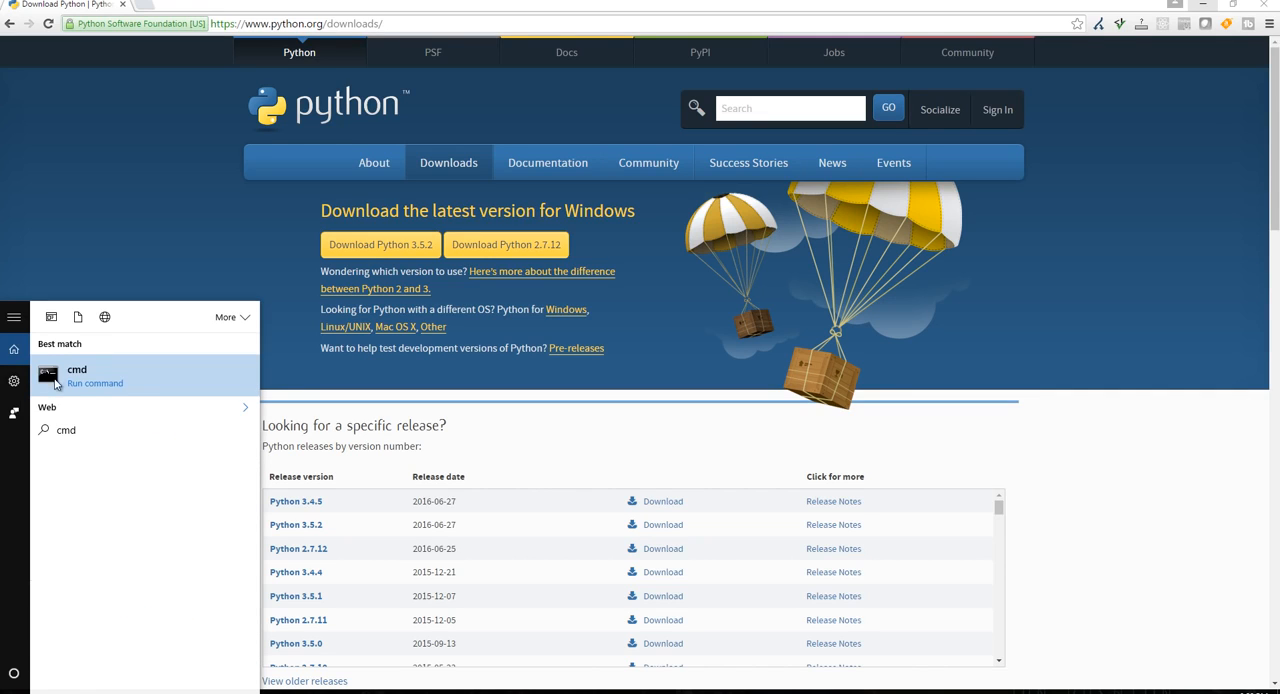
left_click(113, 404)
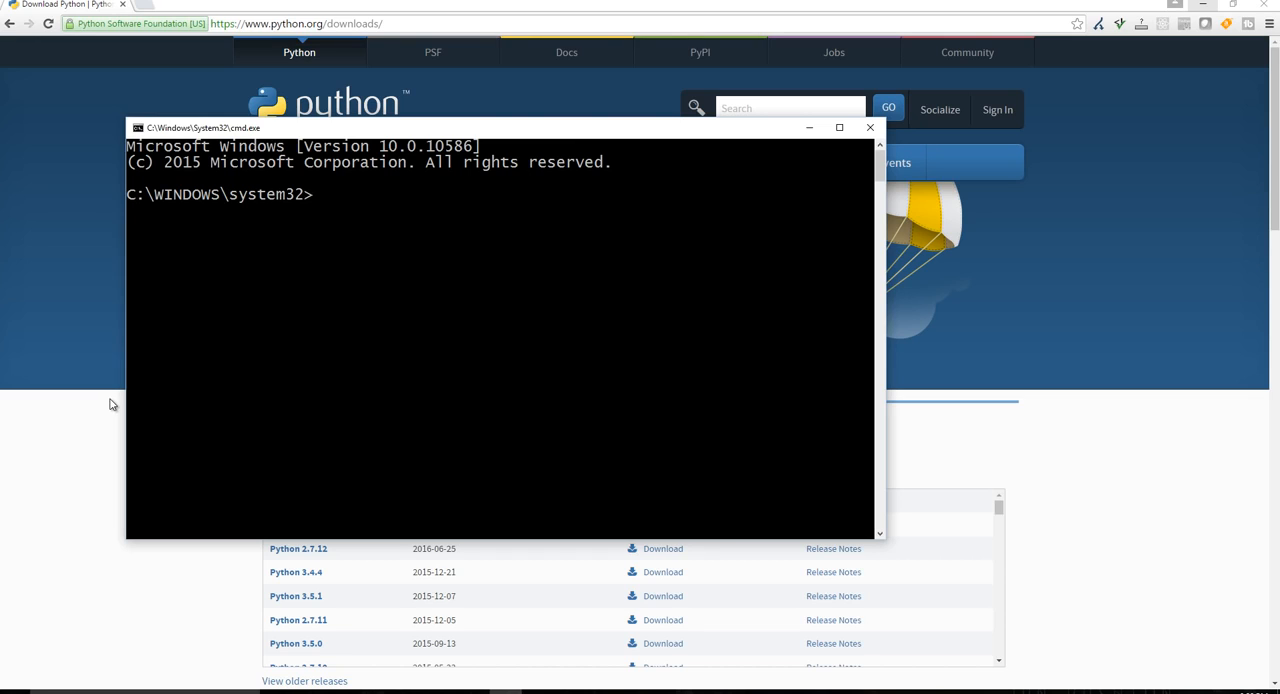
type("python")
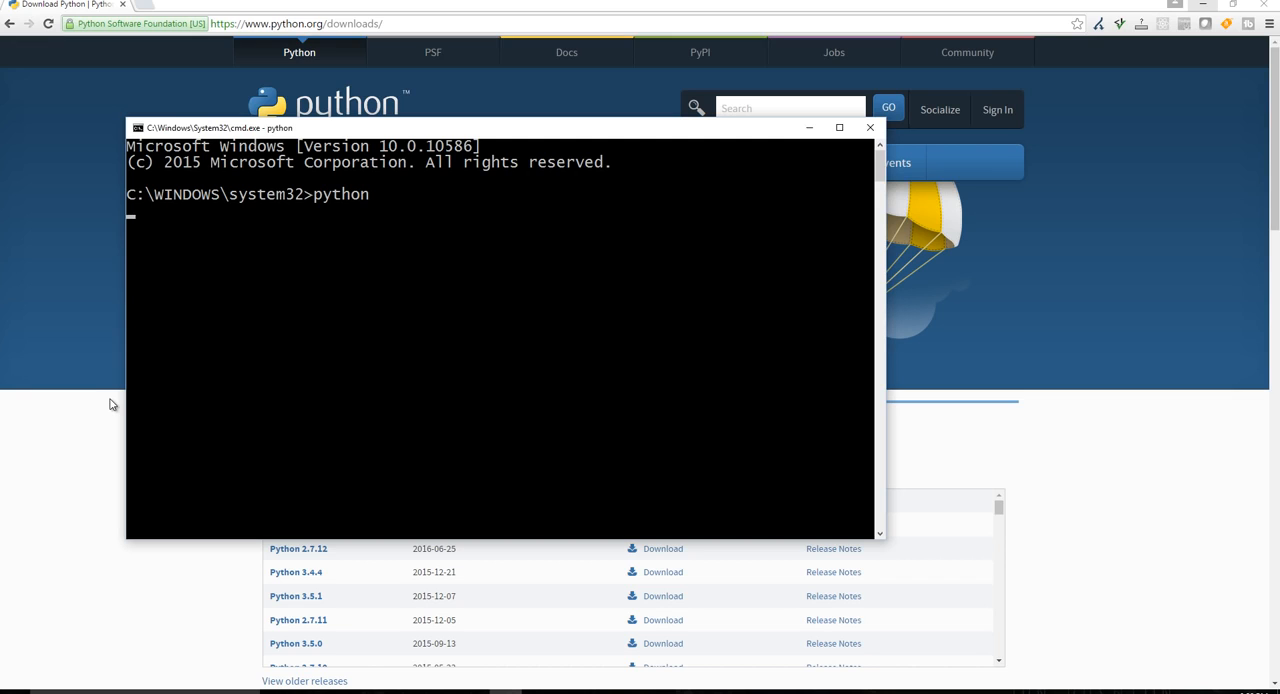
key("Return")
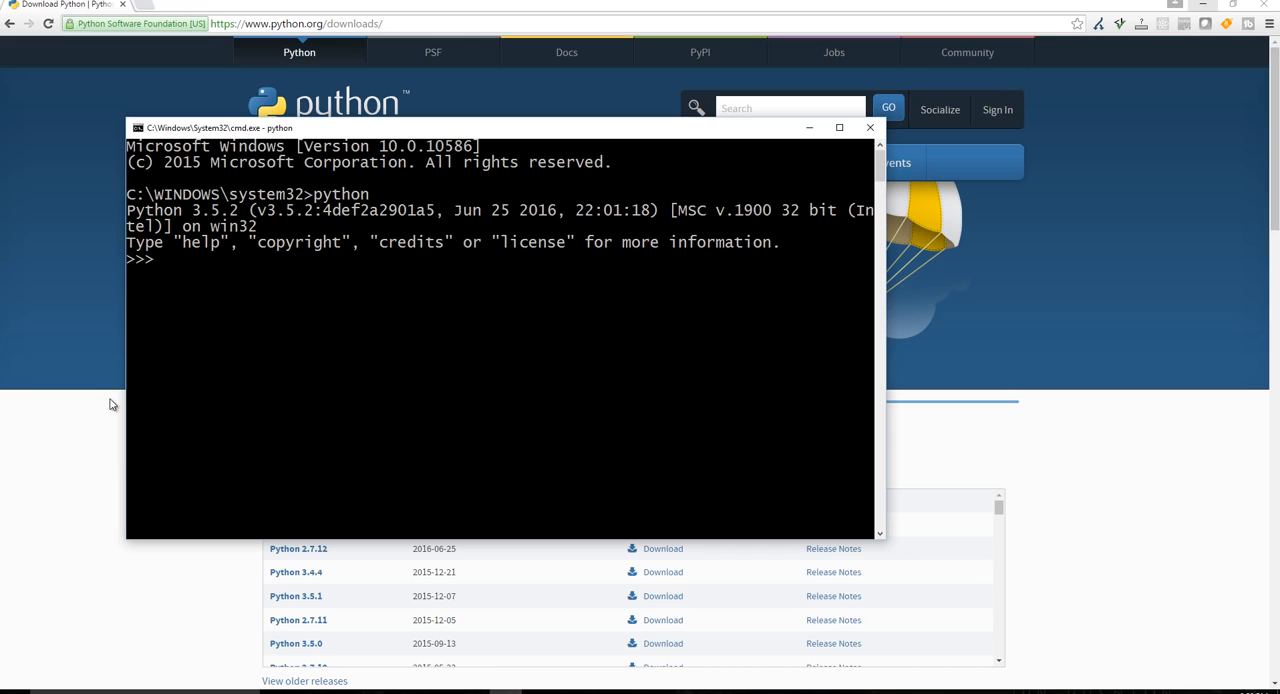
type("akdfj")
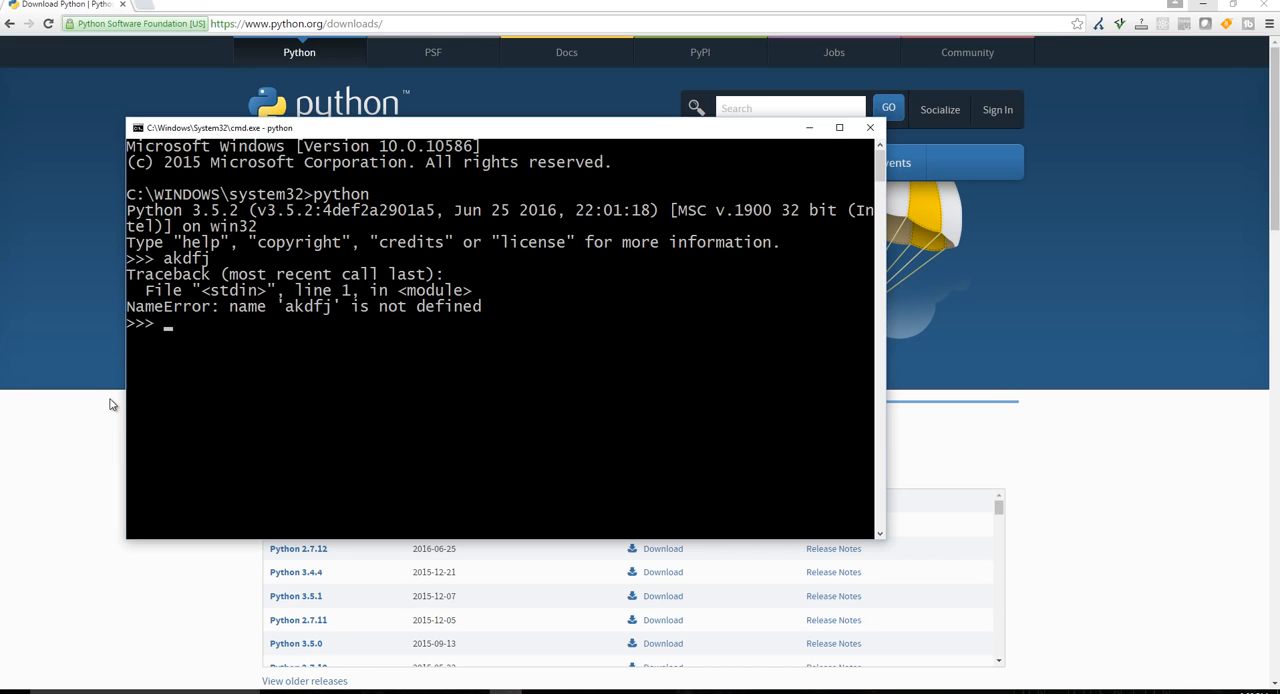
mouse_move(350, 311)
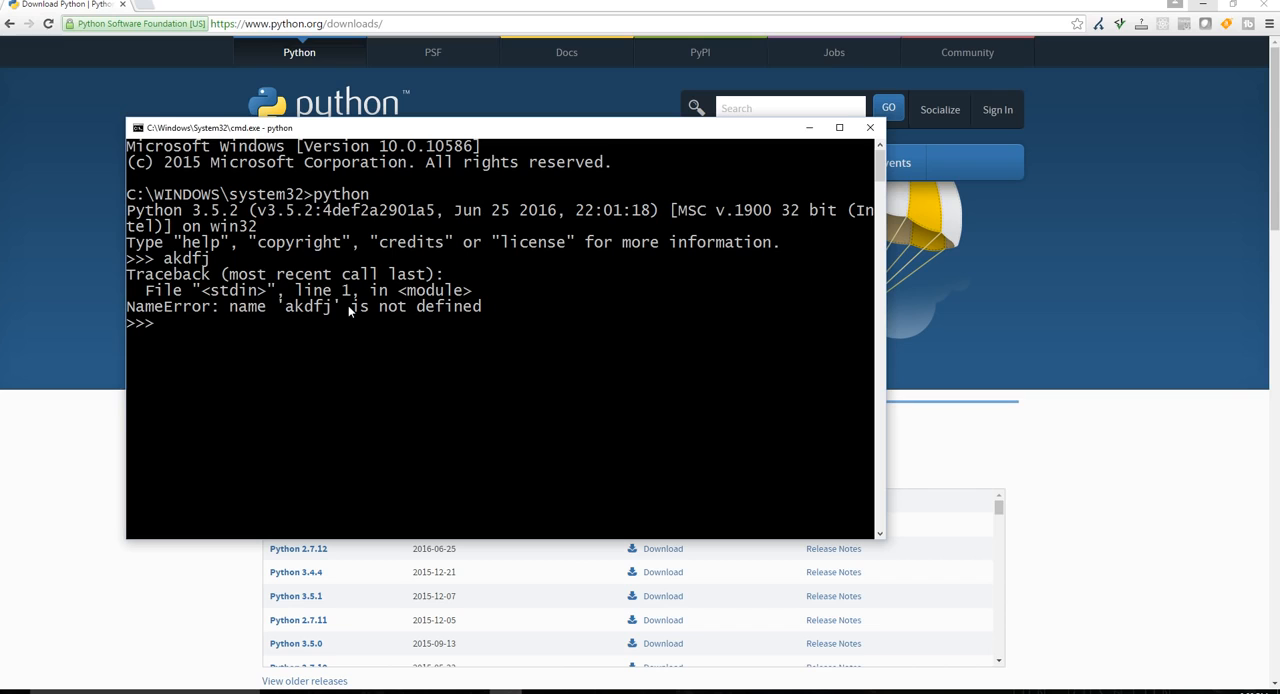
mouse_move(835, 144)
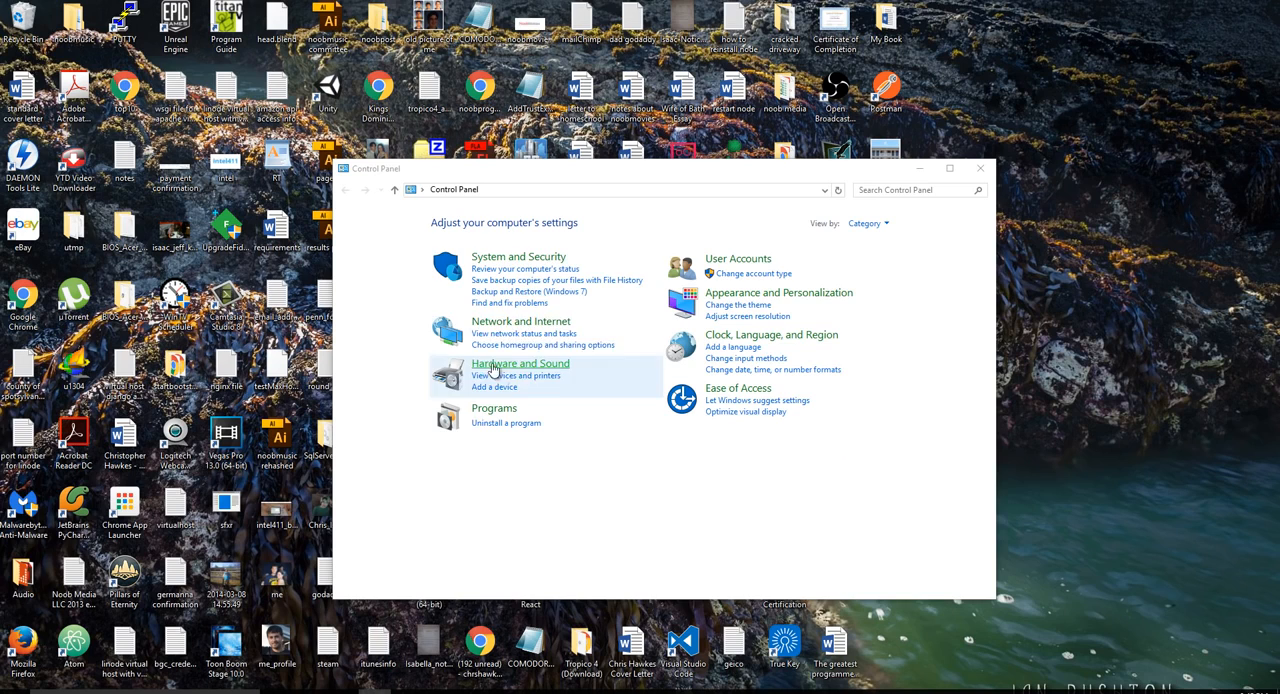
Step: Open System Properties on the Advanced tab from Control Panel's System page
left_click(518, 256)
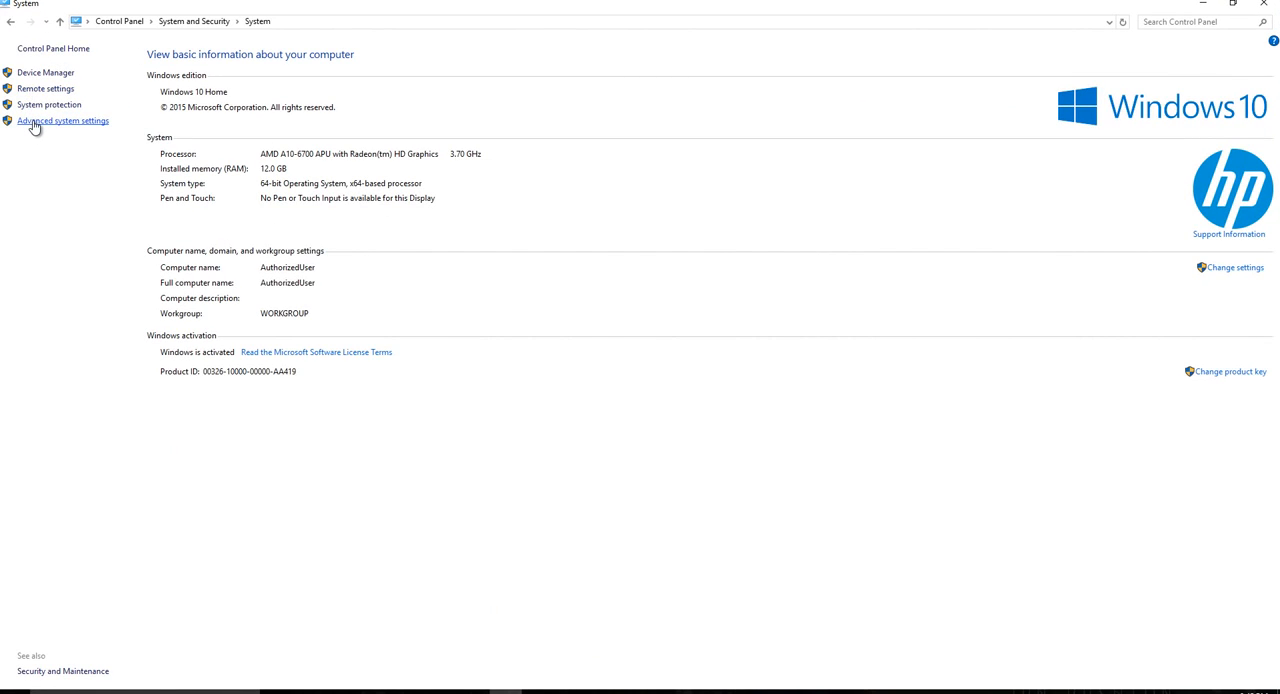
left_click(62, 120)
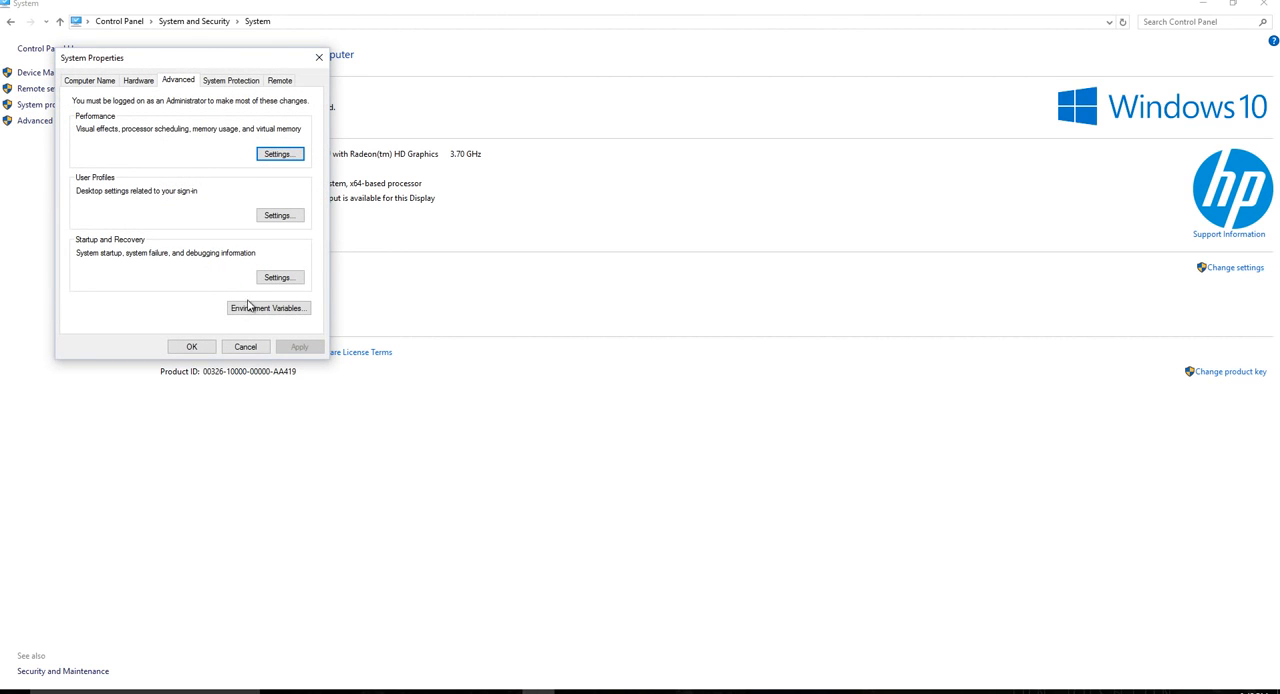
left_click(267, 307)
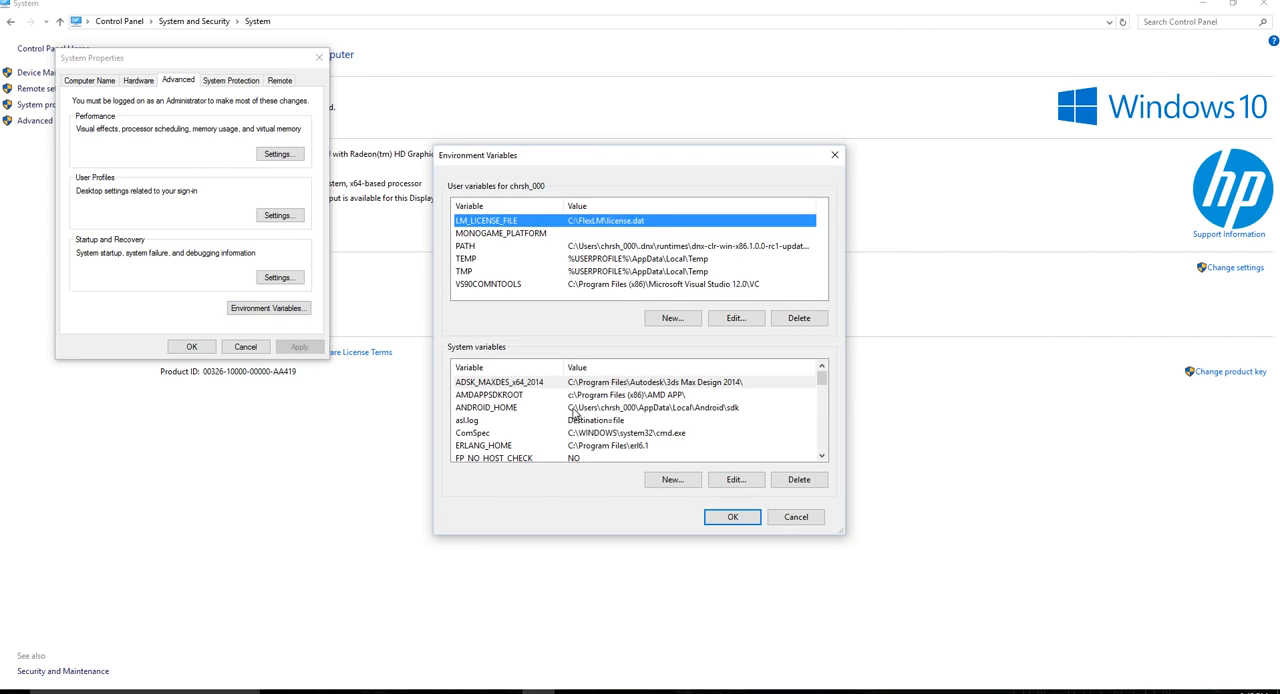
scroll("down", 3)
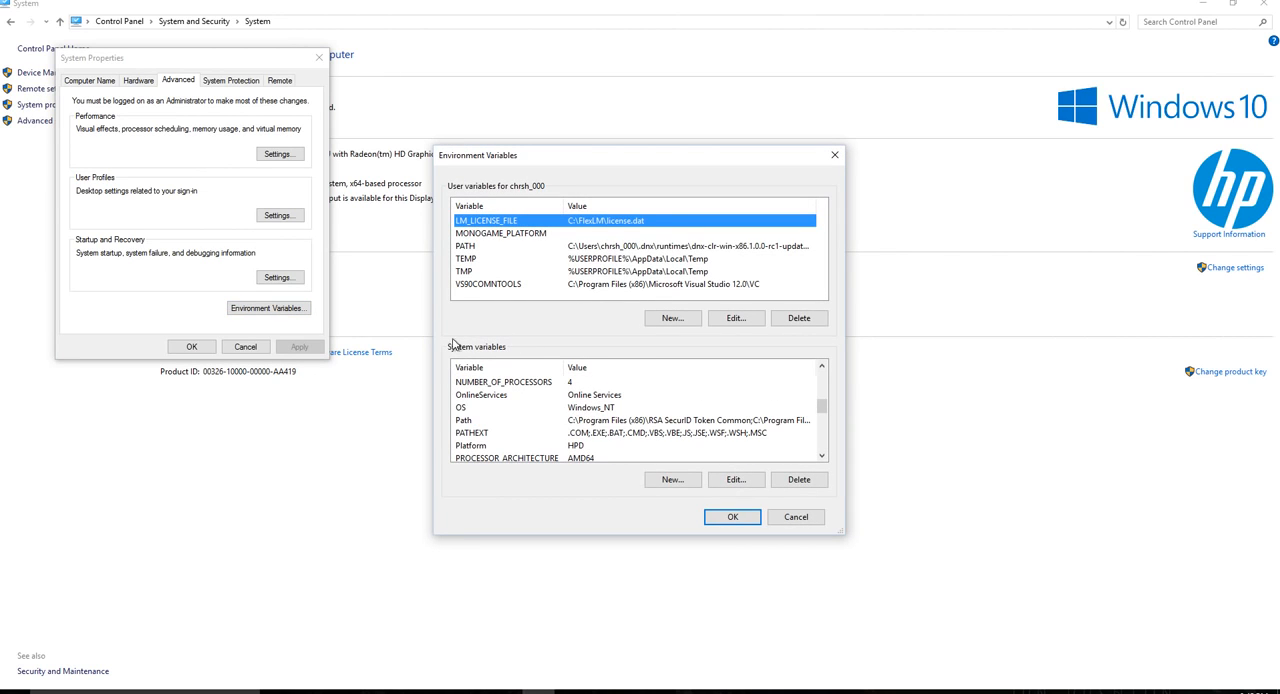
mouse_move(538, 350)
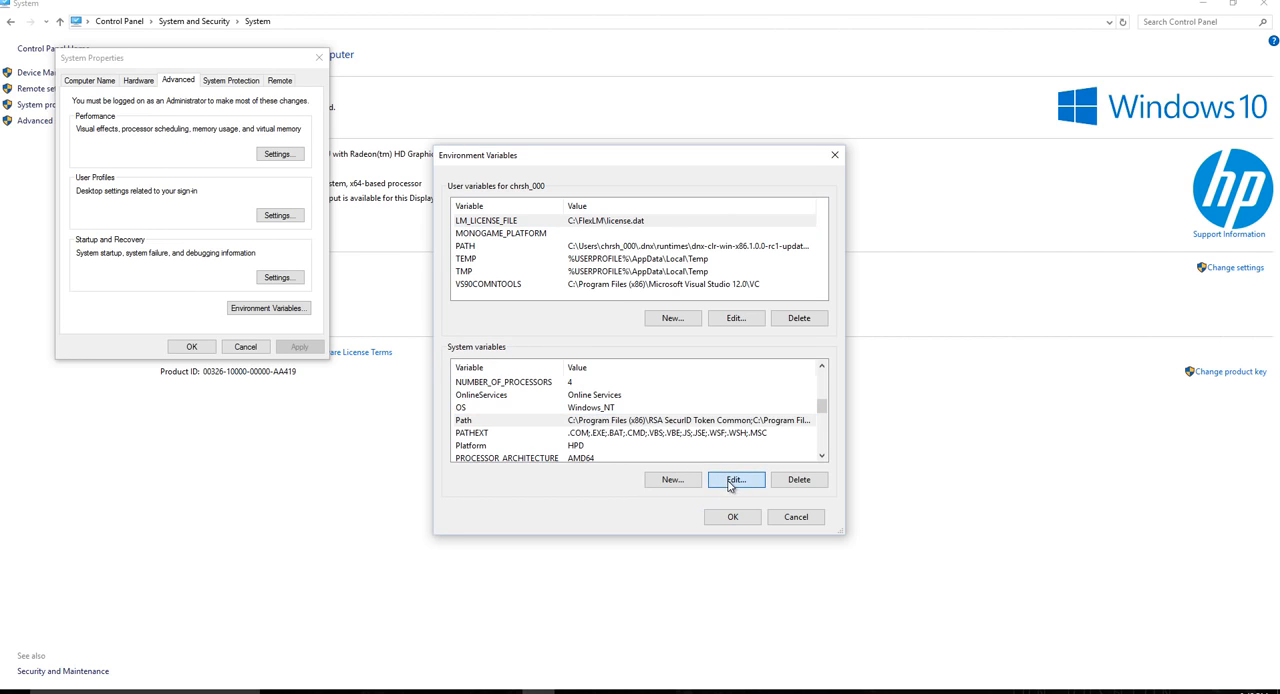
left_click(735, 479)
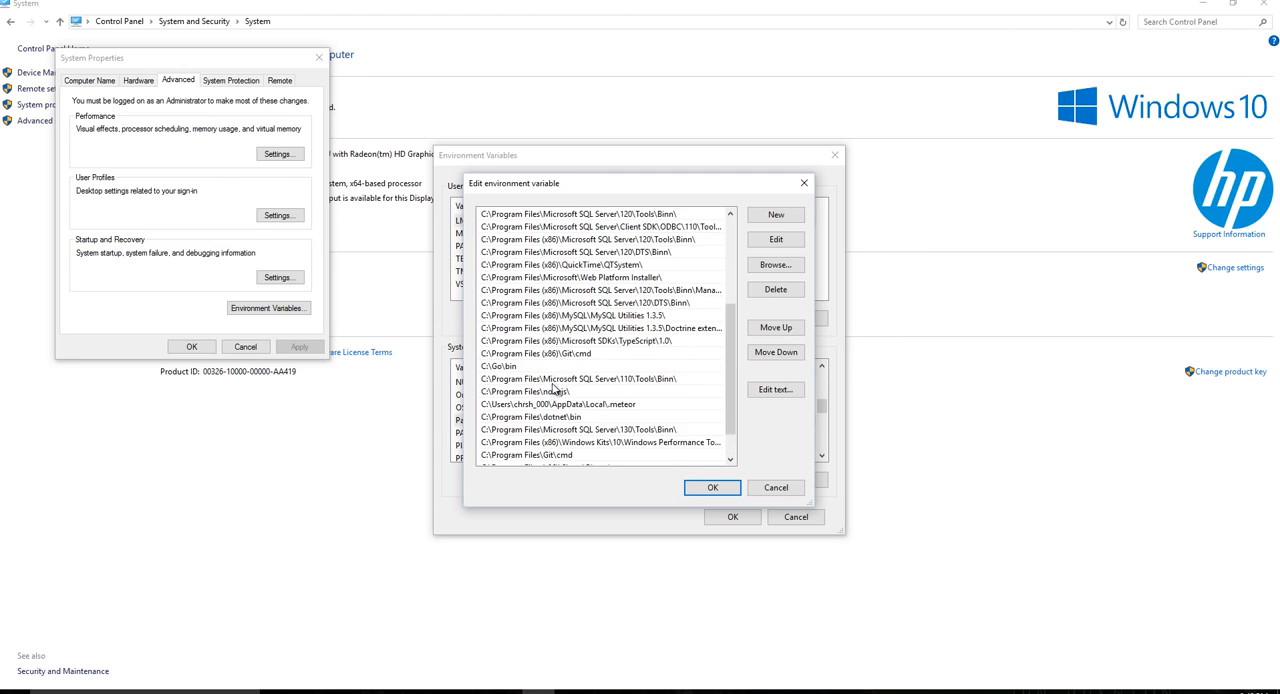
scroll("up", 3)
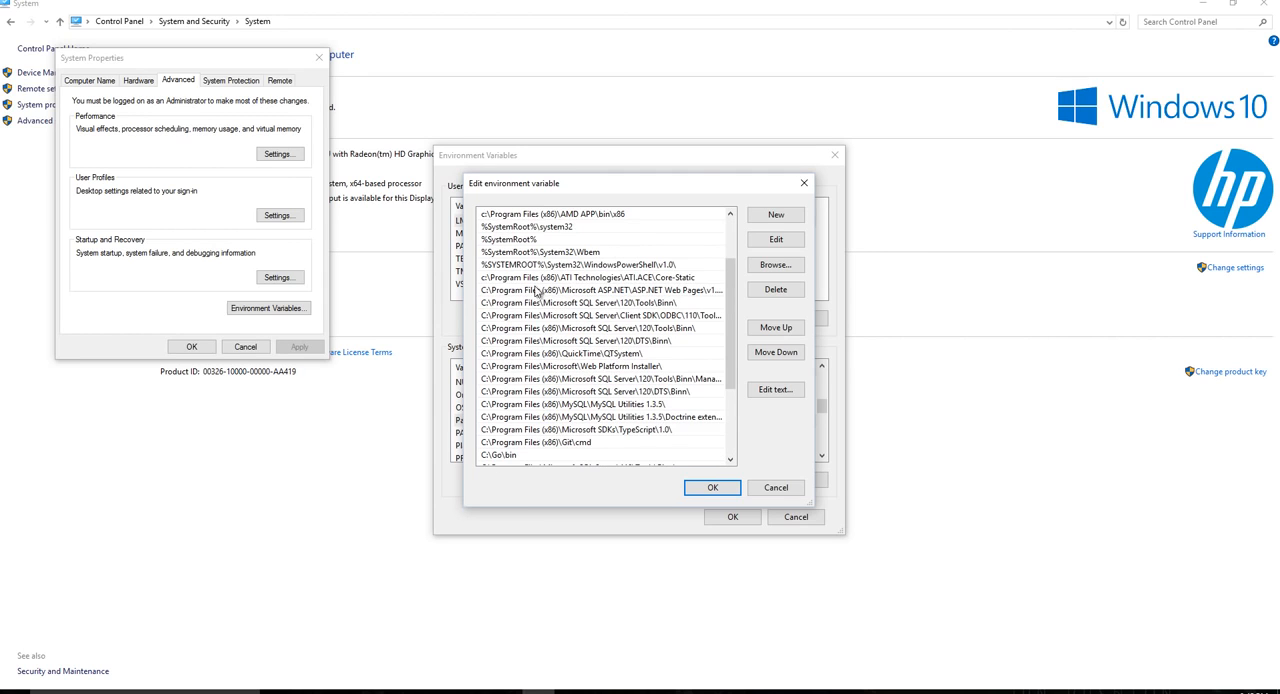
scroll("down", 3)
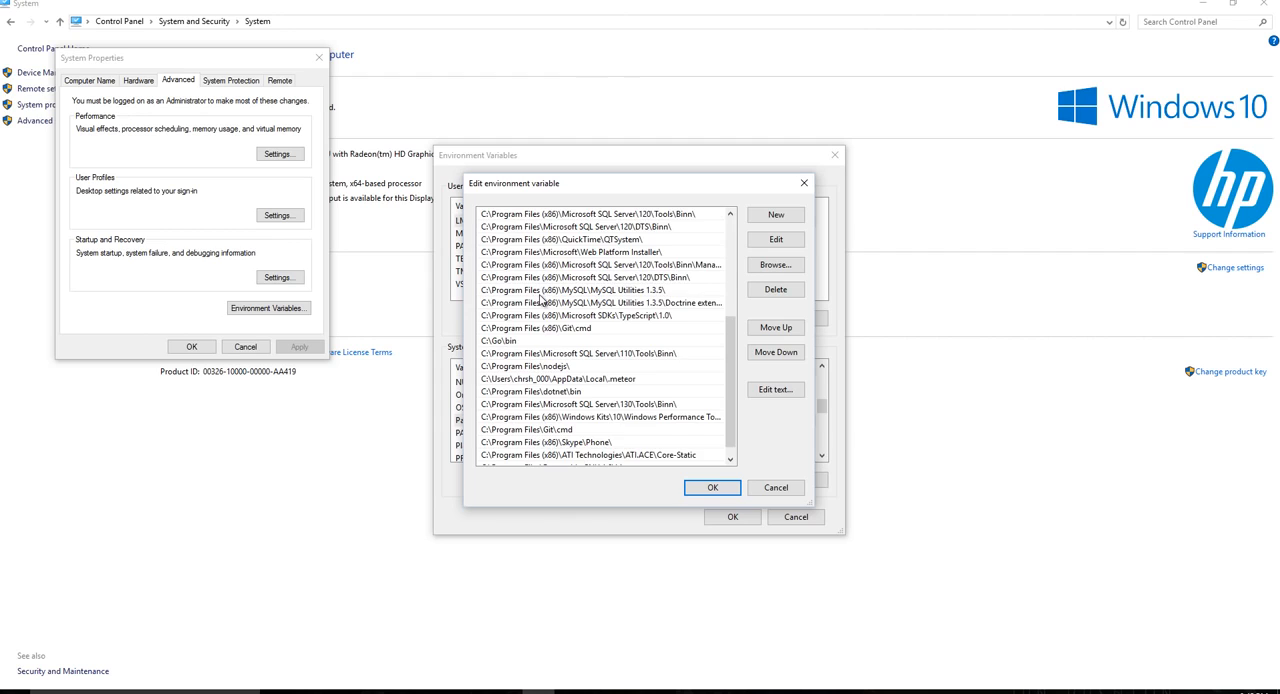
scroll("down", 3)
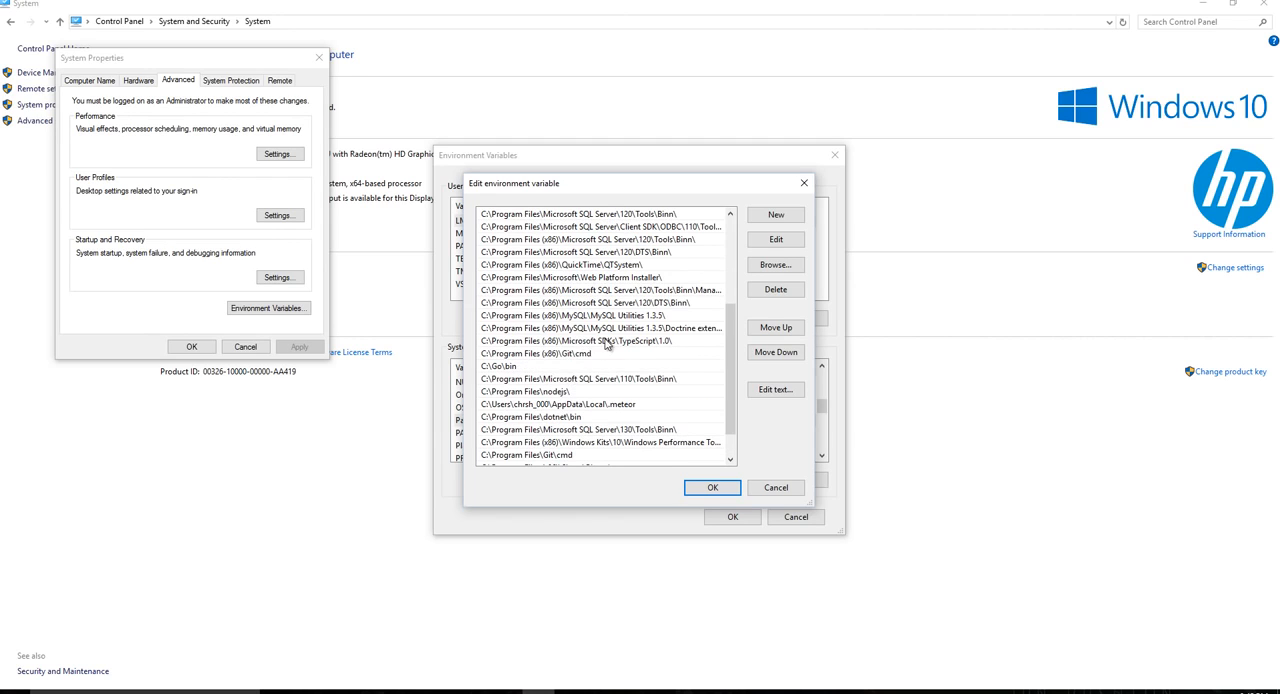
scroll("up", 3)
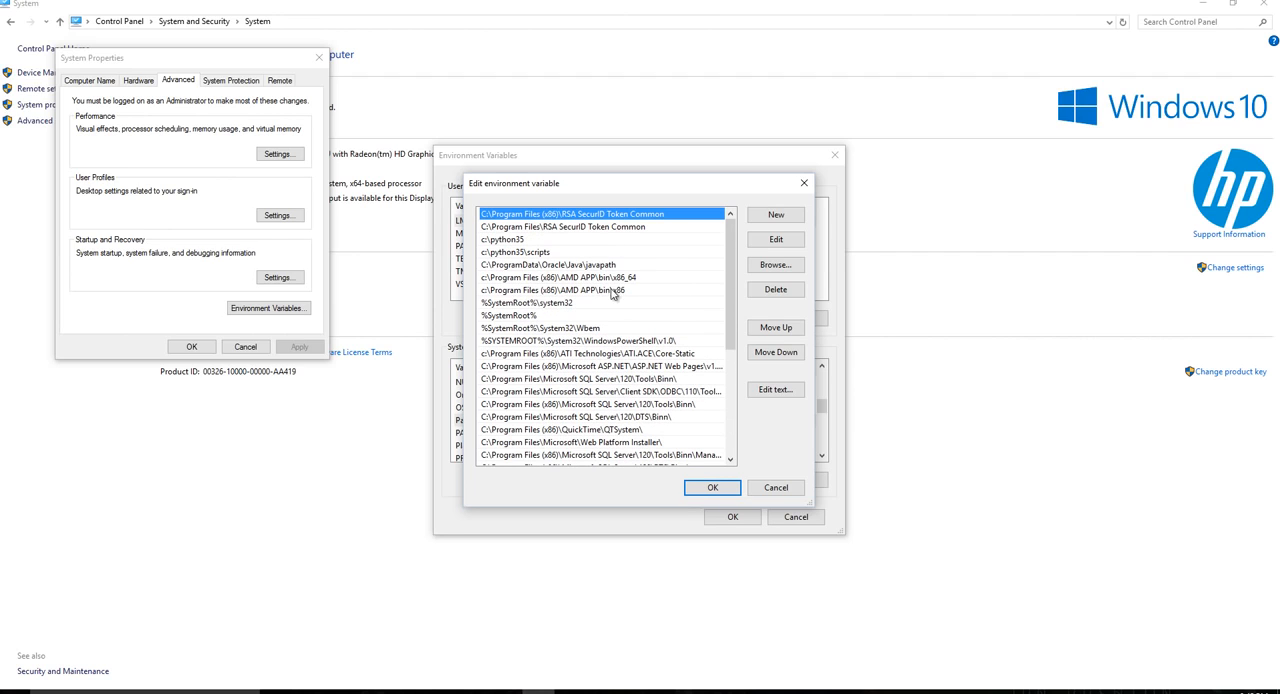
mouse_move(708, 189)
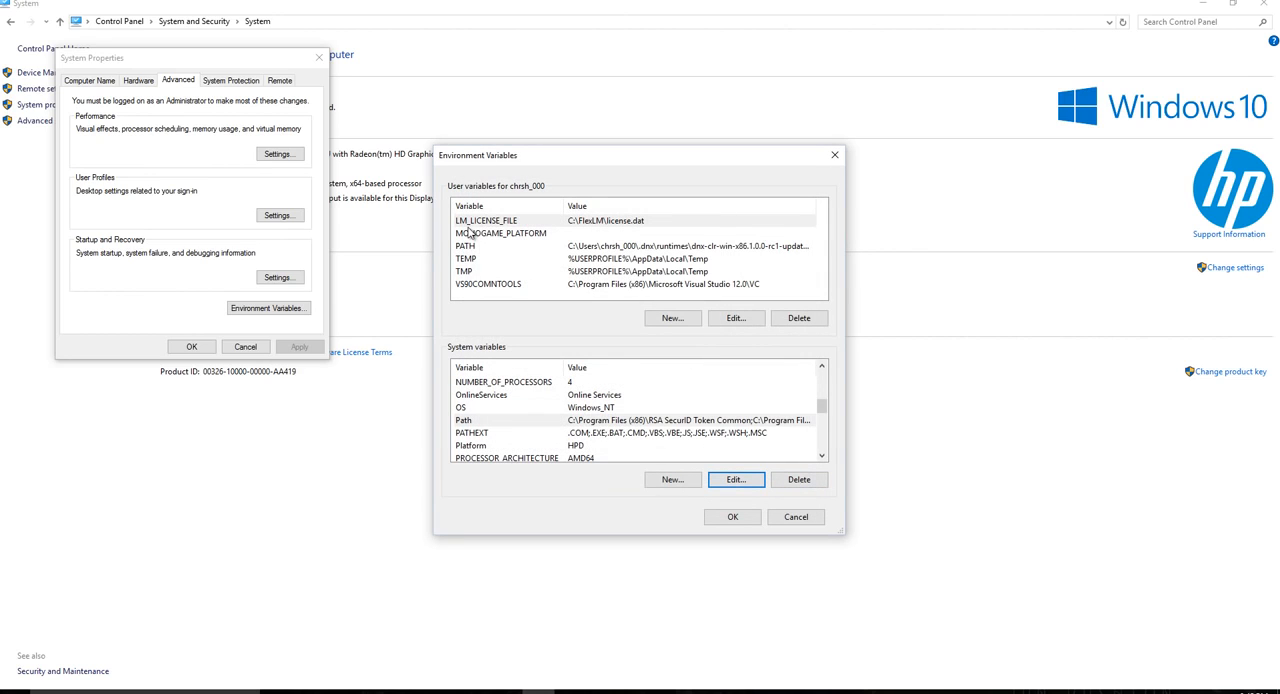
Step: Inspect the user PATH's Python35-32 entries, then close Environment Variables and System Properties
left_click(464, 246)
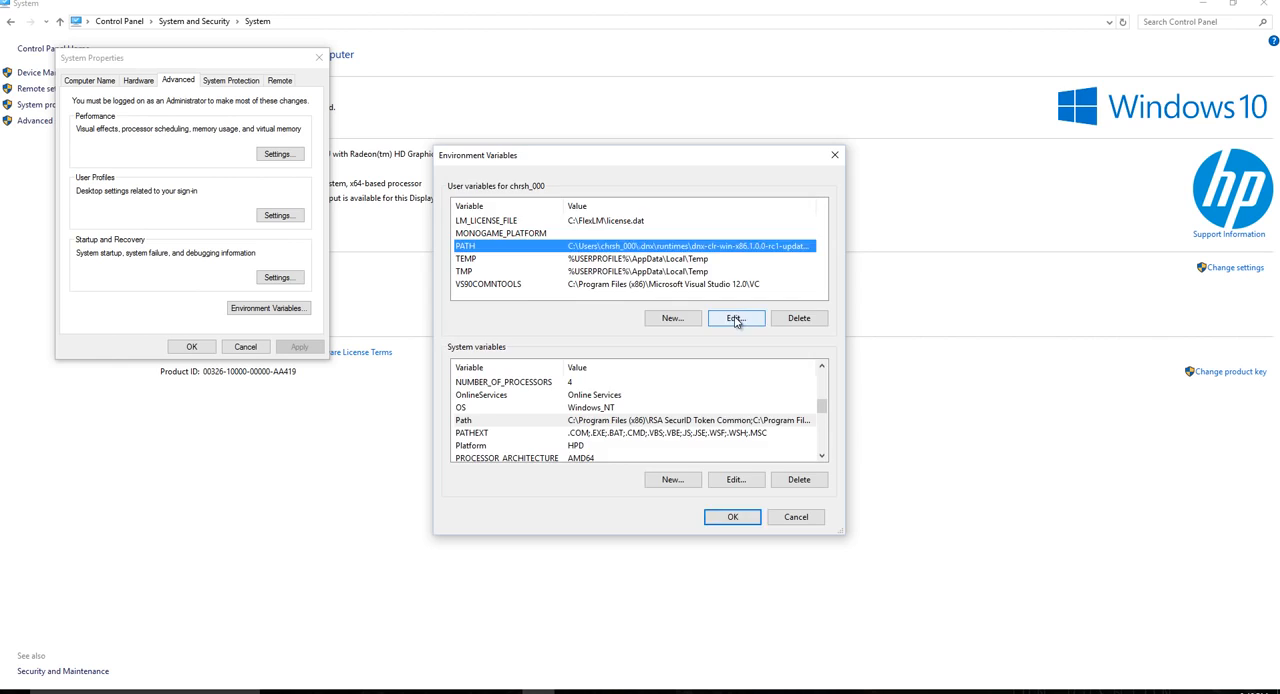
left_click(735, 318)
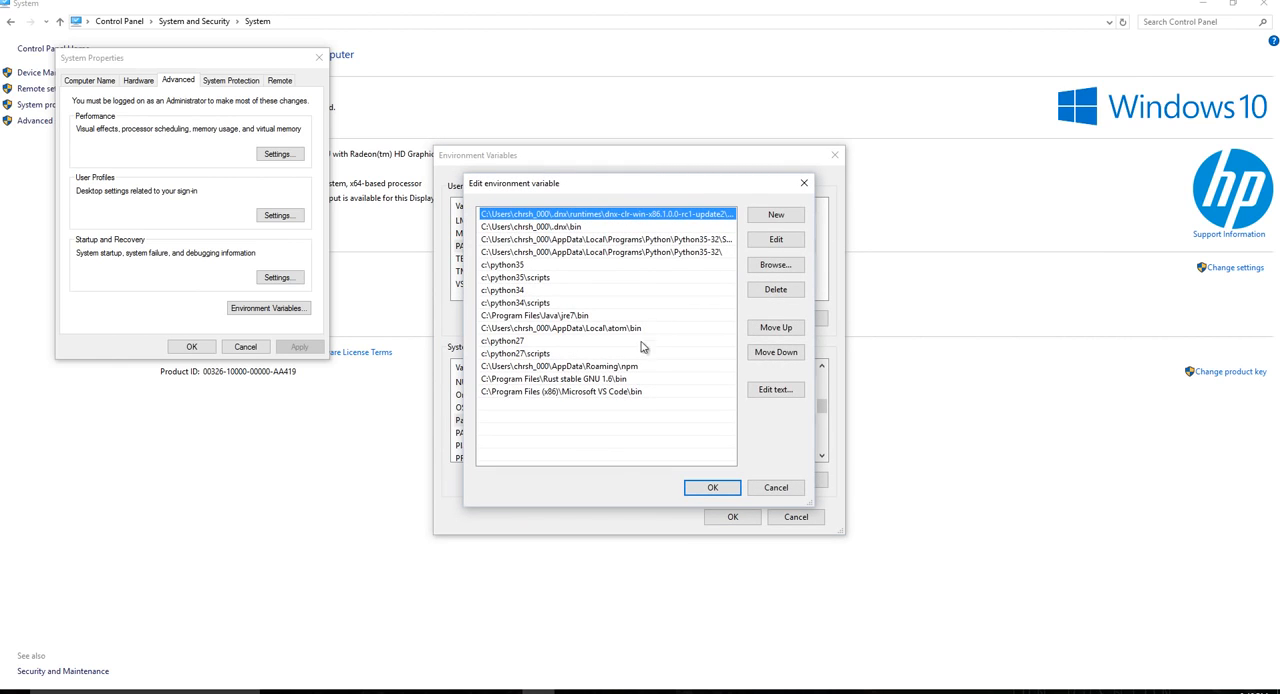
left_click(600, 252)
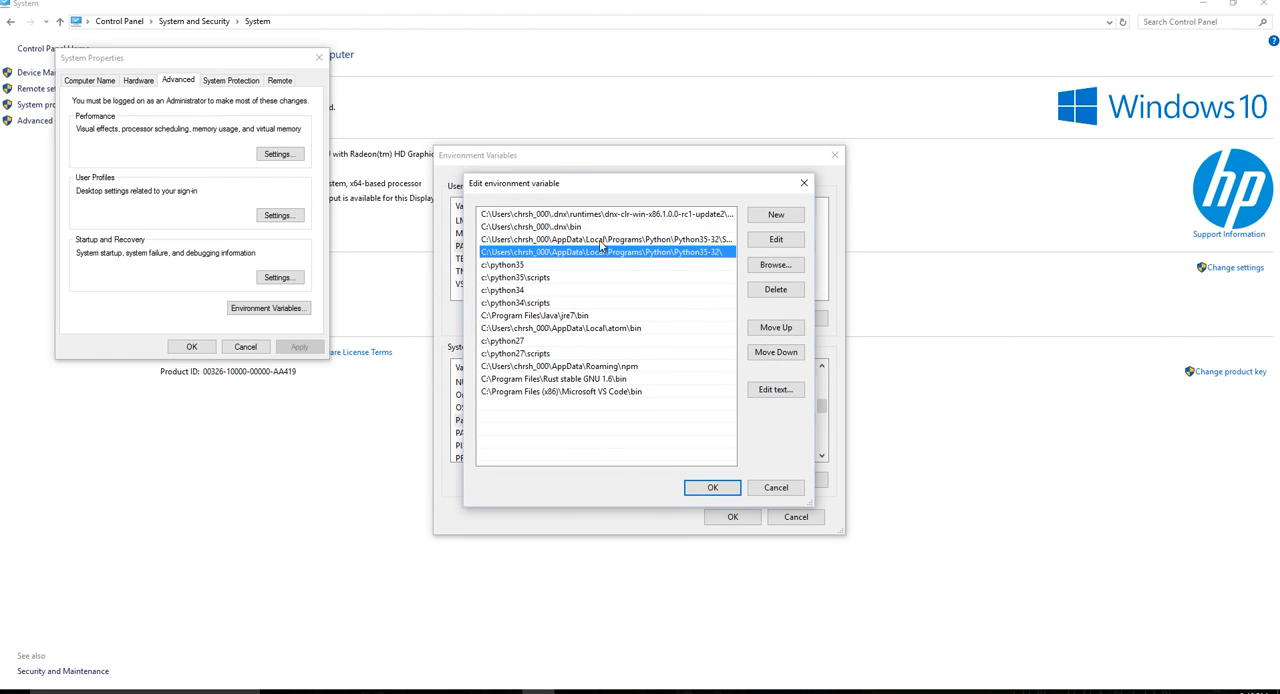
mouse_move(558, 260)
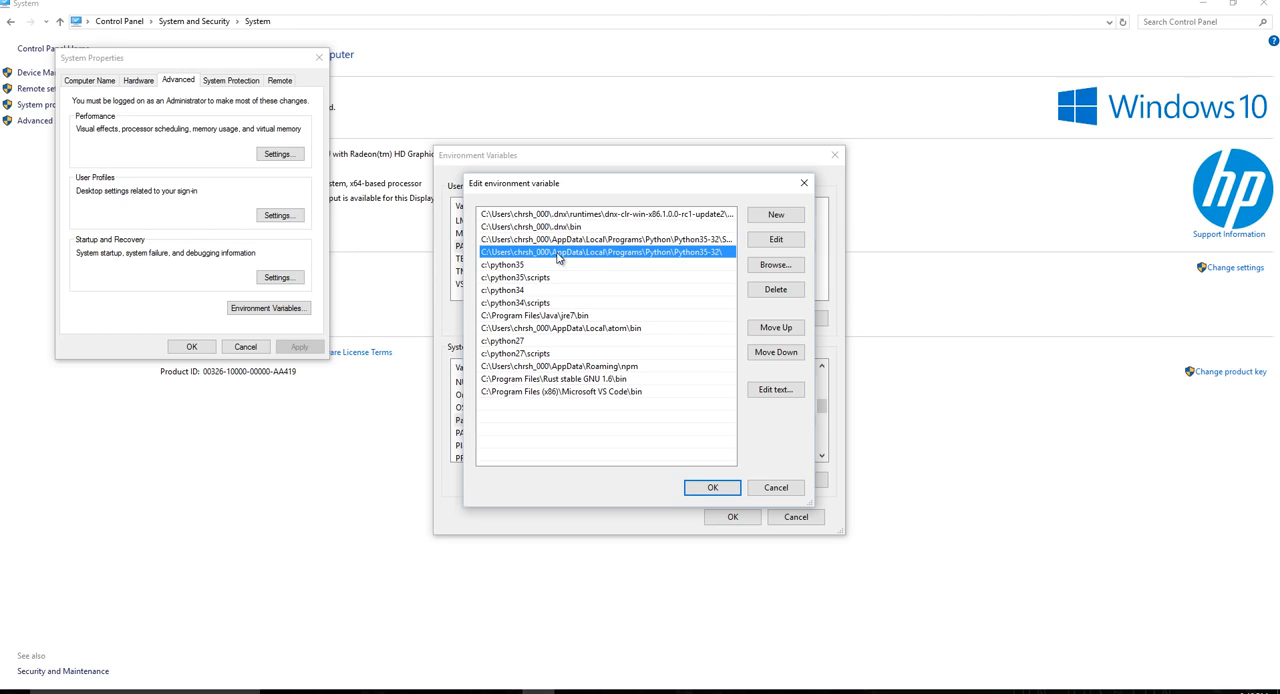
mouse_move(622, 260)
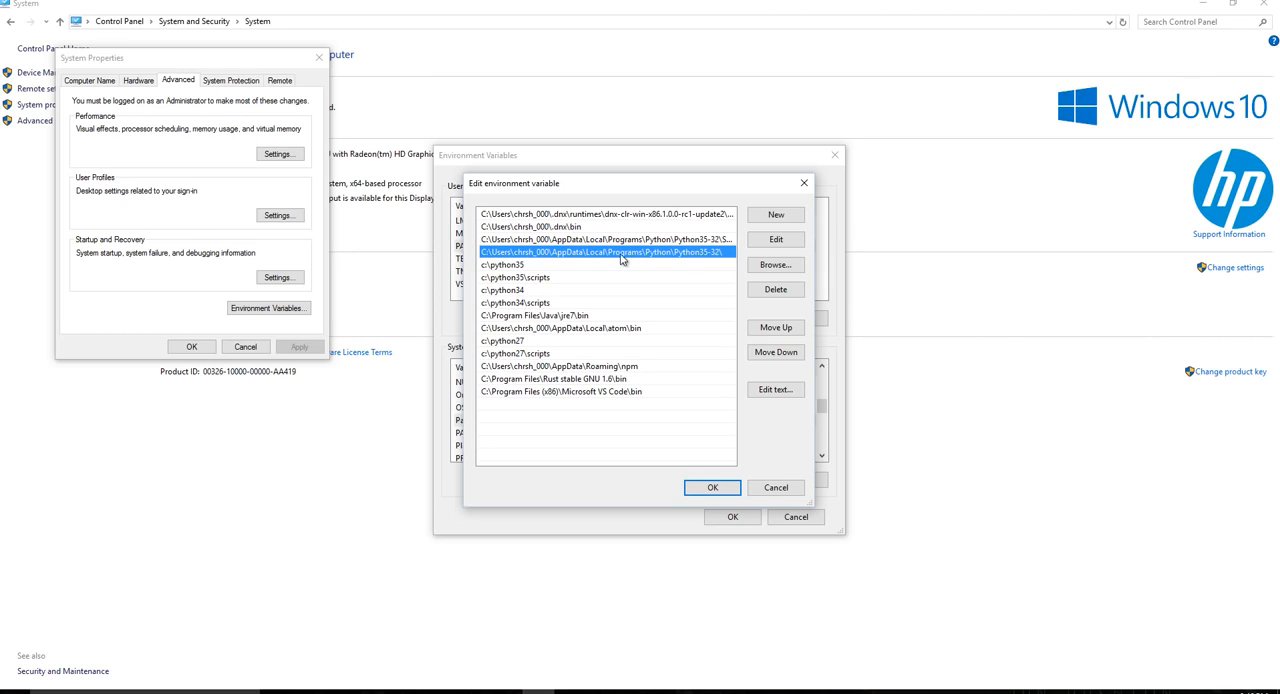
mouse_move(564, 262)
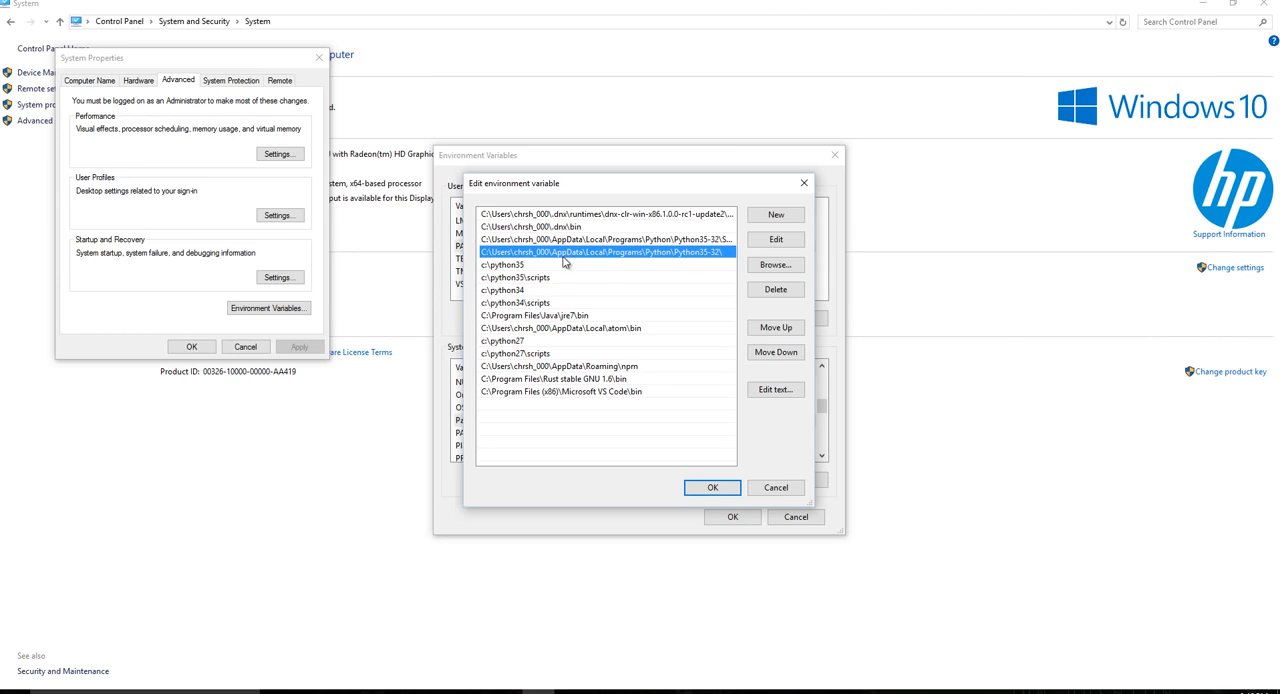
mouse_move(687, 261)
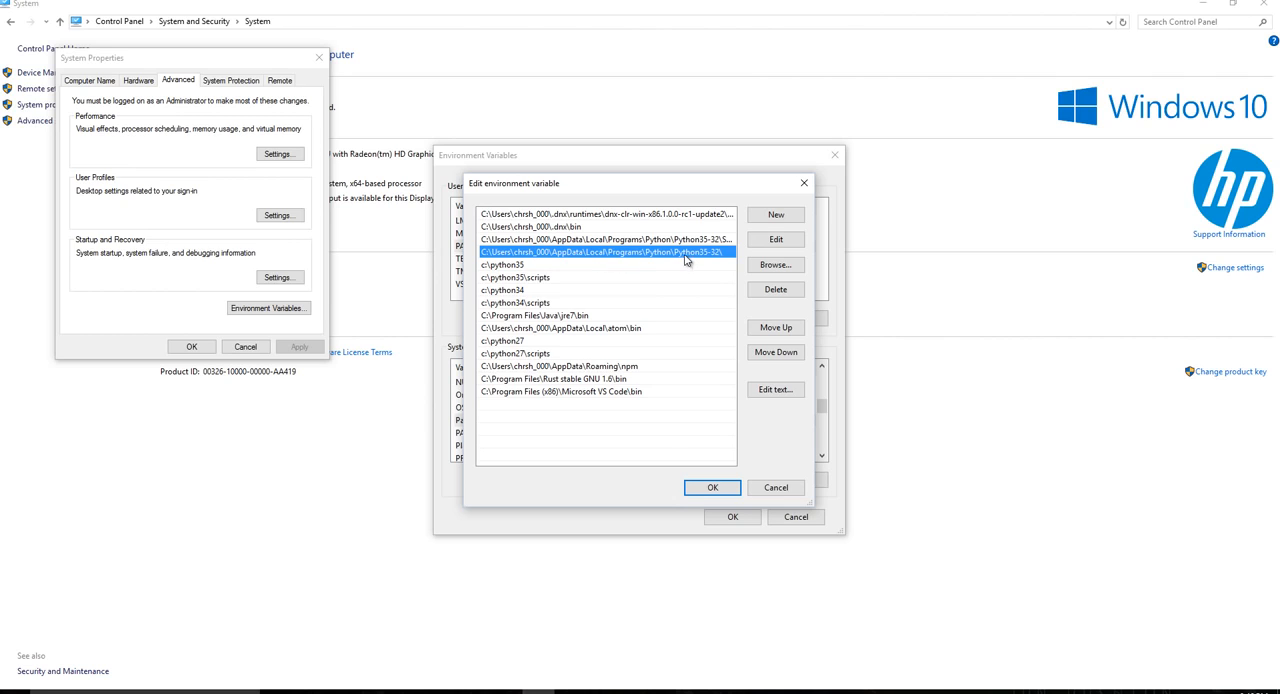
mouse_move(711, 263)
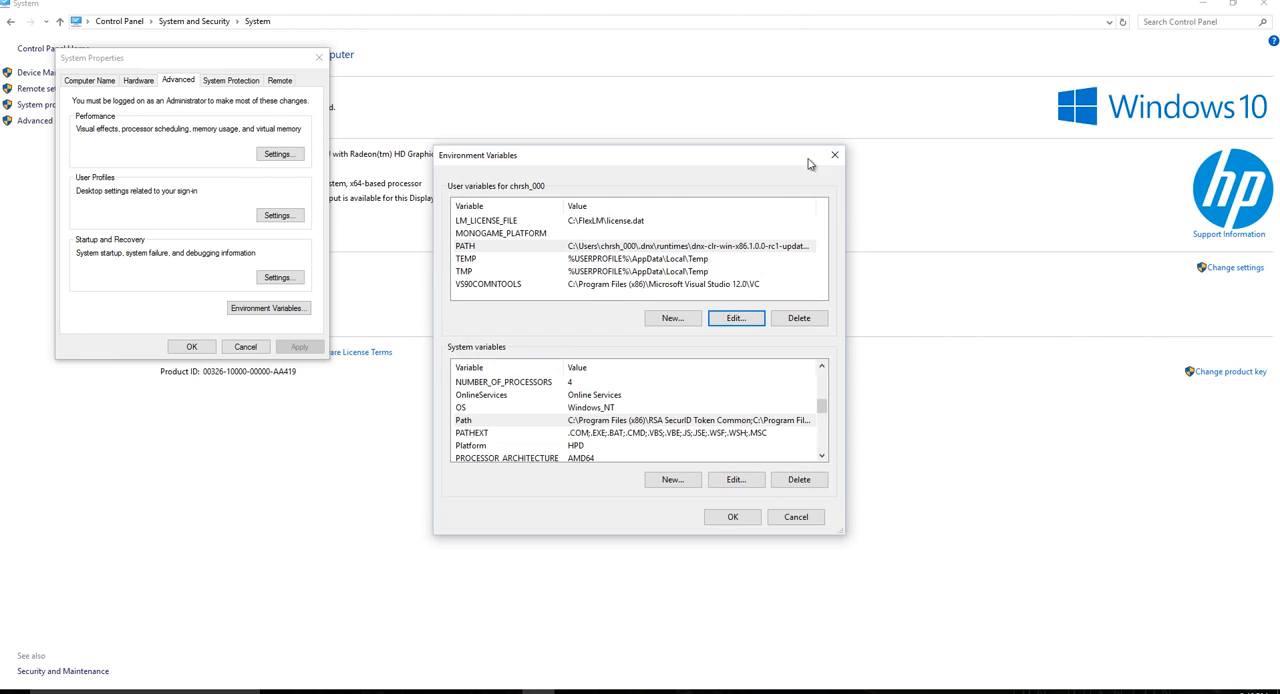
left_click(834, 155)
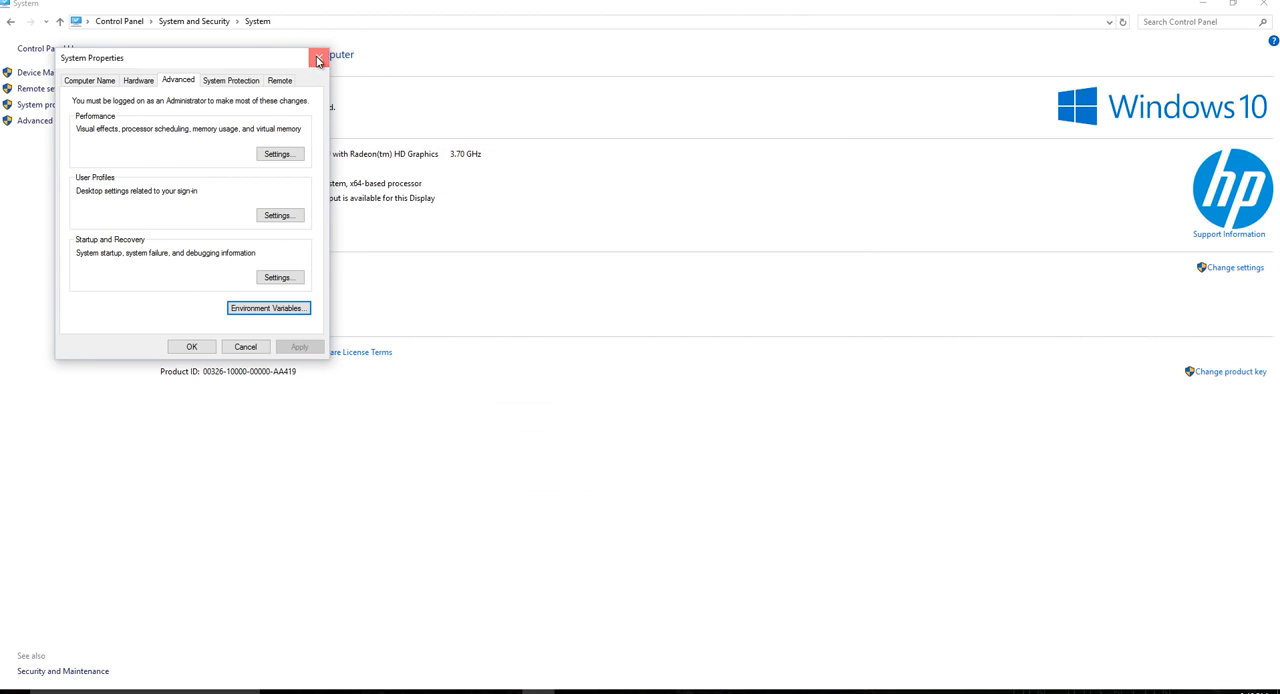
left_click(318, 58)
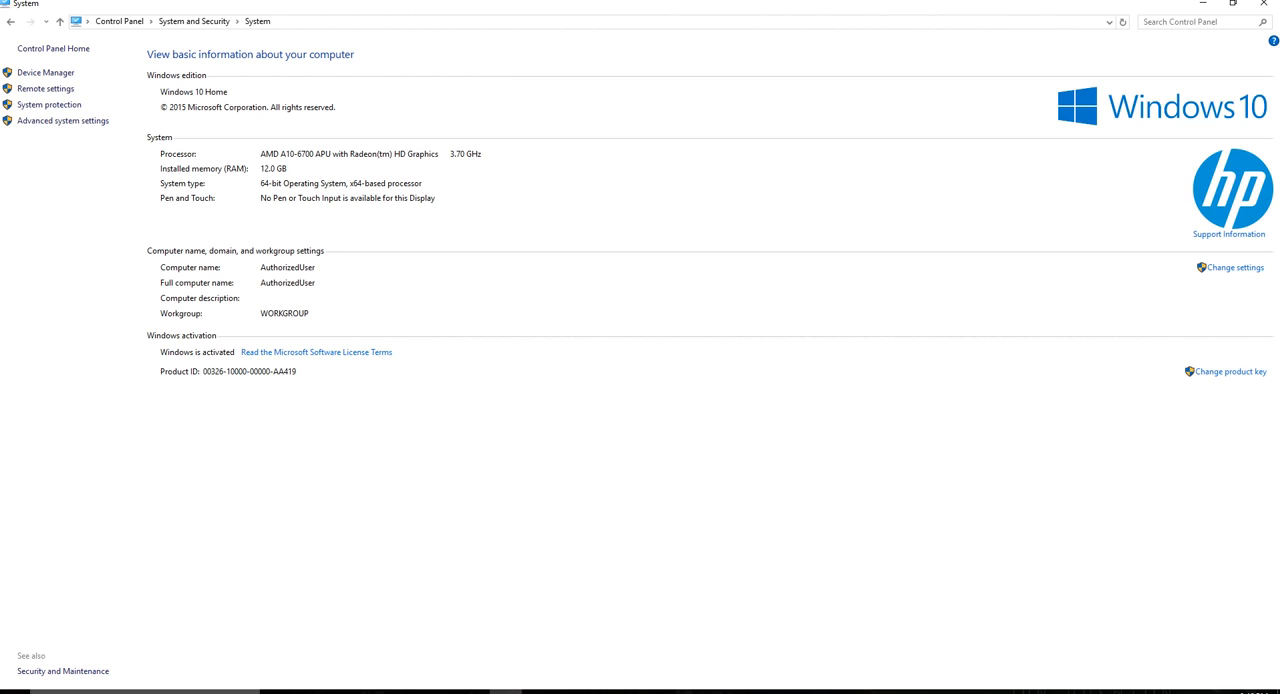
left_click(14, 673)
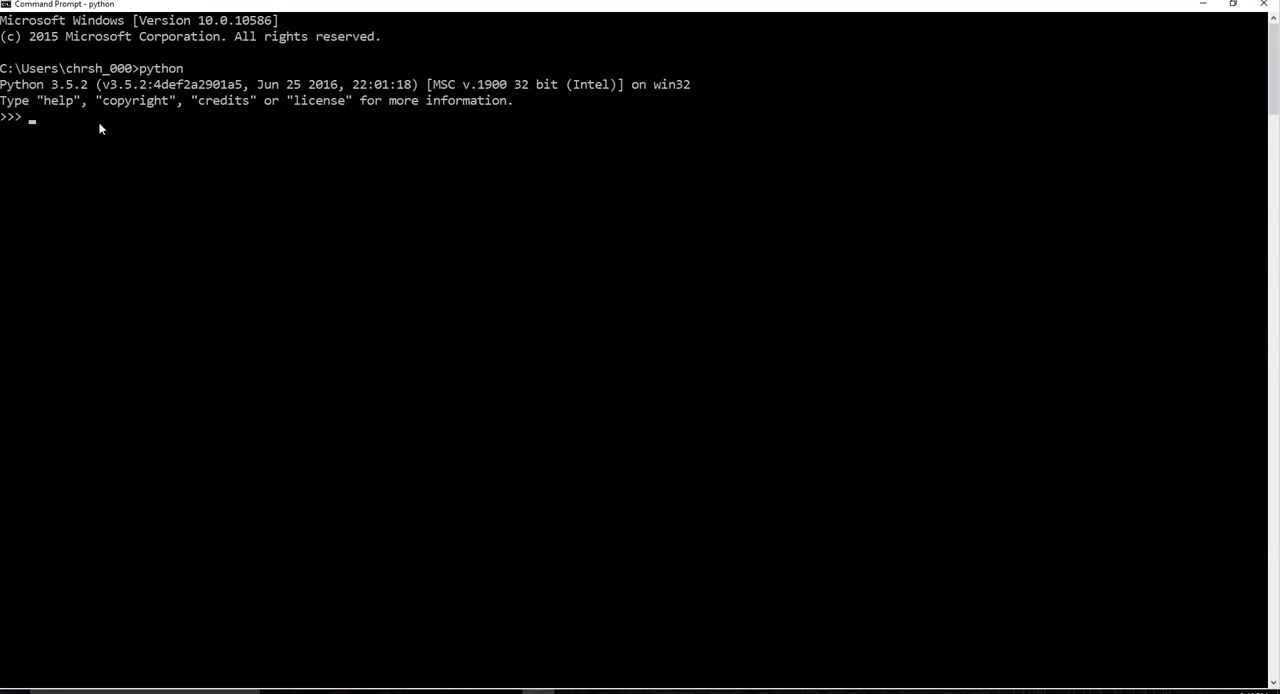
Step: Set the Command Prompt font to size 36 Consolas via the window Properties
left_click(8, 5)
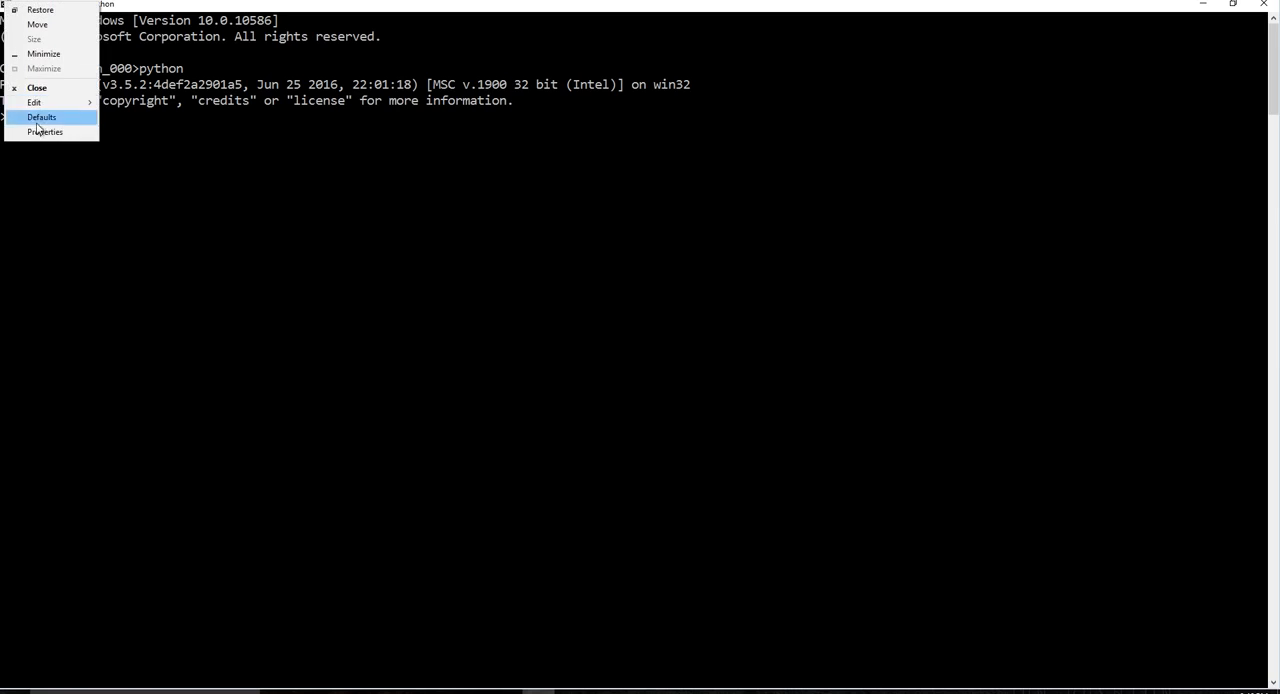
left_click(45, 131)
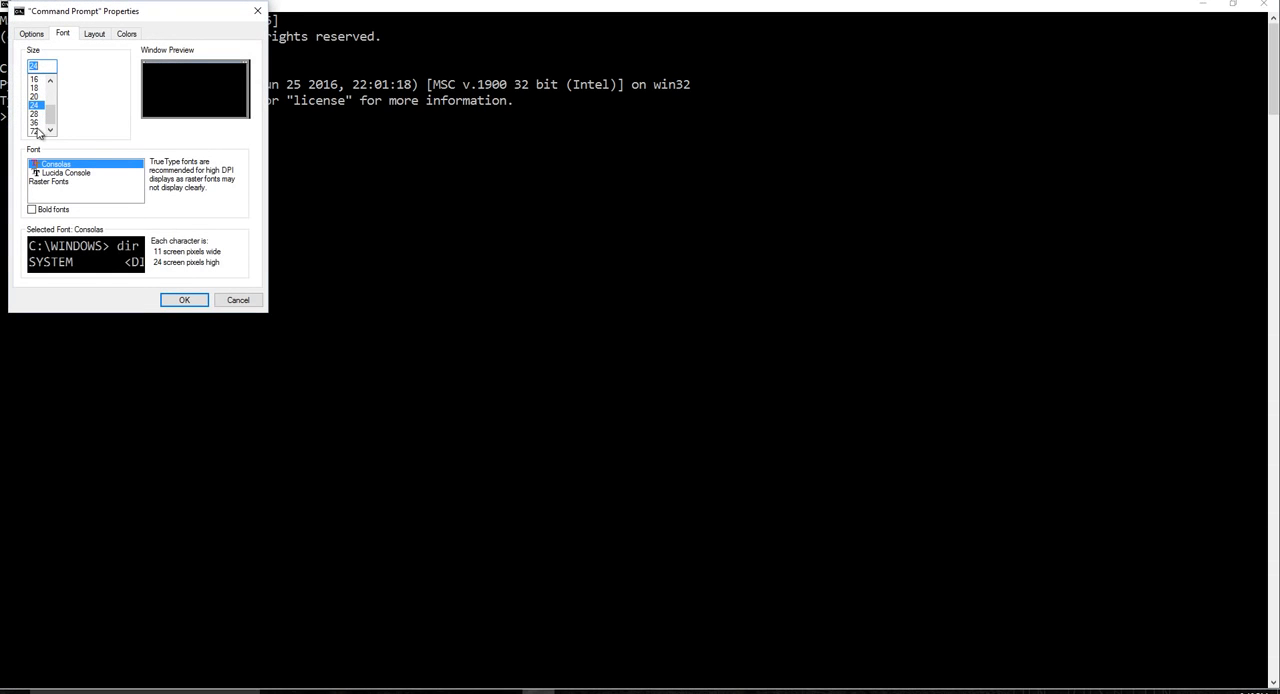
left_click(34, 123)
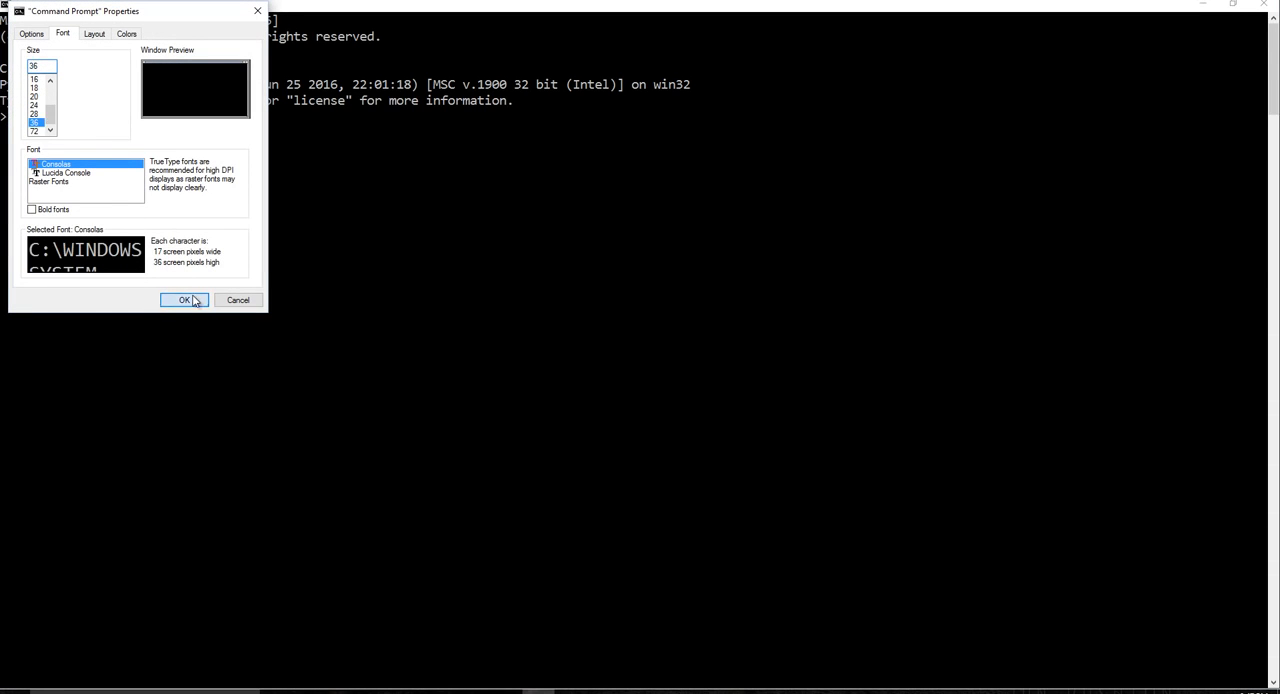
left_click(184, 300)
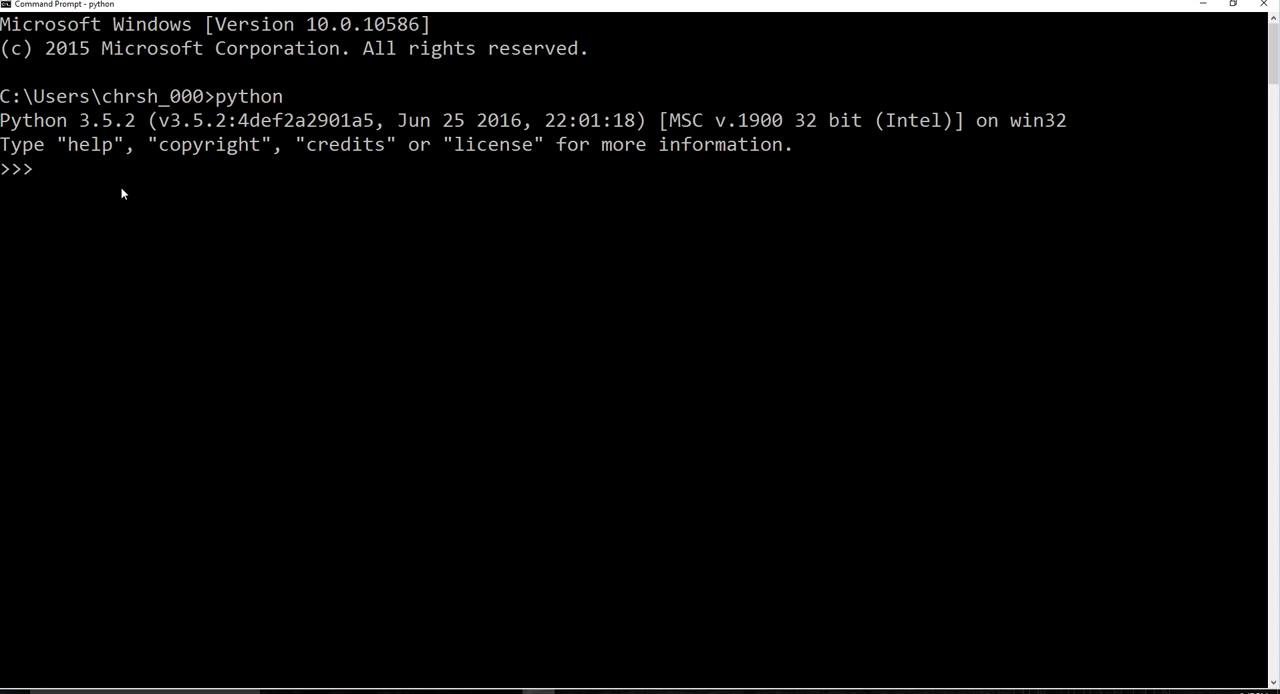
Step: Run print("hello world") at the >>> prompt to output hello world
type("print(")
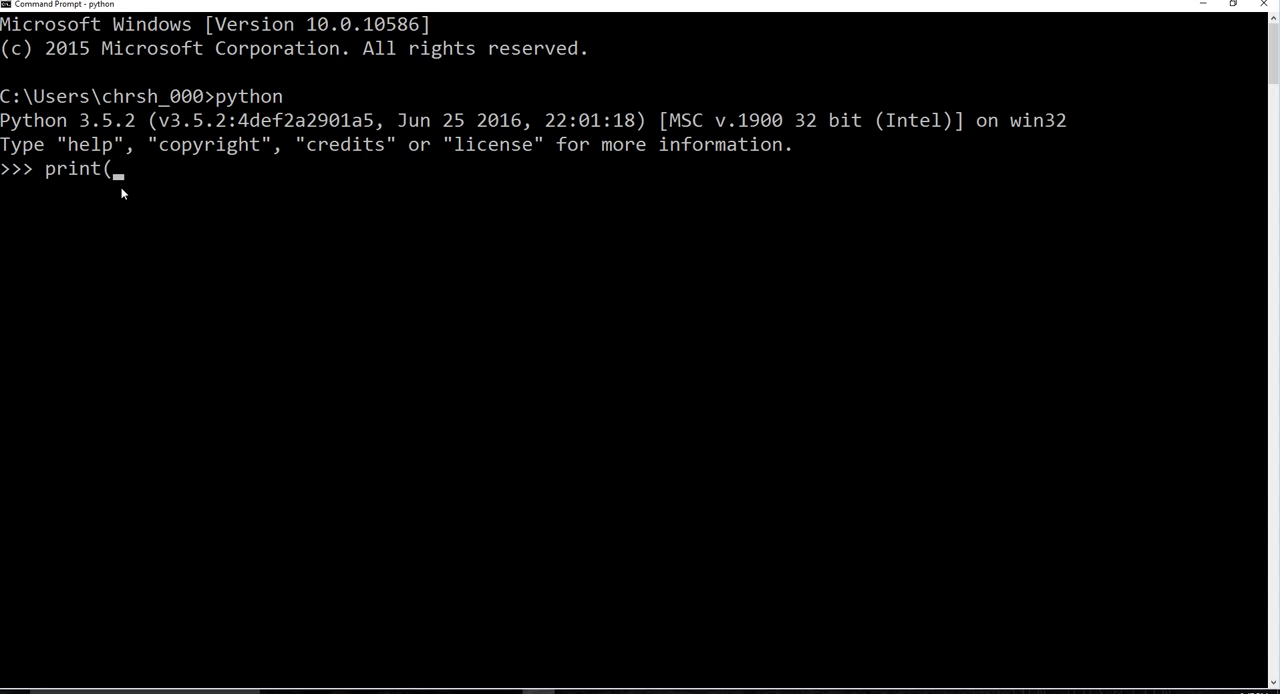
type("\"hellow")
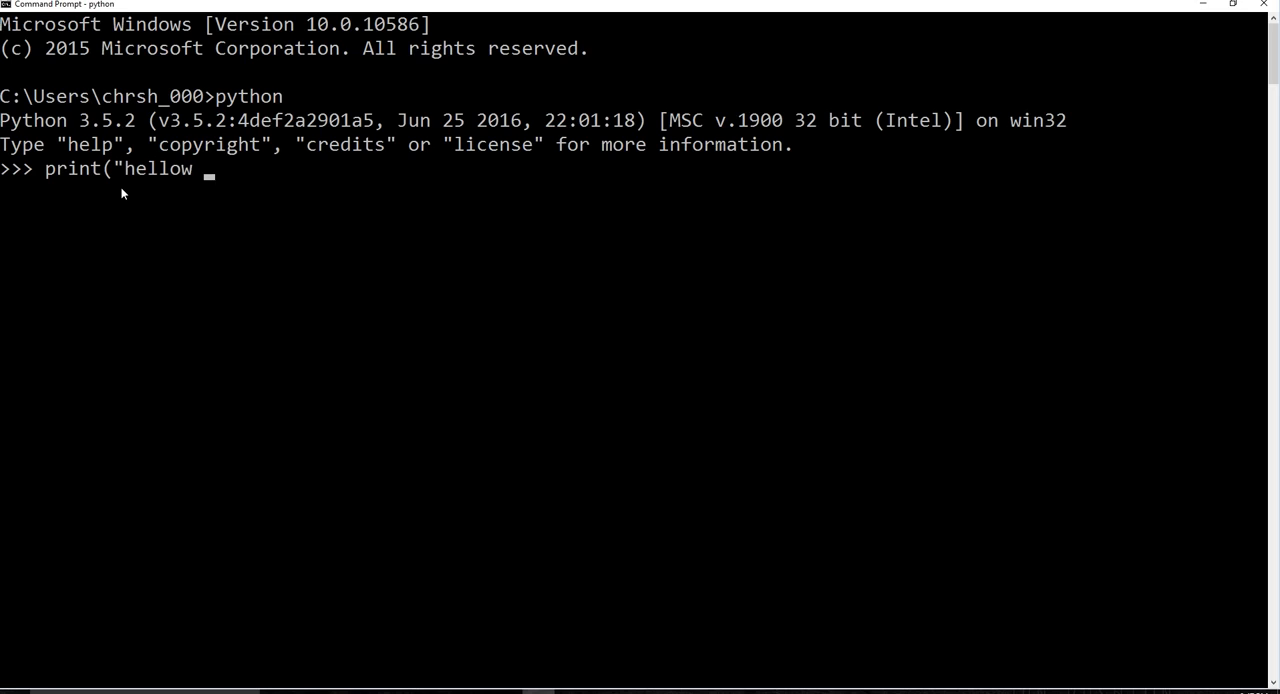
type("world\")")
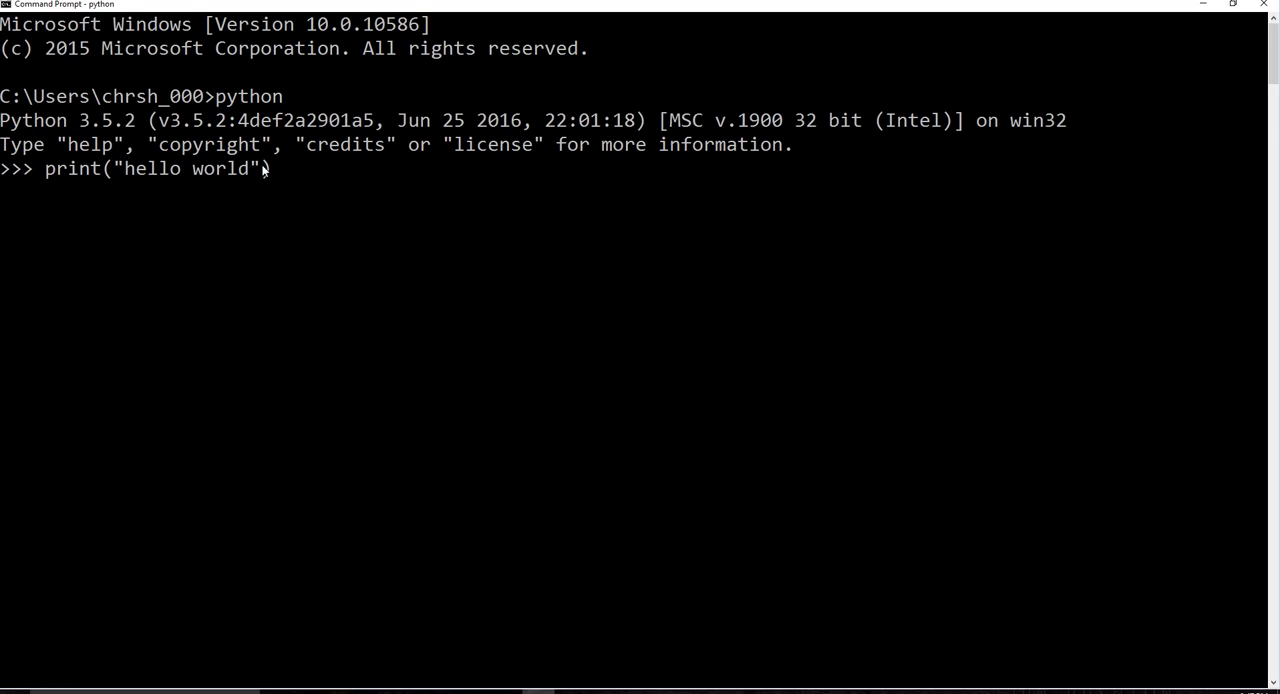
key("Return")
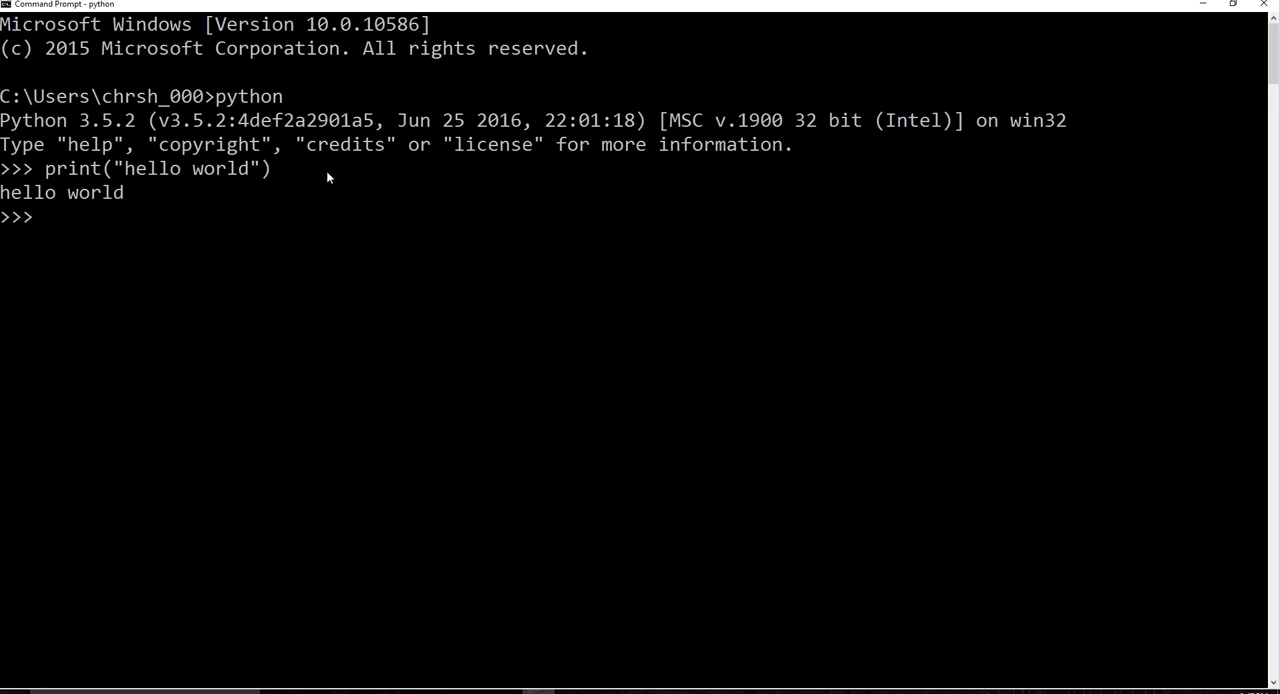
mouse_move(84, 217)
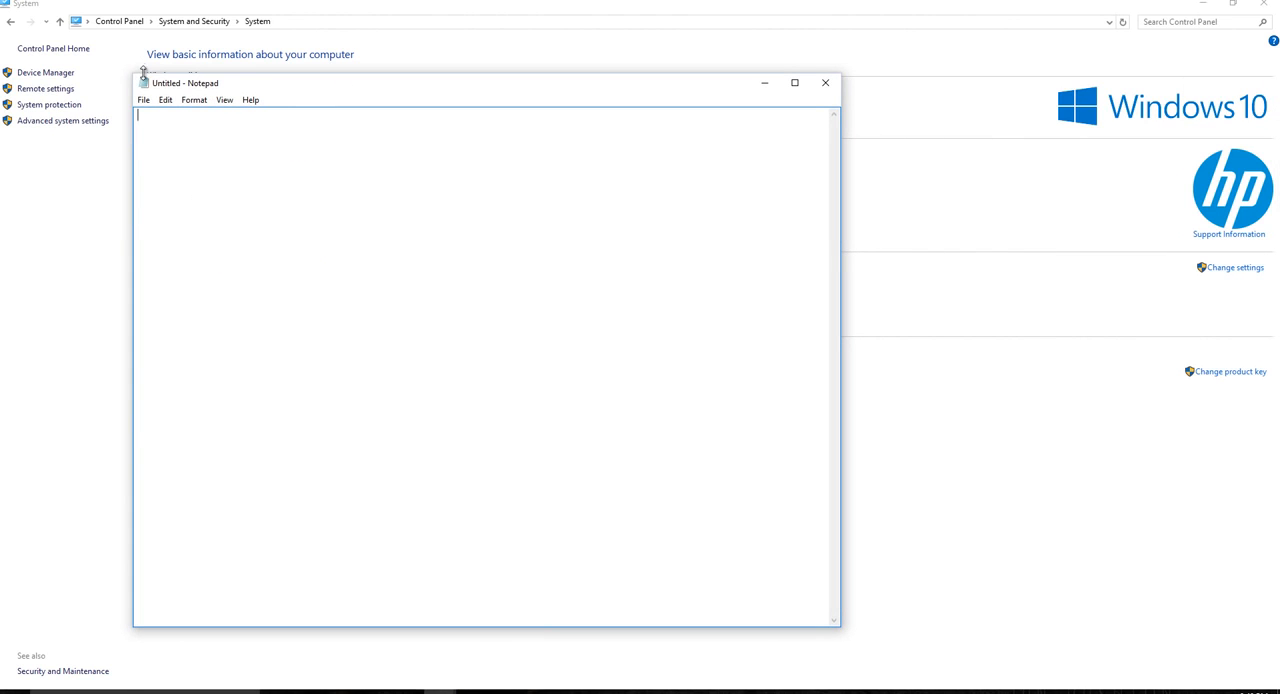
mouse_move(323, 181)
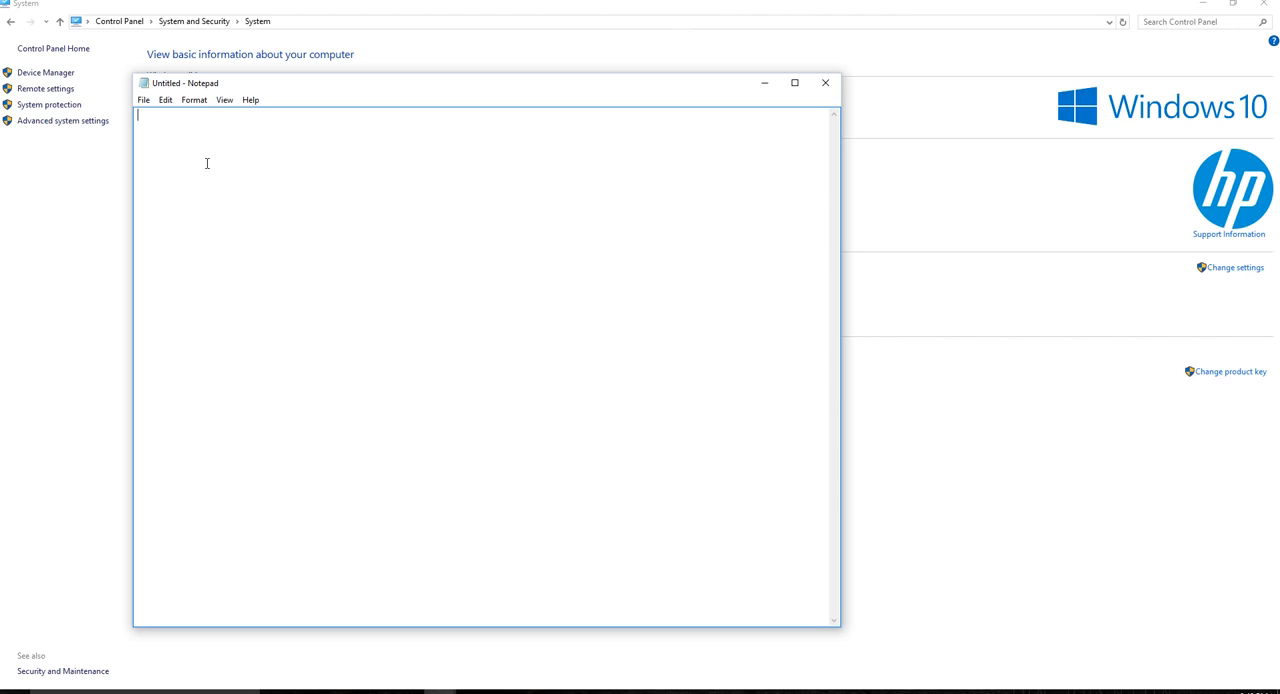
mouse_move(223, 285)
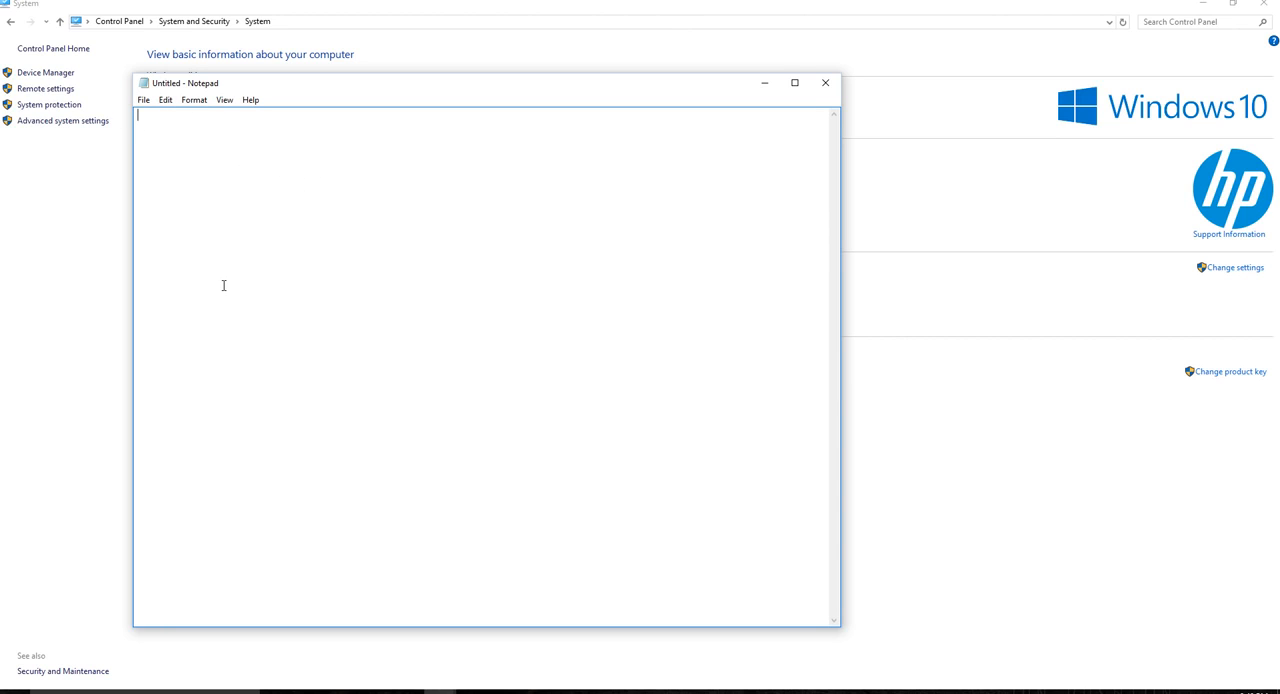
mouse_move(123, 114)
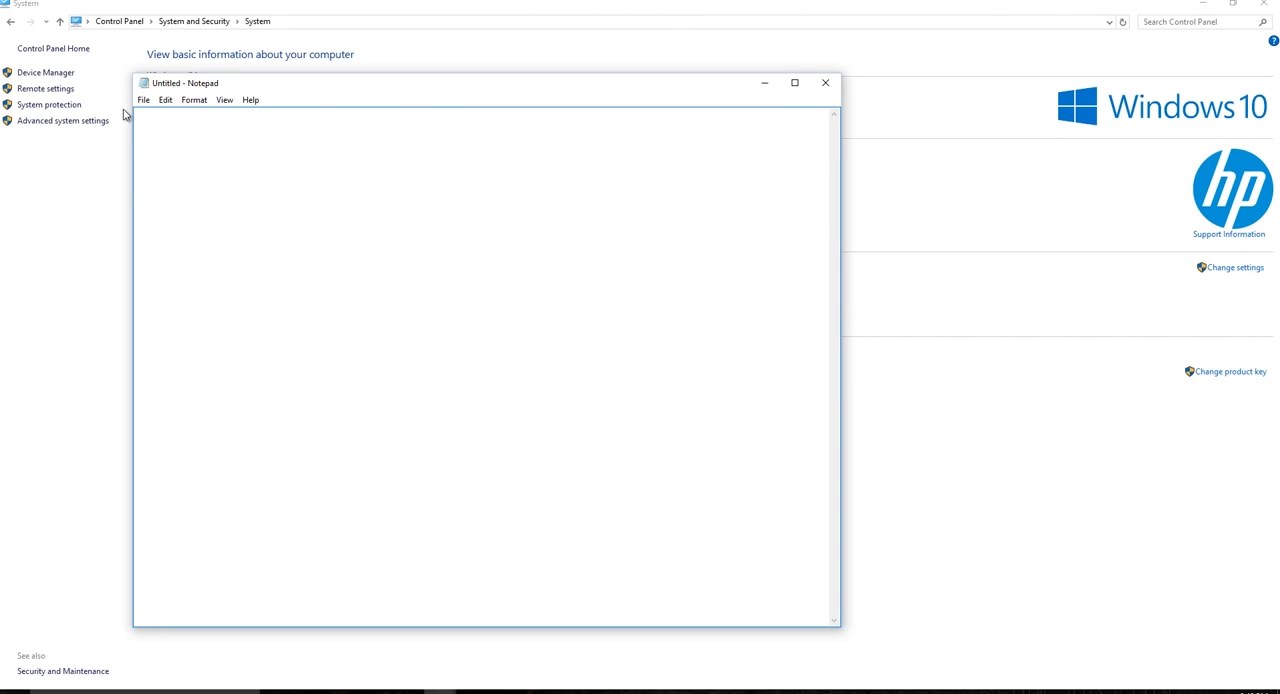
Step: Type print("hello world") into a new Notepad document
type("pri")
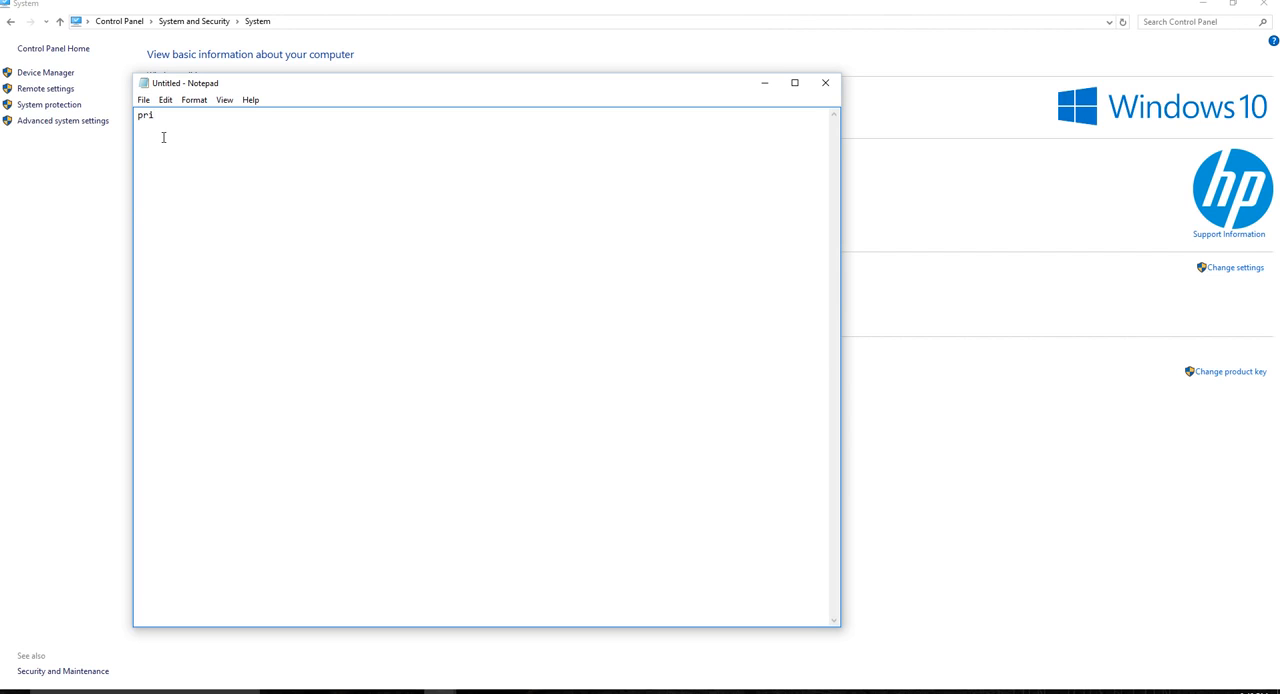
type("nt(\"hell")
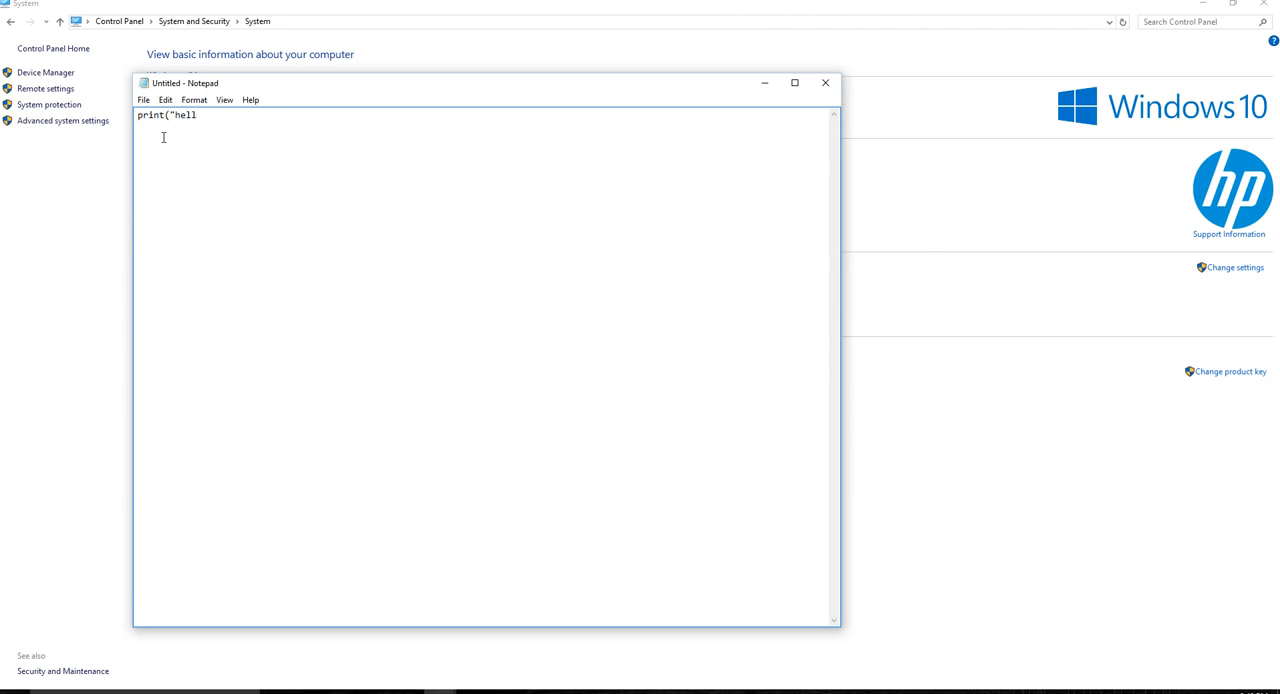
type("o world\")")
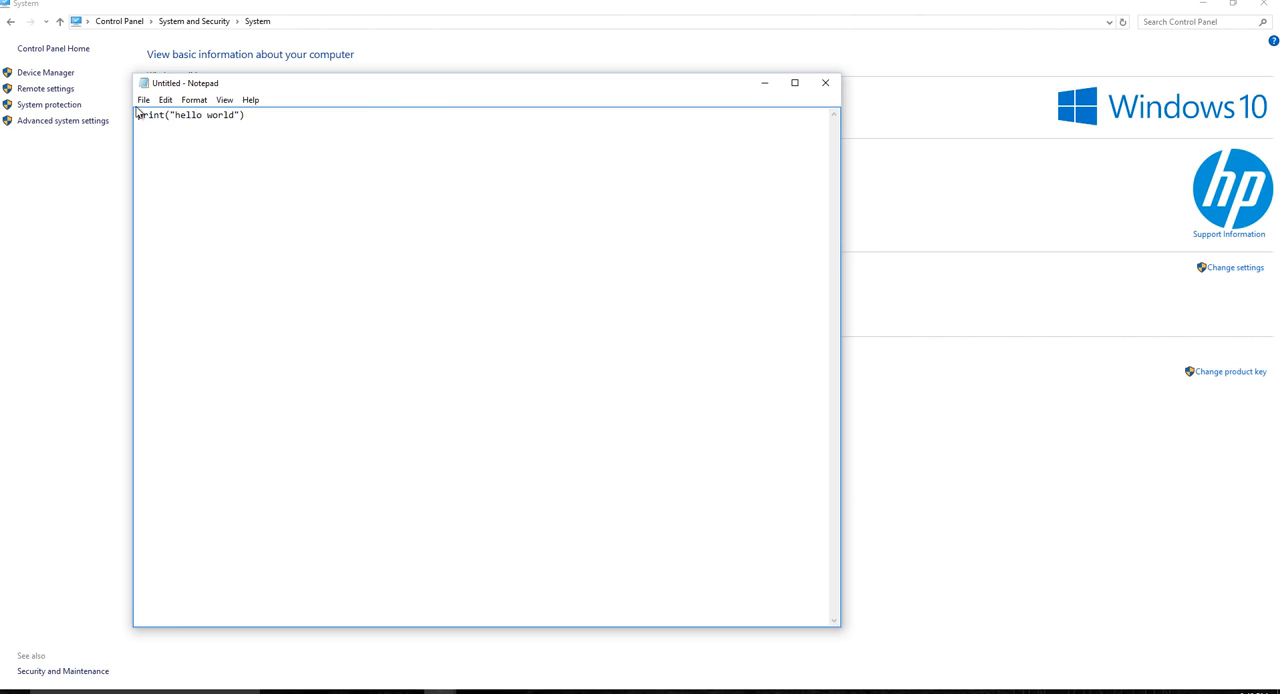
left_click(143, 100)
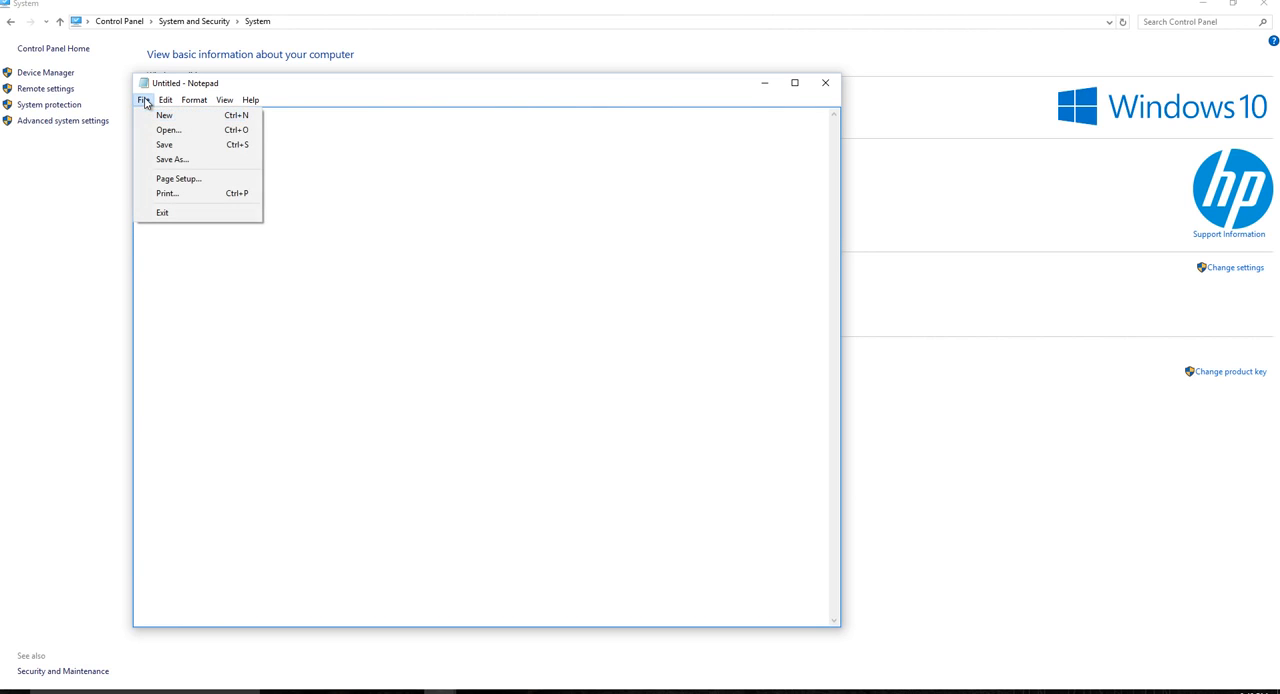
mouse_move(171, 160)
type("print(\"hello world\")")
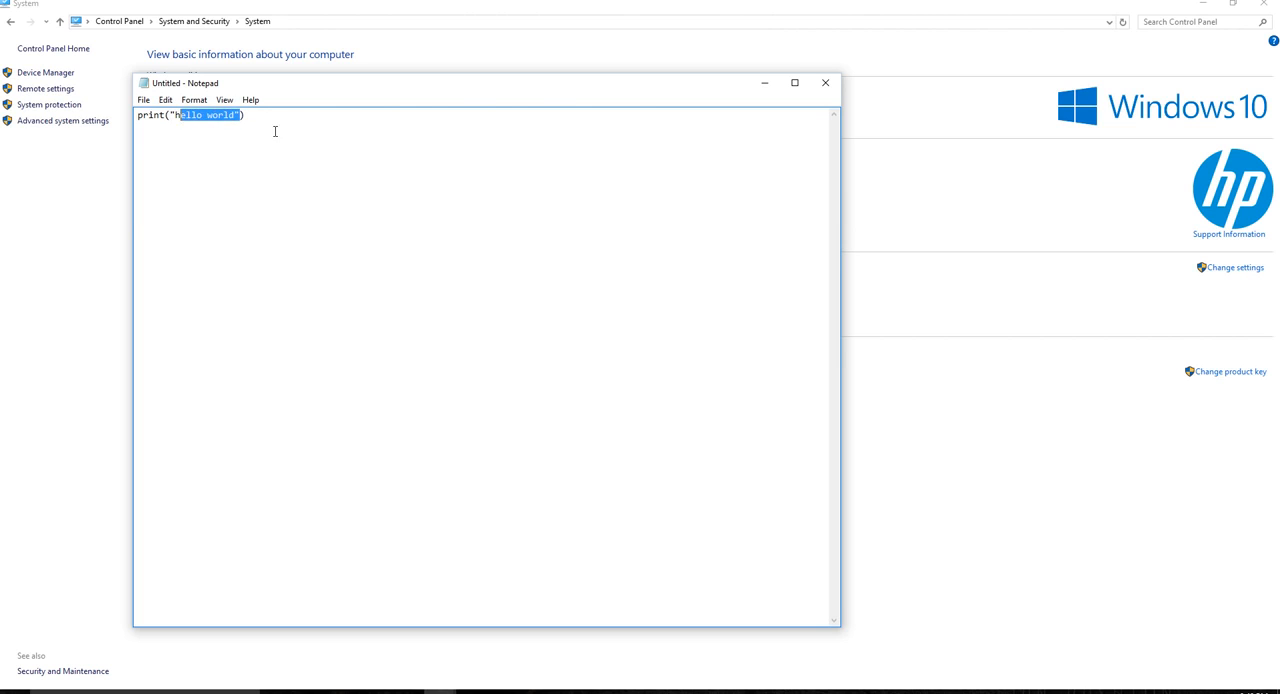
left_click(143, 100)
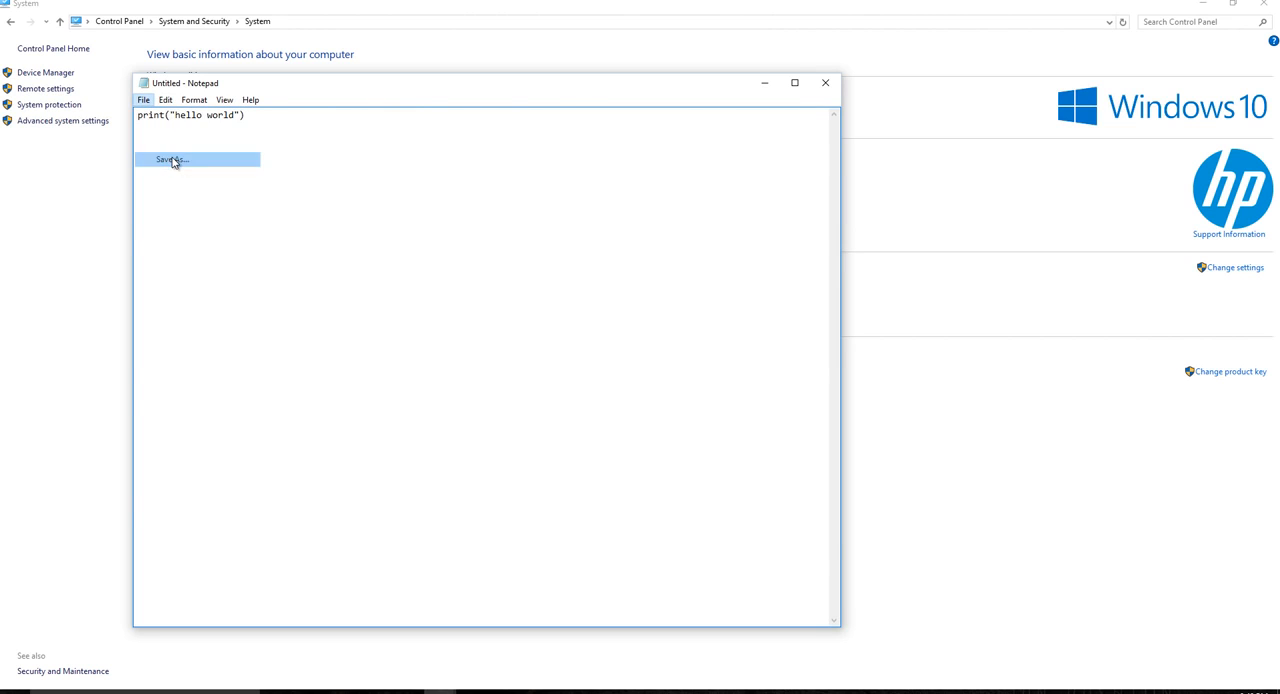
Step: Save the script as test.py in C:\Projects using All Files type, replacing the existing file
left_click(171, 159)
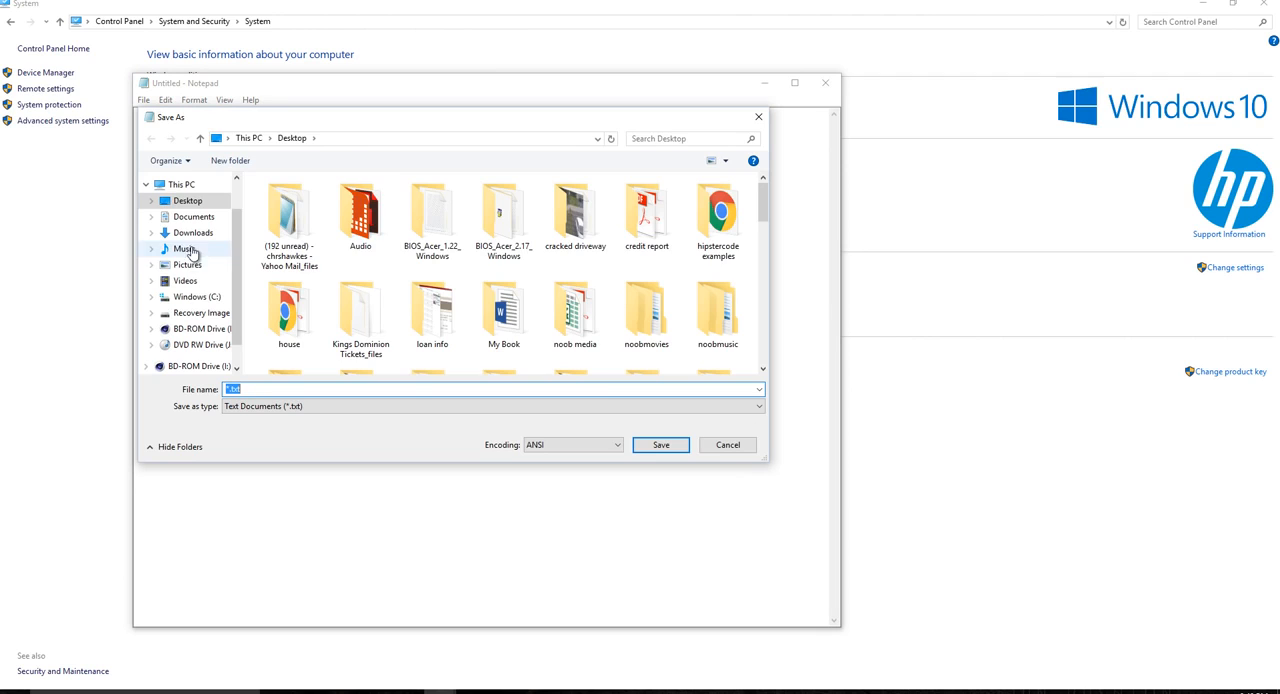
left_click(197, 297)
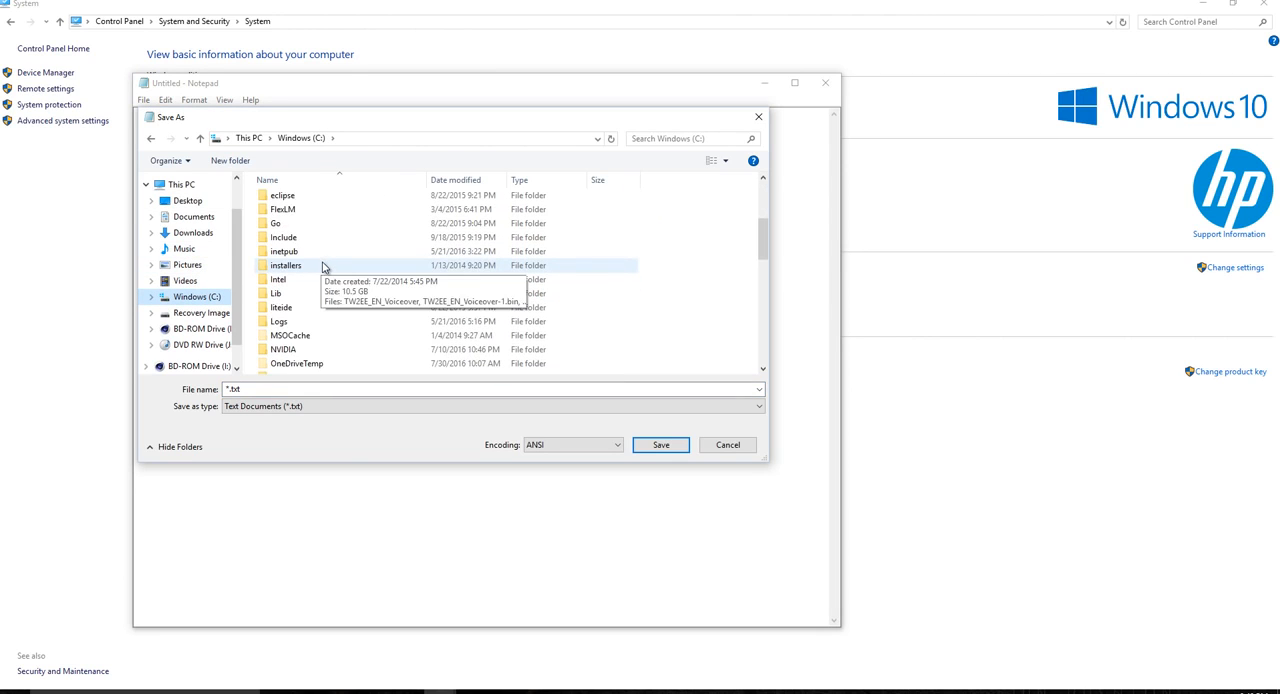
double_click(286, 265)
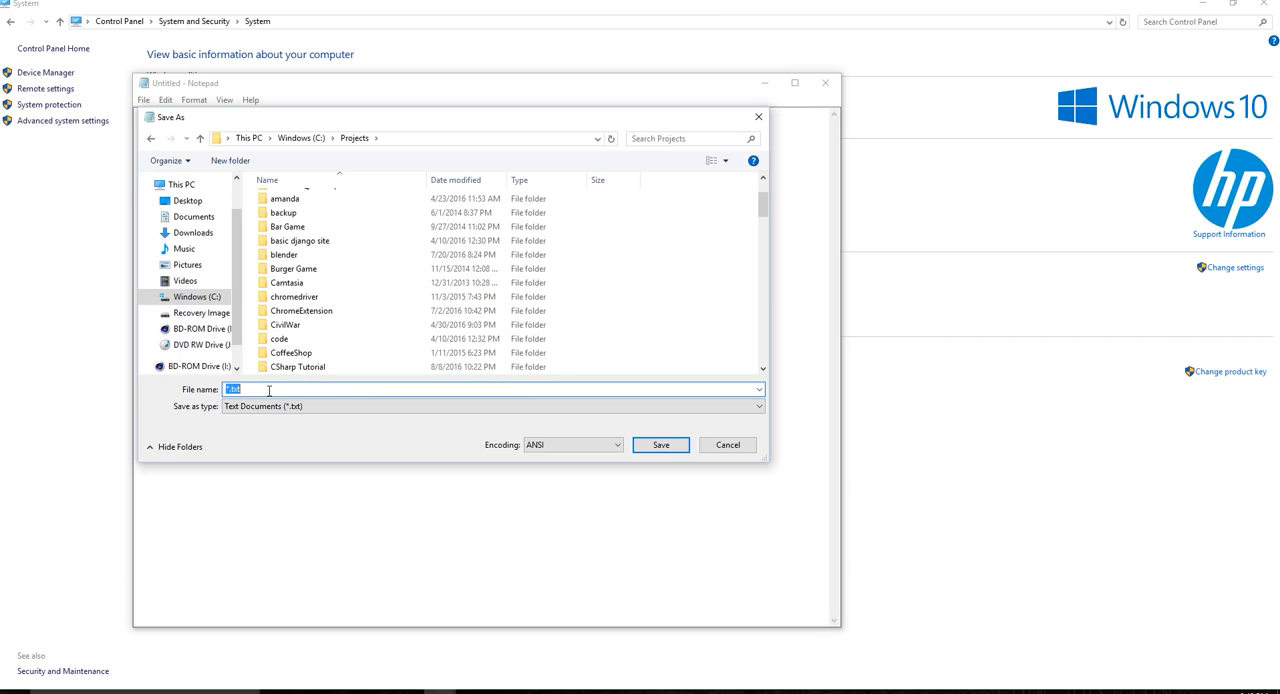
type("test")
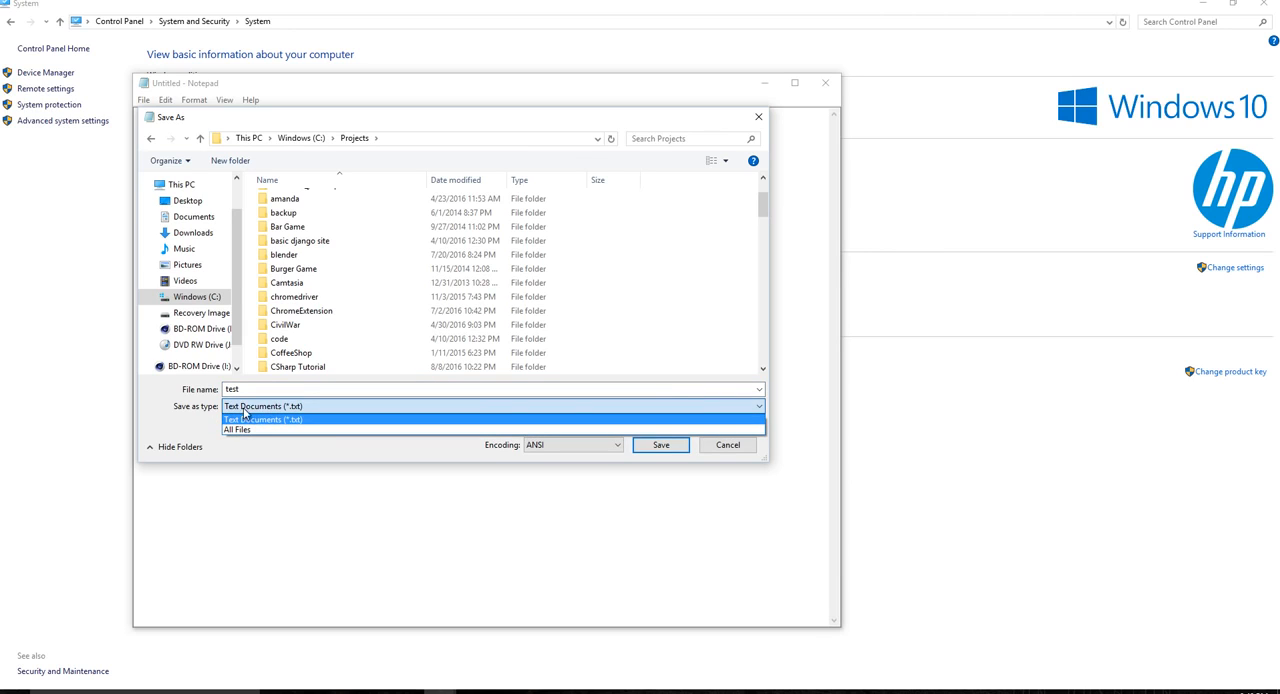
left_click(239, 429)
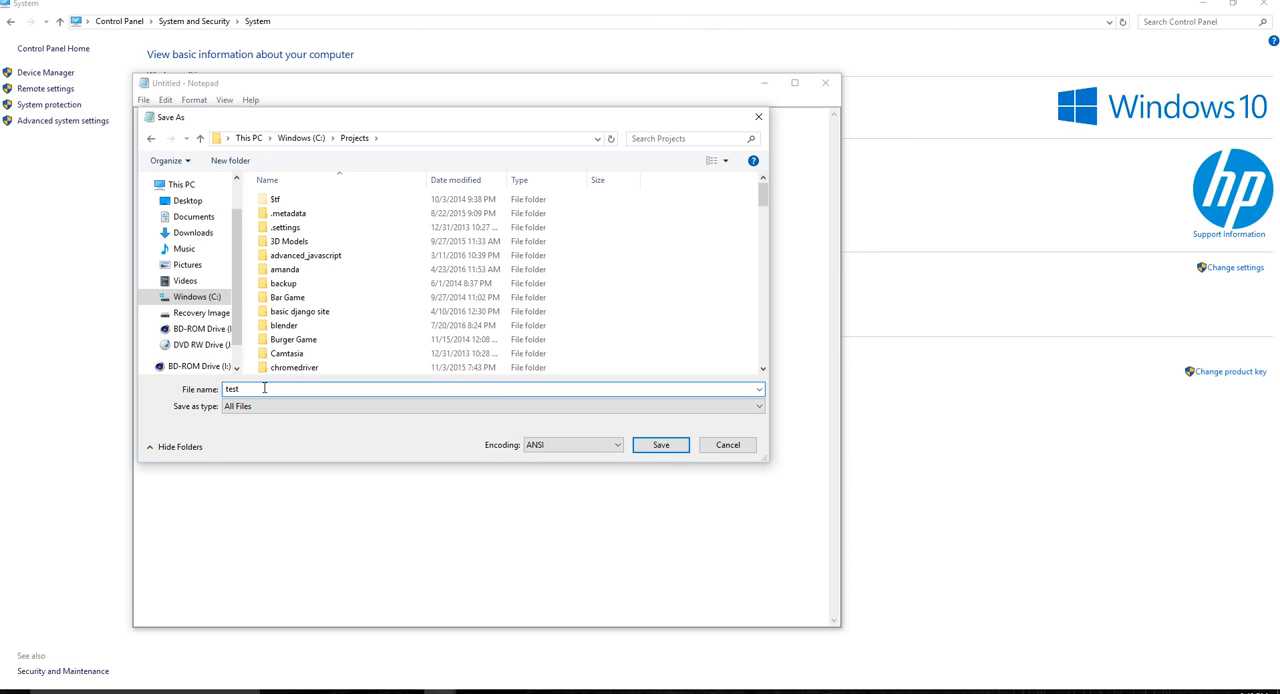
type(".py")
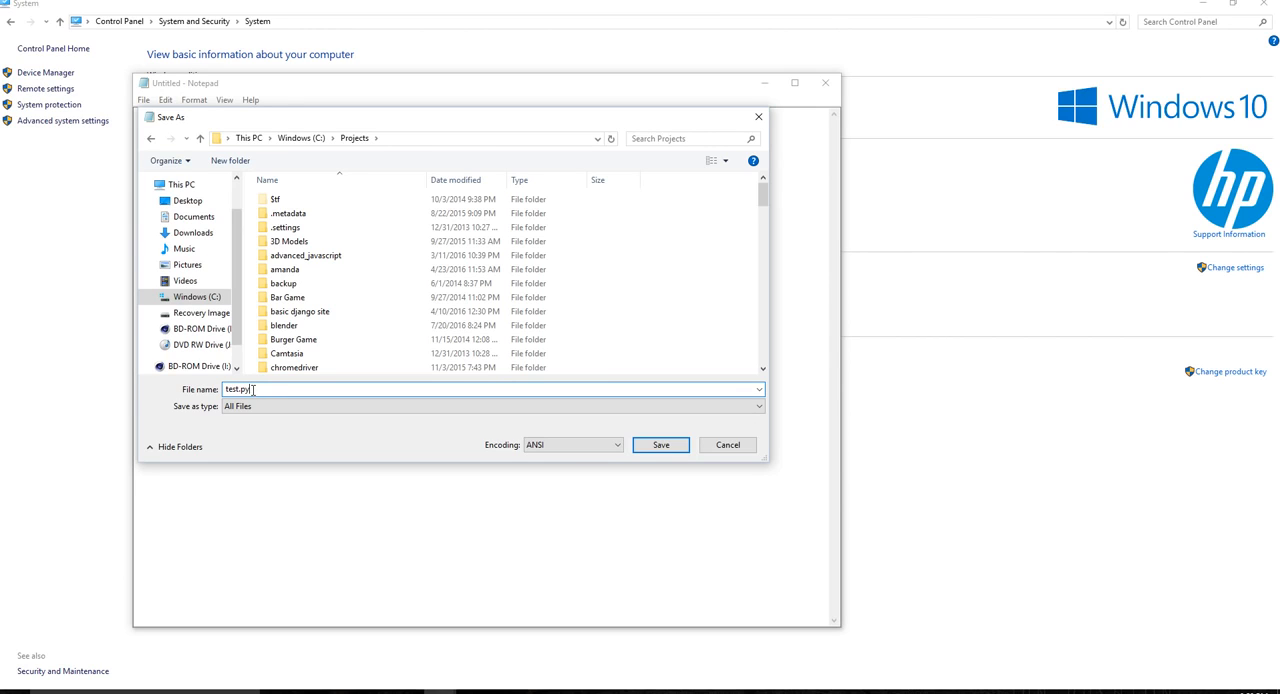
left_click(660, 444)
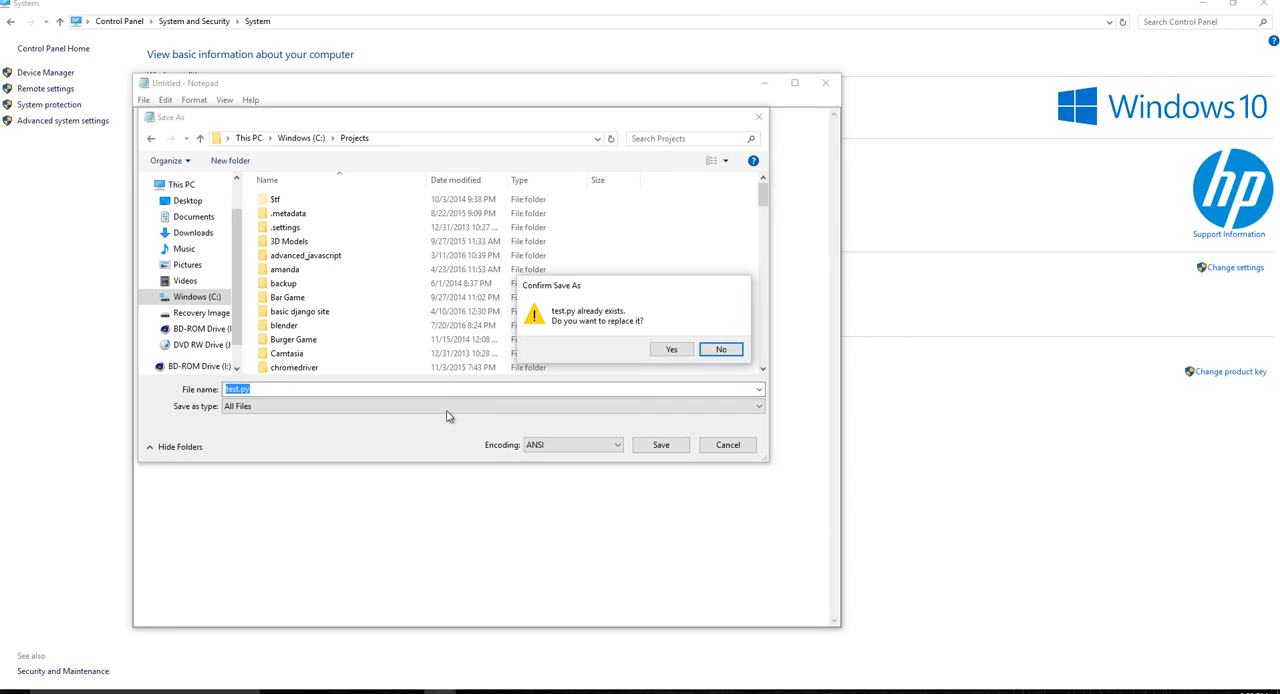
mouse_move(652, 349)
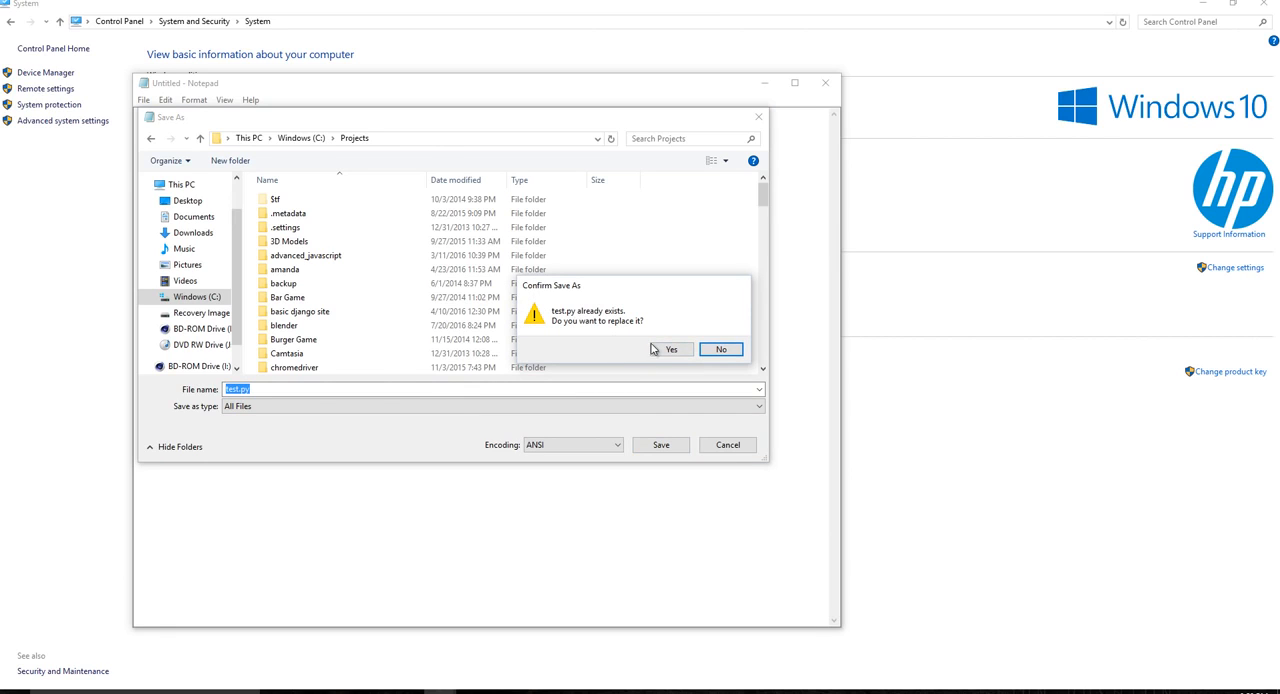
left_click(670, 349)
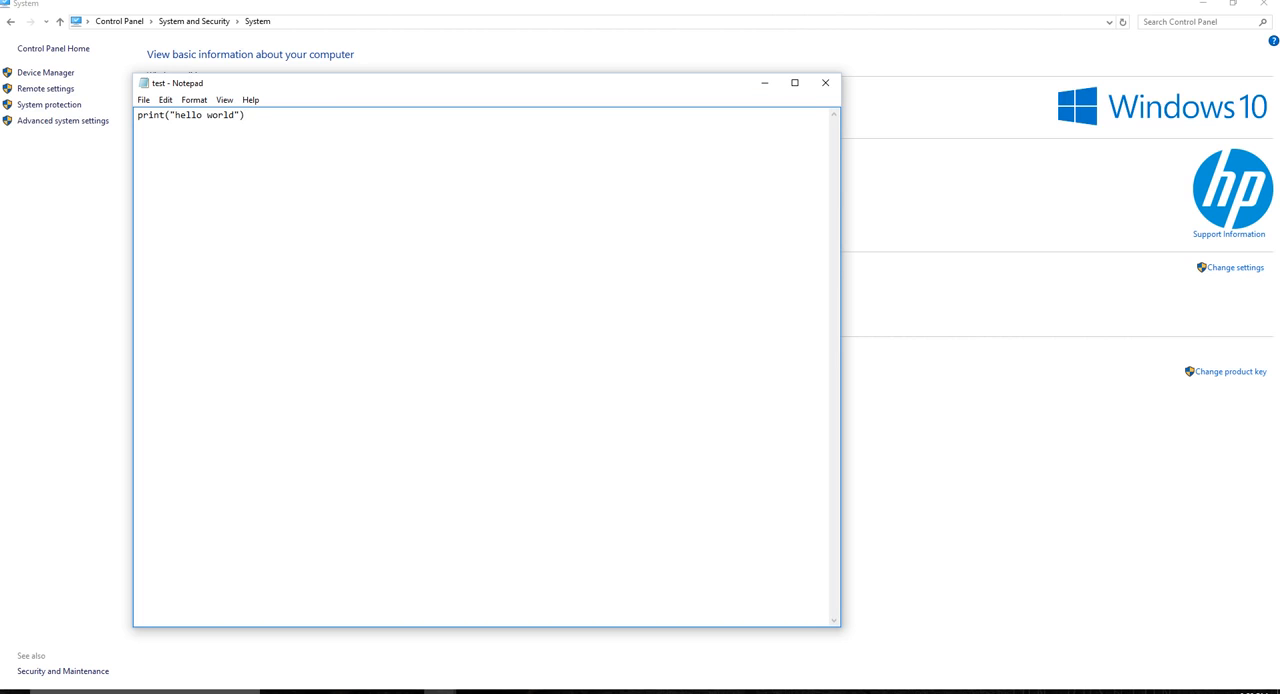
Step: In Command Prompt, move into C:\Projects and list its files
left_click(14, 673)
type("c")
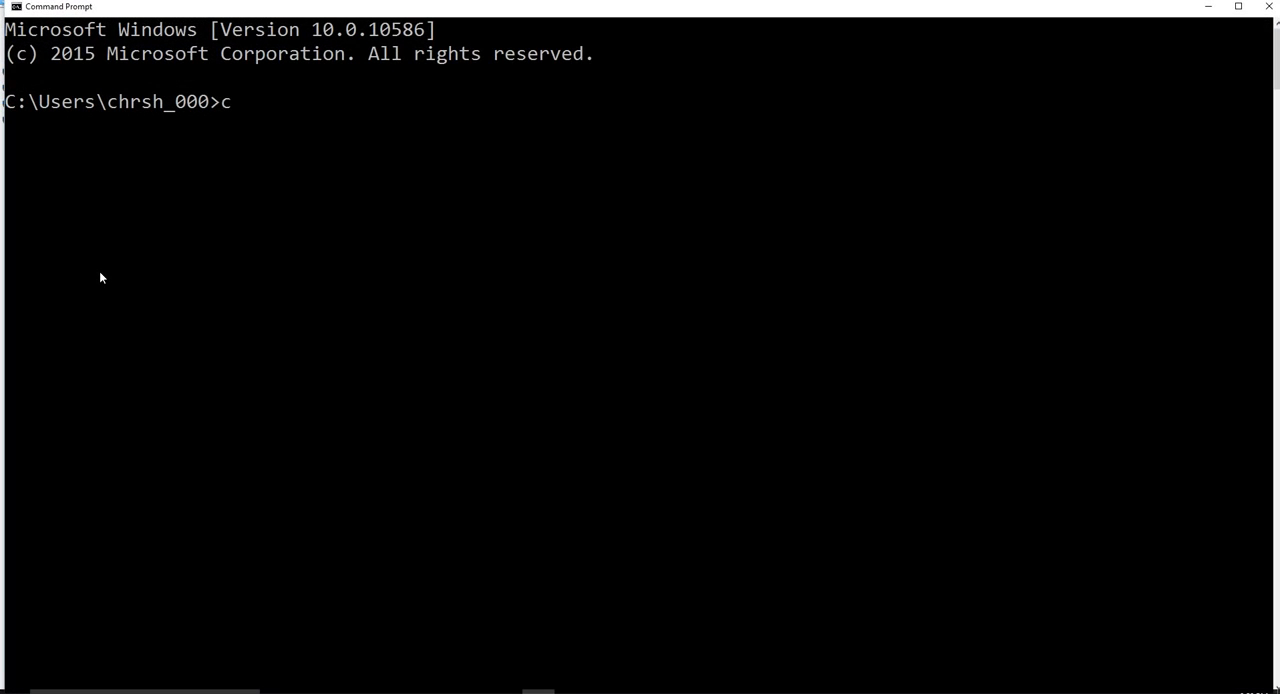
key("Return")
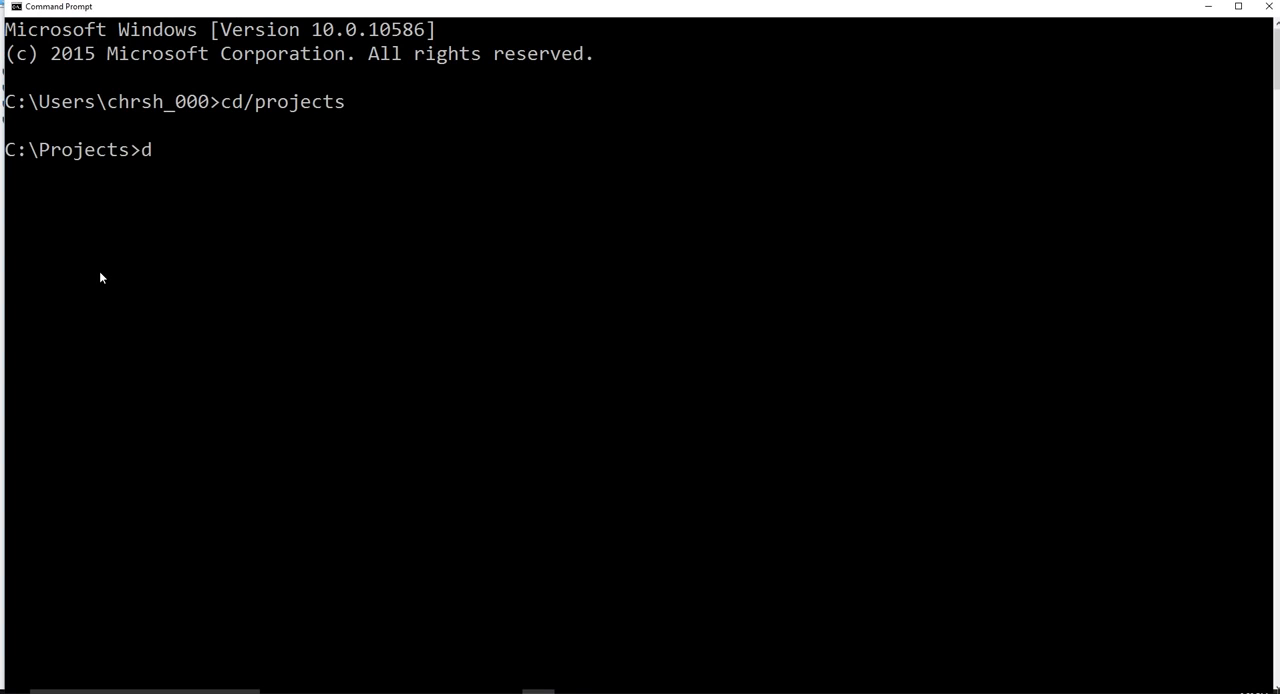
key("Return")
type("cd")
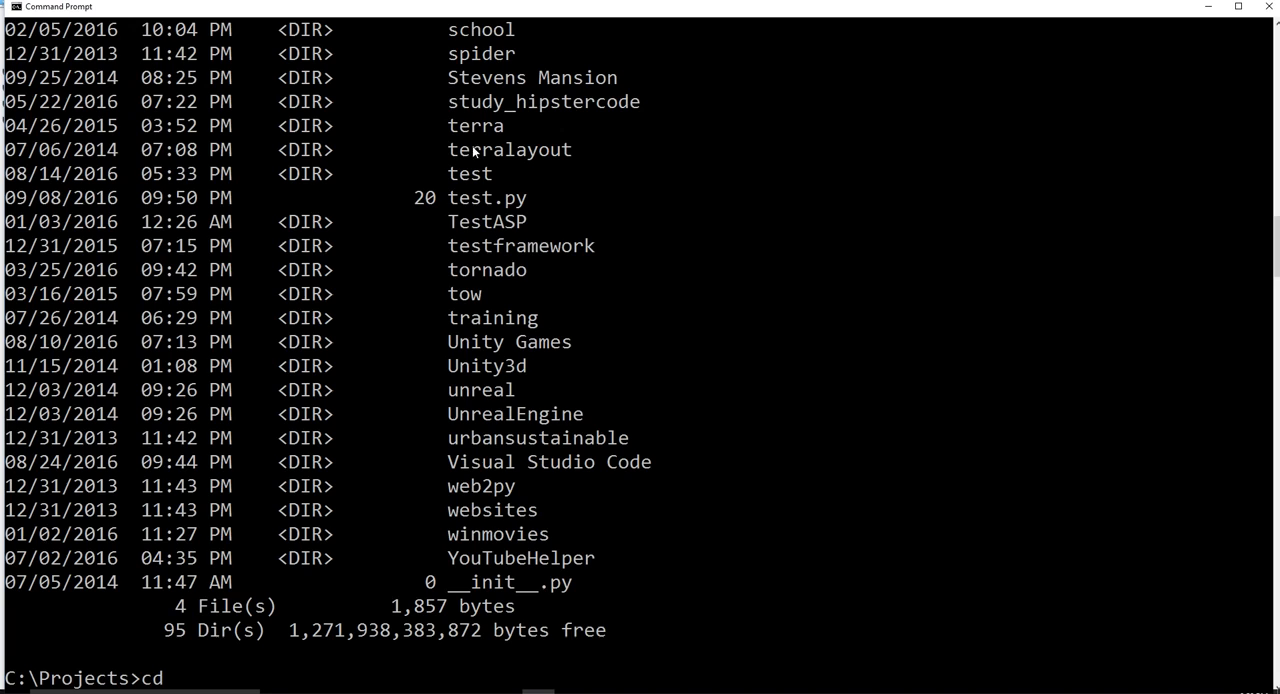
Step: Try running test.py directly, dismiss the app chooser, and type python test.py
type("test.py")
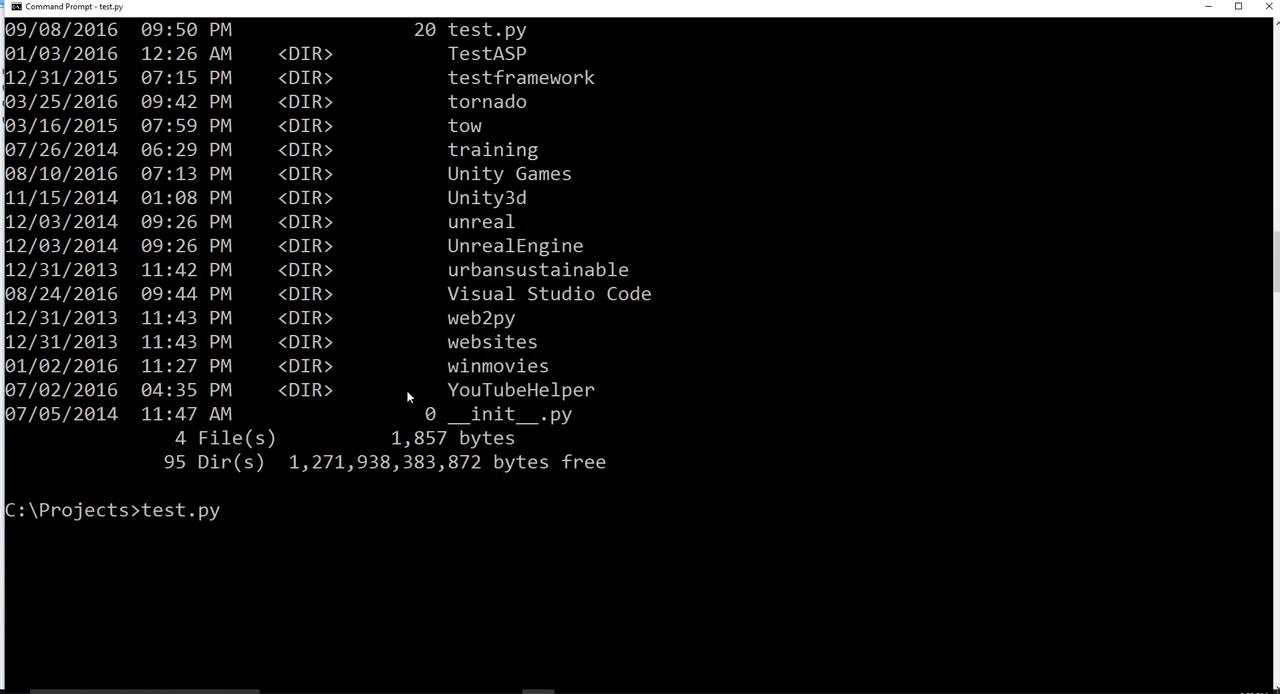
key("Return")
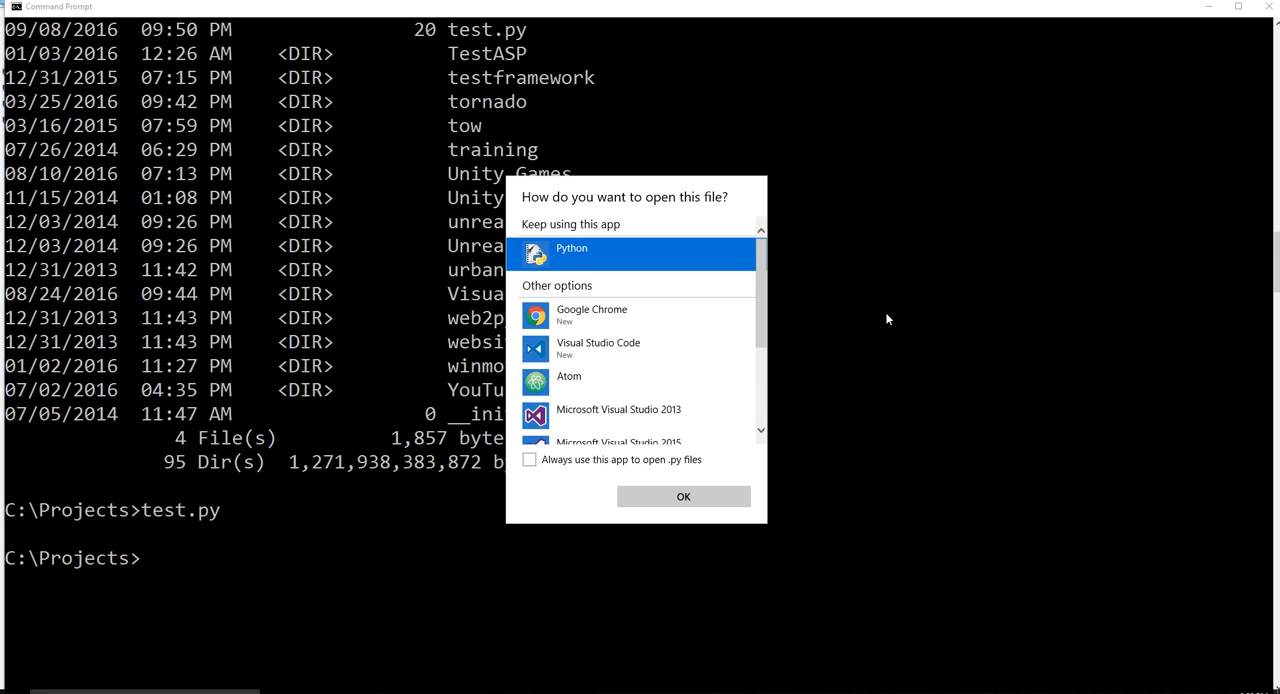
left_click(683, 496)
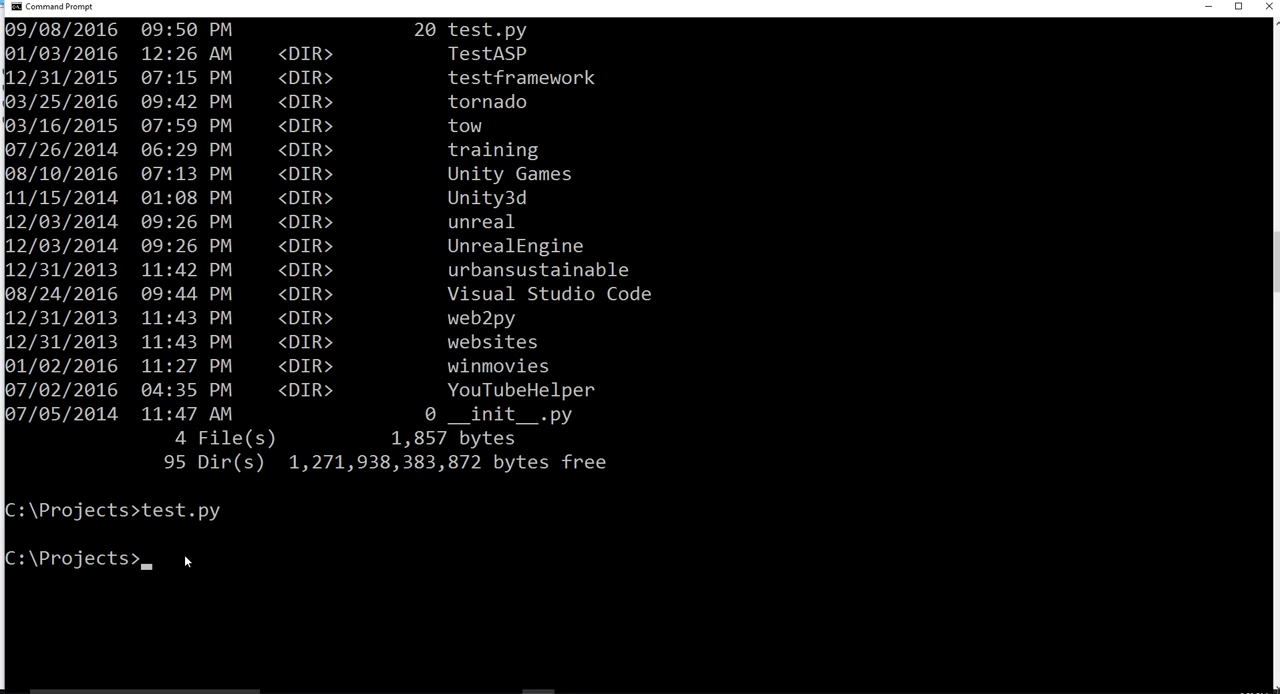
type("python")
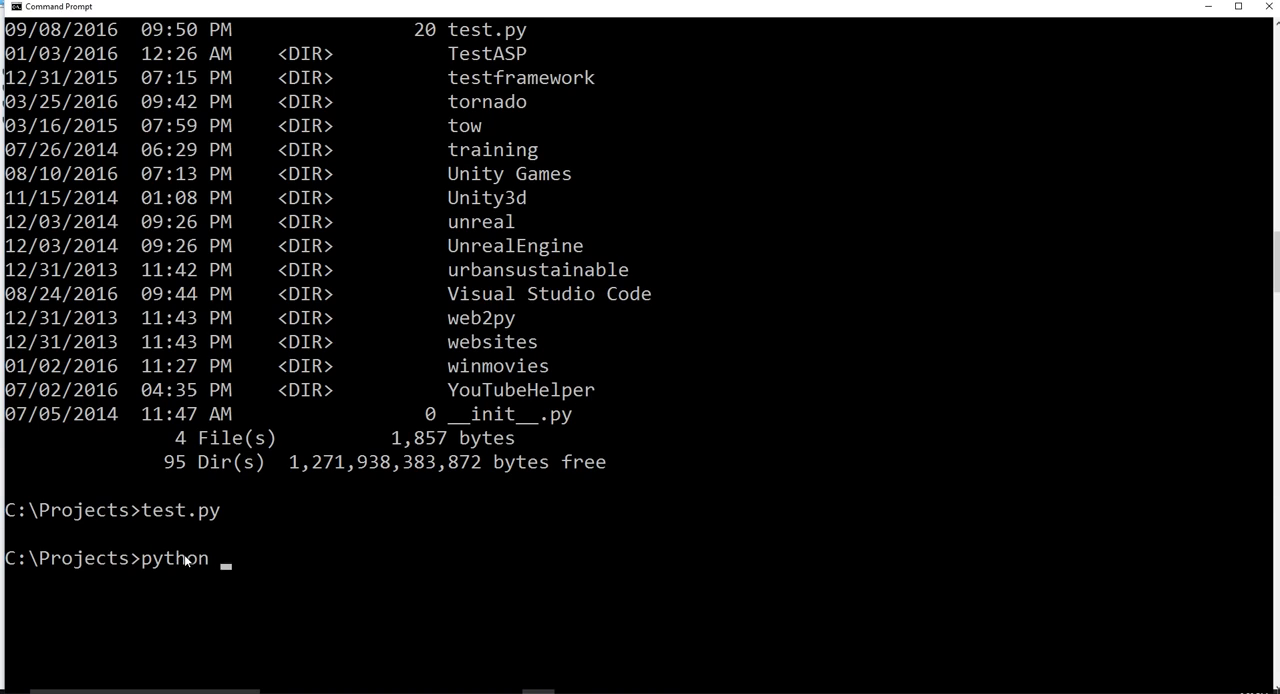
type("test.py")
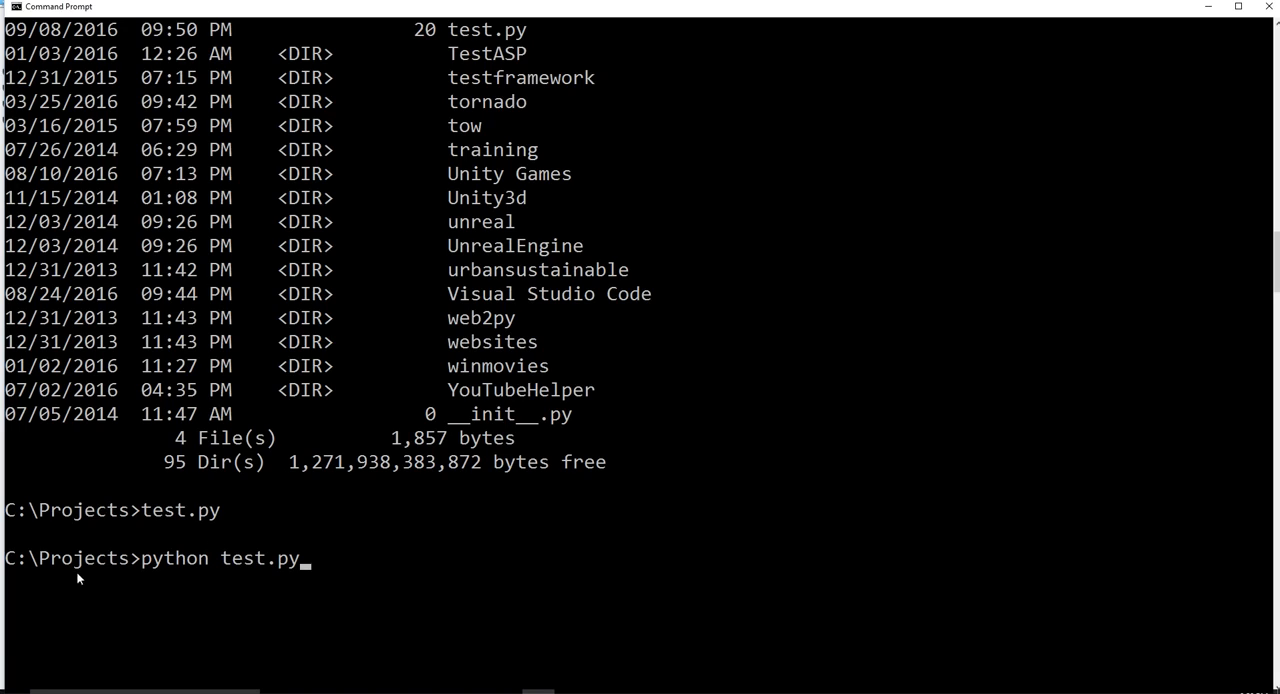
mouse_move(462, 137)
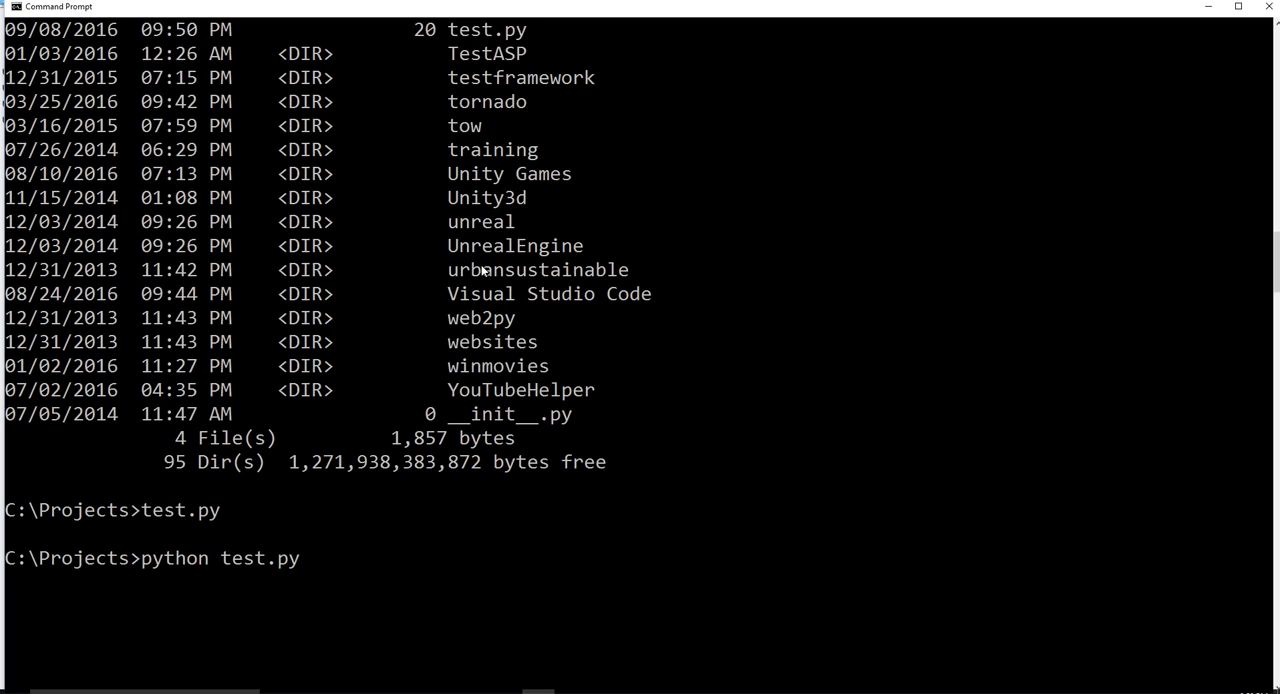
Step: Execute python test.py in Command Prompt so it prints hello world
key("Return")
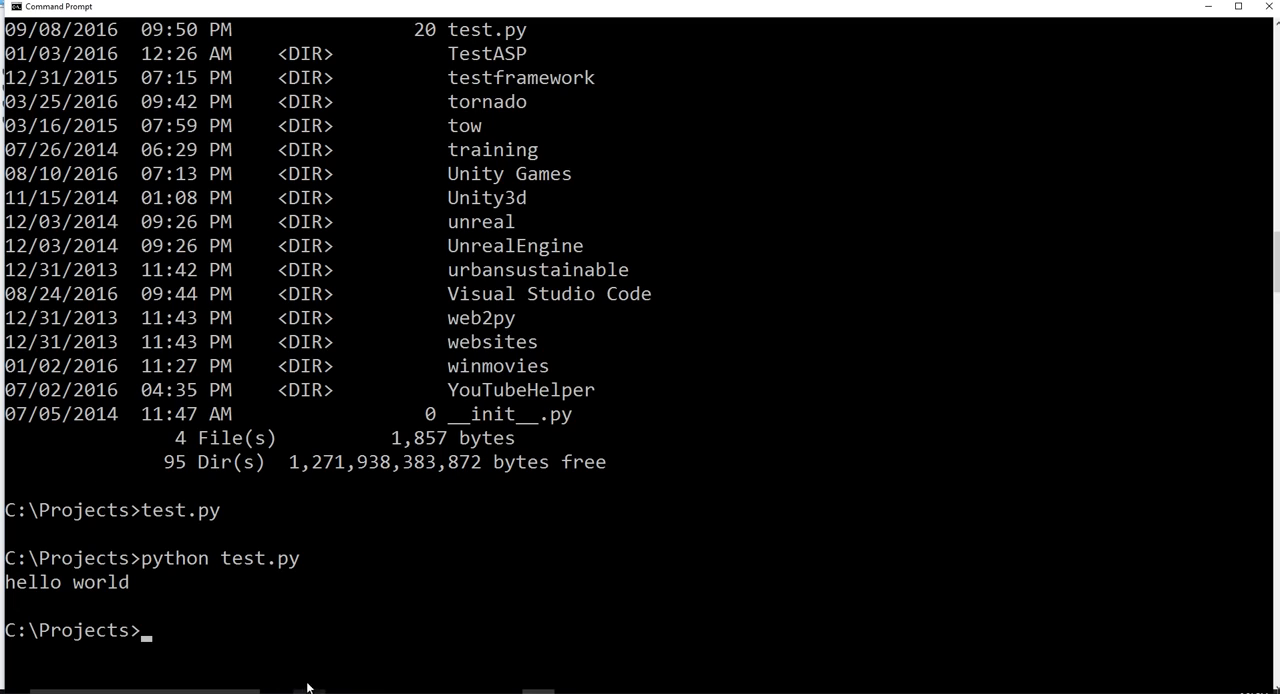
mouse_move(295, 474)
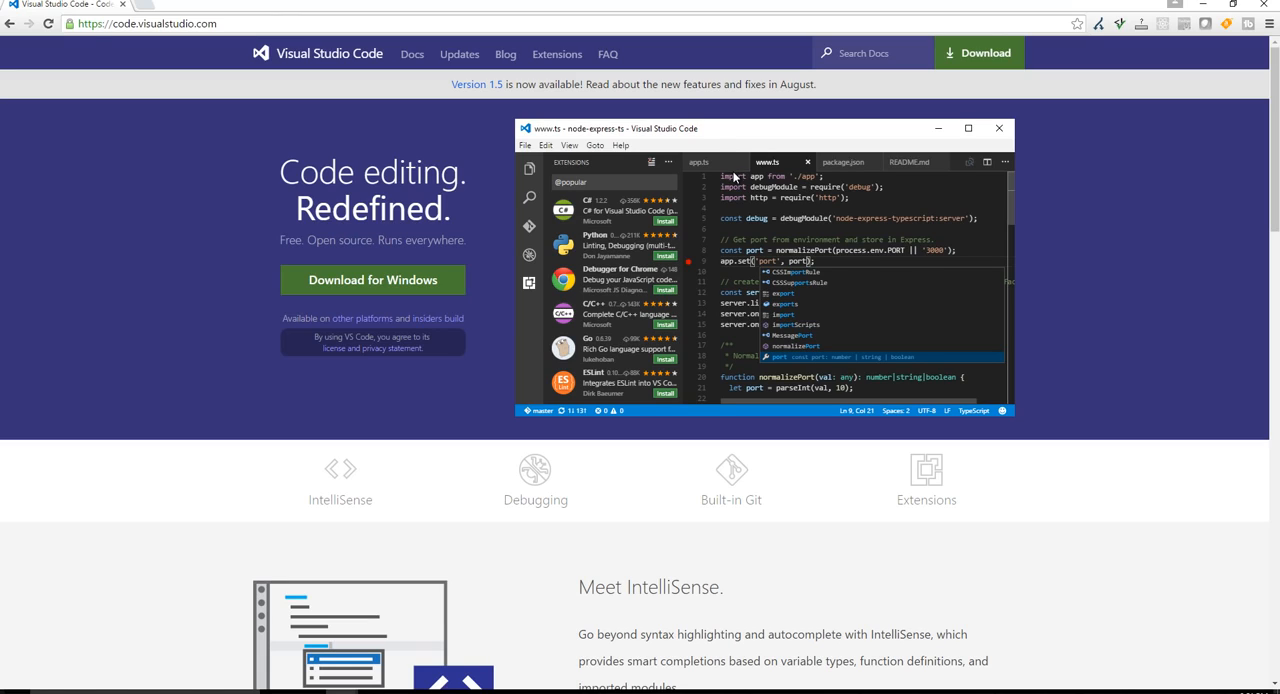
mouse_move(690, 272)
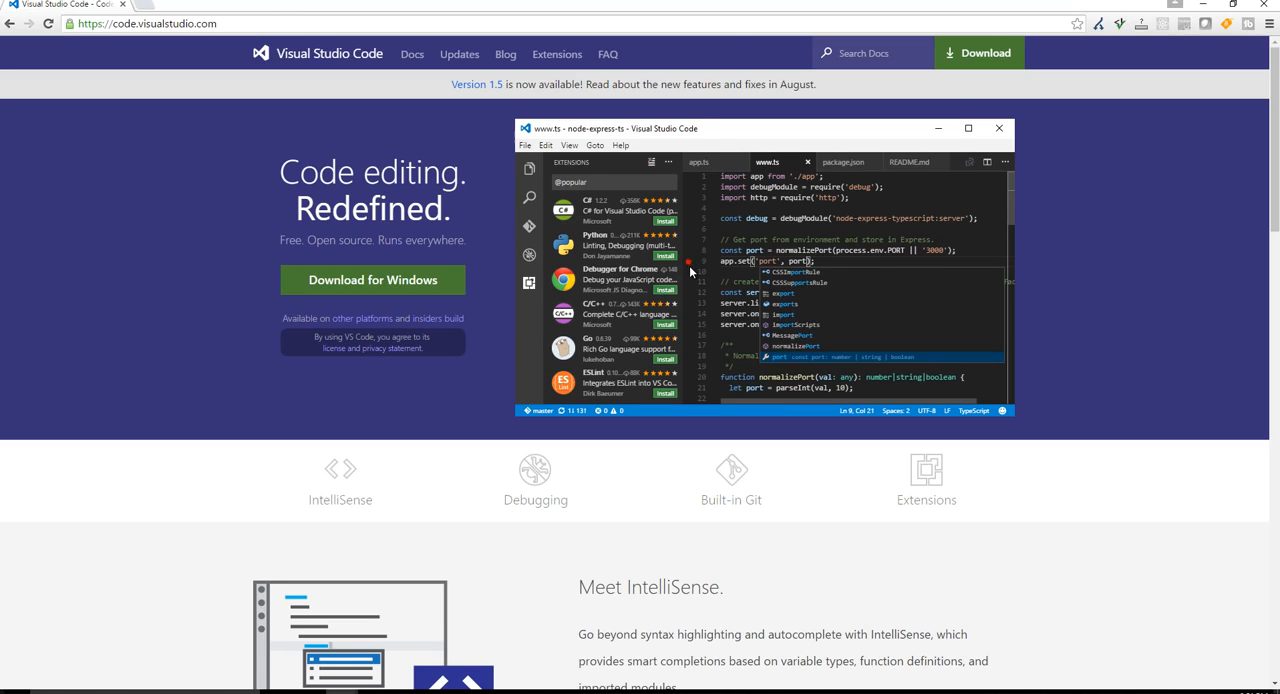
mouse_move(690, 266)
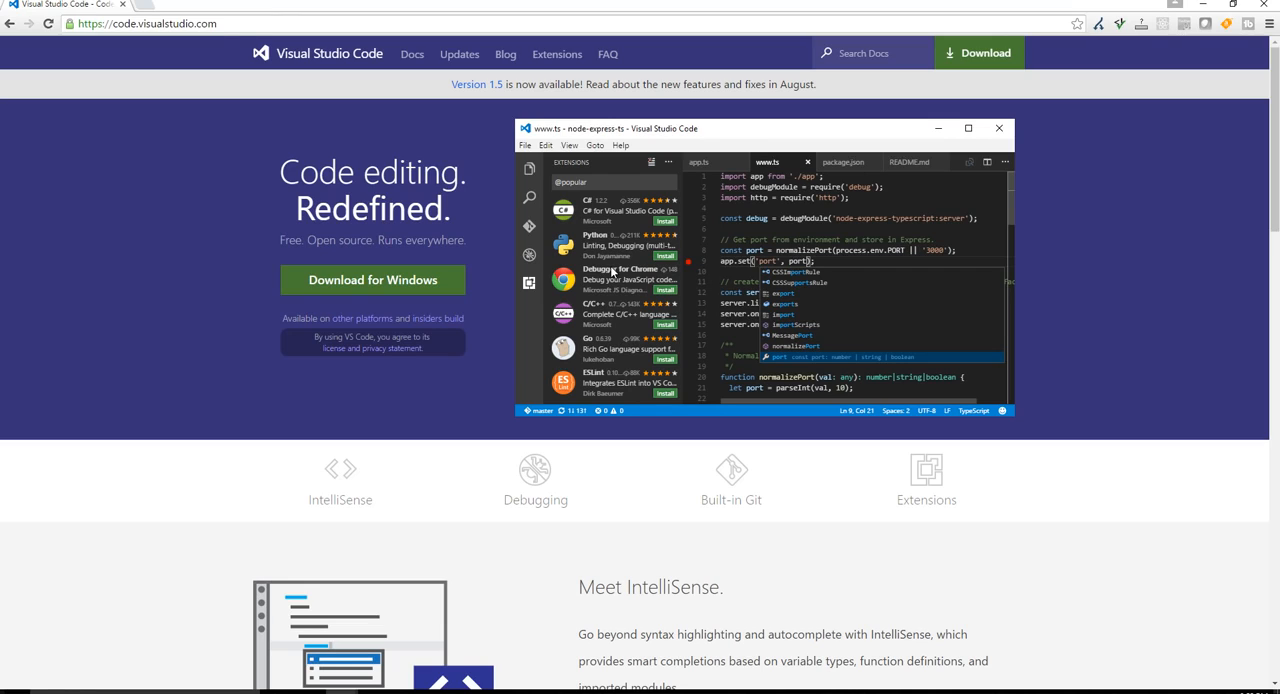
mouse_move(757, 239)
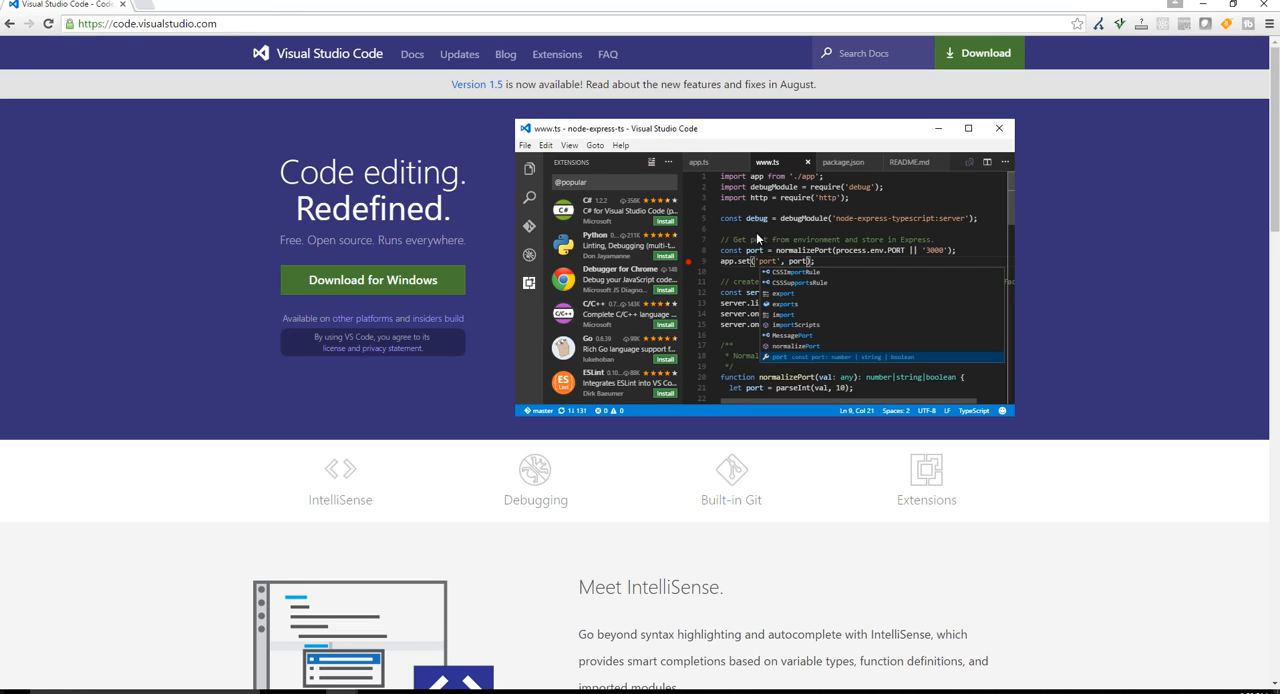
mouse_move(728, 320)
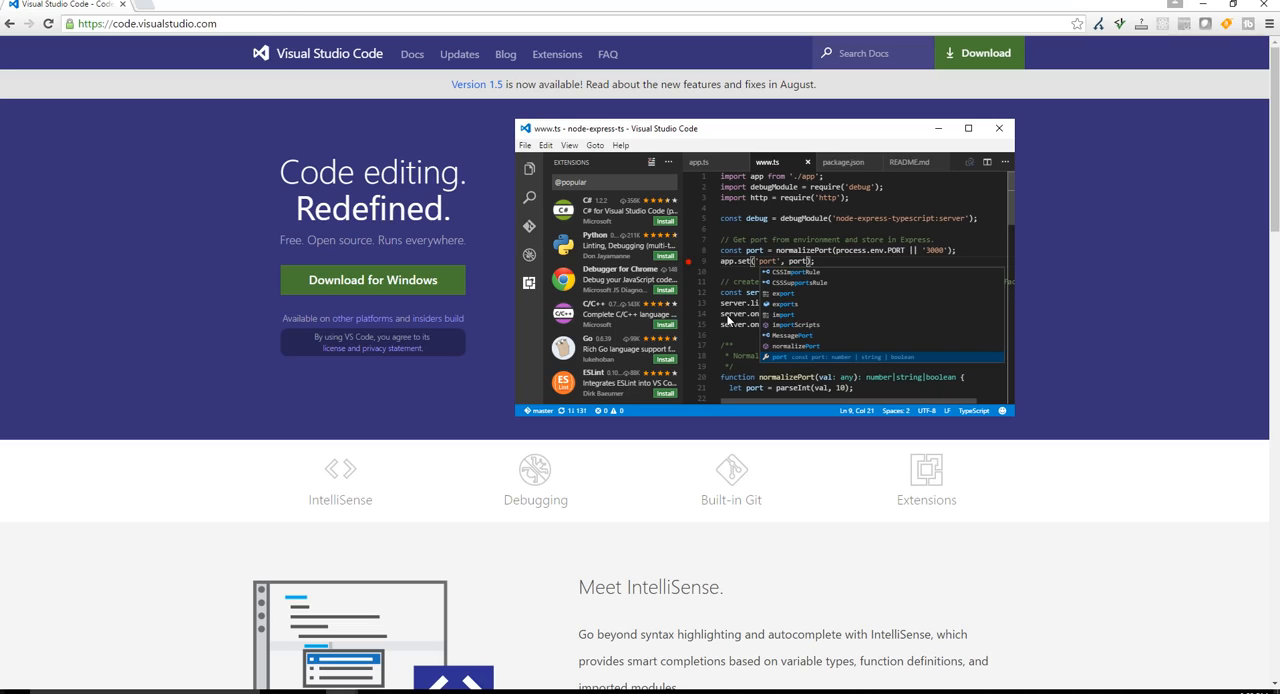
mouse_move(748, 277)
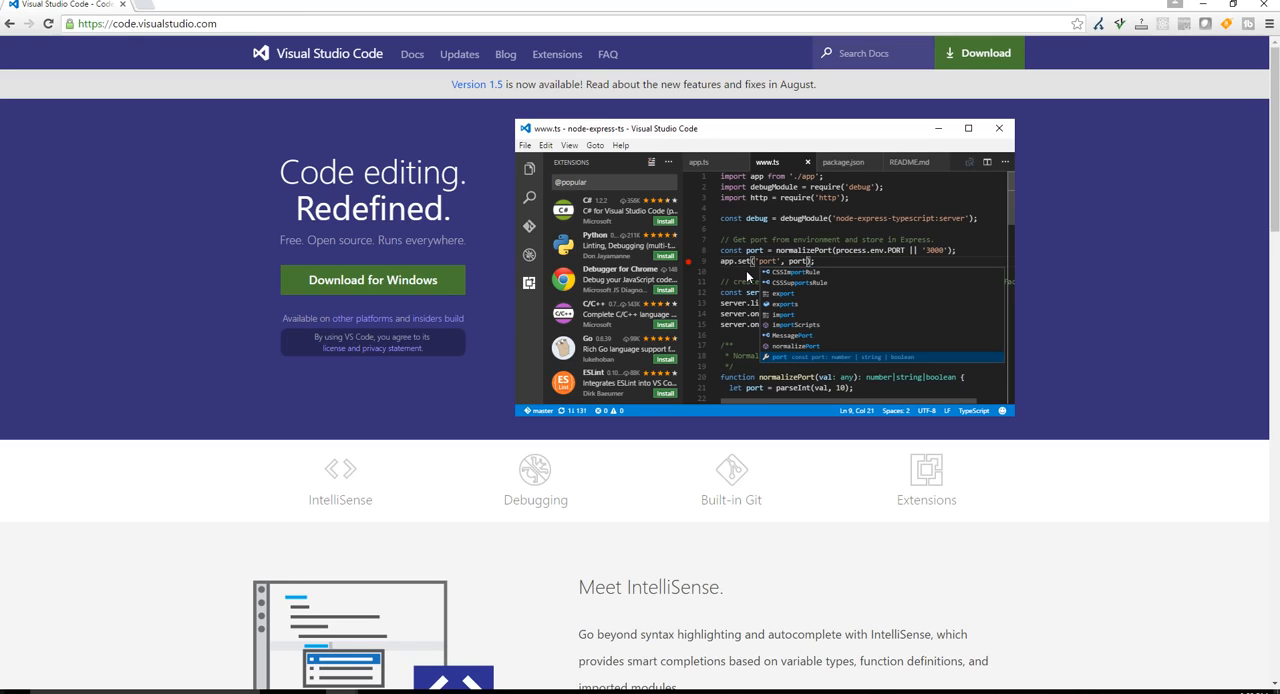
mouse_move(220, 128)
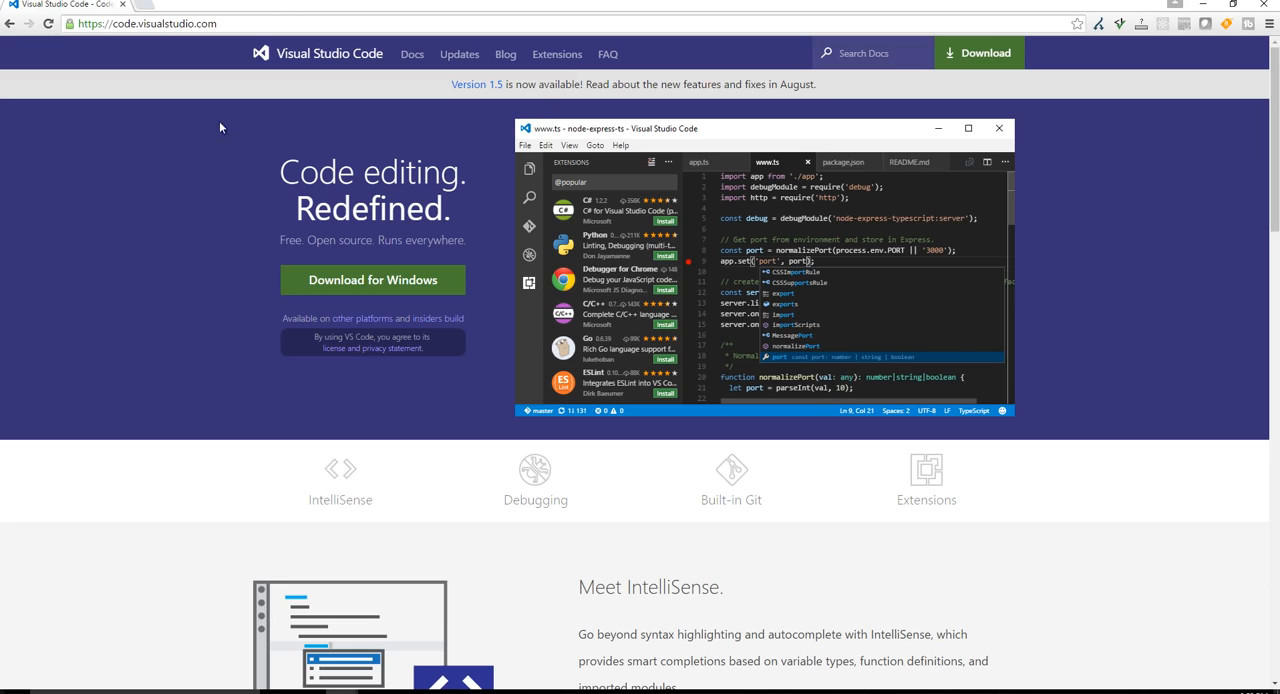
mouse_move(310, 272)
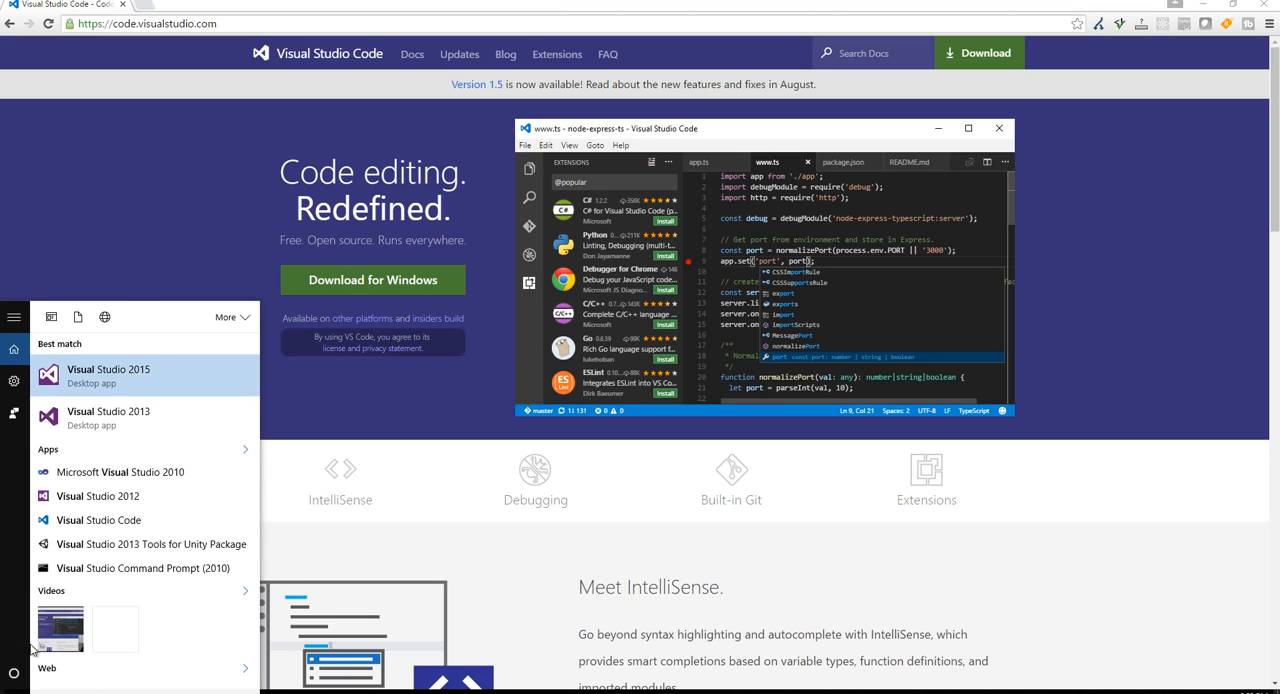
mouse_move(105, 496)
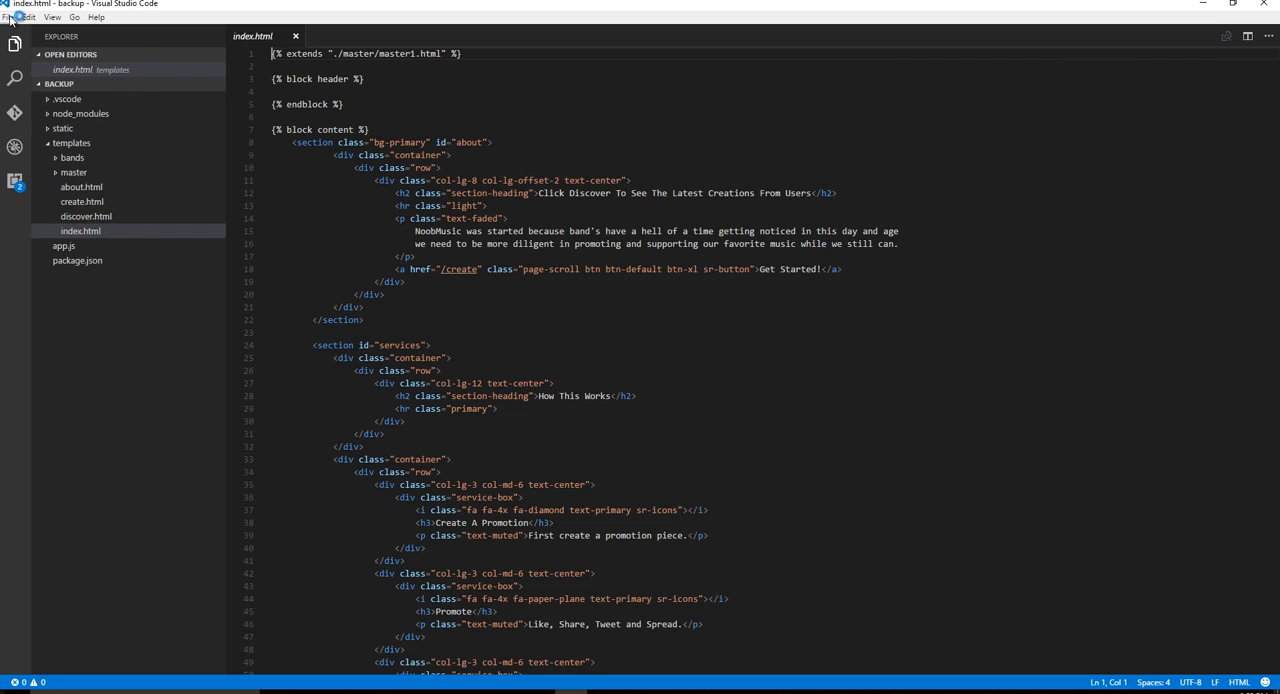
Step: Create a new Python For Beginners folder under Projects and open it as the workspace
left_click(28, 17)
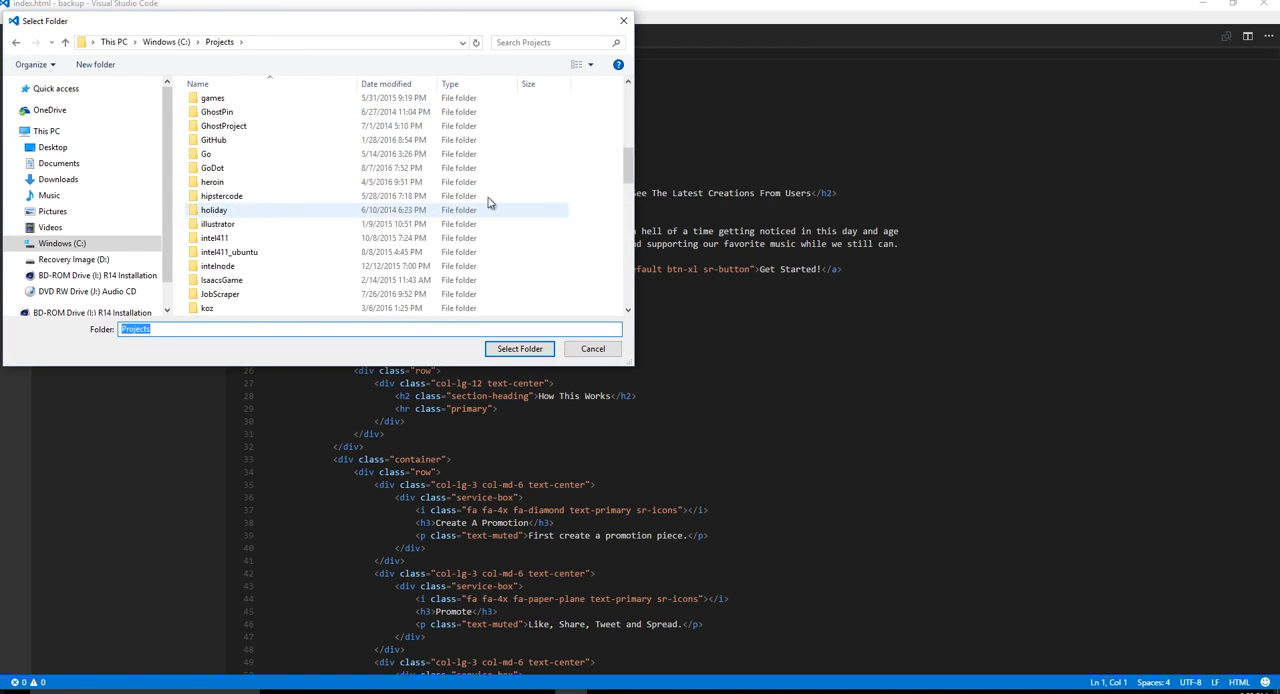
scroll("down", 3)
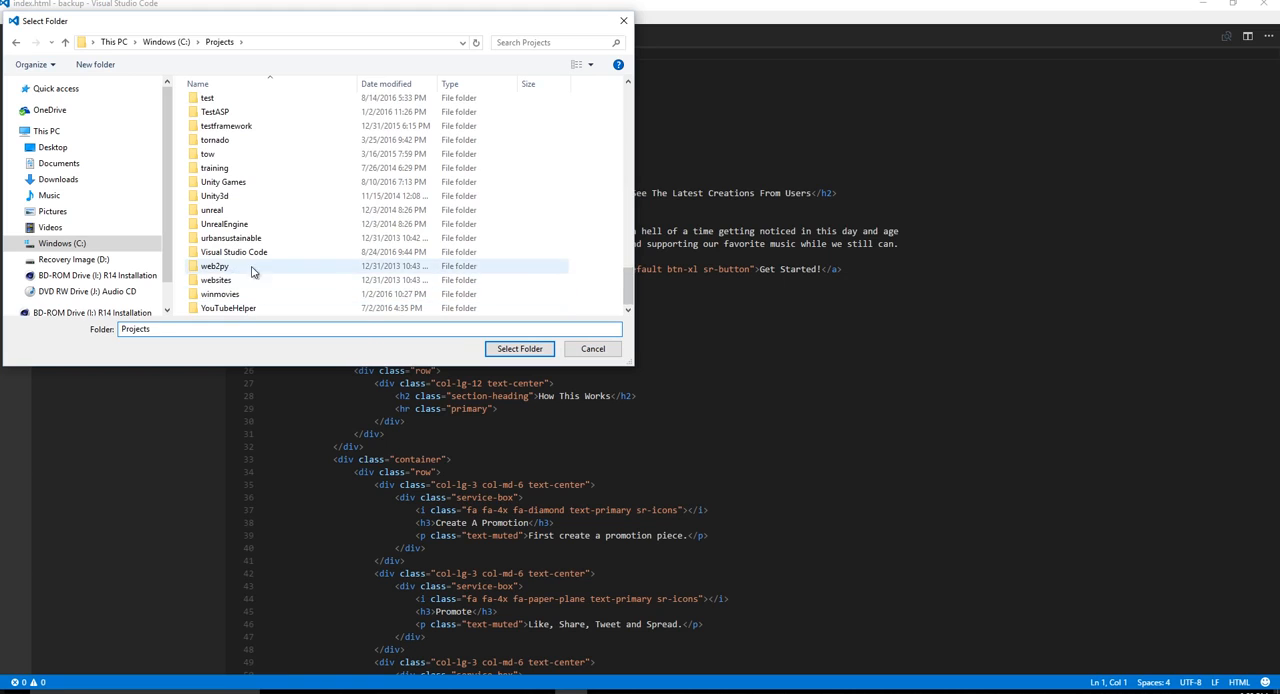
right_click(300, 270)
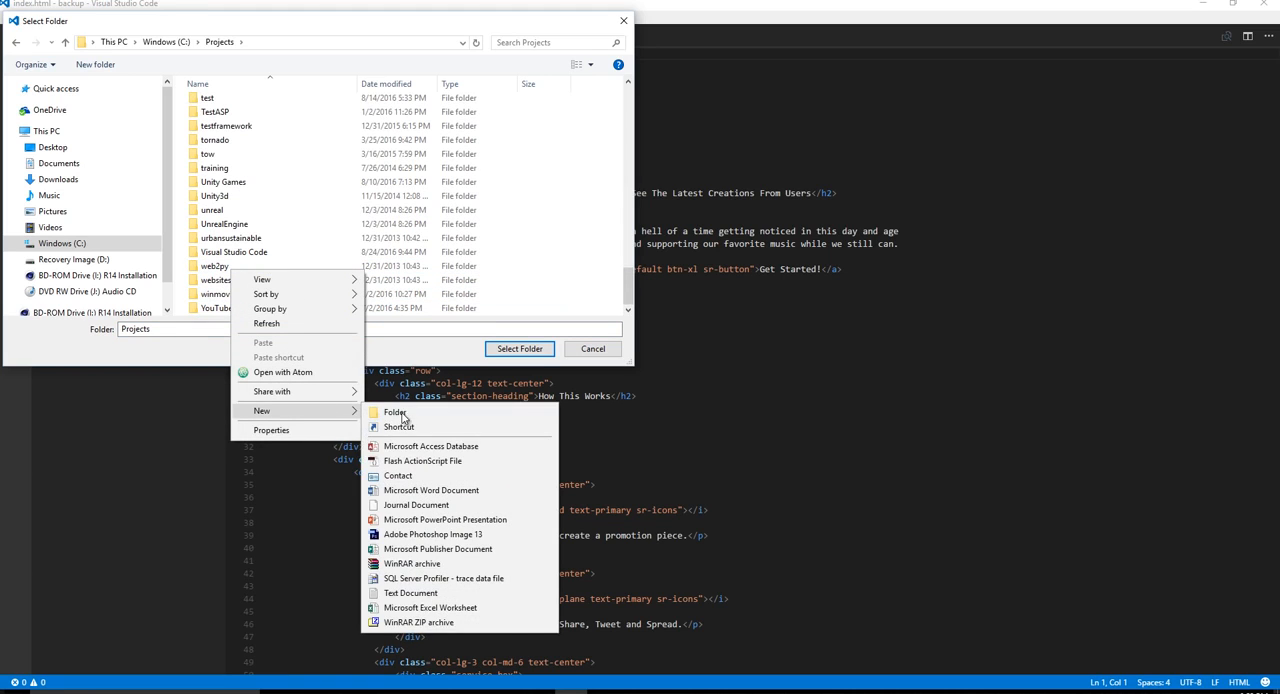
left_click(397, 413)
type("Python For Beginners")
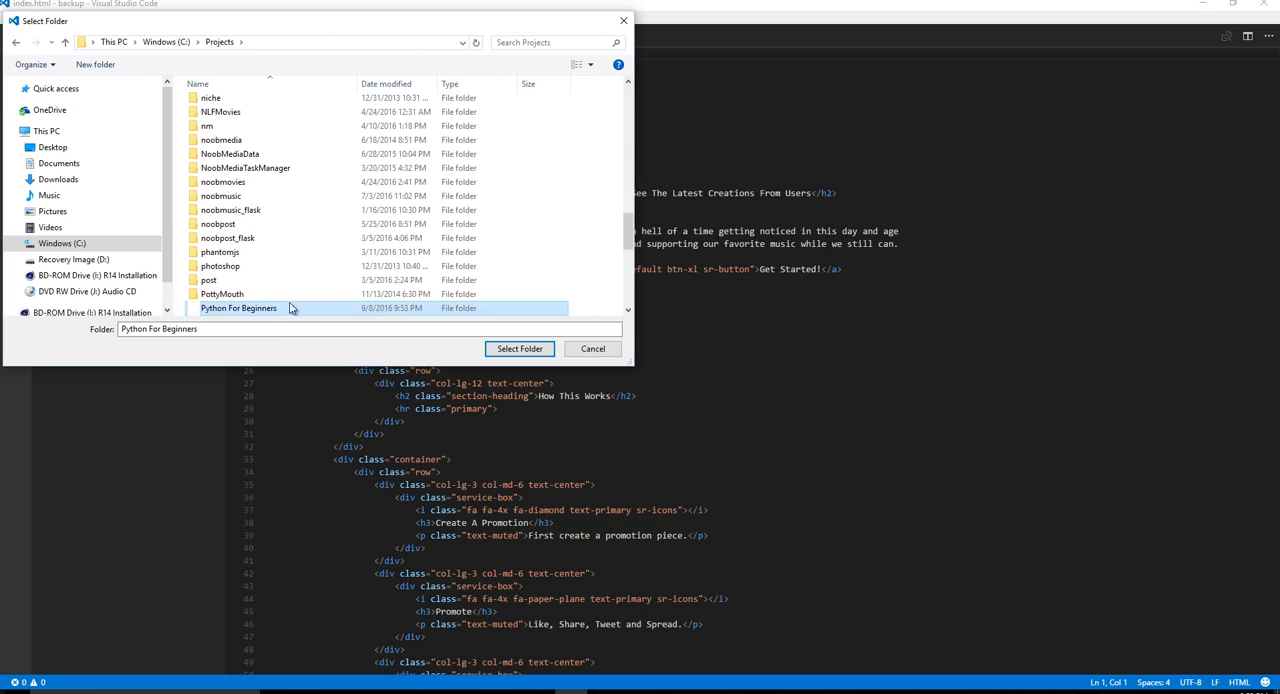
left_click(519, 348)
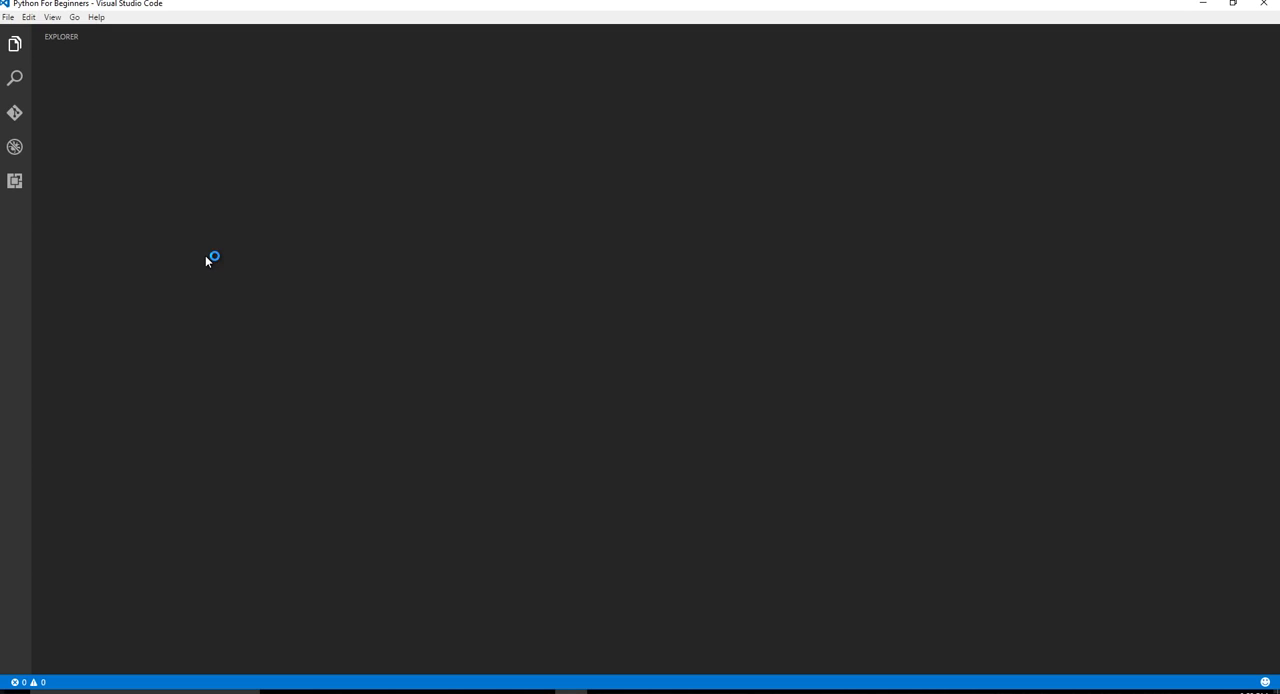
Step: Search extensions for python, update the Python extension to 0.3.22, and enable it
left_click(15, 43)
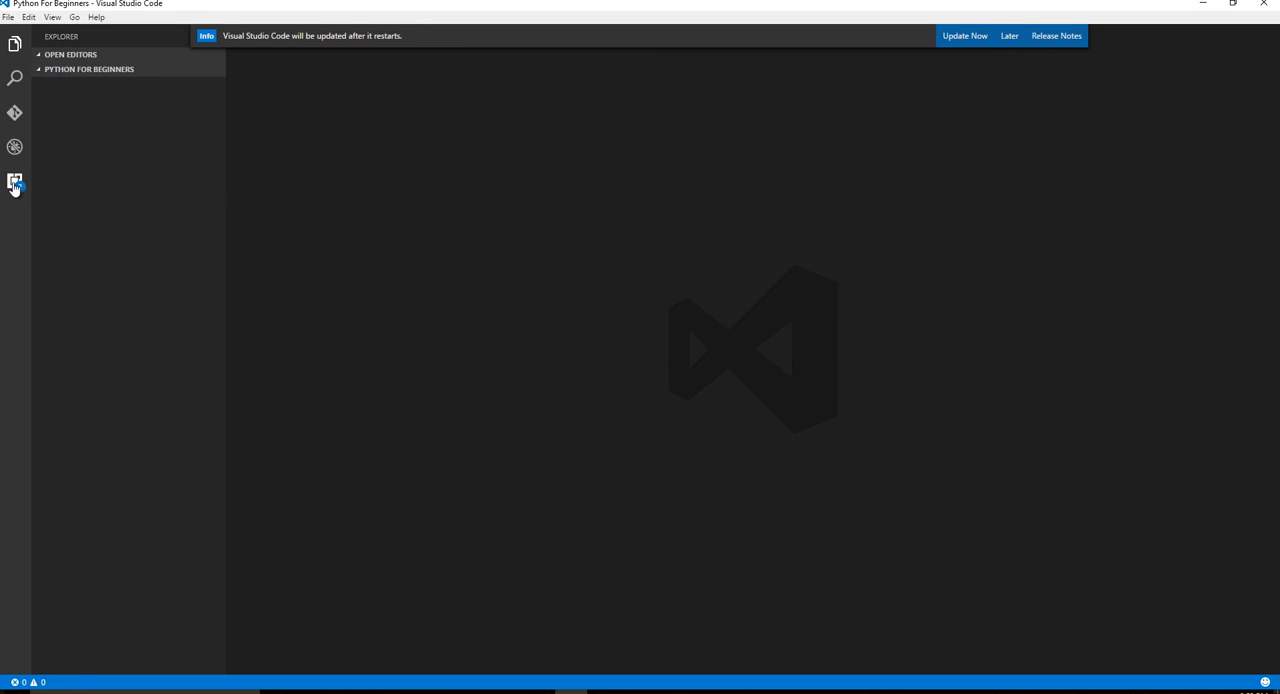
left_click(14, 183)
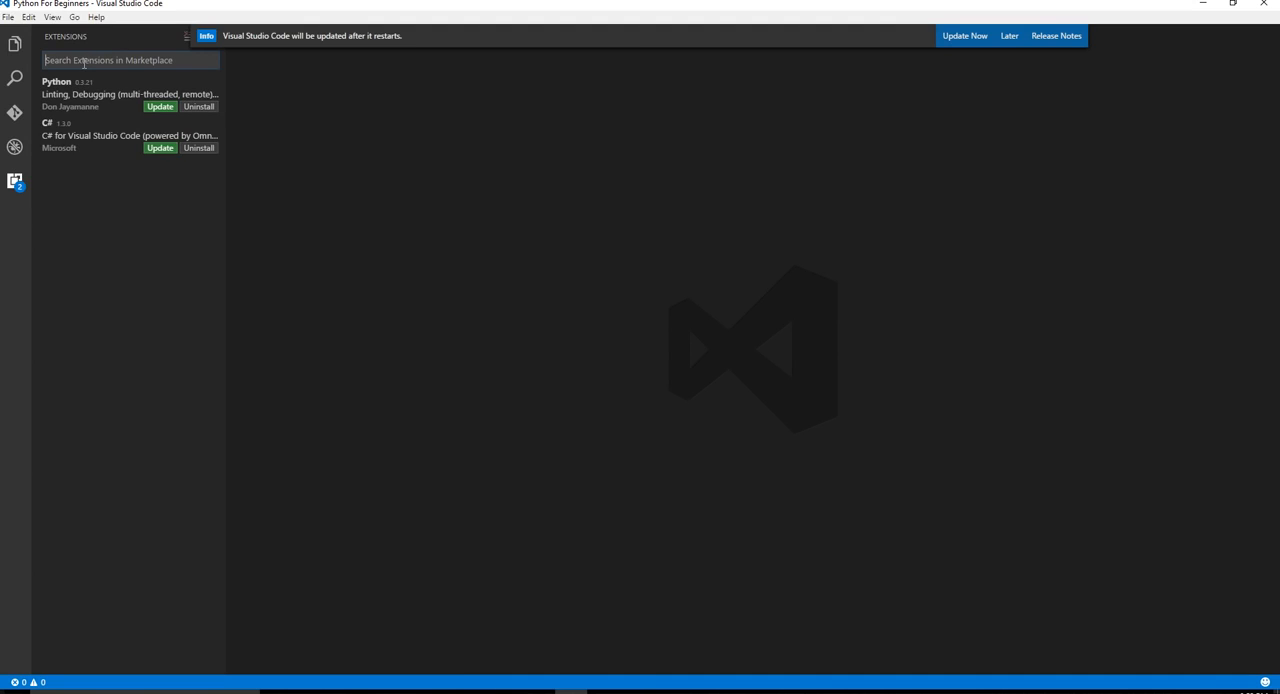
type("python")
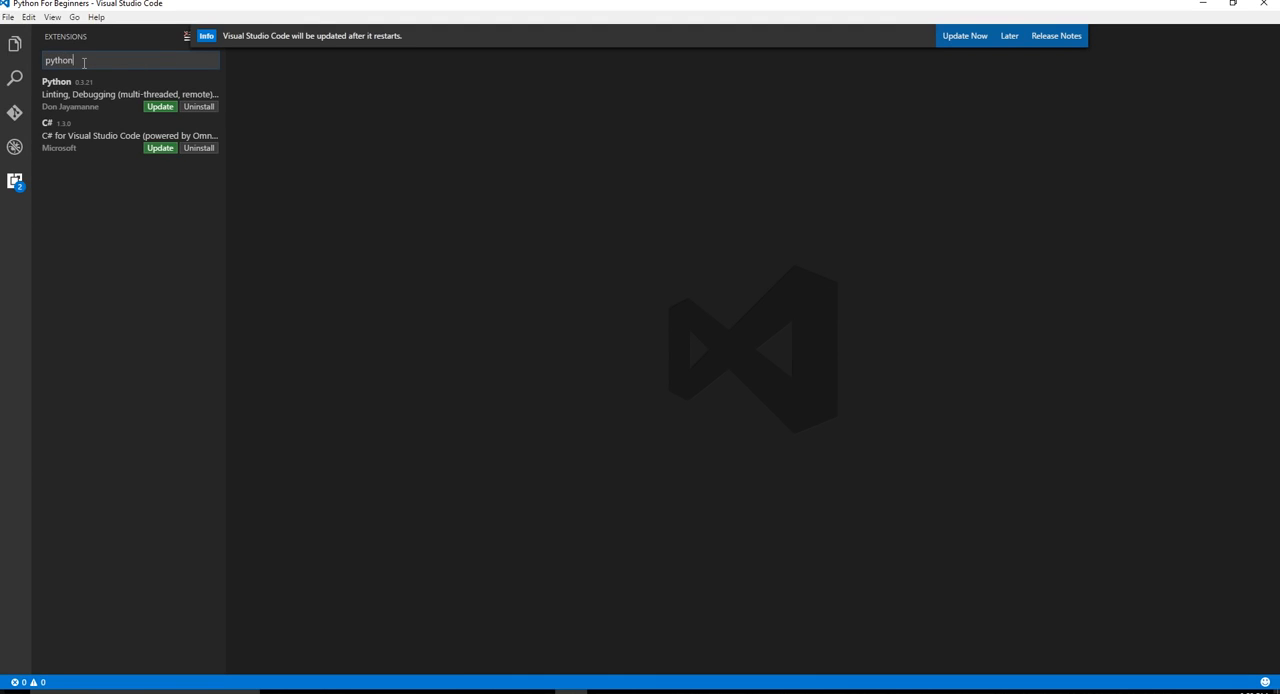
key("Return")
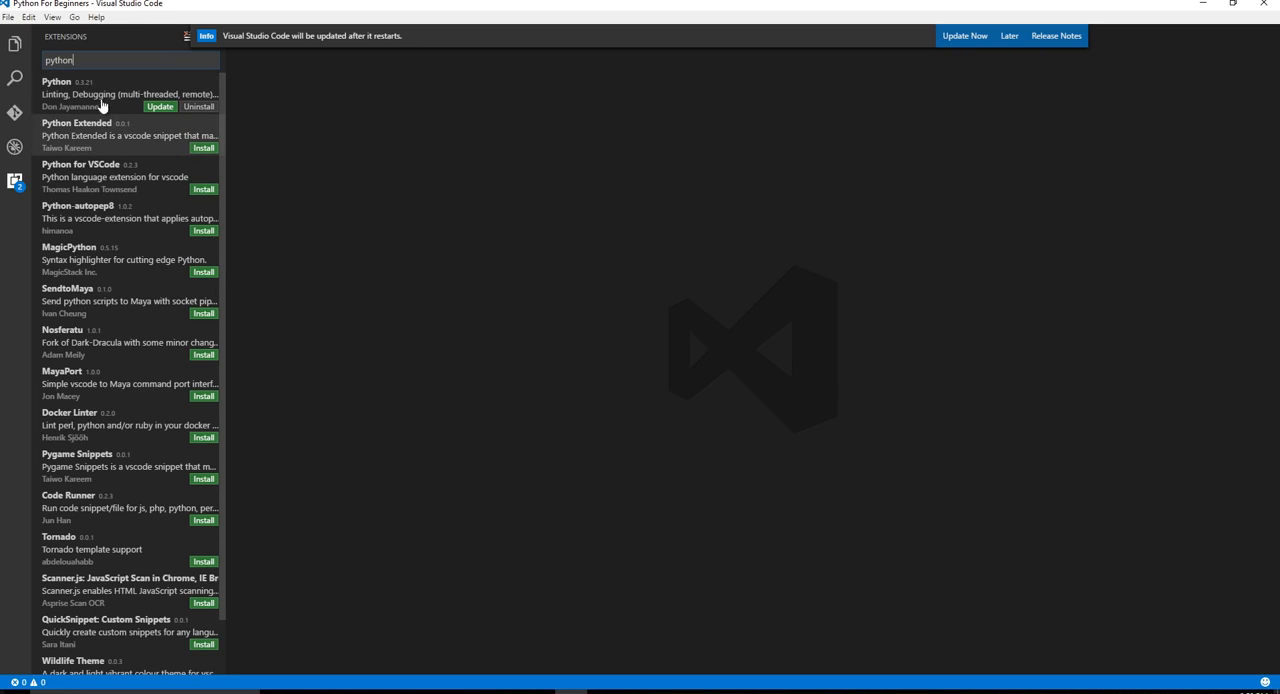
mouse_move(80, 118)
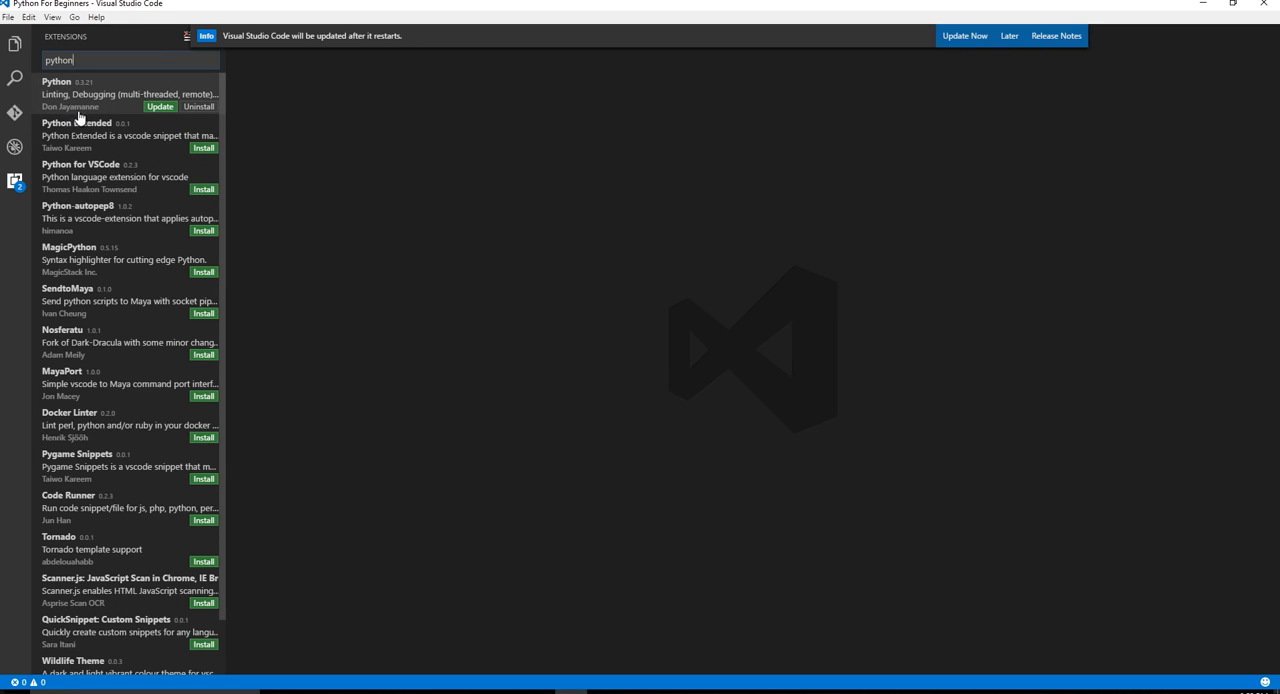
mouse_move(76, 91)
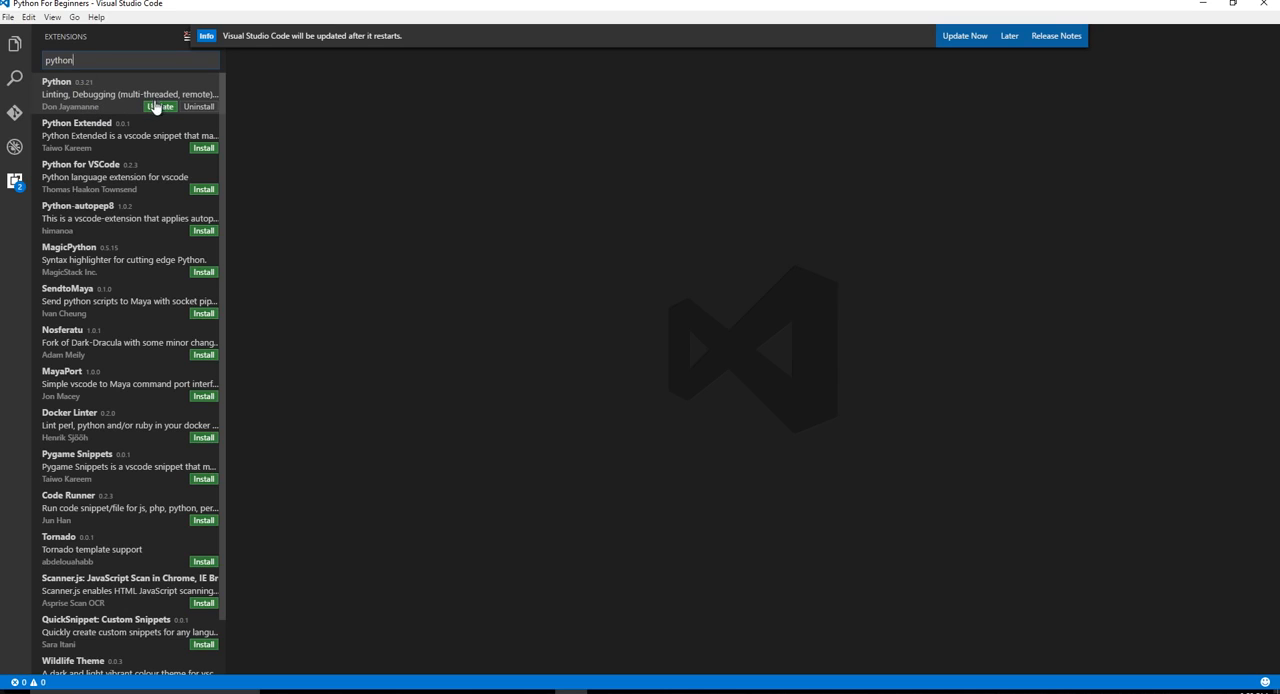
mouse_move(132, 107)
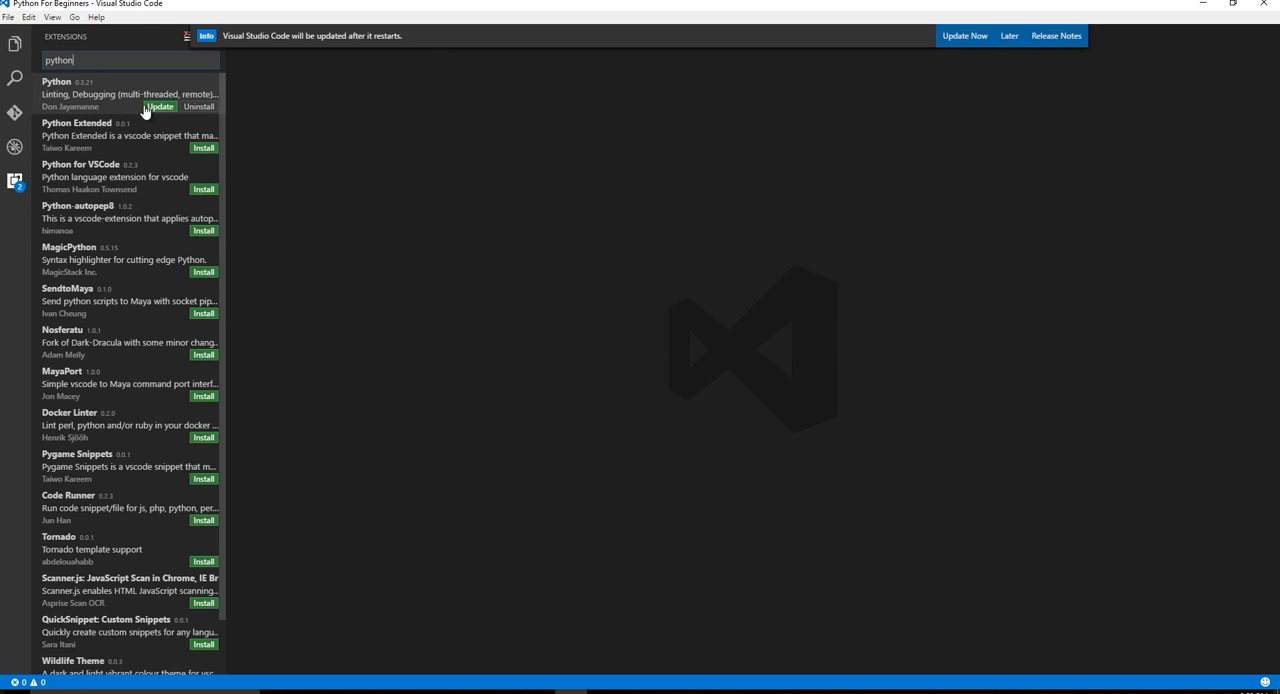
left_click(158, 107)
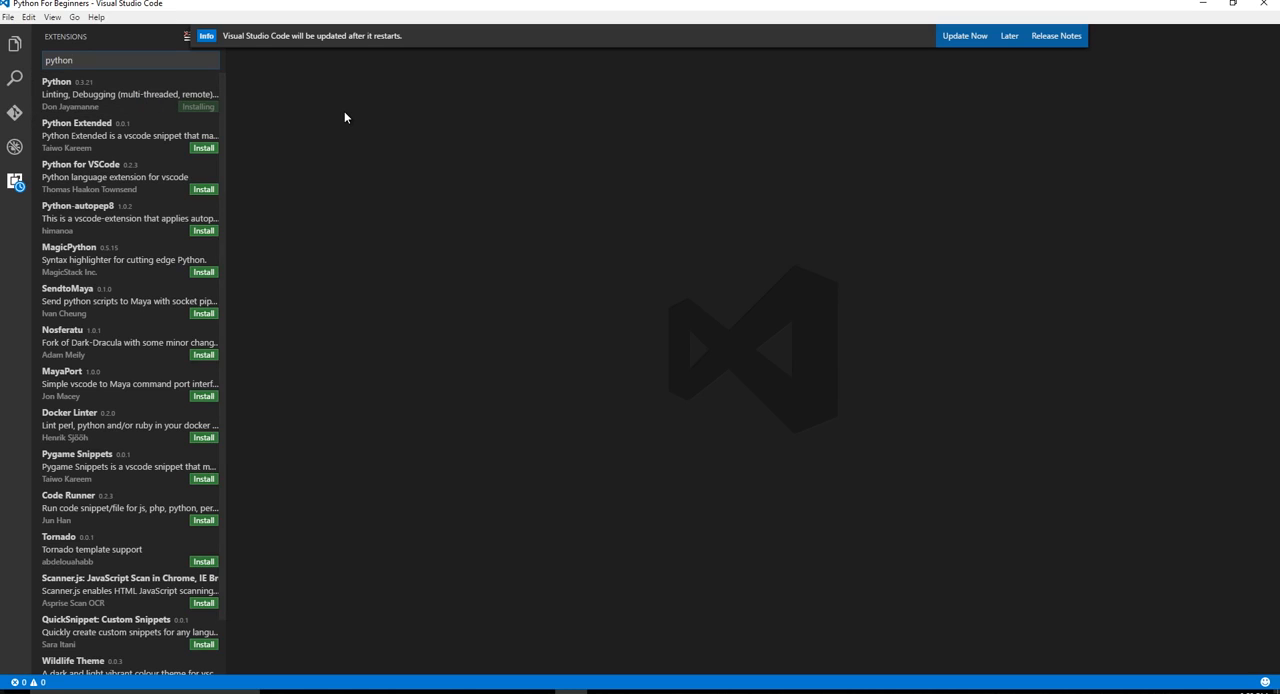
mouse_move(295, 99)
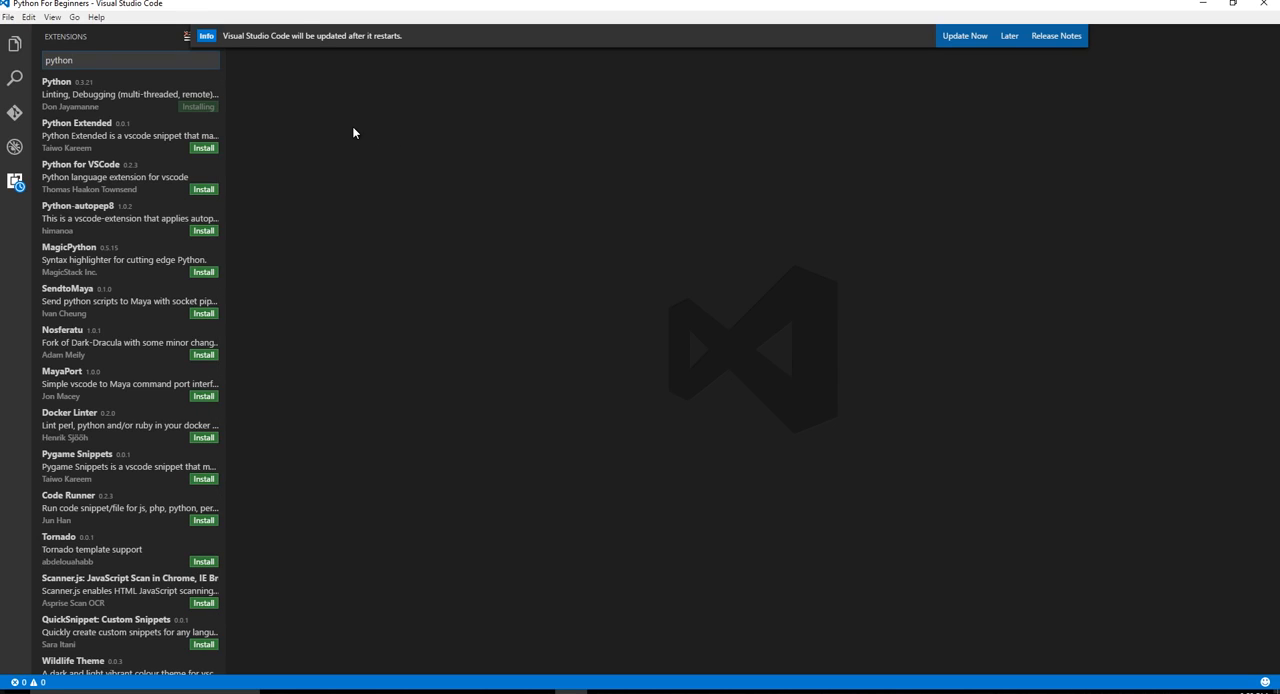
left_click(130, 60)
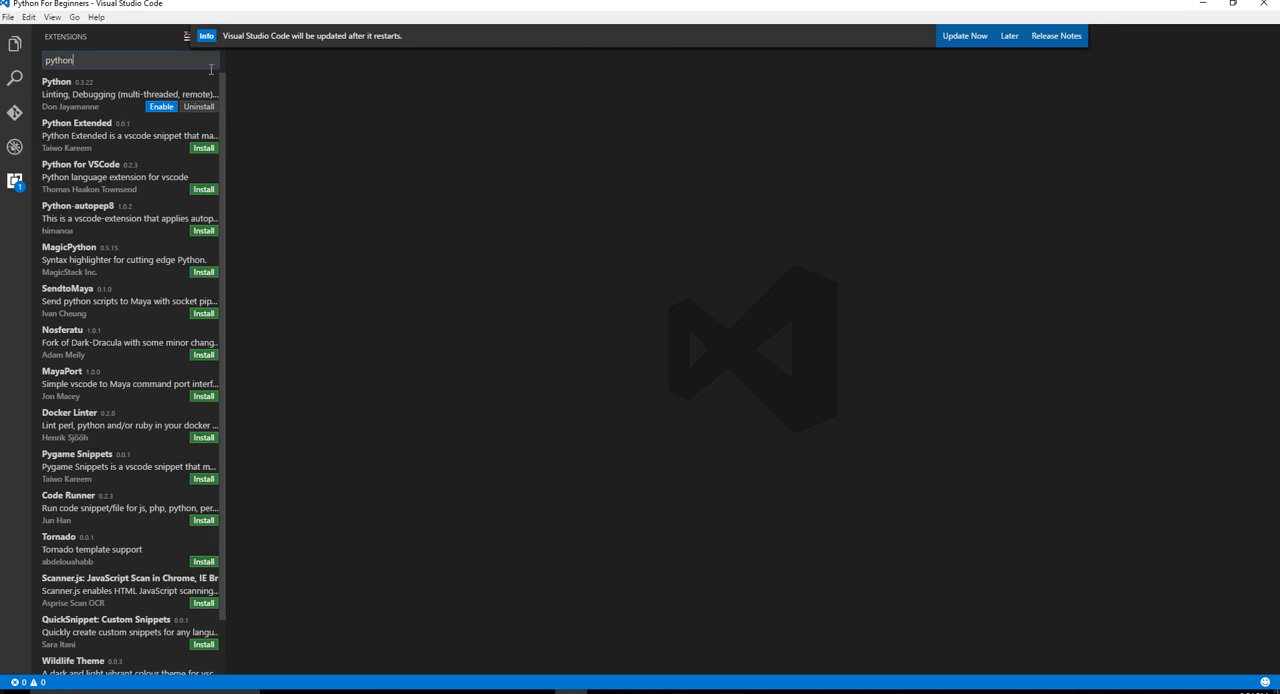
left_click(1009, 36)
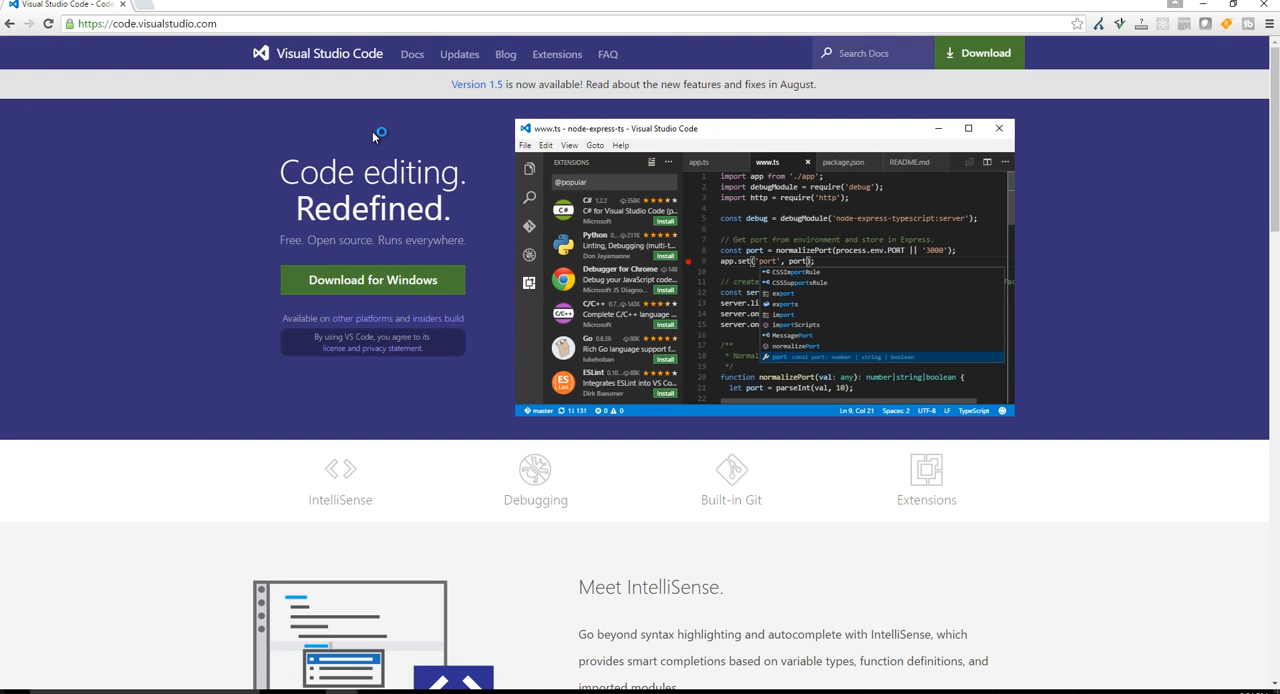
mouse_move(318, 232)
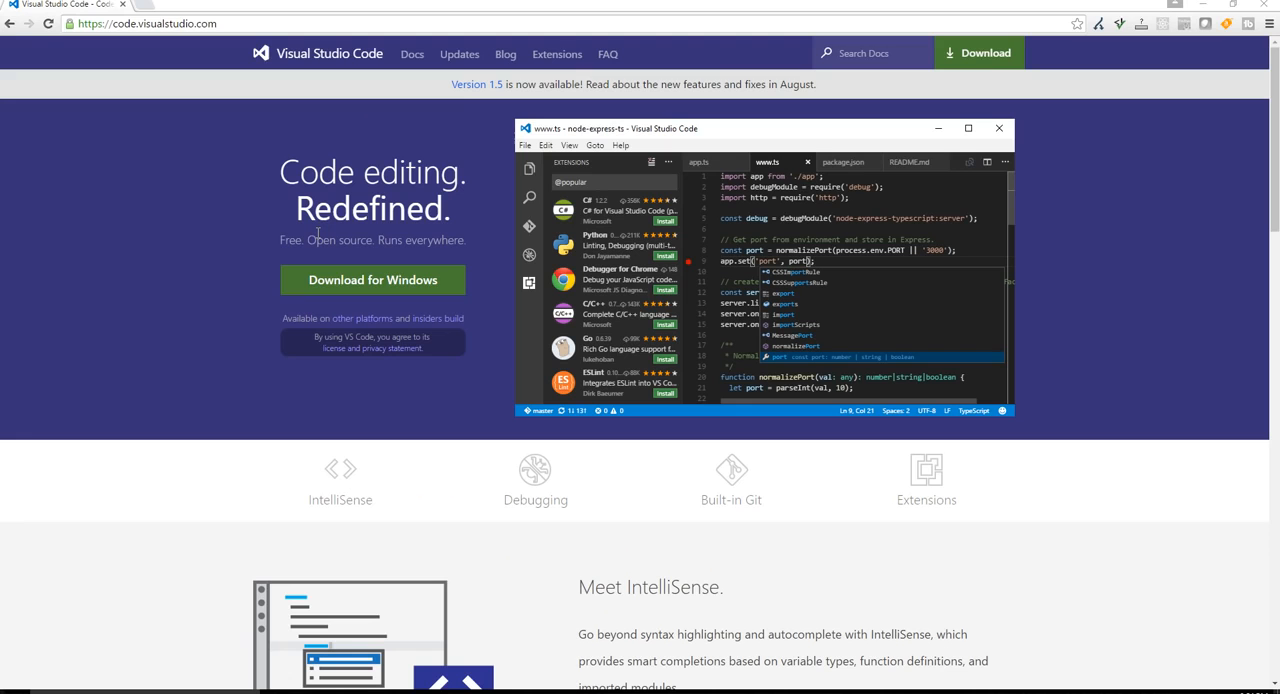
mouse_move(415, 333)
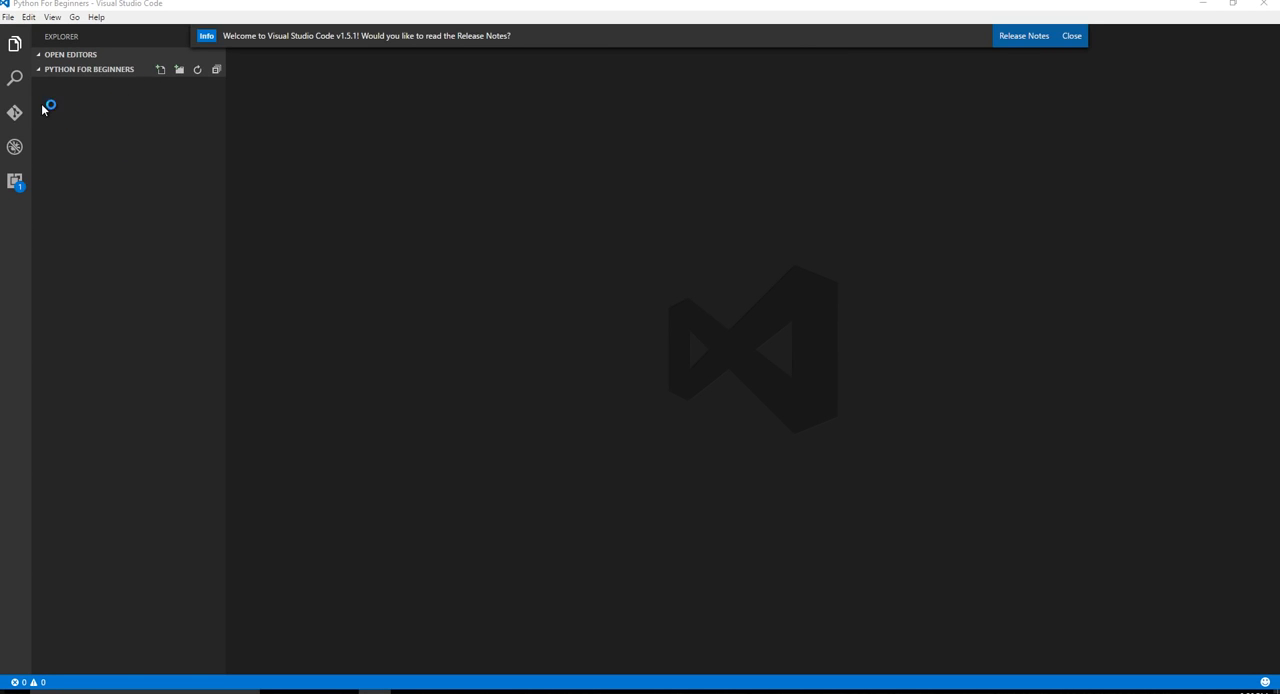
mouse_move(155, 125)
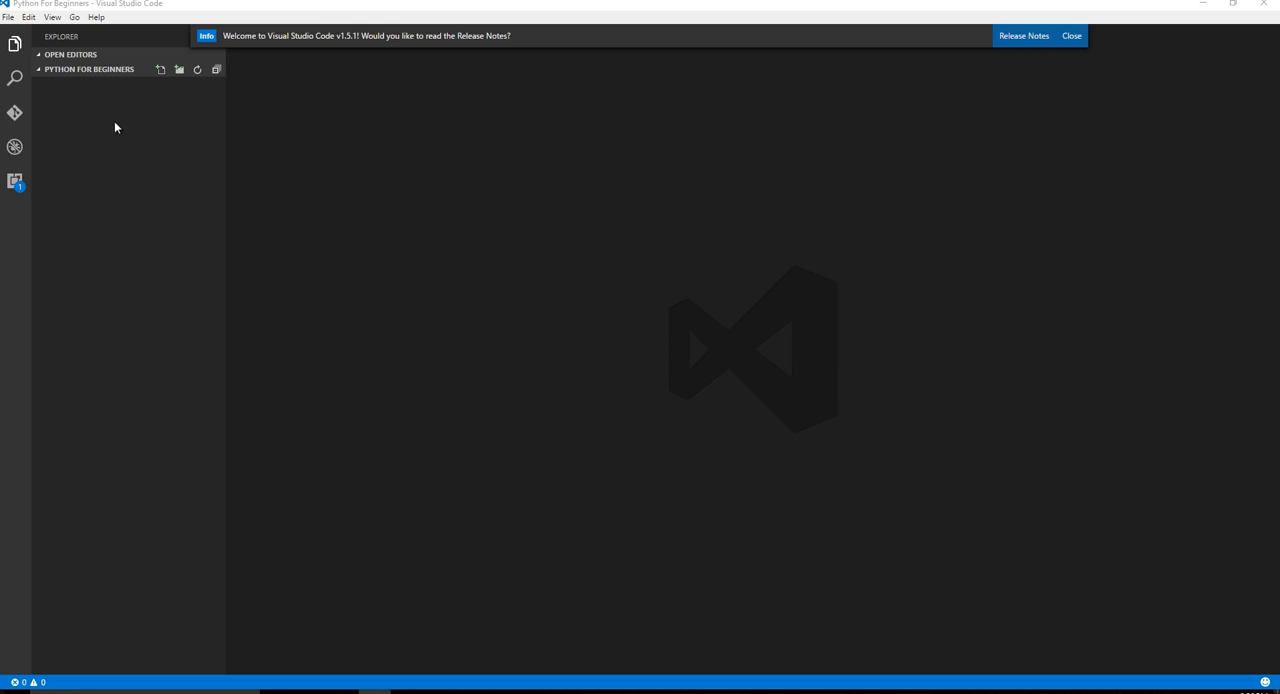
mouse_move(160, 69)
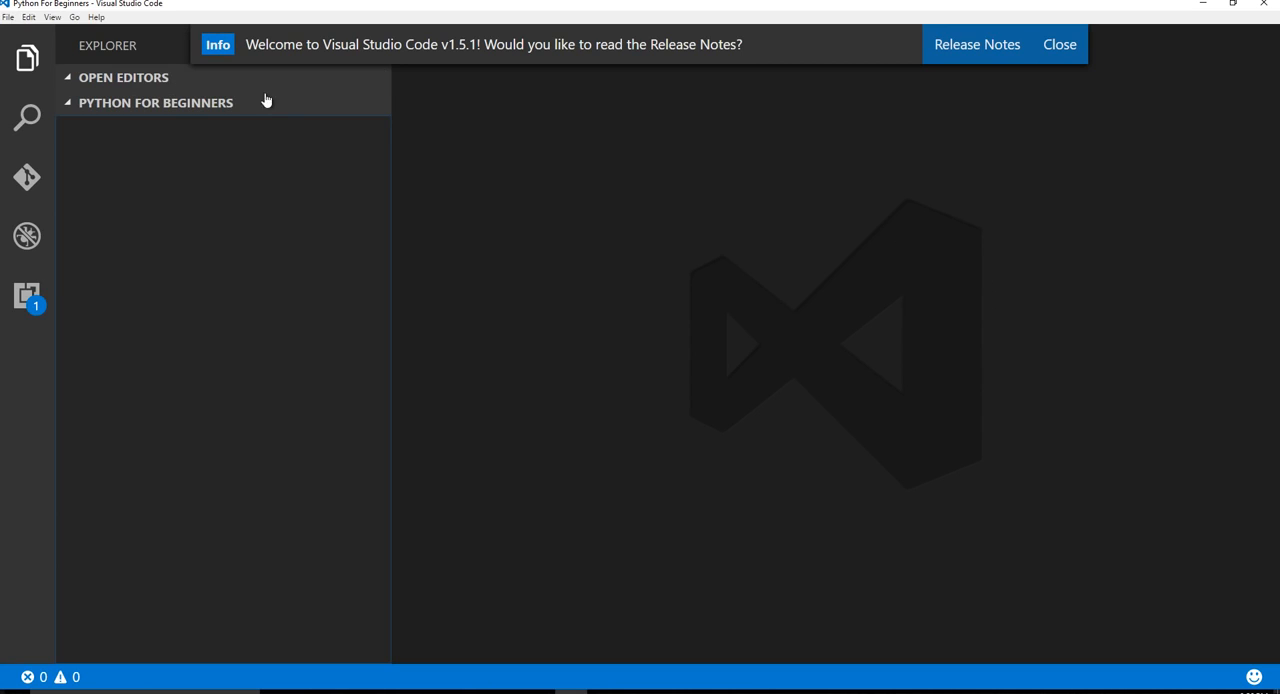
Step: Add firstFile.py containing print("hello world") and save it
left_click(280, 103)
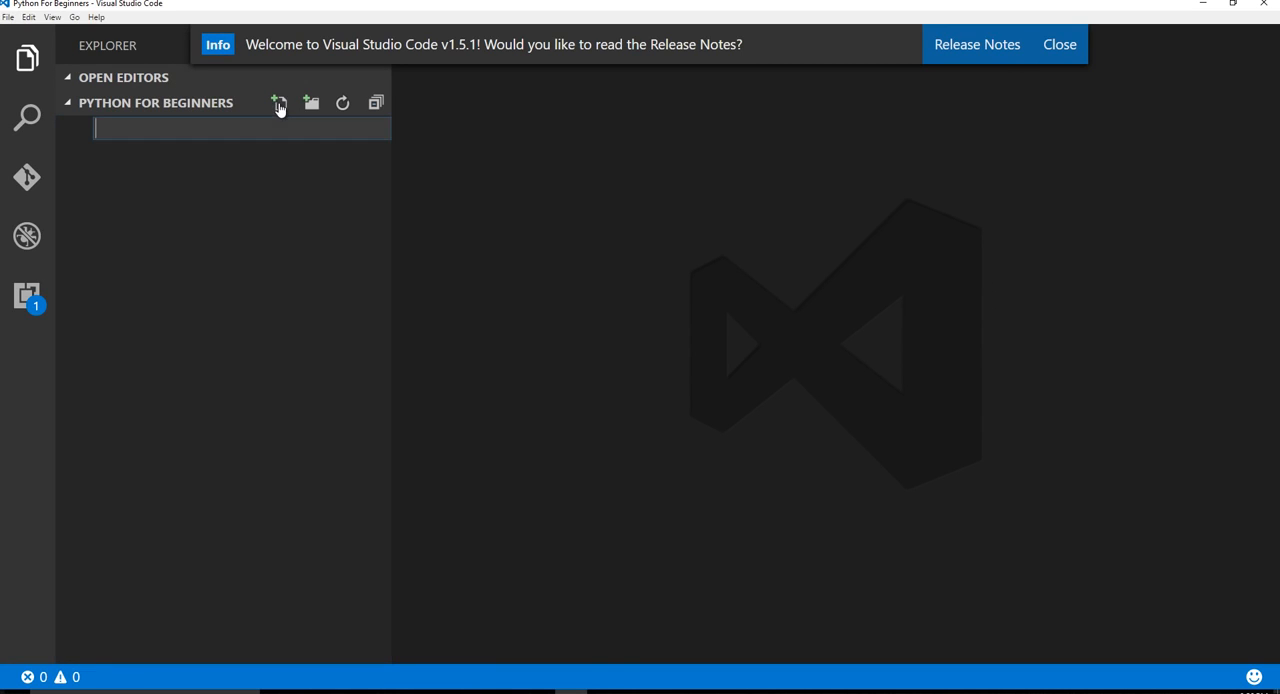
type("firstFile.py")
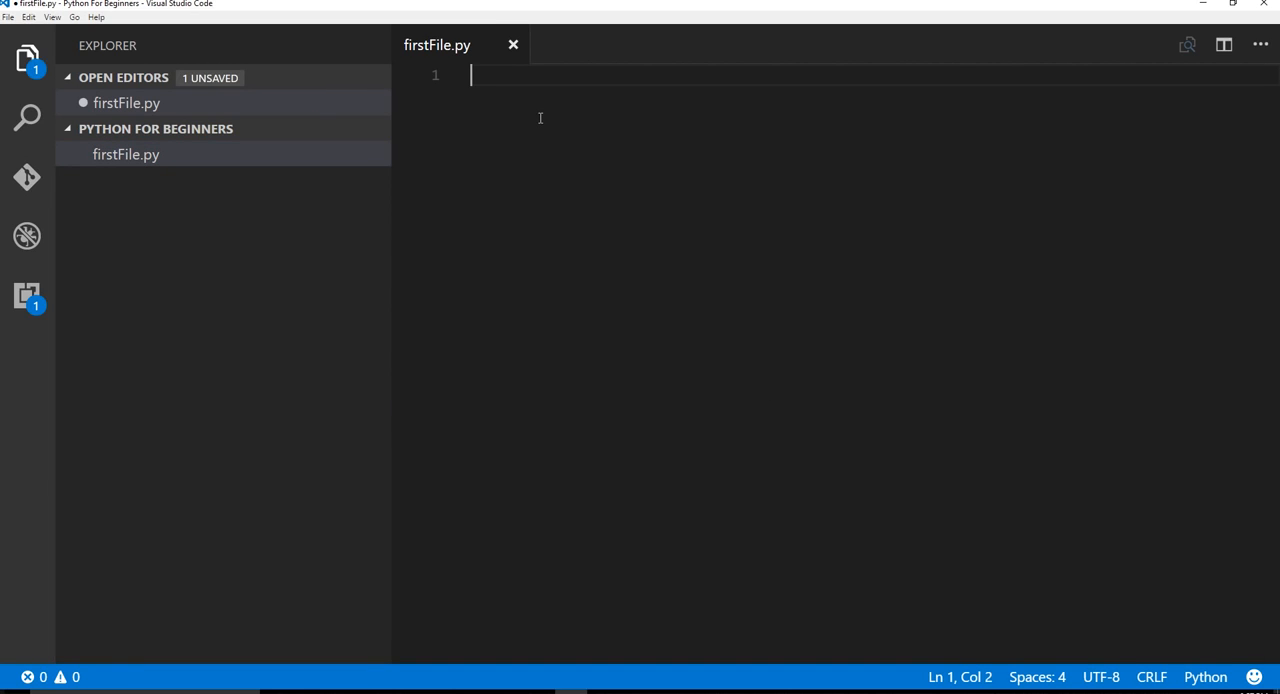
type("print(\"h\")")
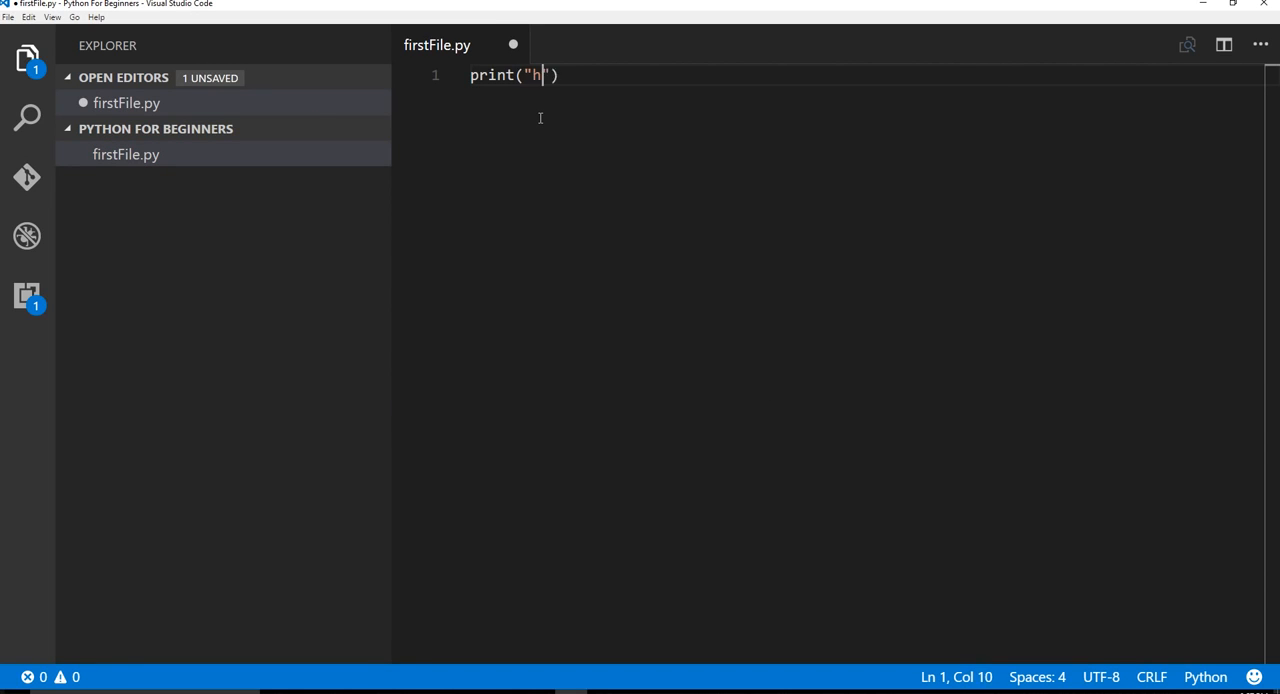
type("ello world")
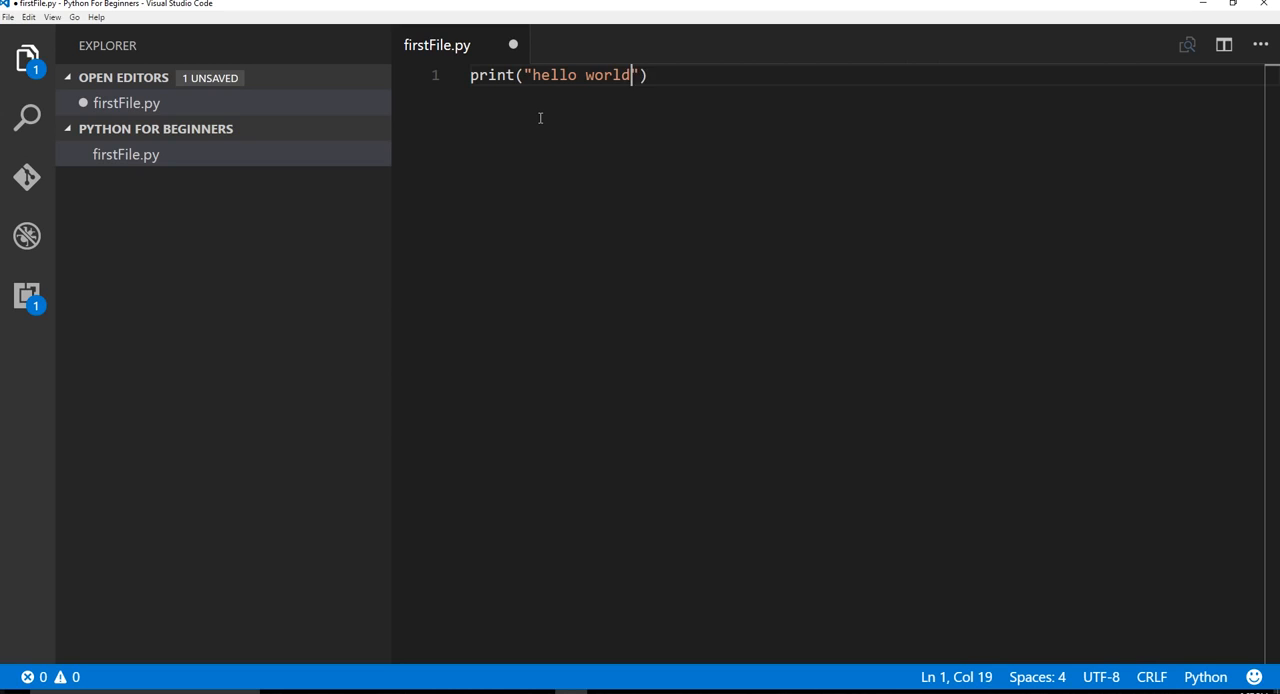
key("ctrl+s")
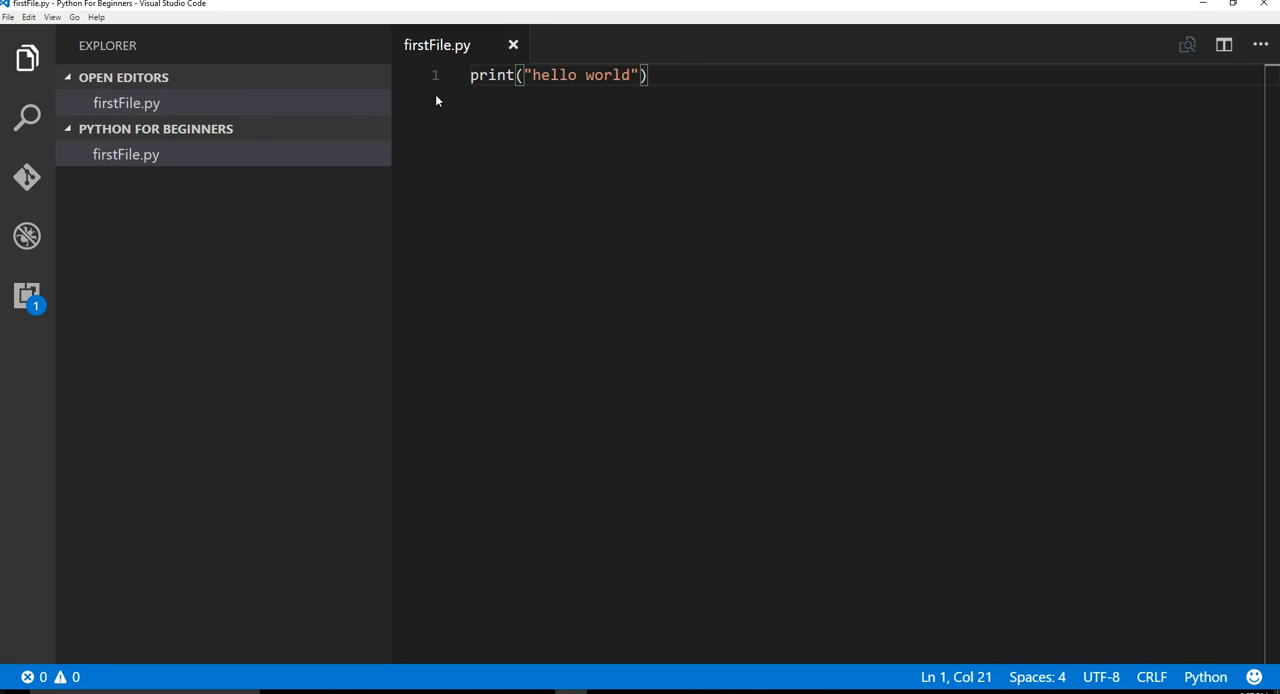
mouse_move(277, 77)
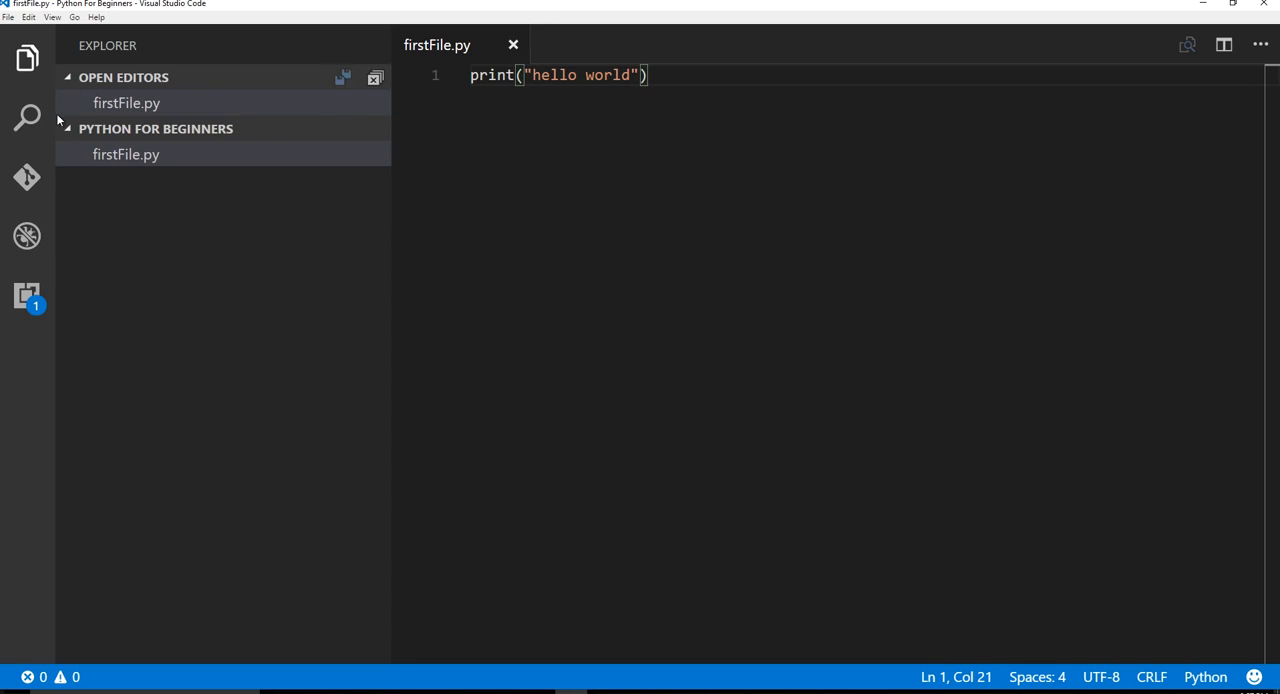
mouse_move(27, 237)
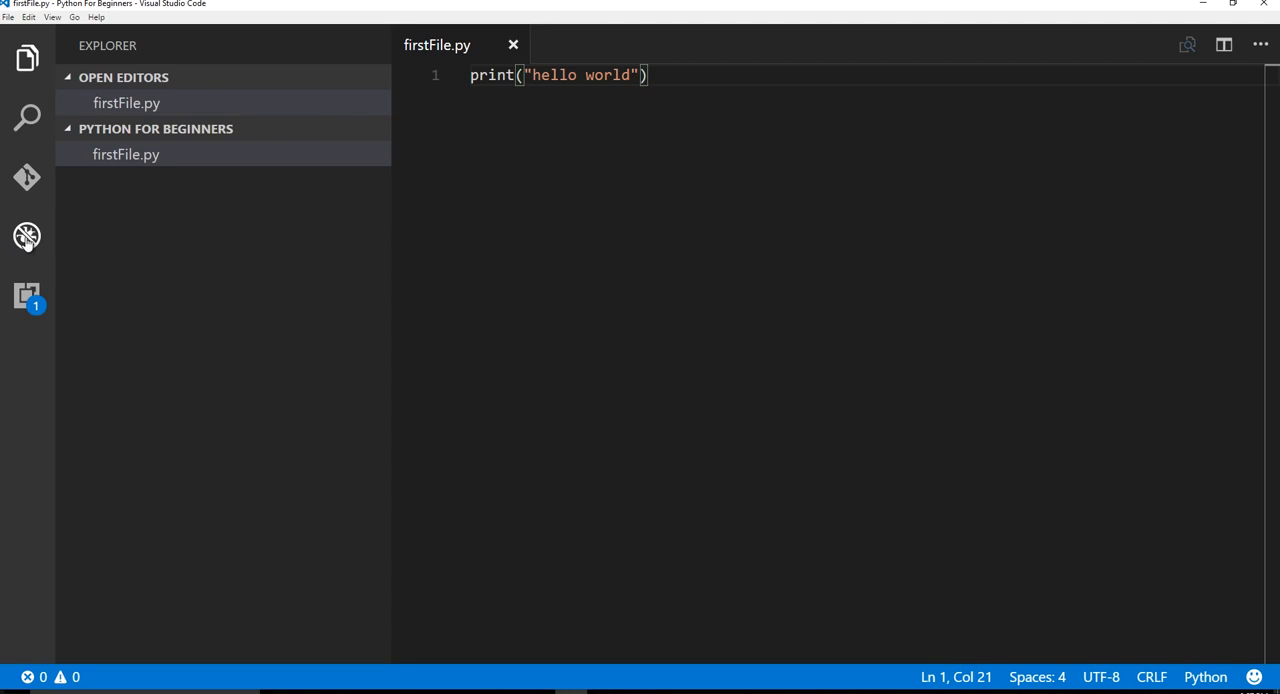
Step: Create a Python debug configuration from the Debug panel and dismiss the launch notice
left_click(27, 177)
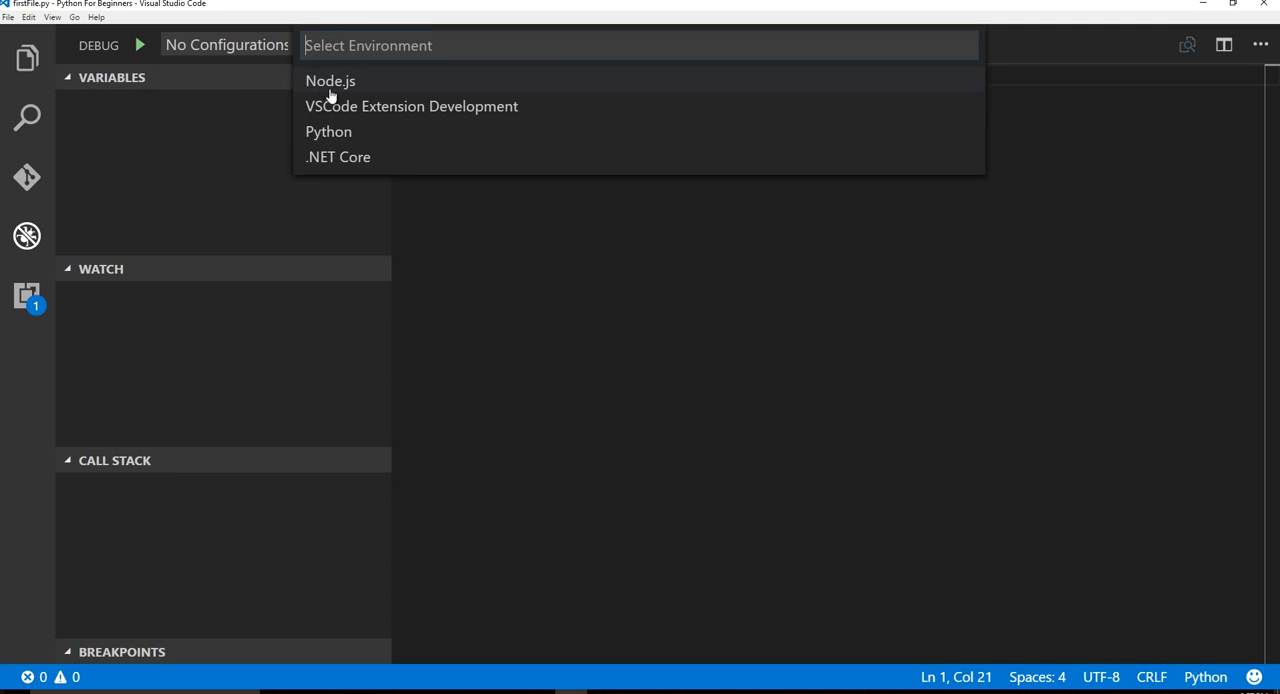
mouse_move(331, 30)
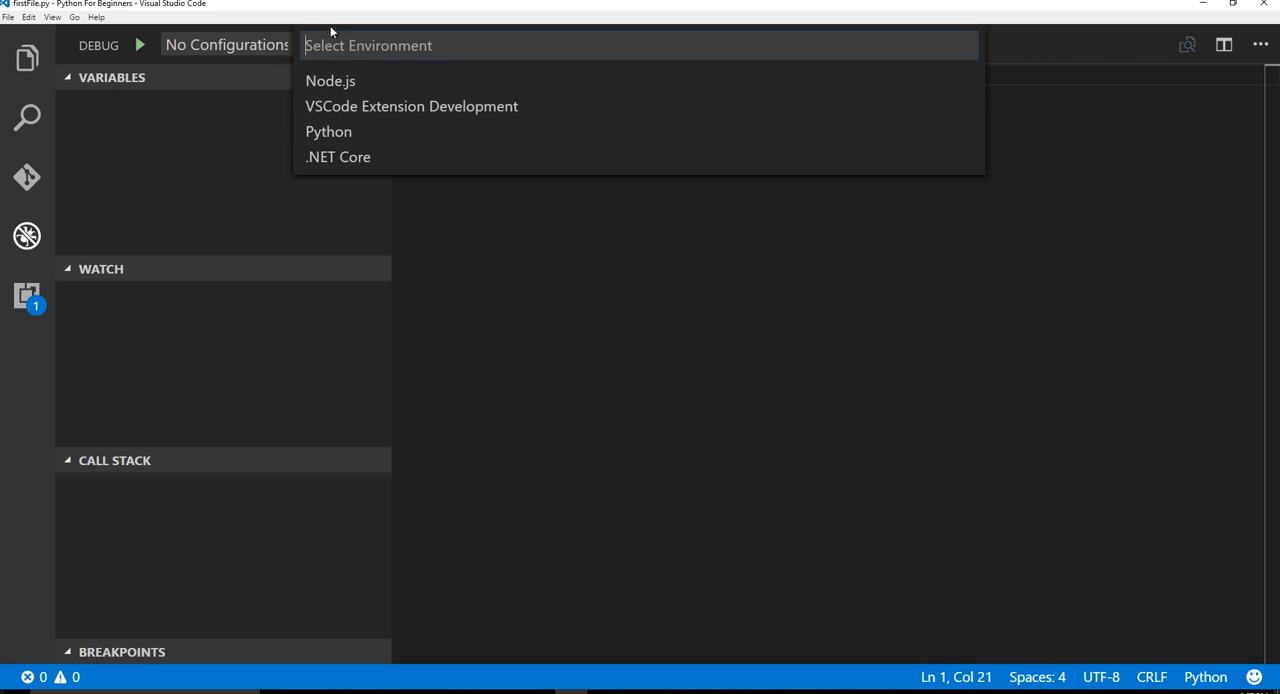
mouse_move(328, 131)
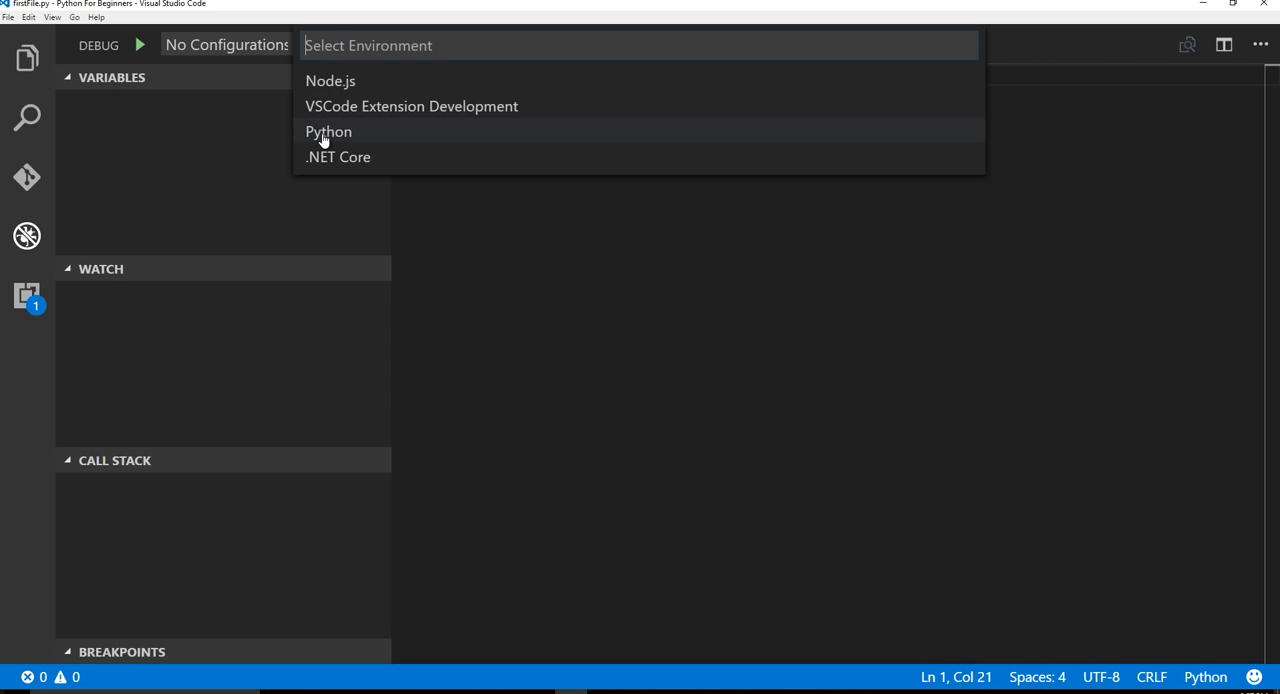
left_click(328, 131)
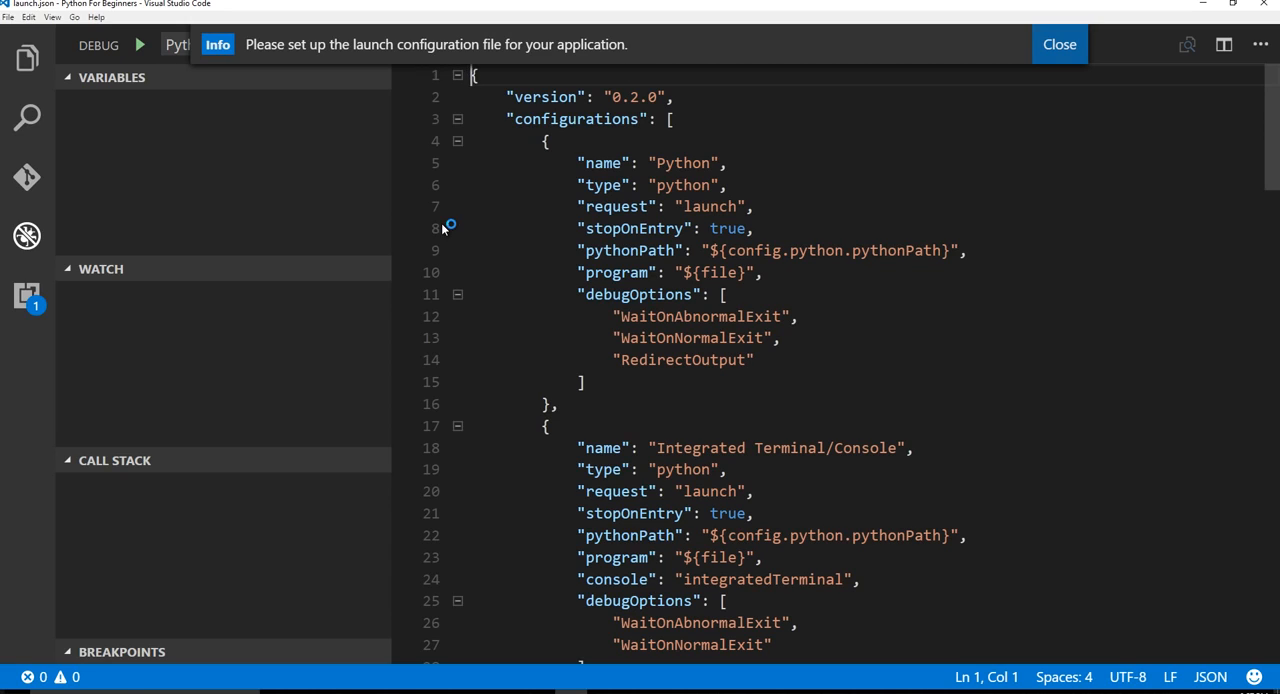
left_click(1059, 44)
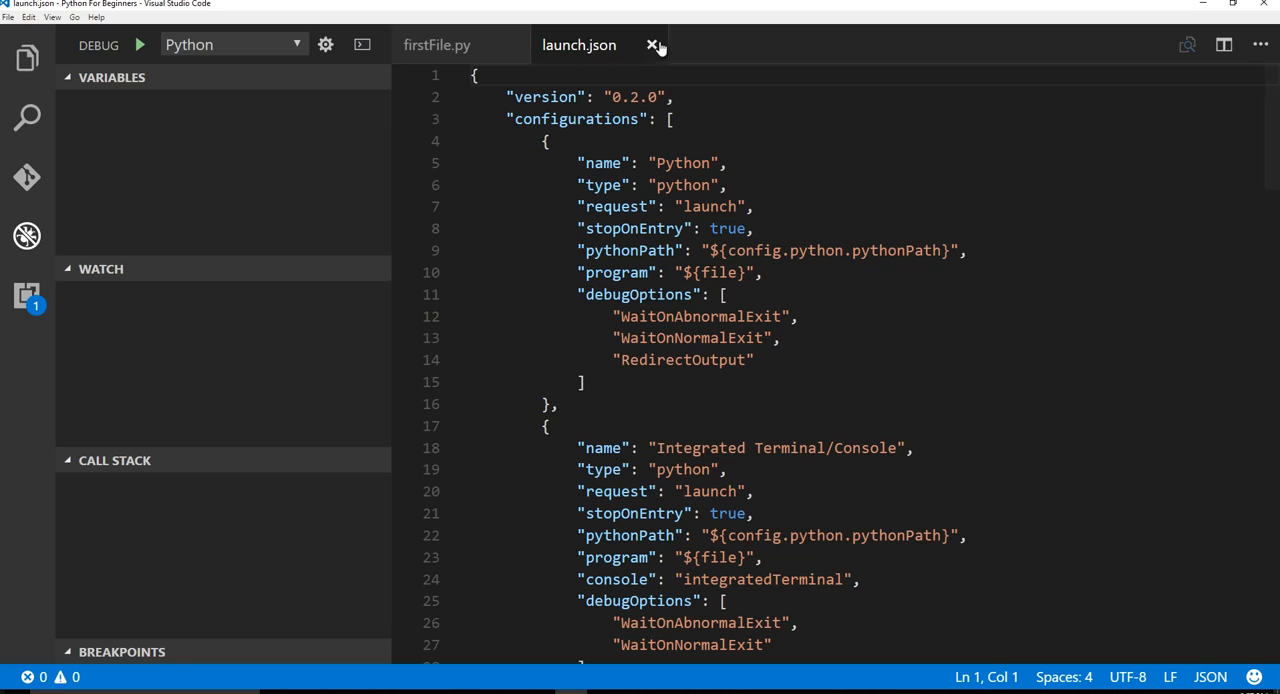
Step: Close launch.json, collapse the .vscode folder in Explorer, and open firstFile.py
left_click(654, 45)
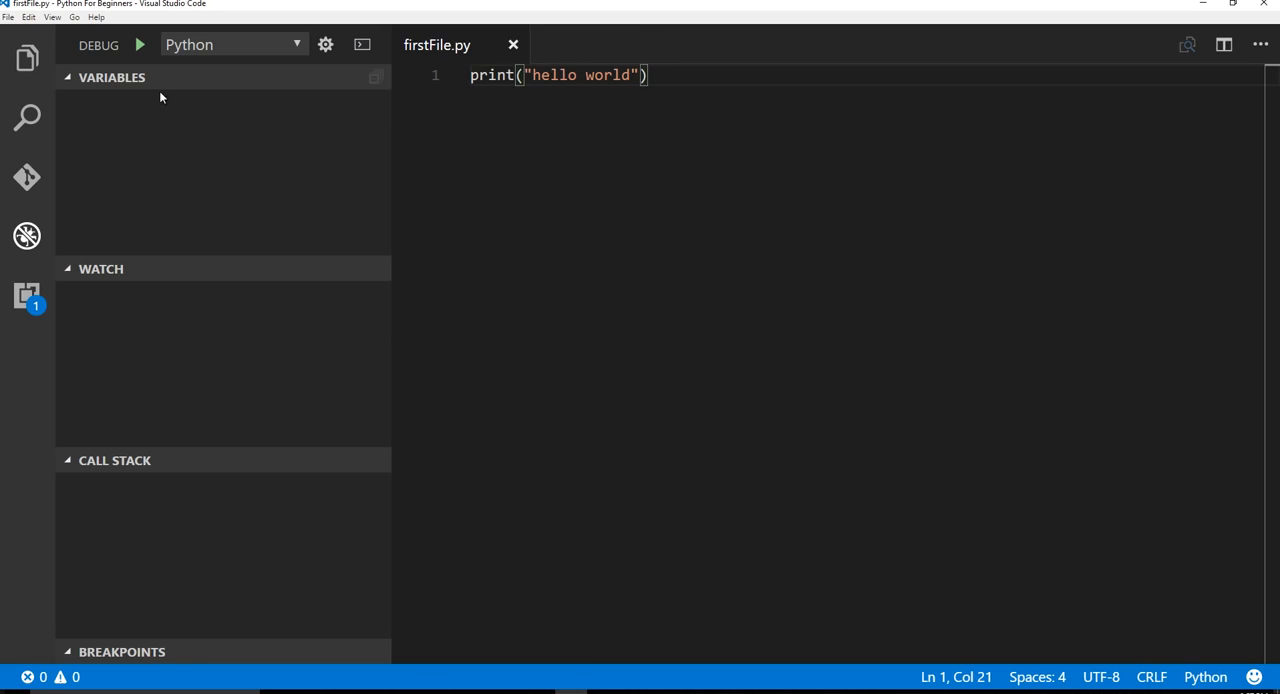
left_click(27, 57)
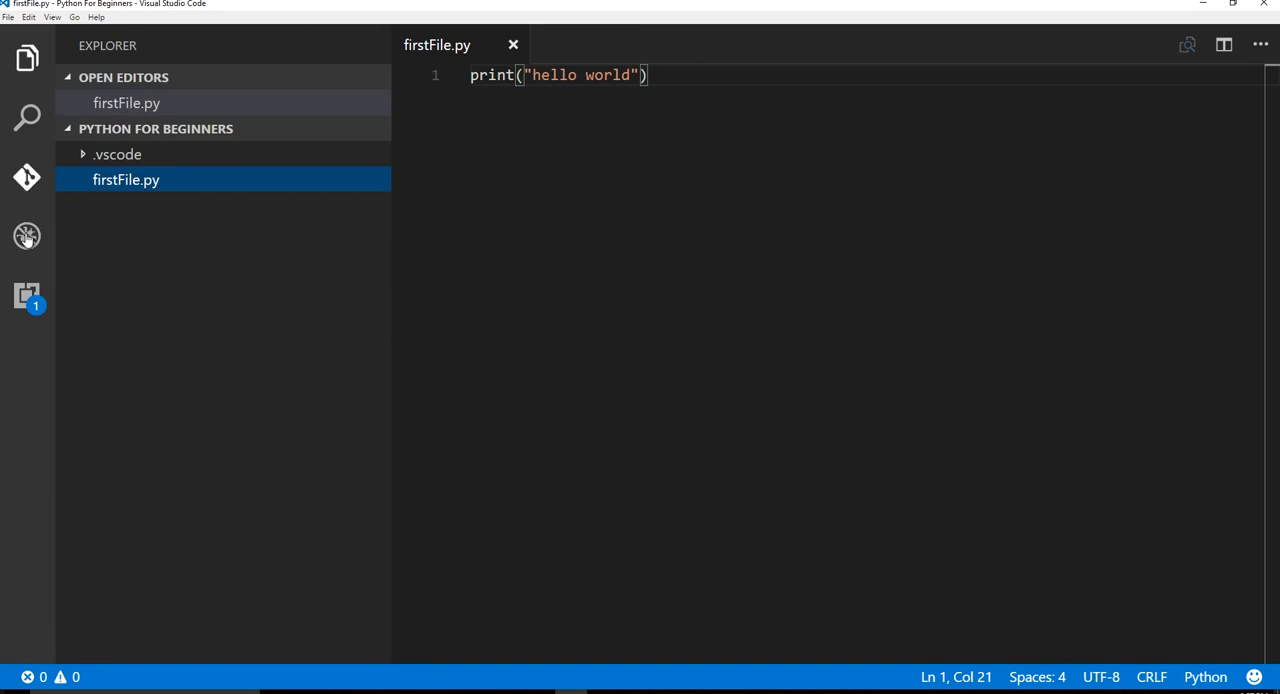
left_click(27, 297)
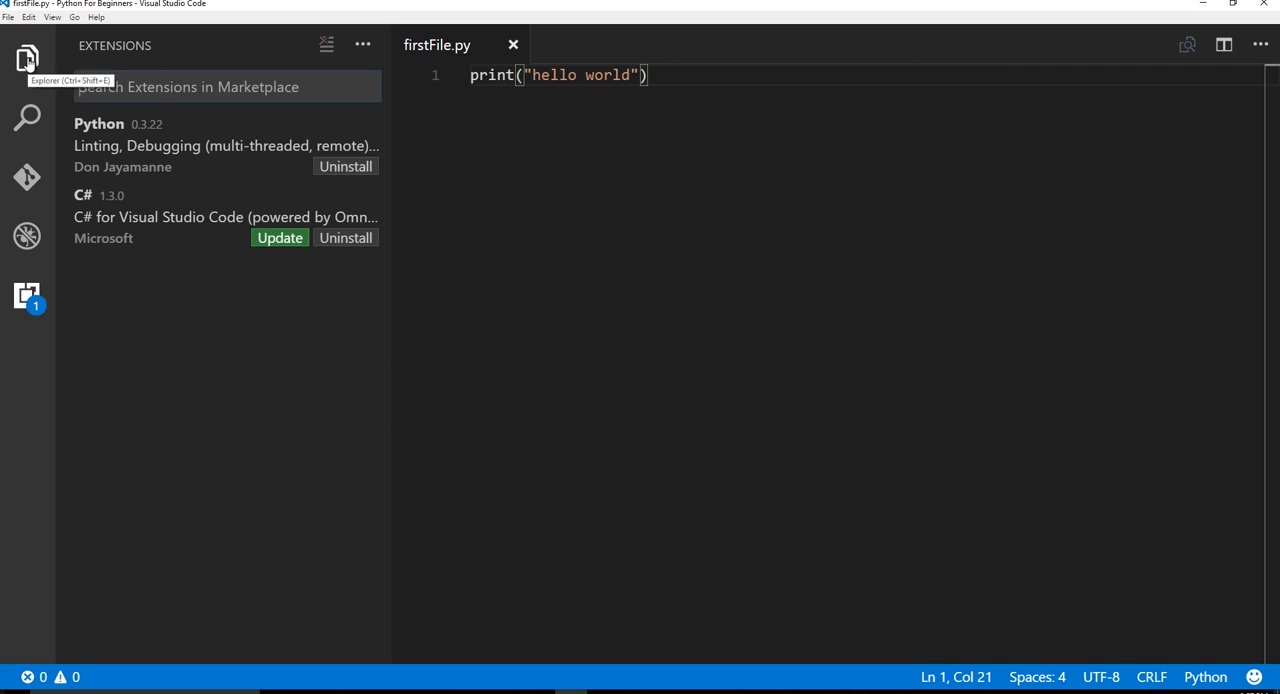
left_click(27, 57)
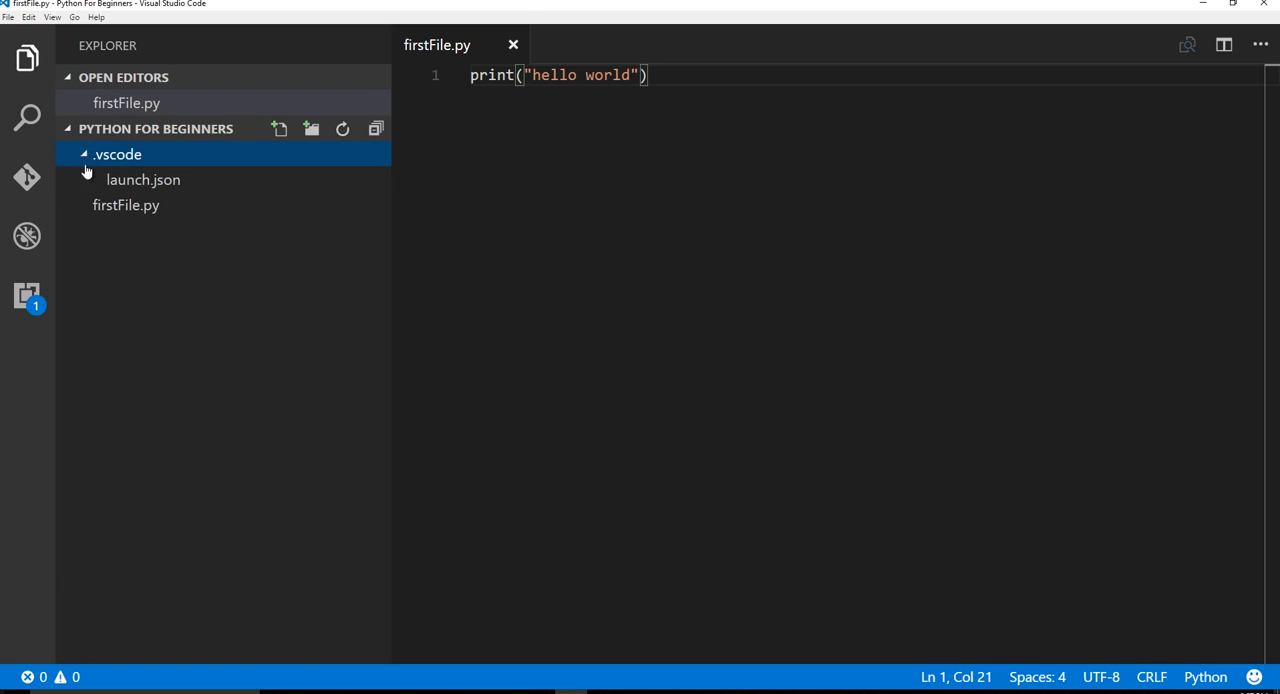
mouse_move(80, 152)
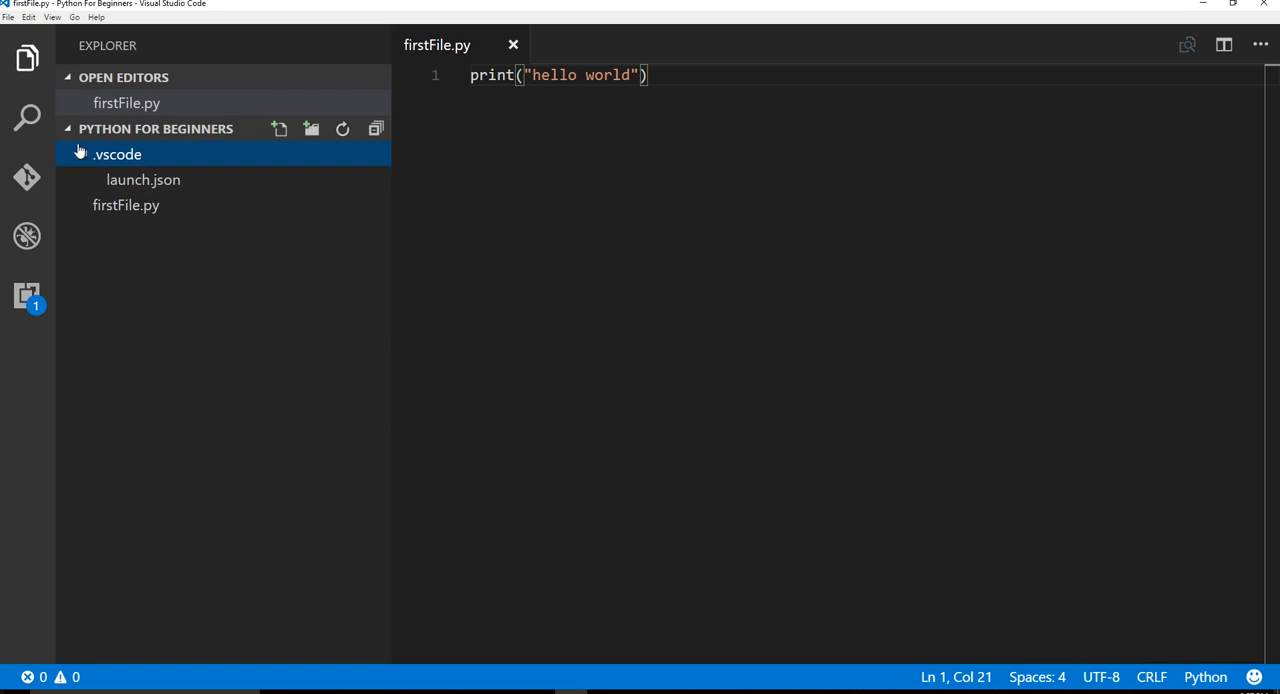
left_click(117, 154)
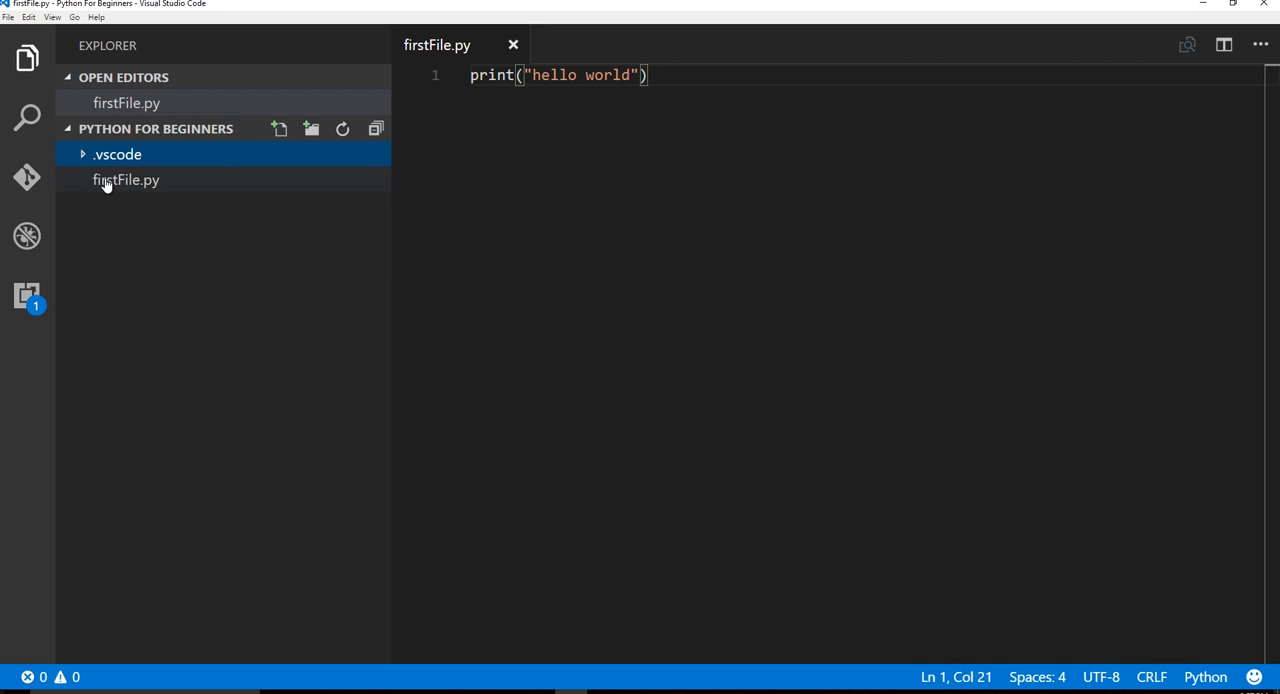
mouse_move(125, 180)
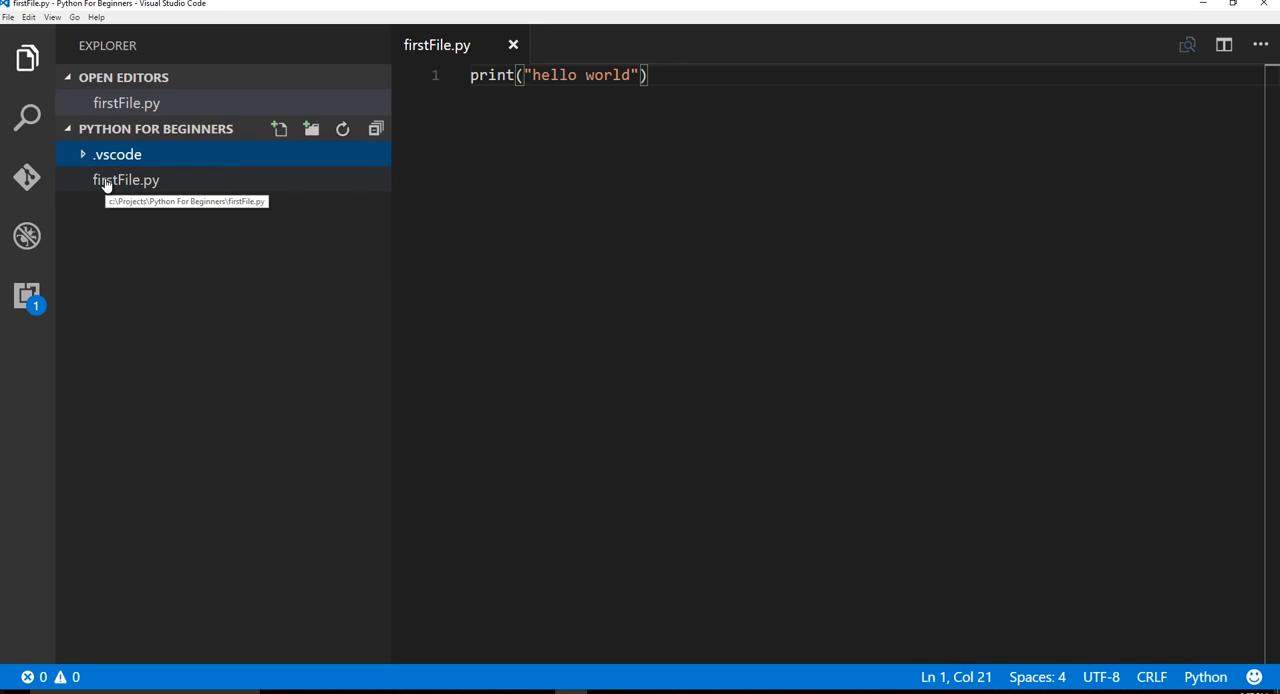
left_click(126, 179)
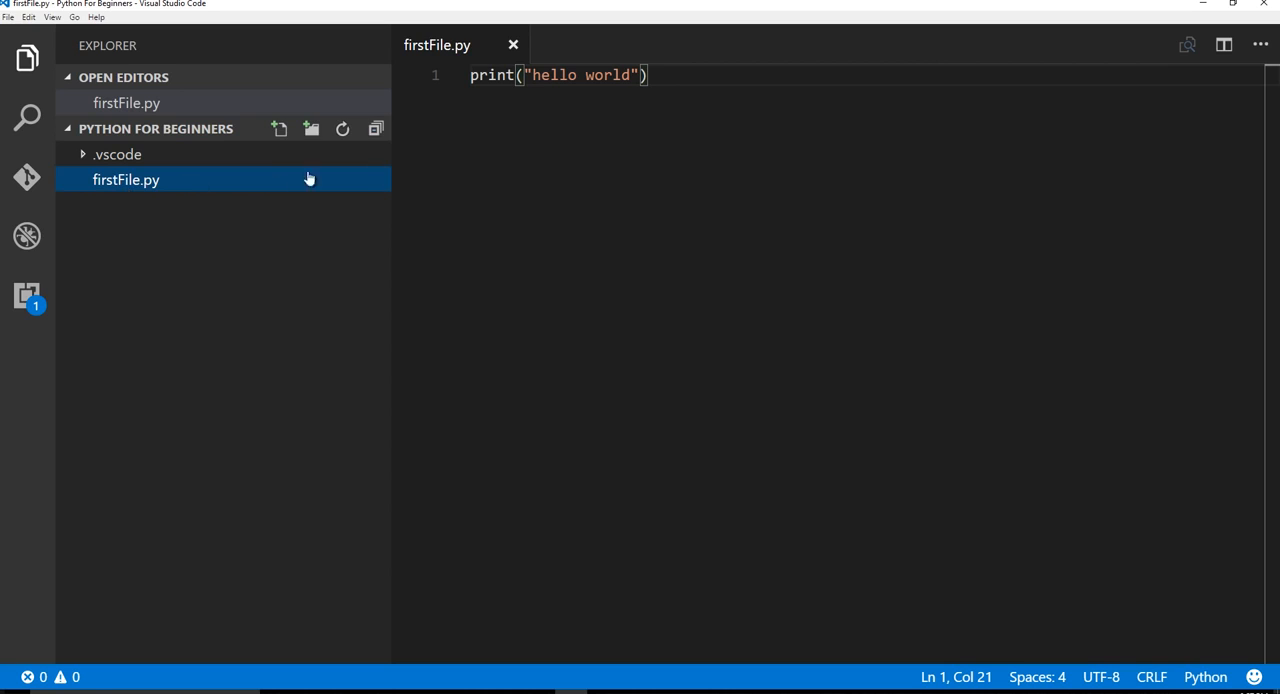
left_click(673, 75)
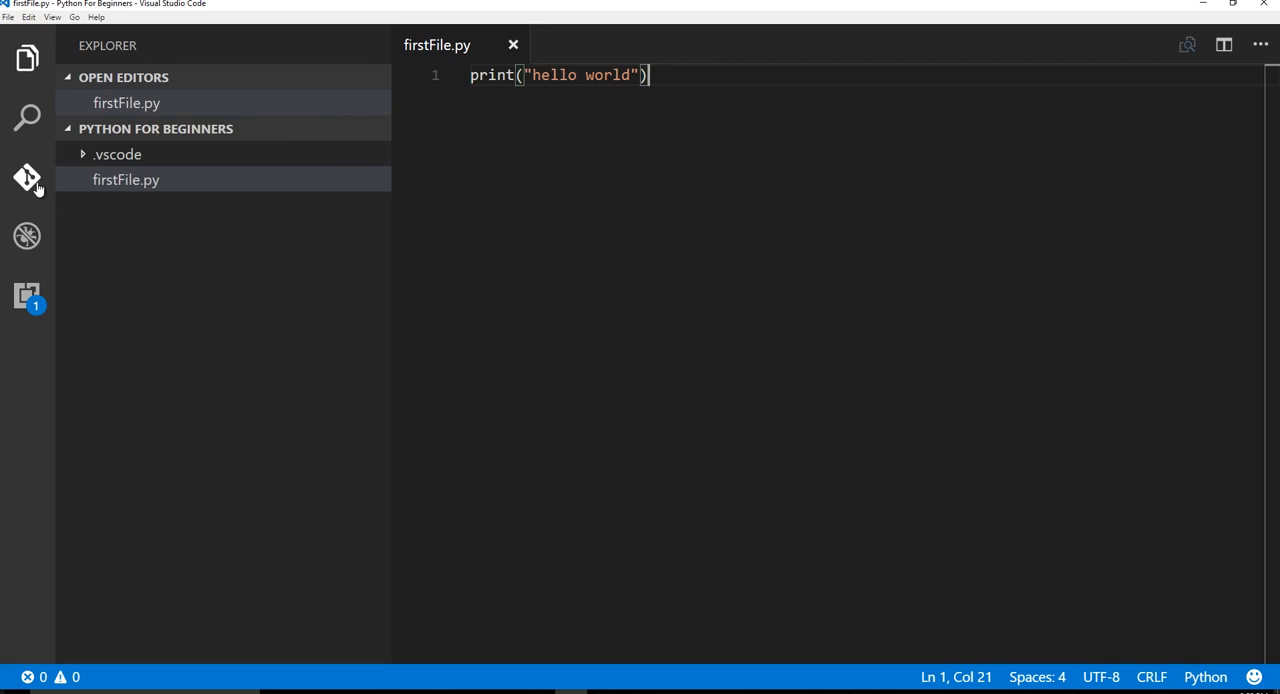
Step: Debug firstFile.py and select the hello world output in the Debug Console
left_click(26, 177)
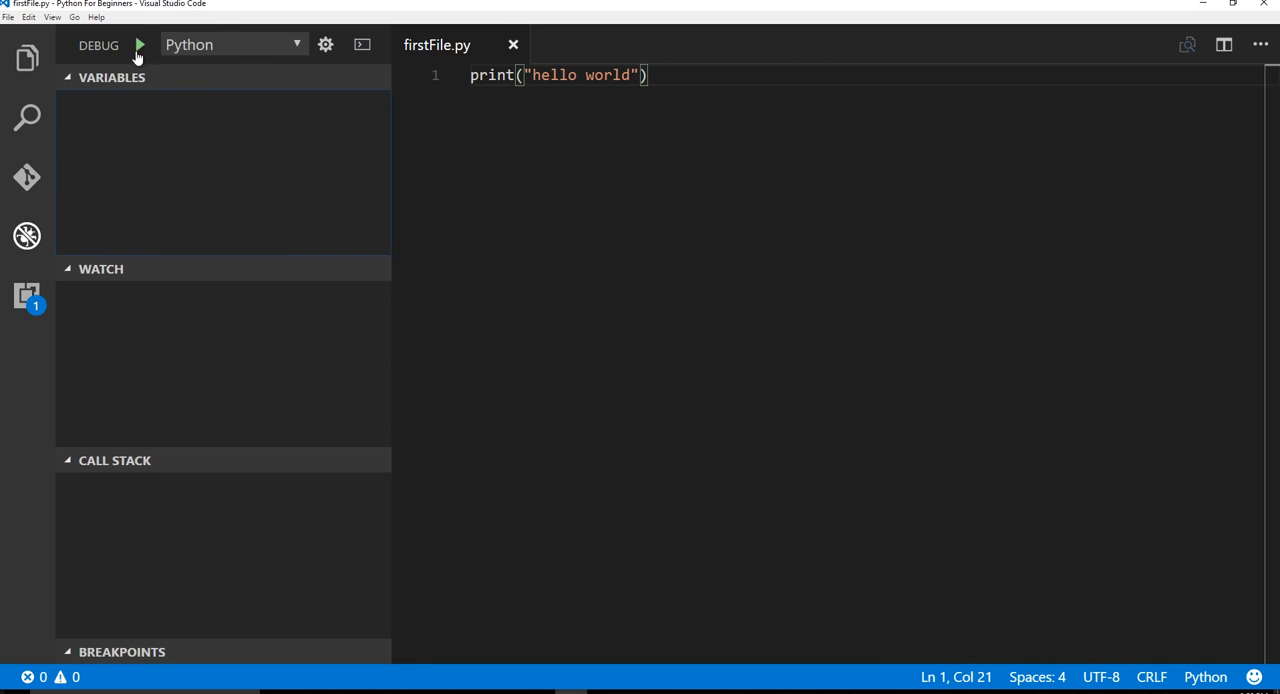
mouse_move(140, 45)
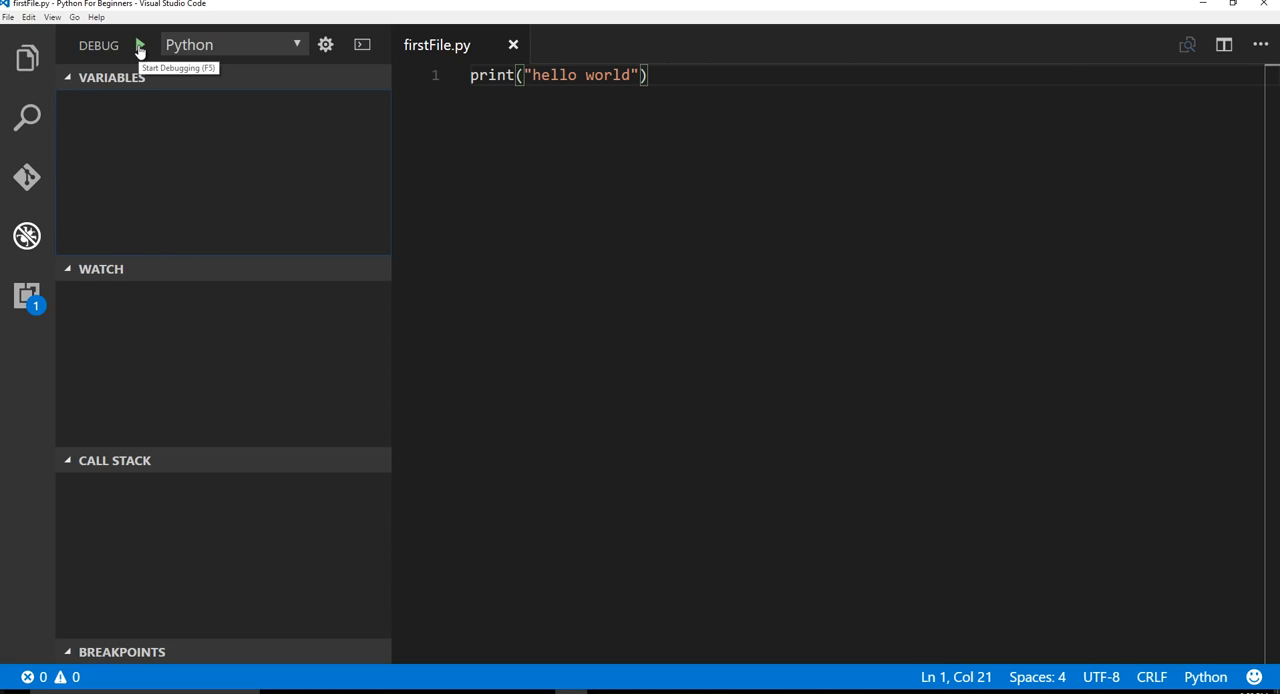
mouse_move(470, 88)
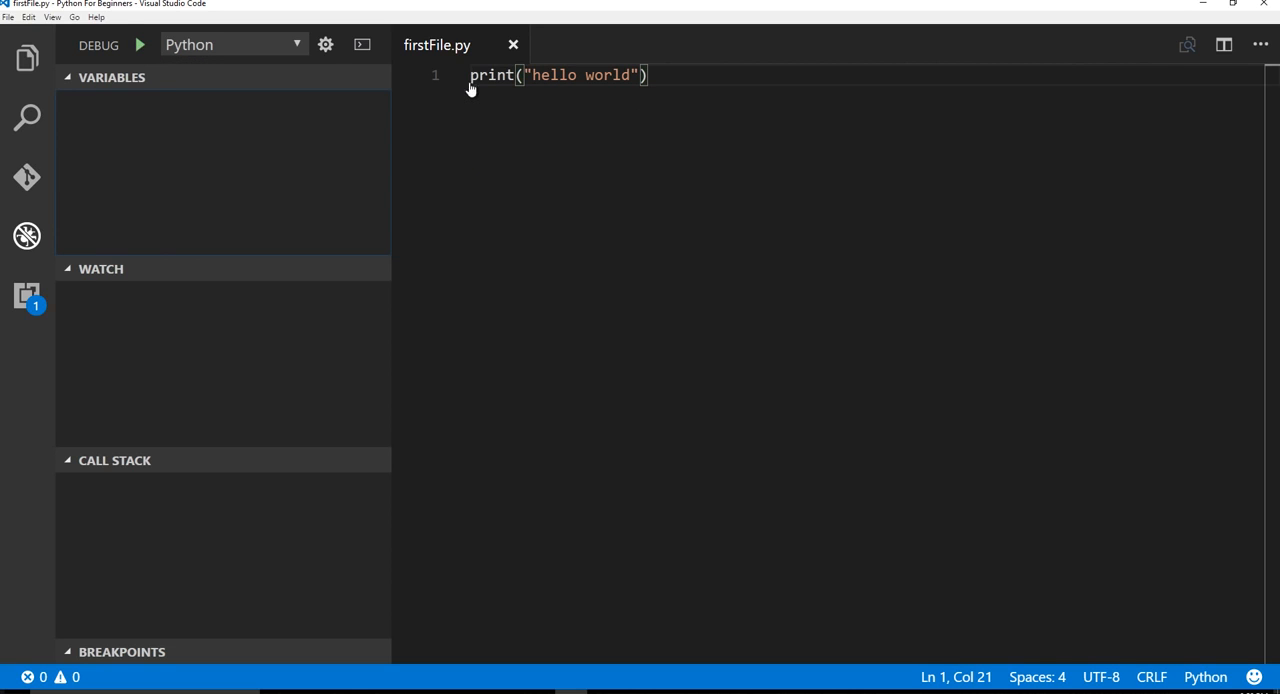
left_click(139, 44)
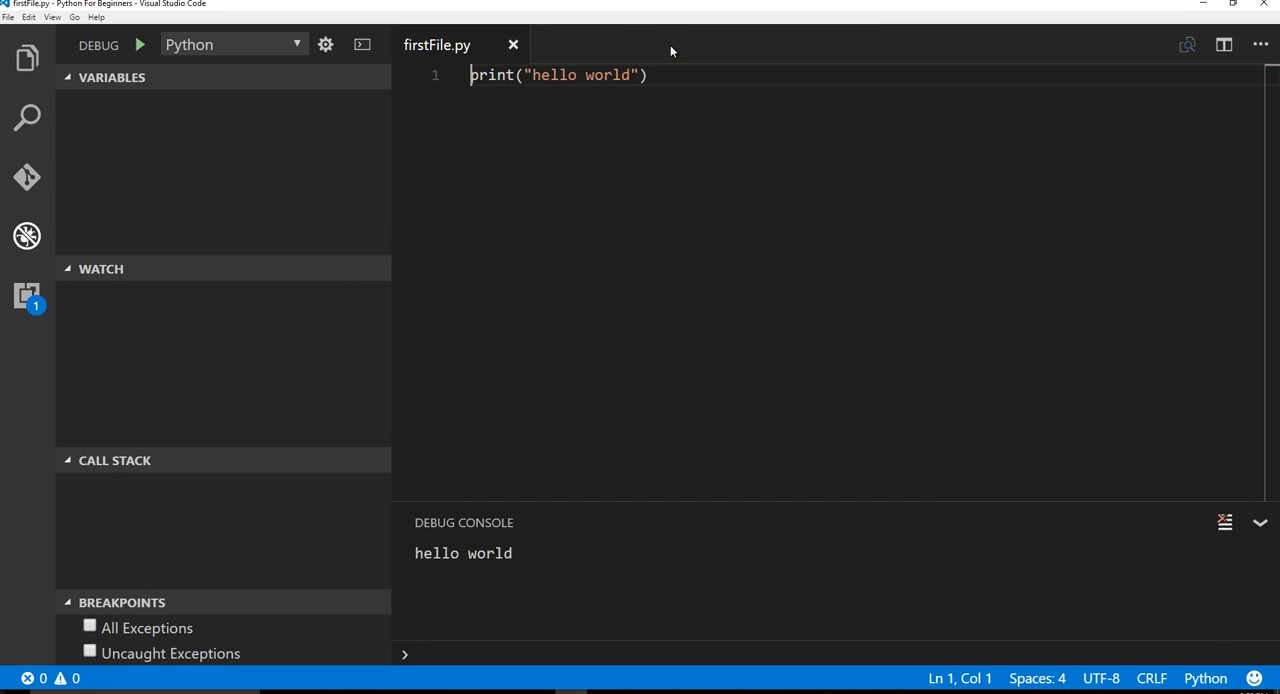
double_click(463, 553)
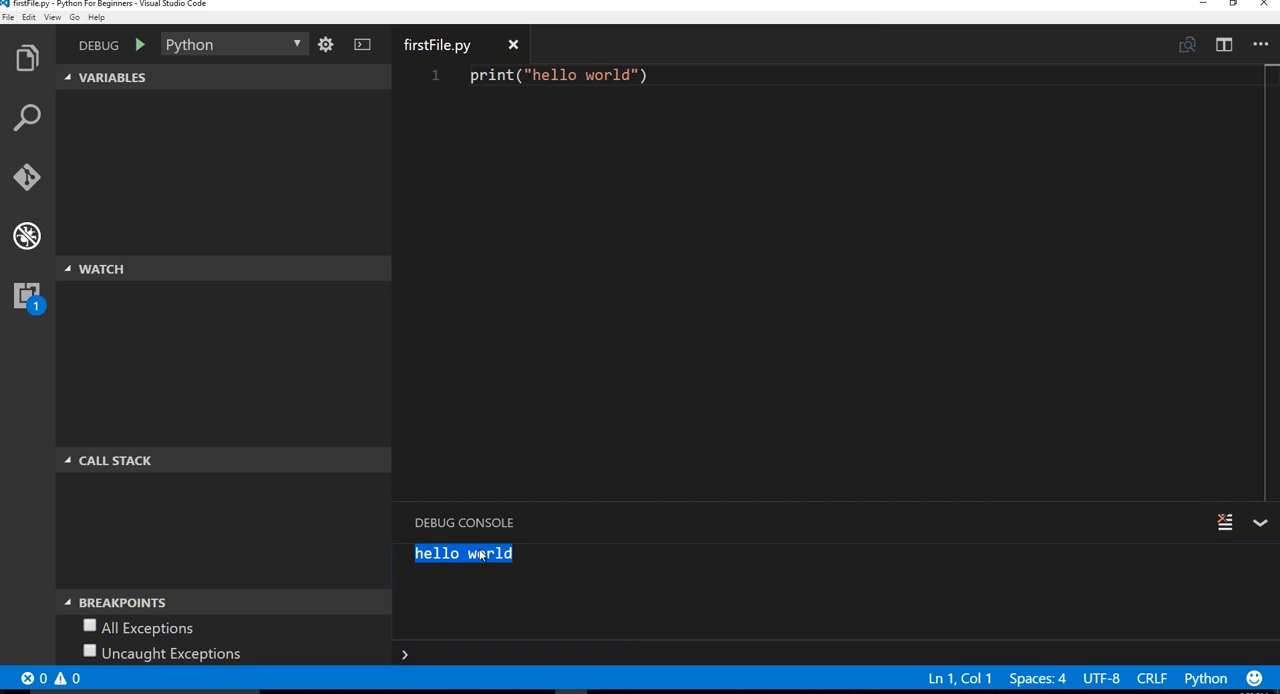
mouse_move(580, 225)
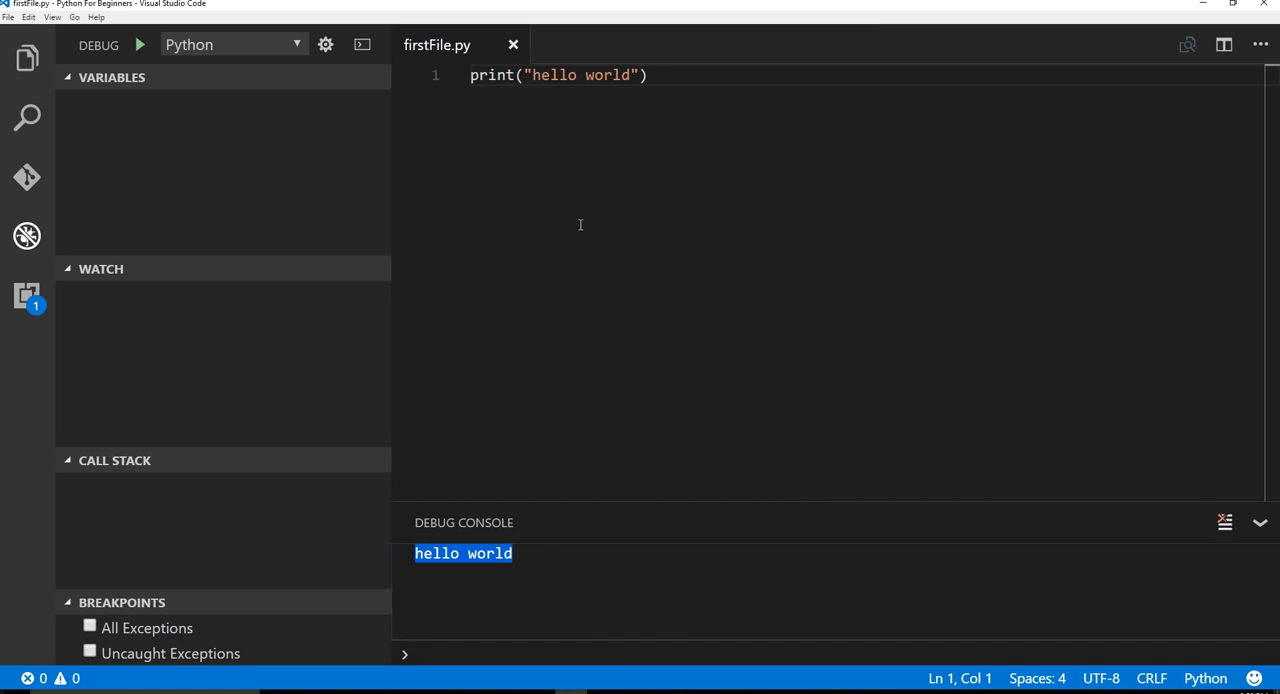
left_click(648, 75)
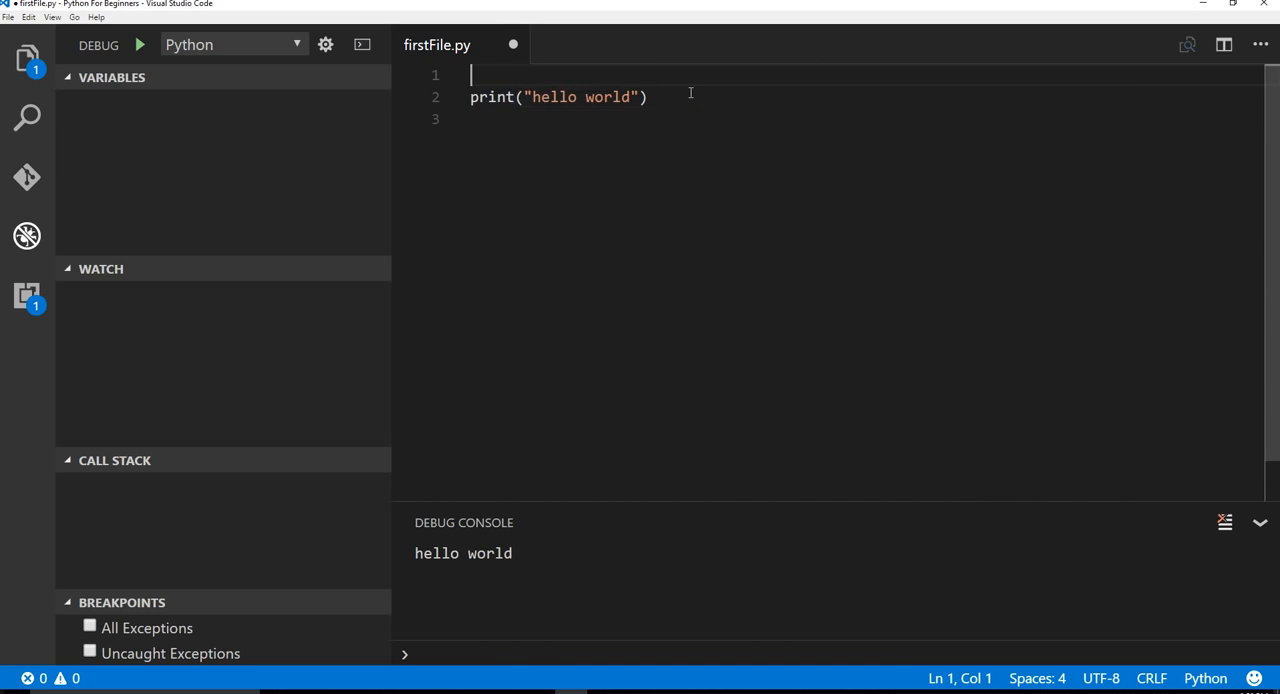
Step: Add x = "this is a variable" above the print, print x instead, and save
type("x")
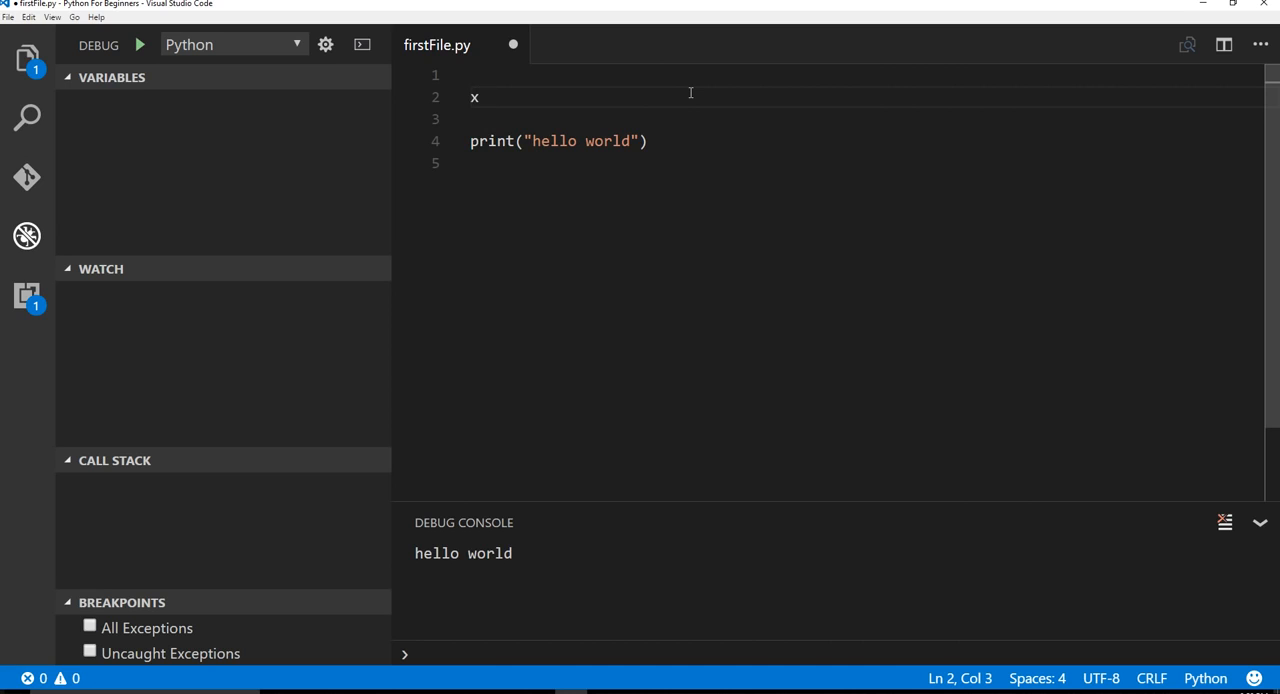
type("= \"this isa\"")
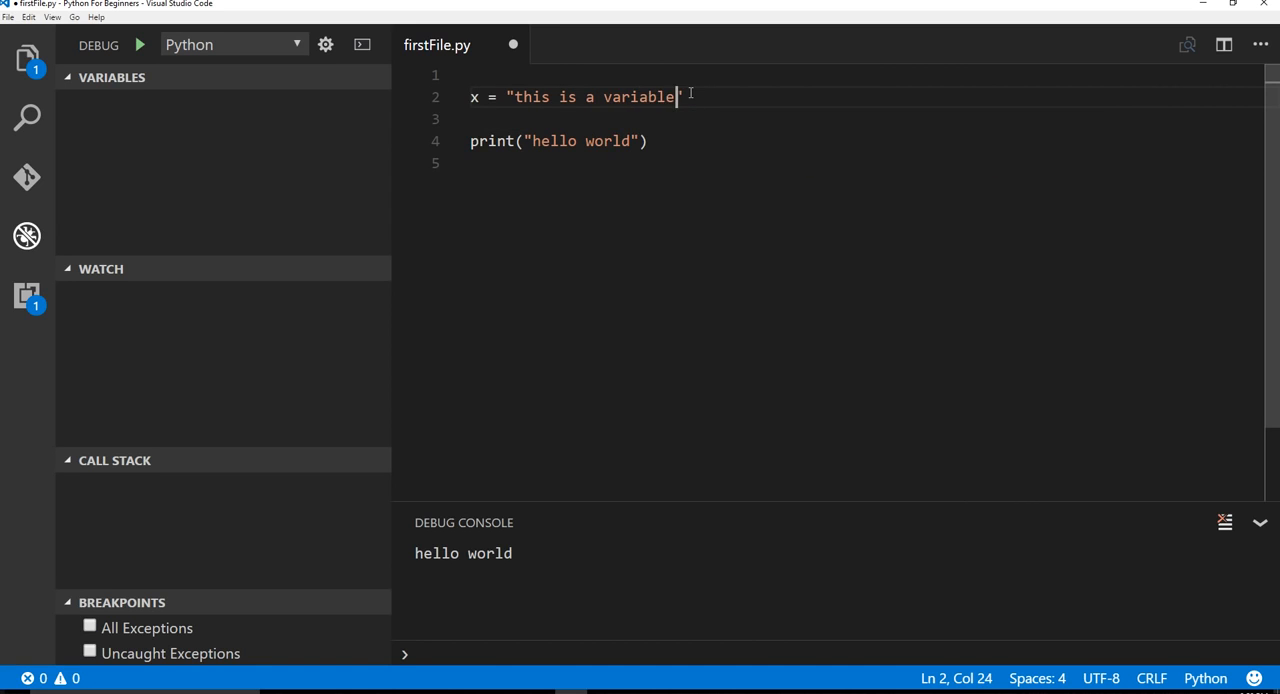
type("\"")
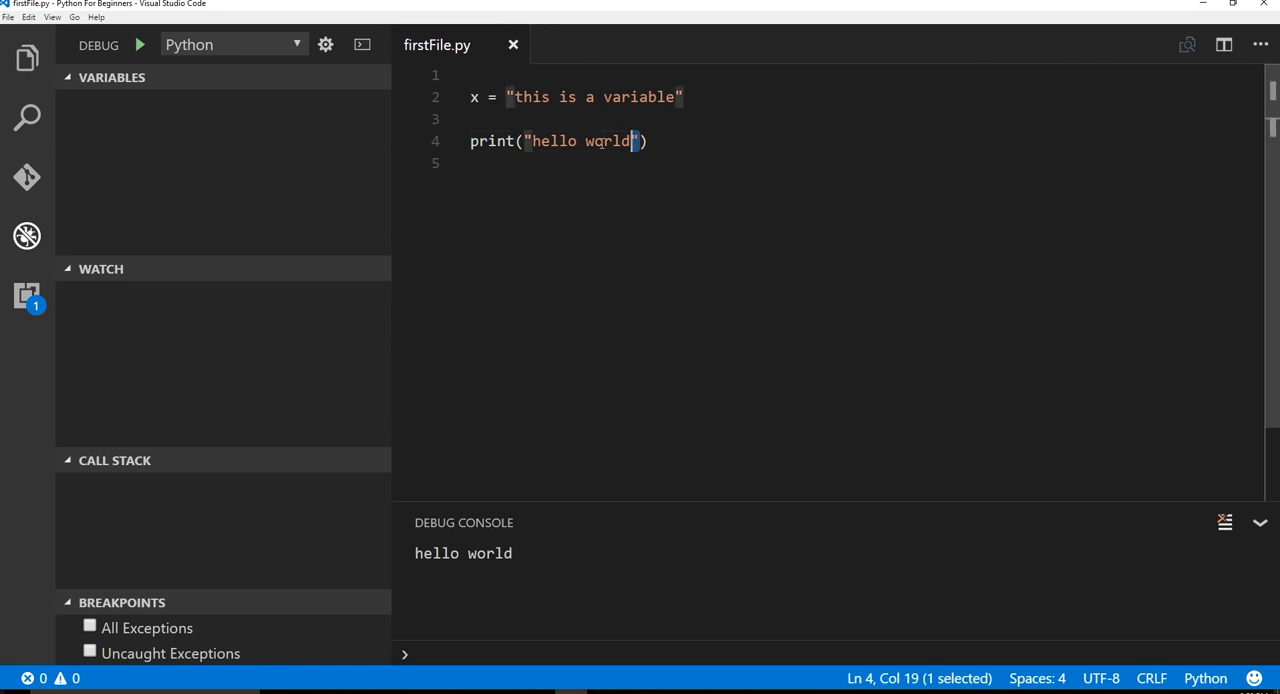
type("x)")
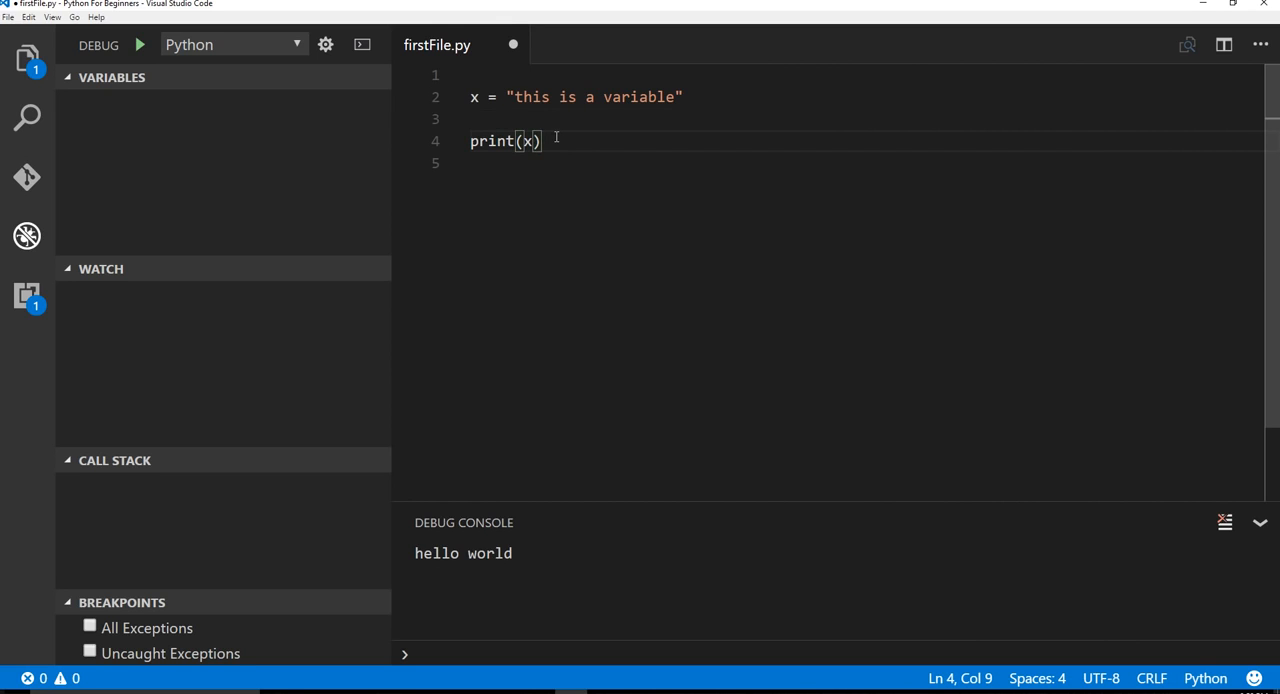
key("ctrl+s")
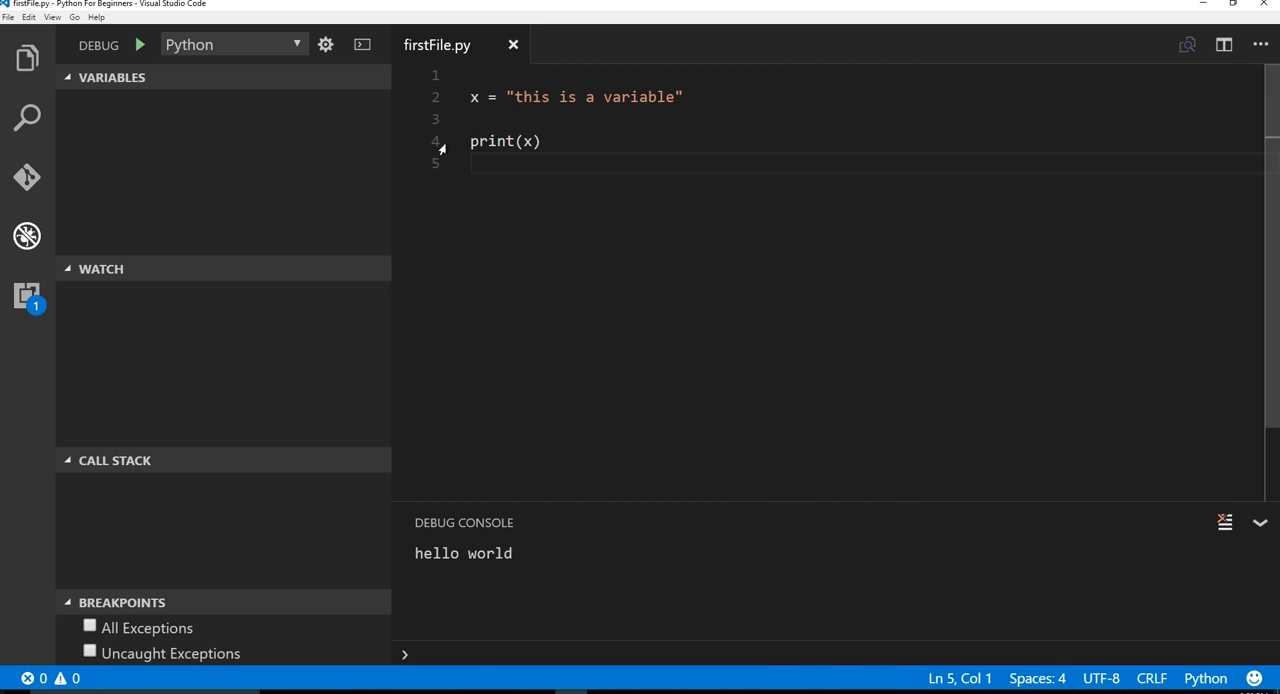
Step: Set a breakpoint on print(x), start debugging, and advance execution to that line
left_click(402, 141)
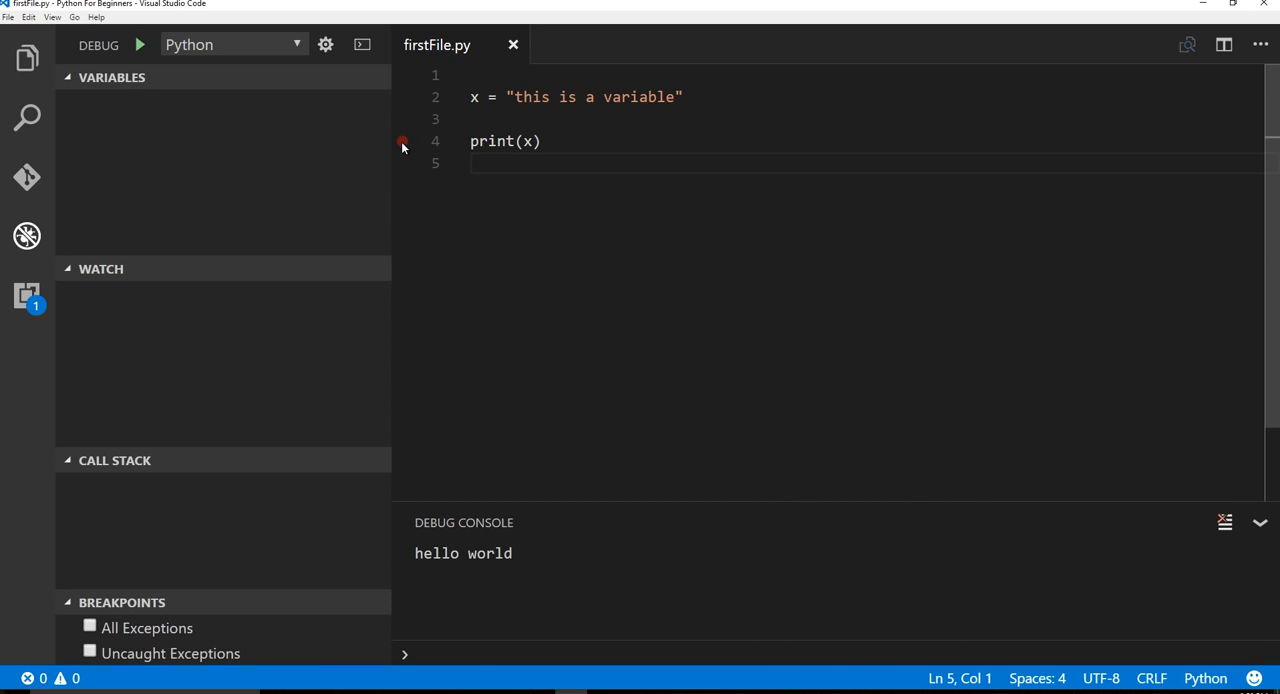
left_click(403, 141)
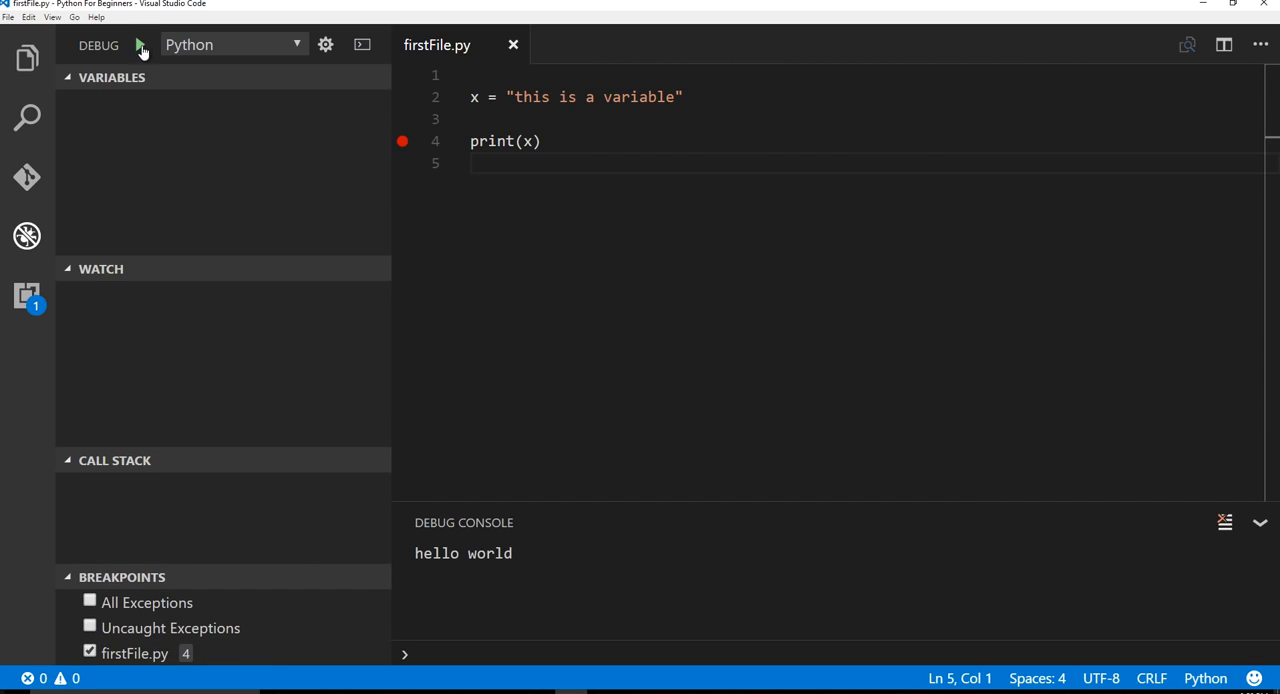
left_click(140, 45)
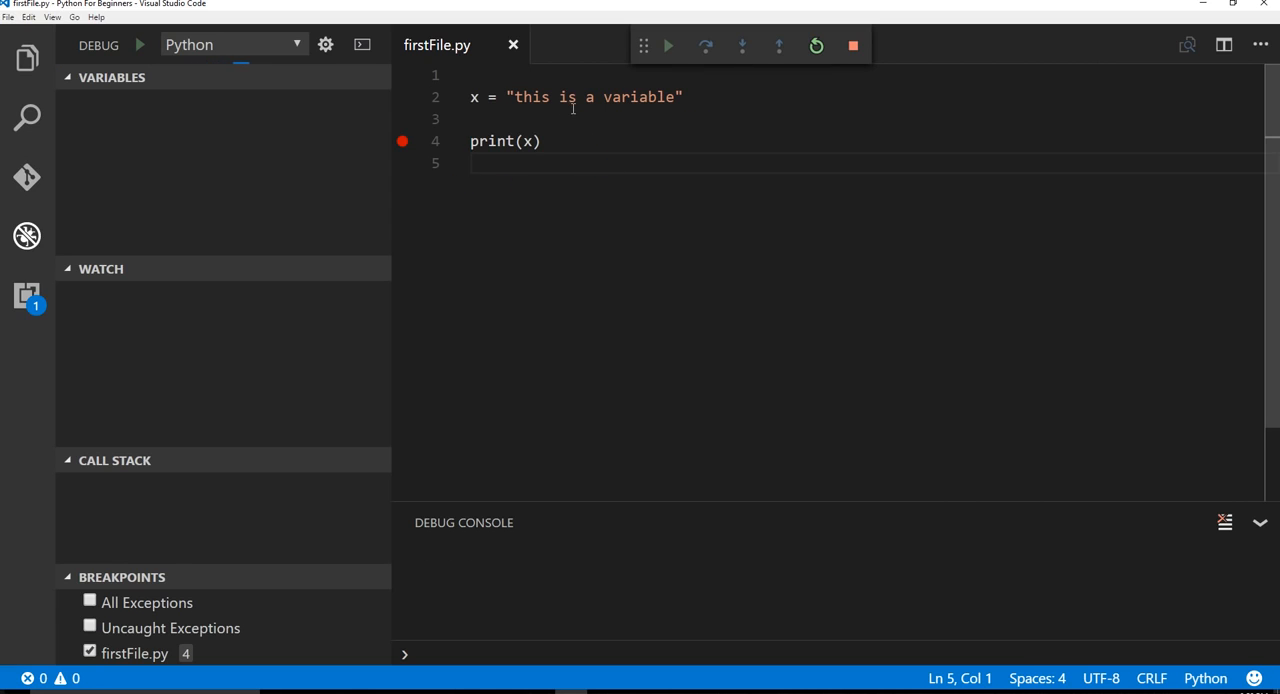
left_click(667, 46)
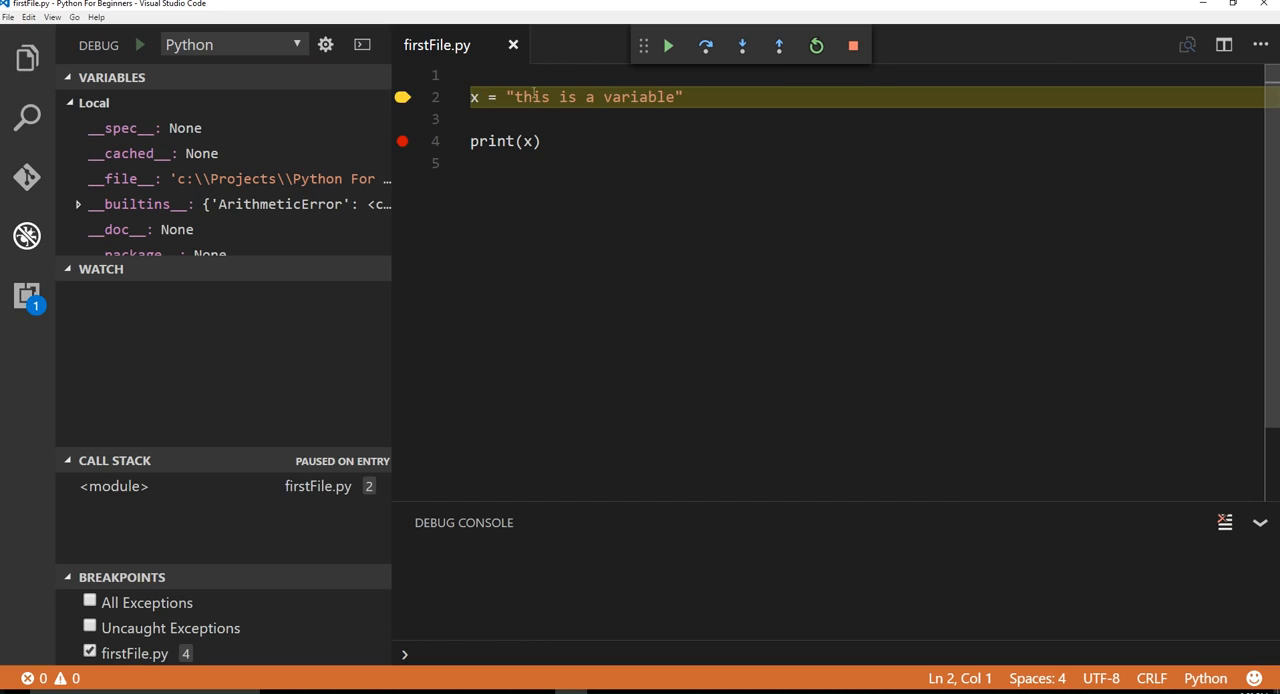
mouse_move(779, 46)
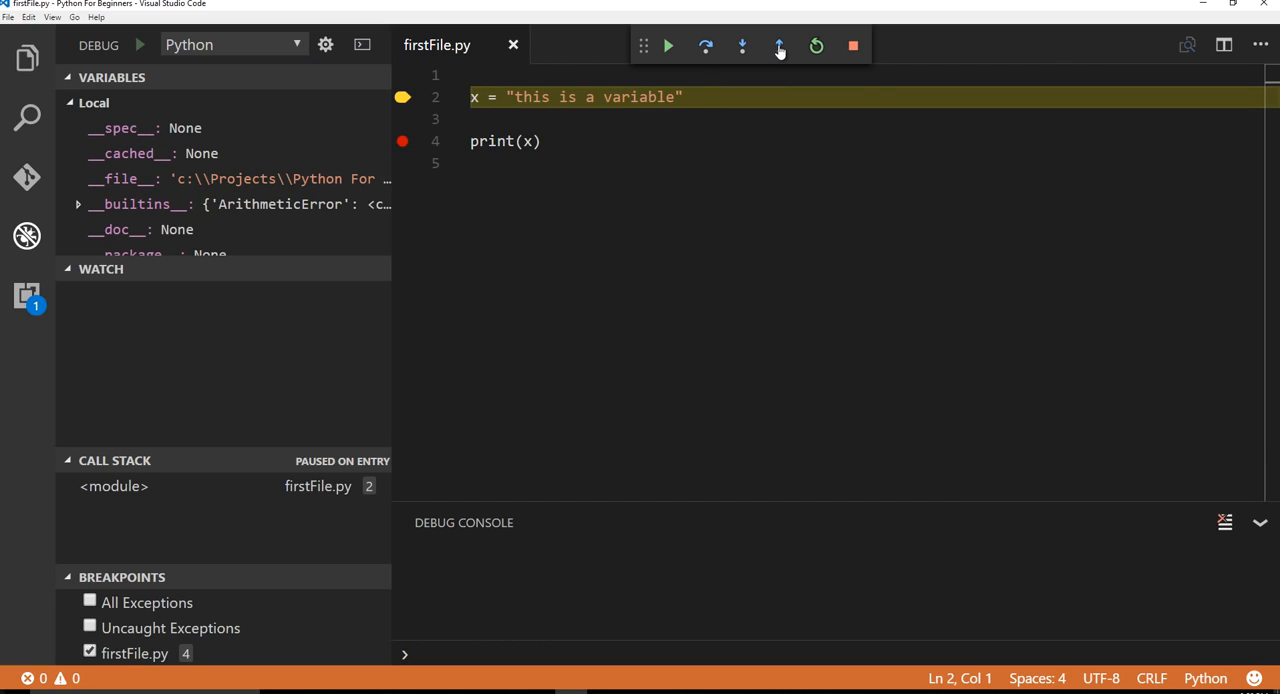
mouse_move(706, 46)
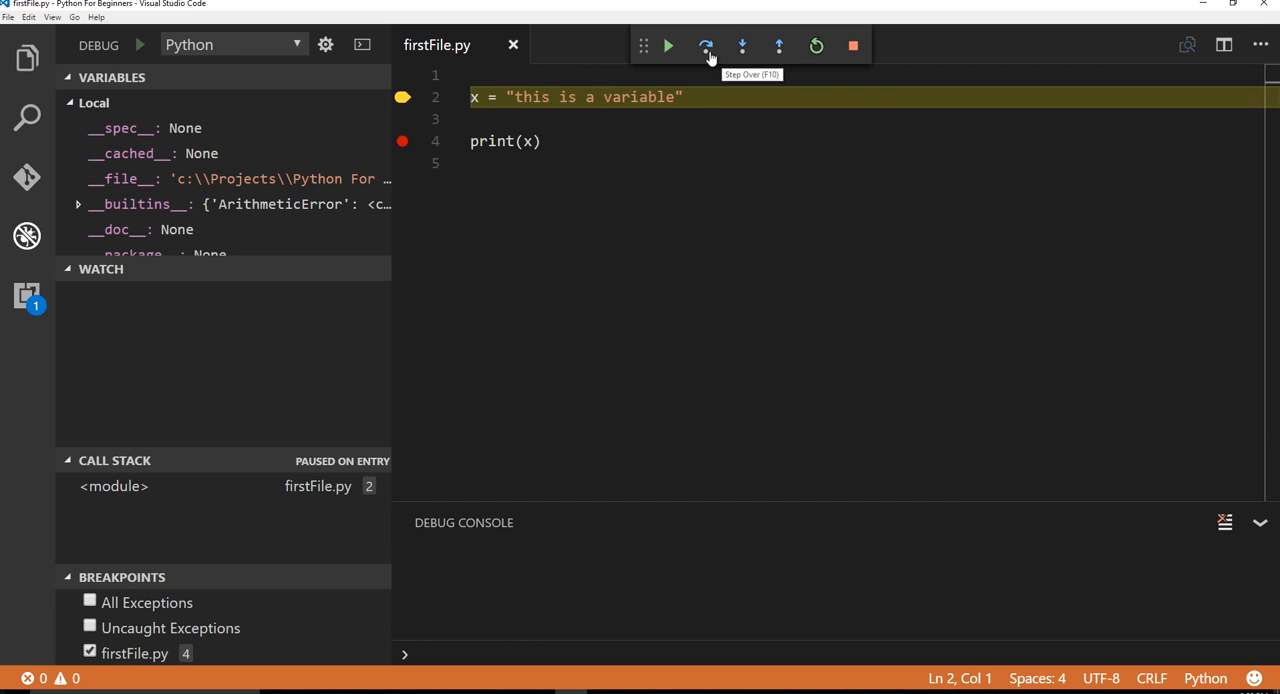
left_click(705, 45)
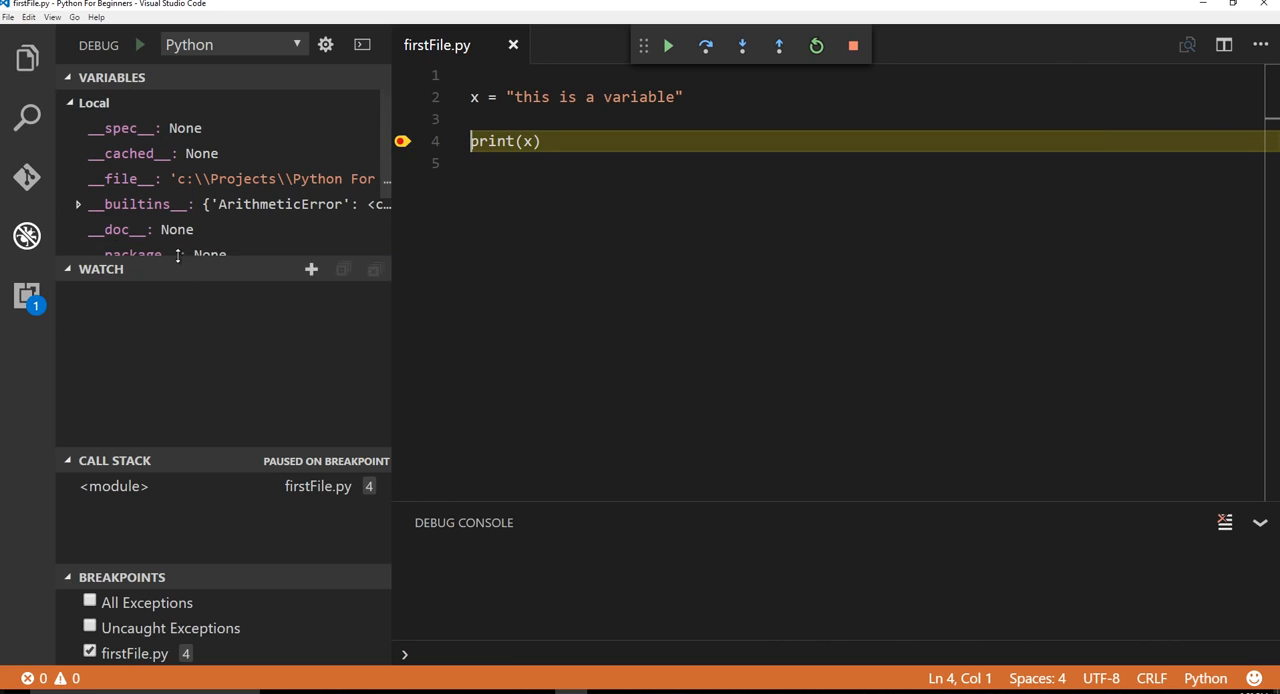
Step: Inspect x's value in the debug panels, then stop the debug session
scroll("down", 3)
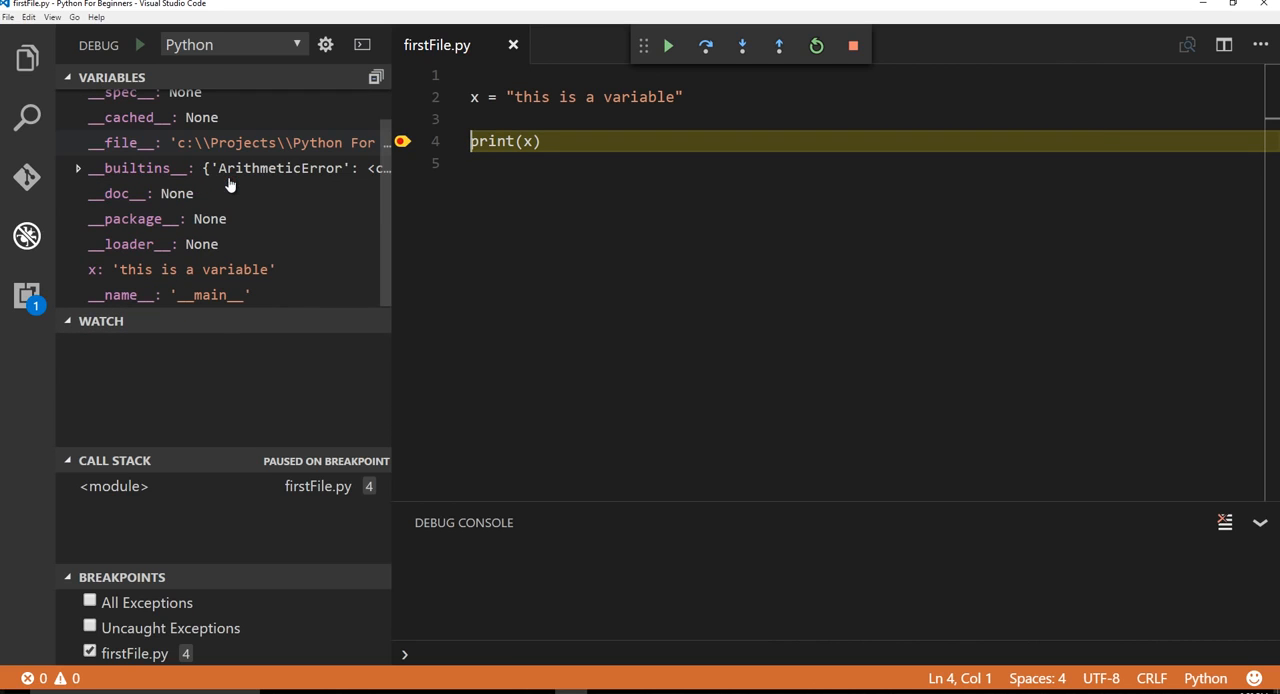
mouse_move(93, 278)
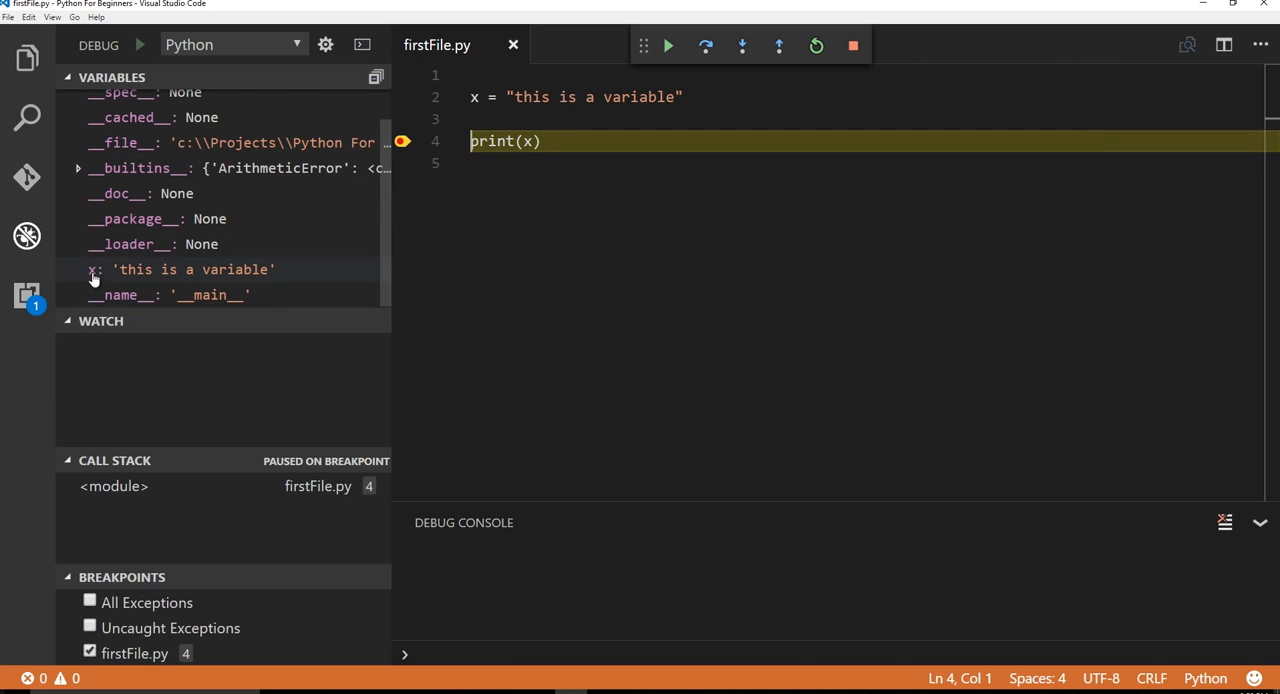
scroll("up", 3)
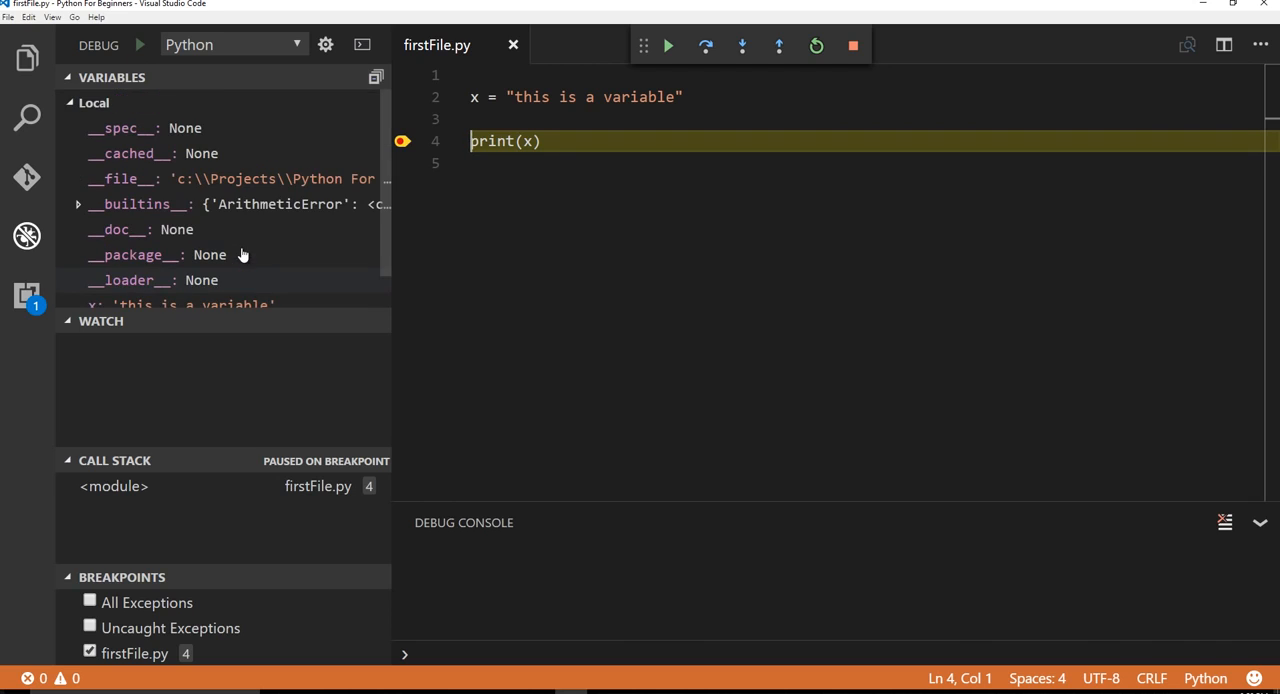
scroll("down", 3)
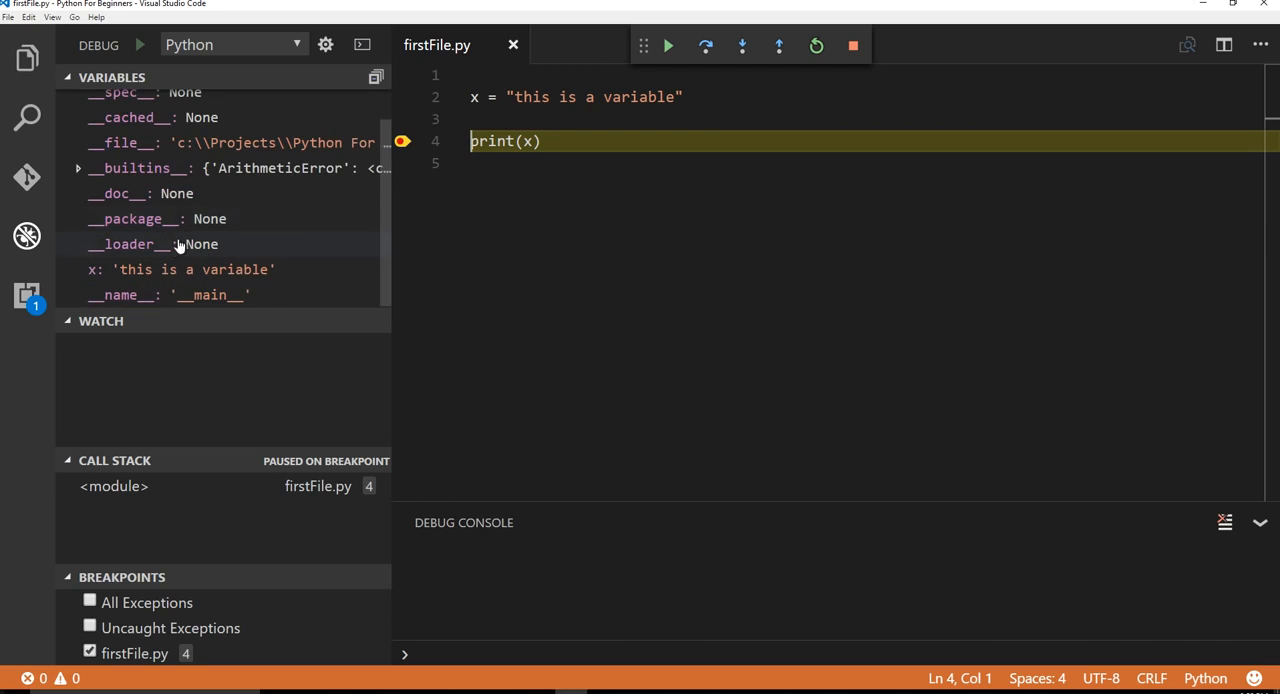
mouse_move(157, 249)
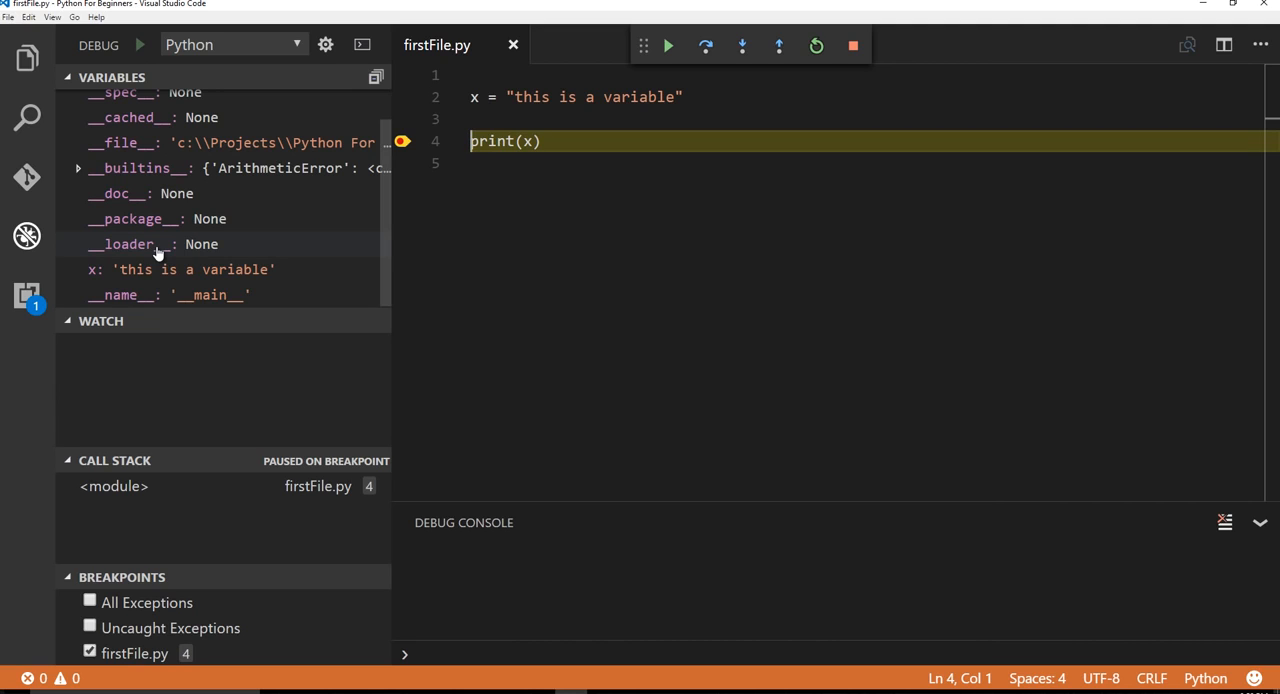
mouse_move(91, 278)
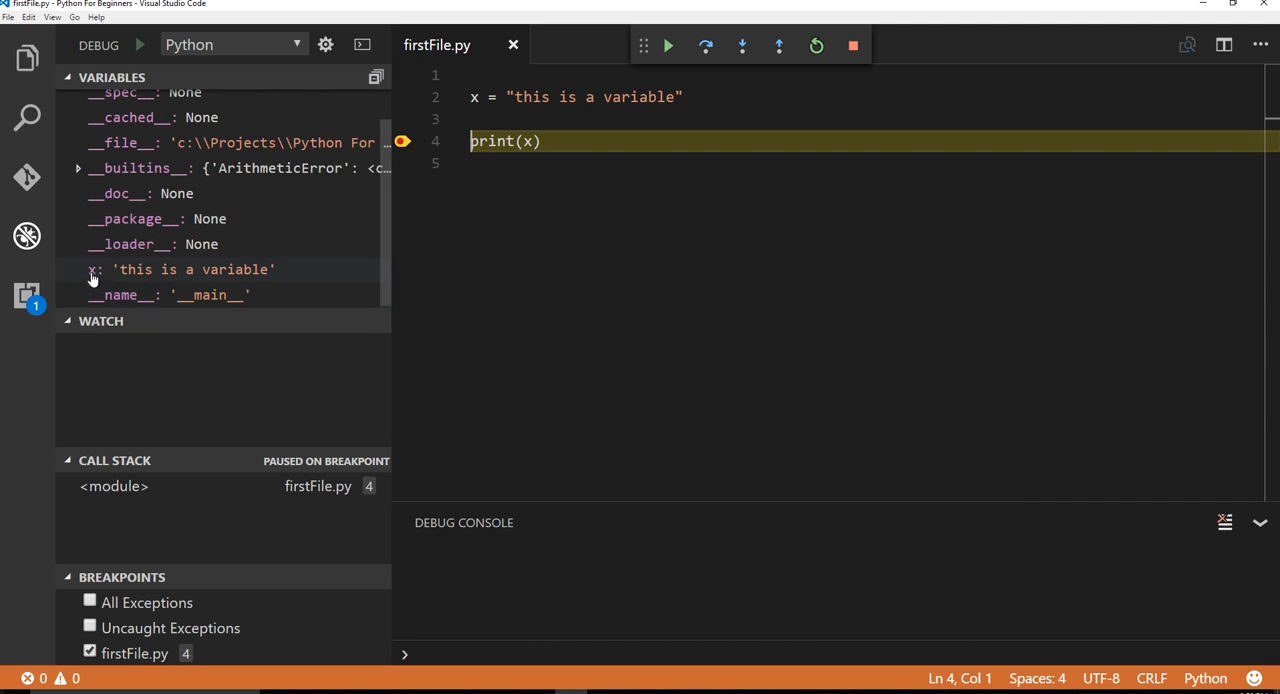
mouse_move(96, 352)
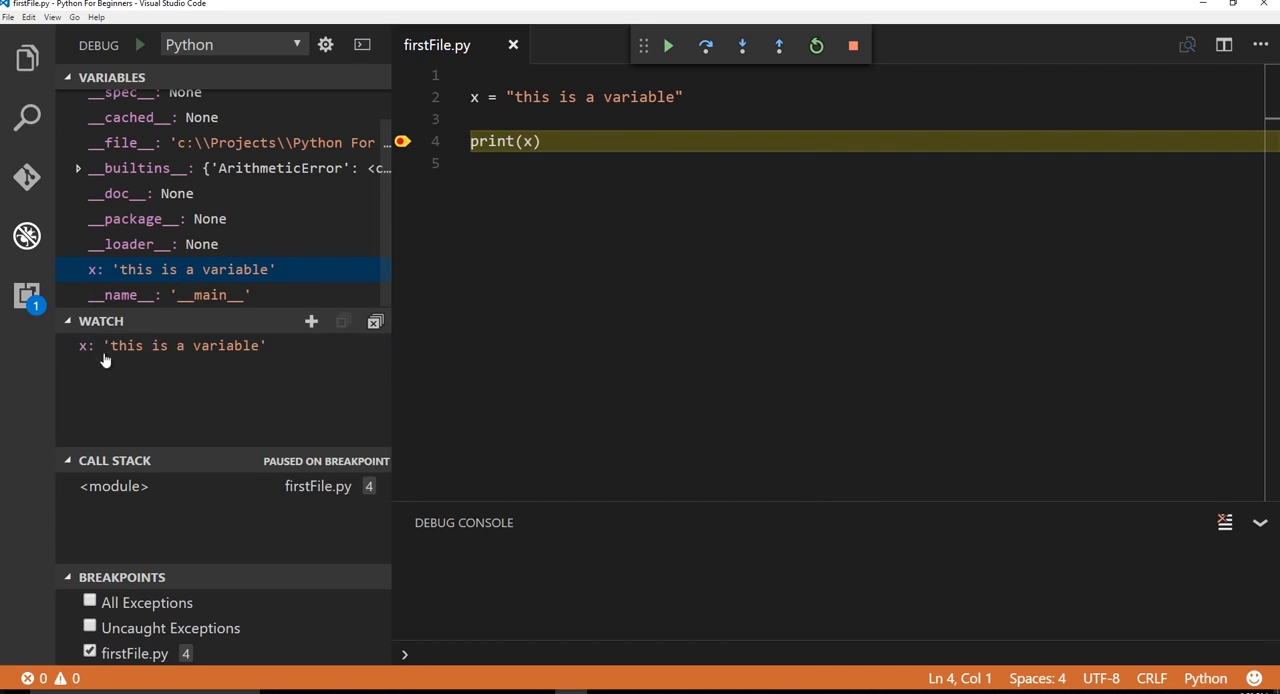
mouse_move(425, 203)
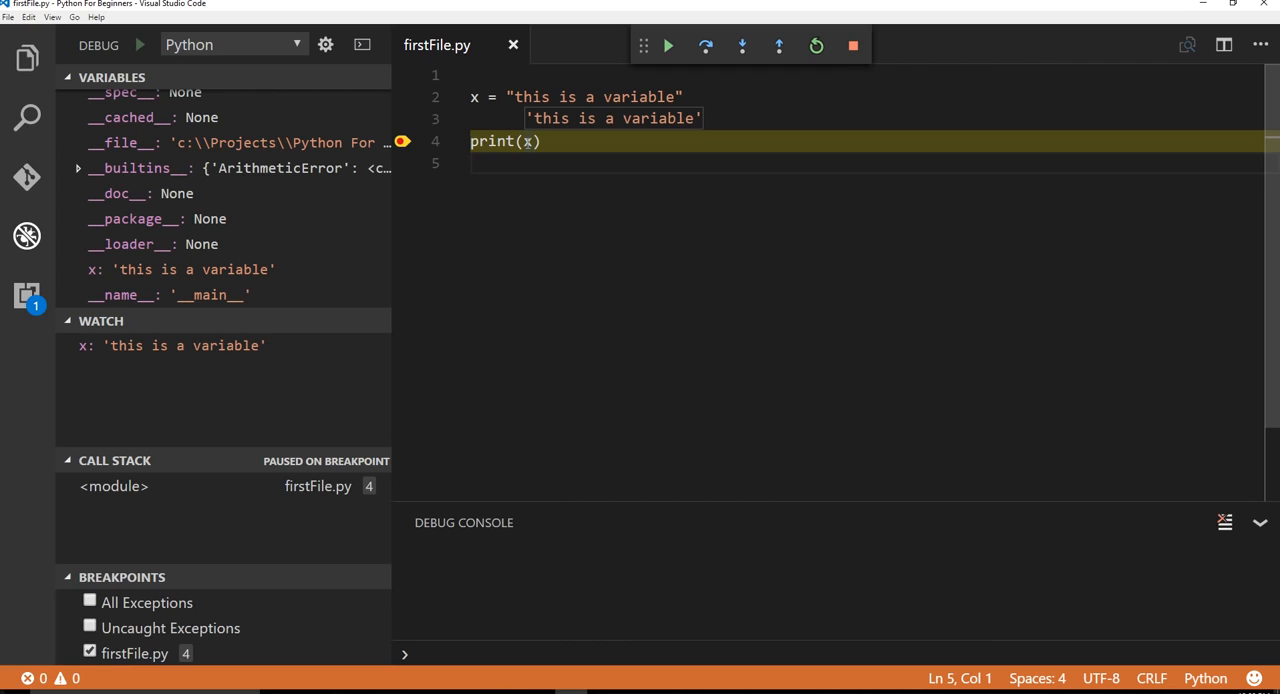
left_click(511, 118)
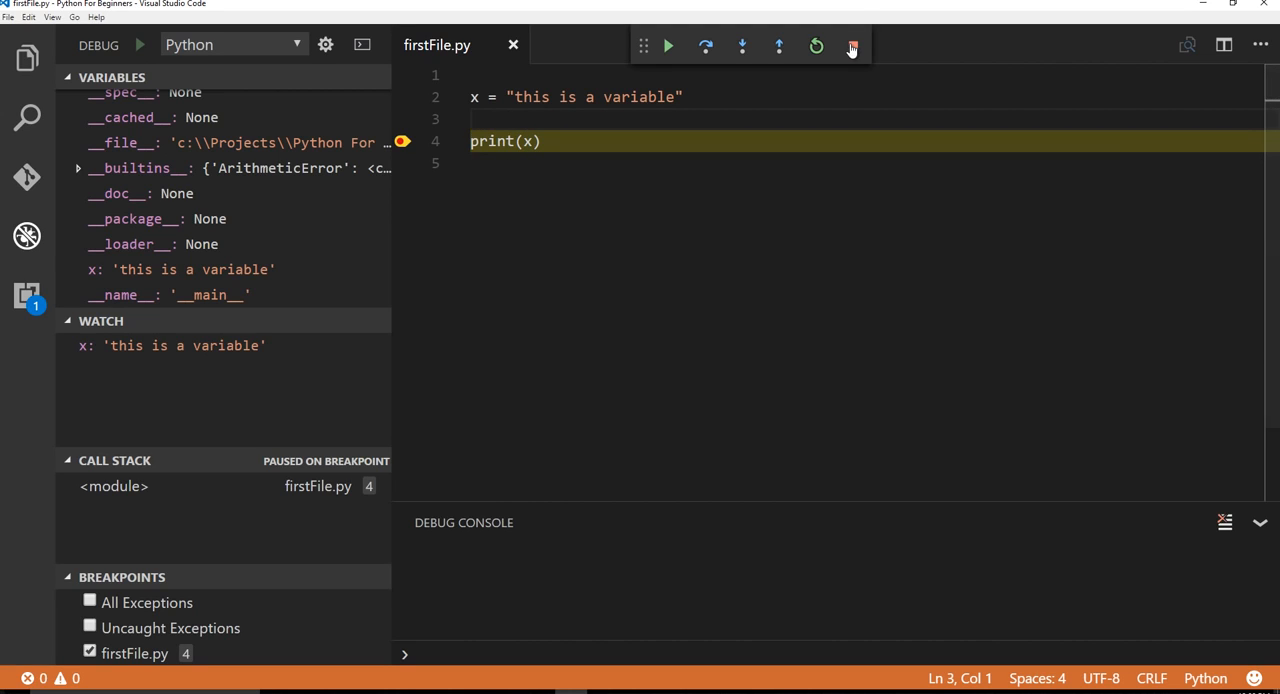
left_click(851, 46)
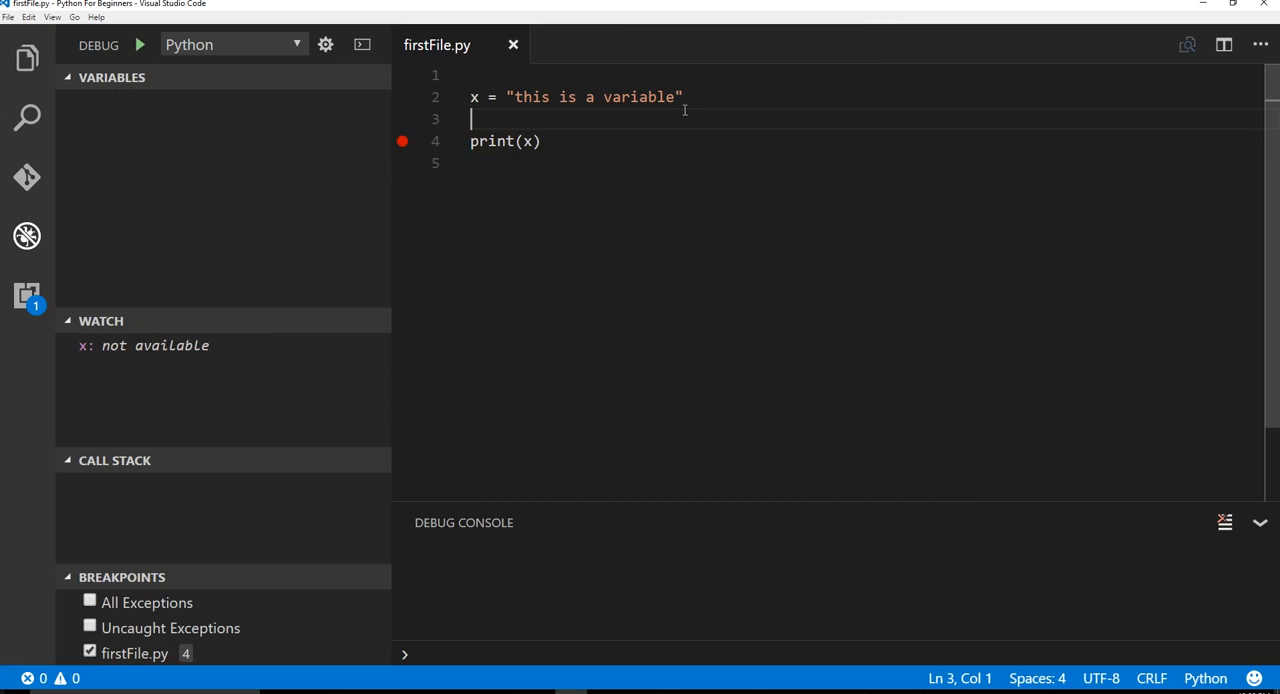
Step: Append x = "this sucks, somebody changed my value" and print(x), moving the breakpoint to line 8
key("Enter")
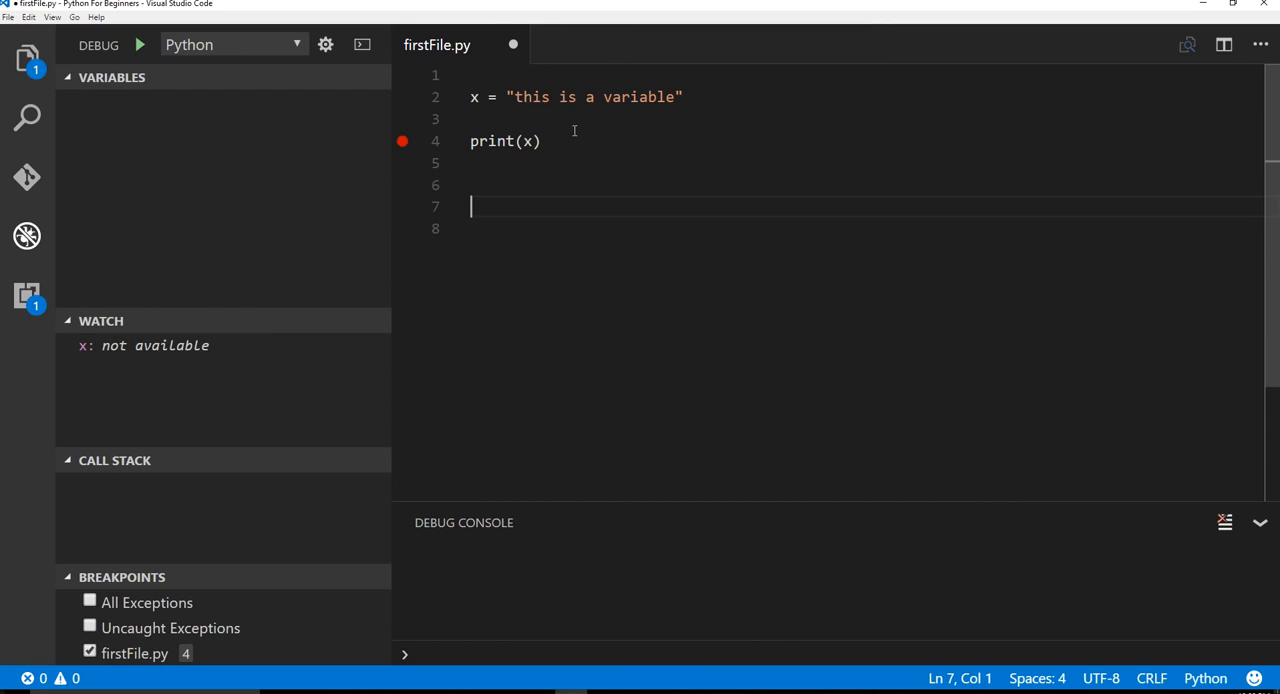
type("x =")
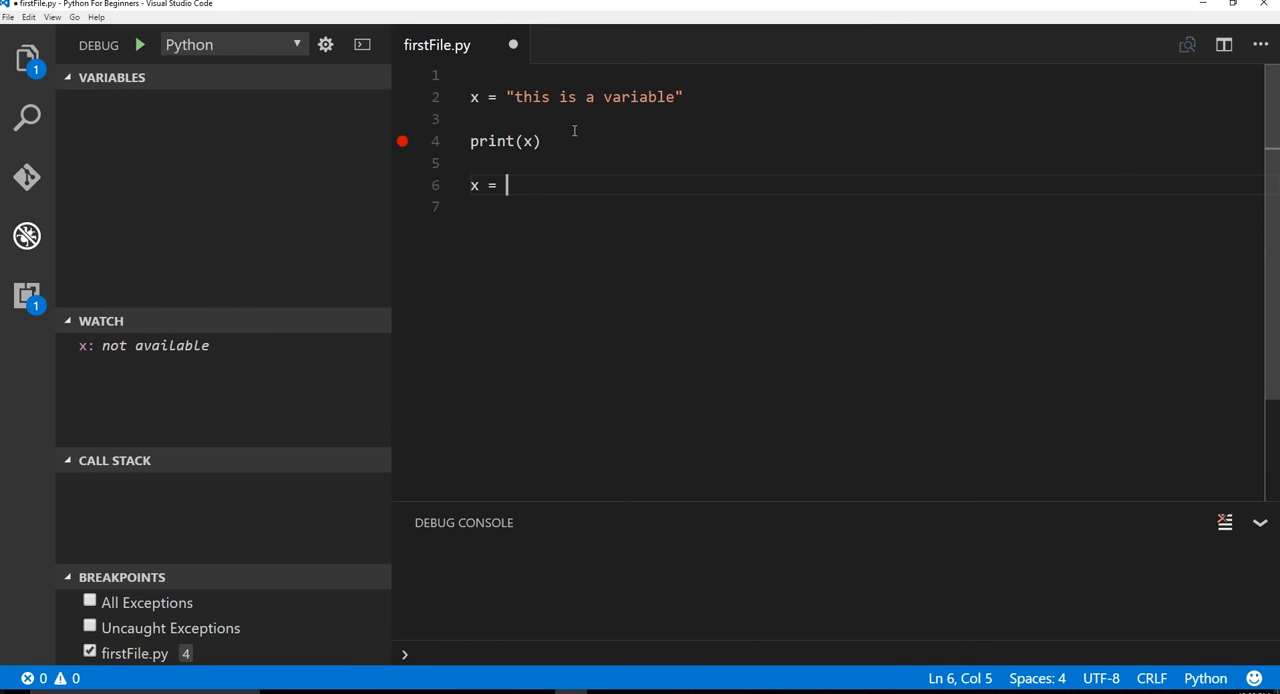
type("\"this \"")
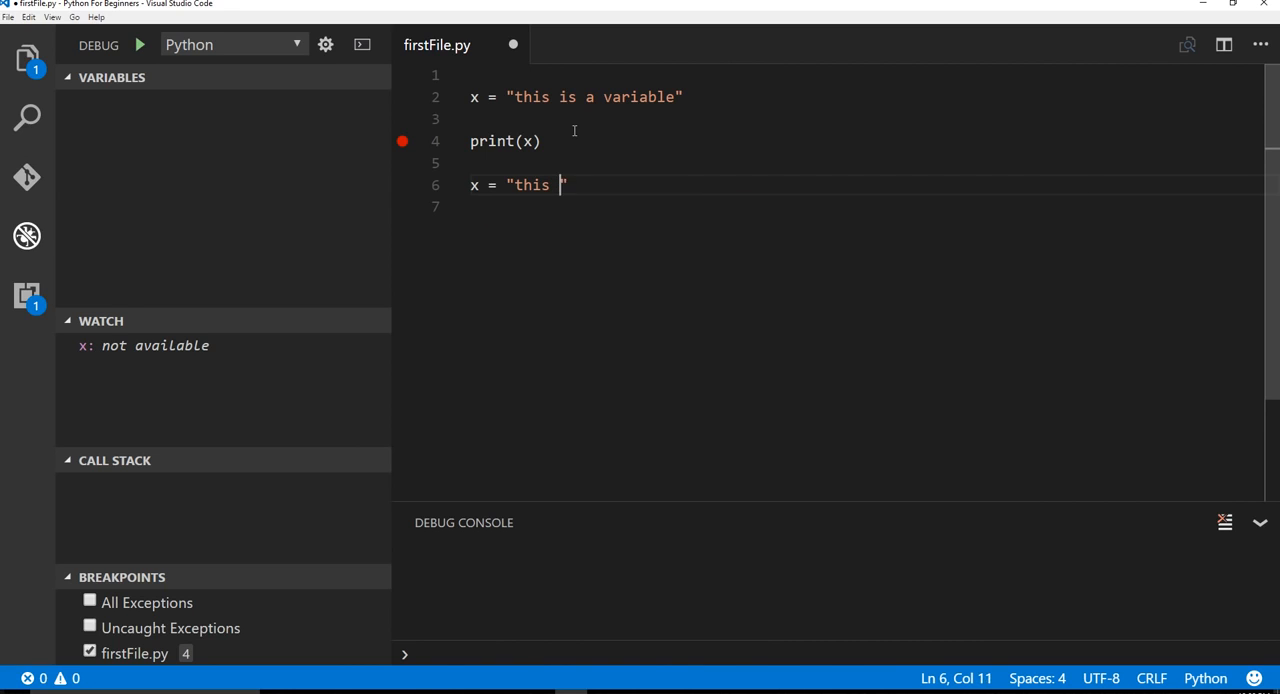
type("sucks, some")
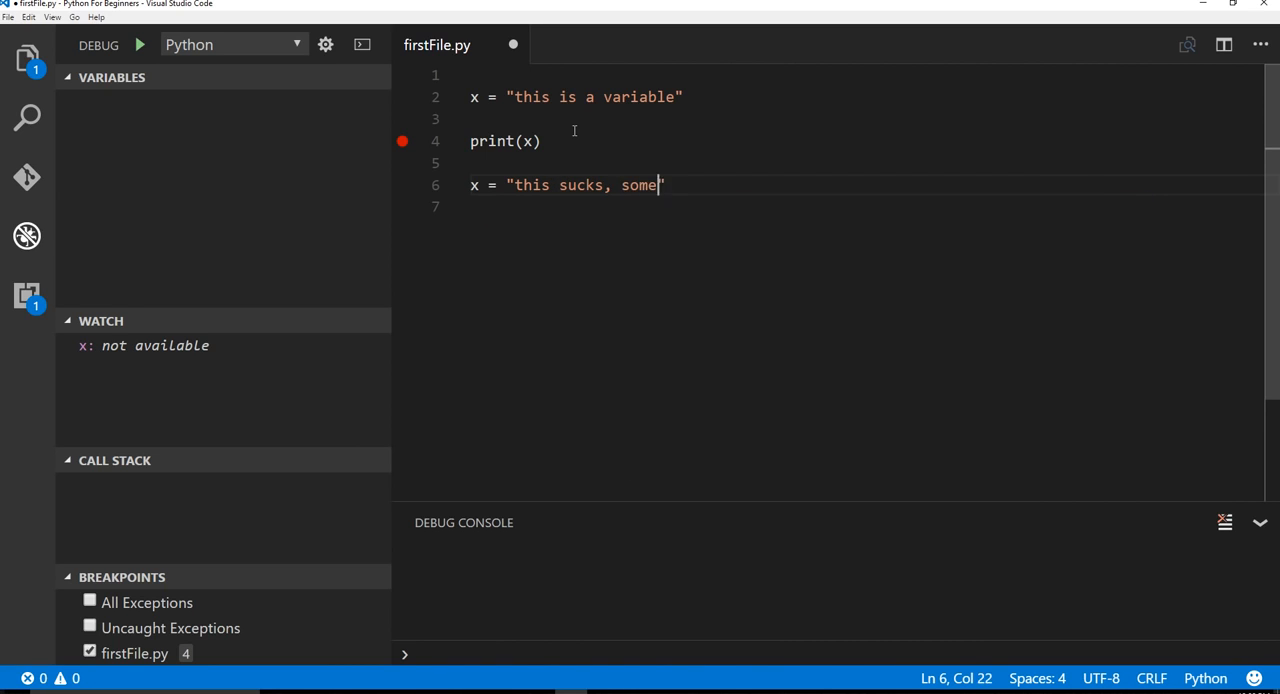
type("body changed m")
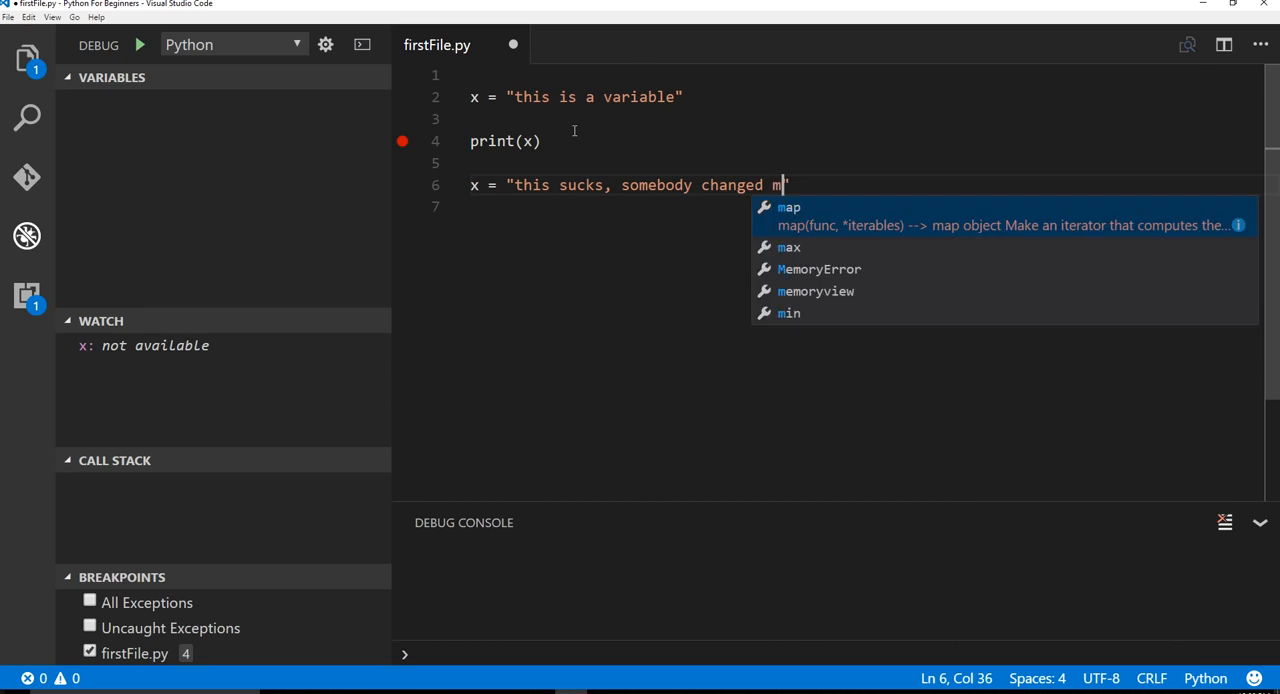
type("y value")
type("print")
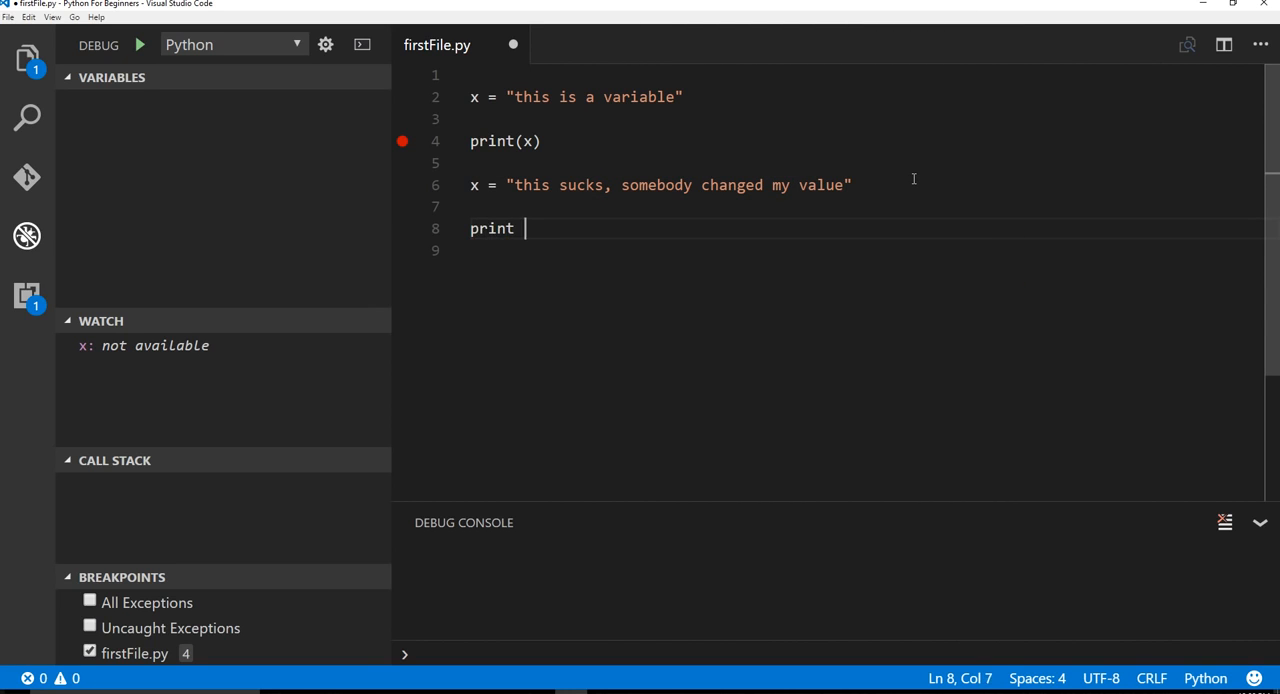
type("(x)")
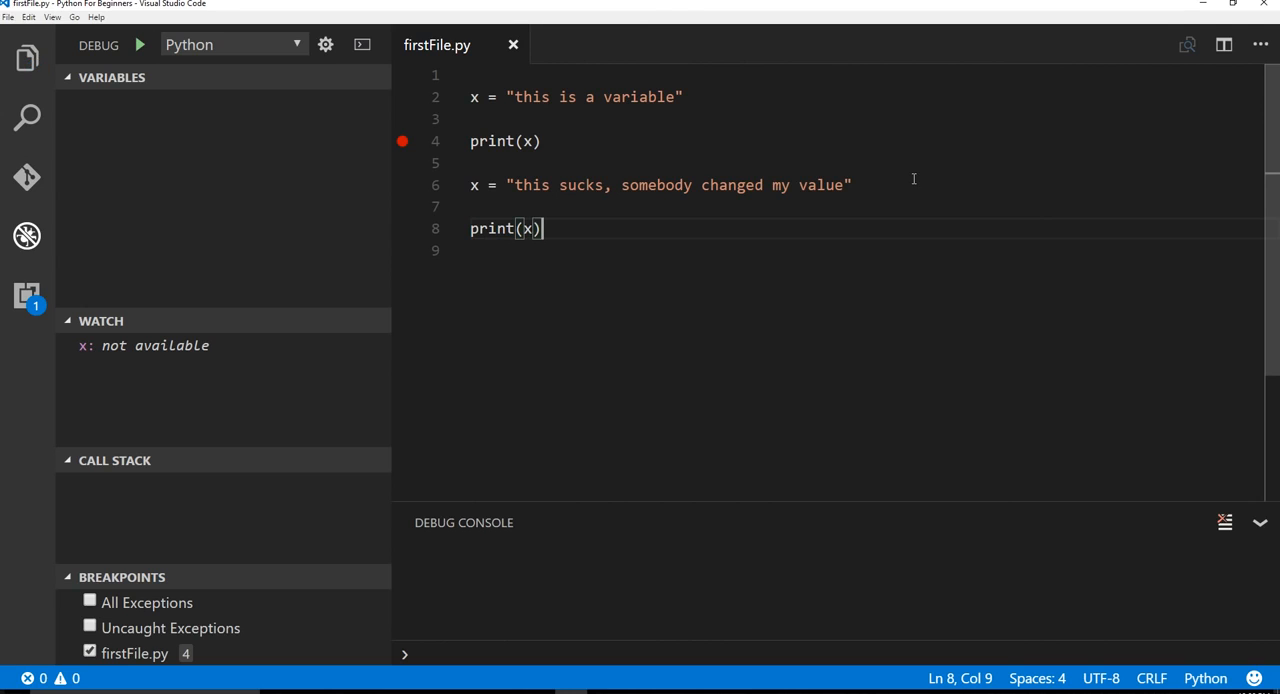
left_click(403, 228)
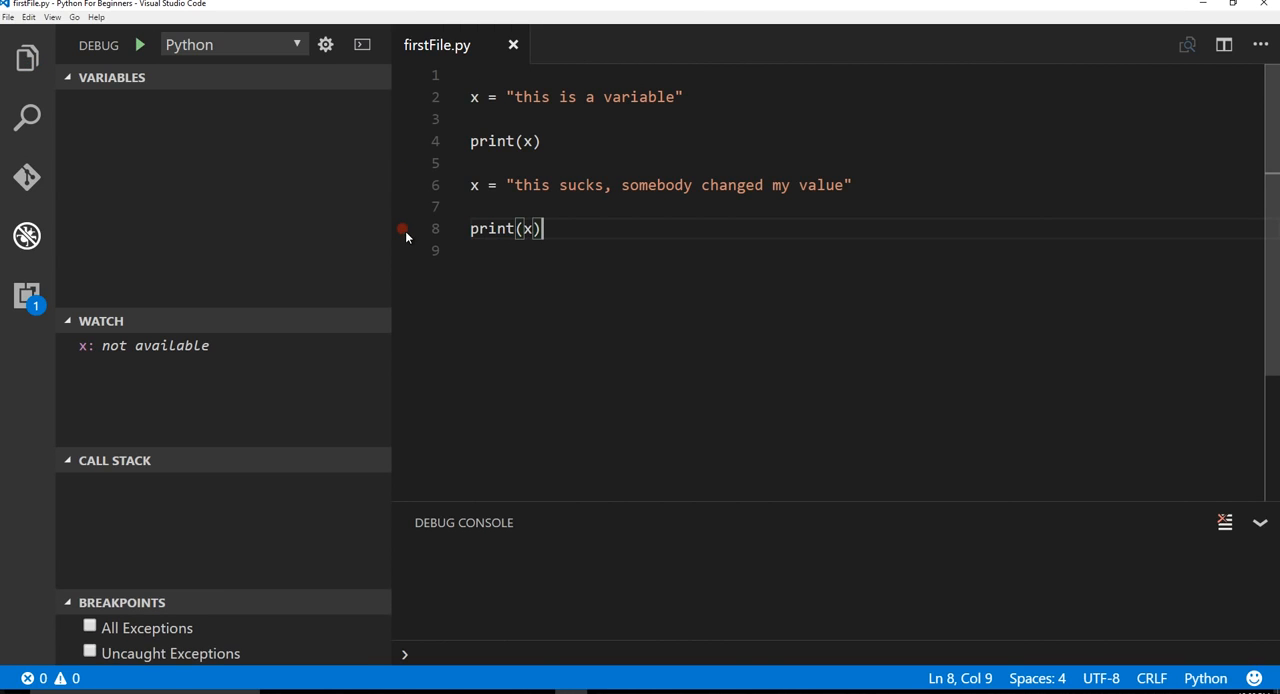
left_click(403, 229)
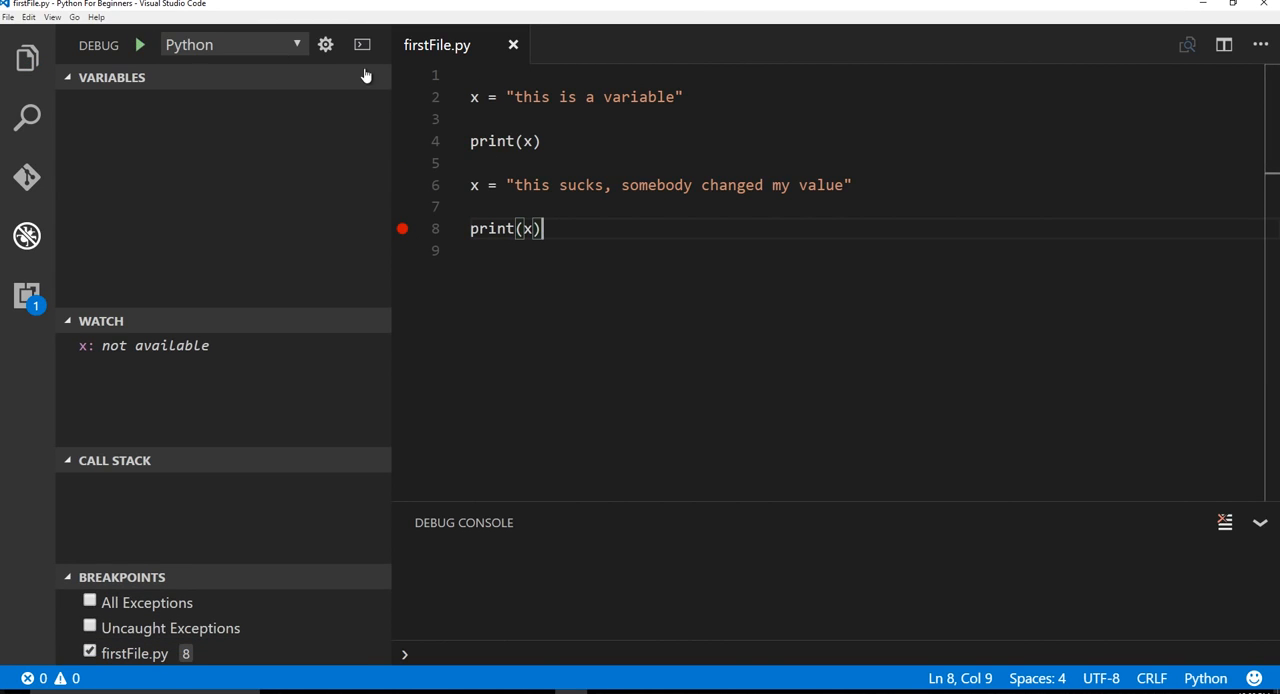
Step: Debug and step over lines 2, 4 and 6 to the line-8 breakpoint, then stop
left_click(139, 44)
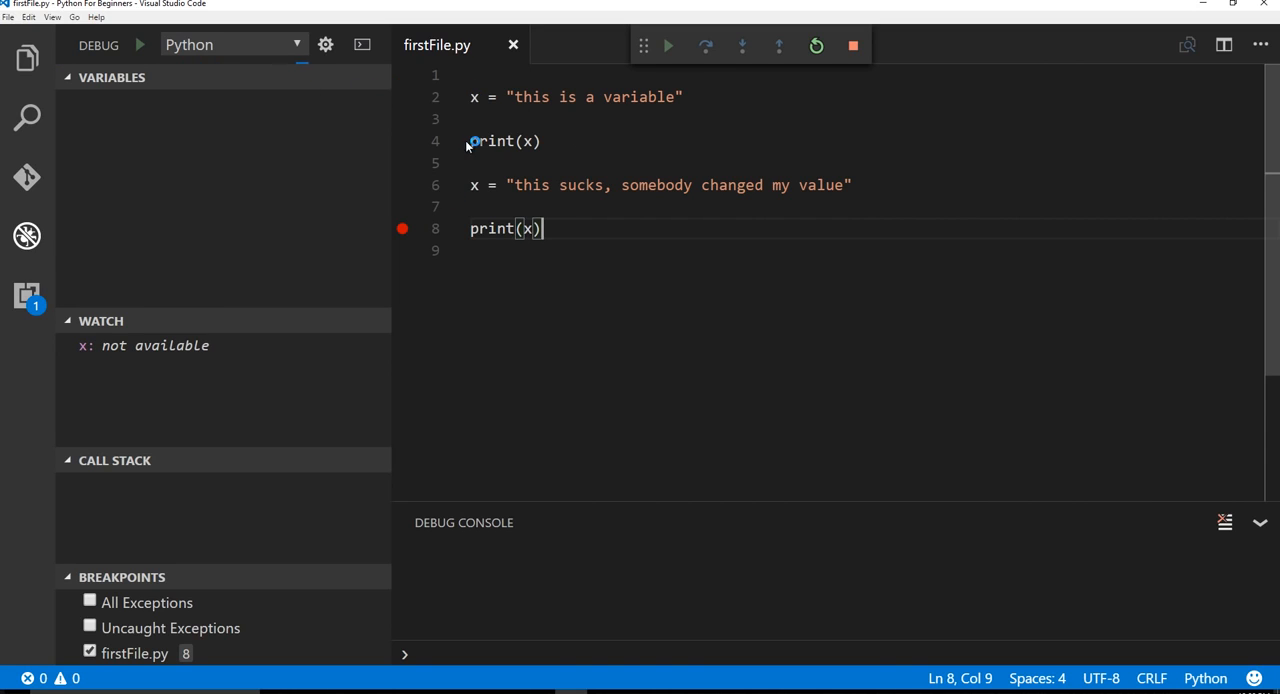
left_click(667, 45)
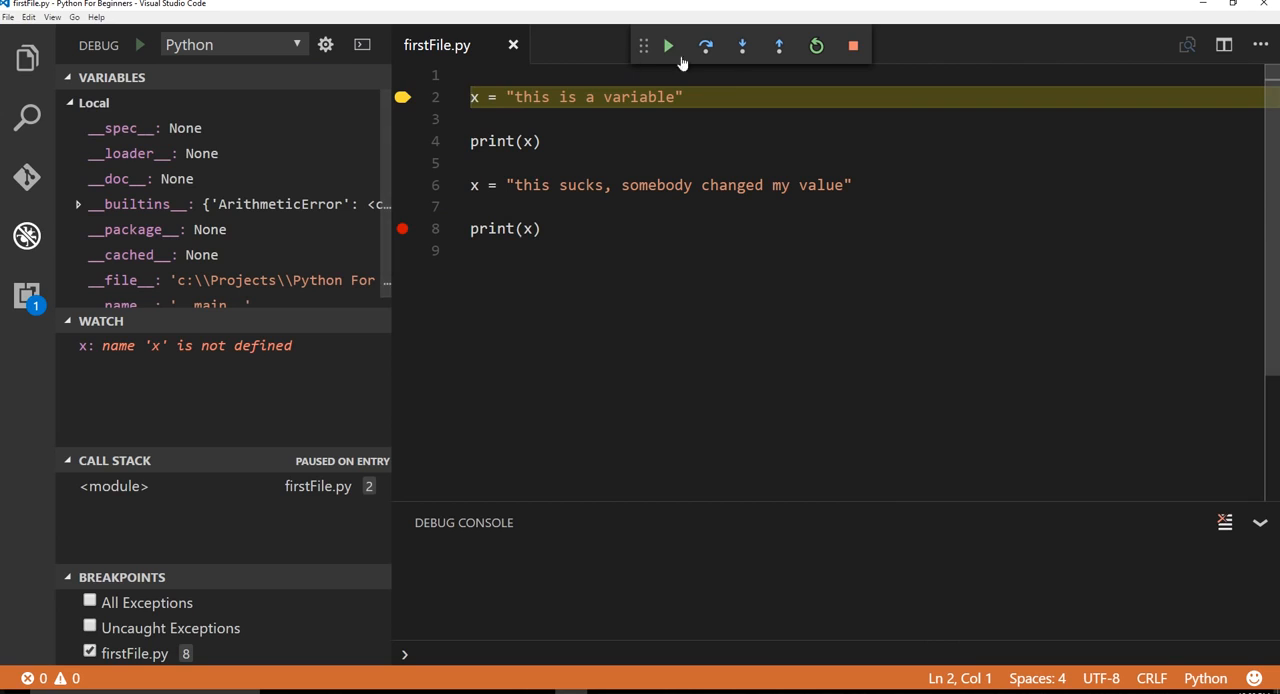
left_click(705, 46)
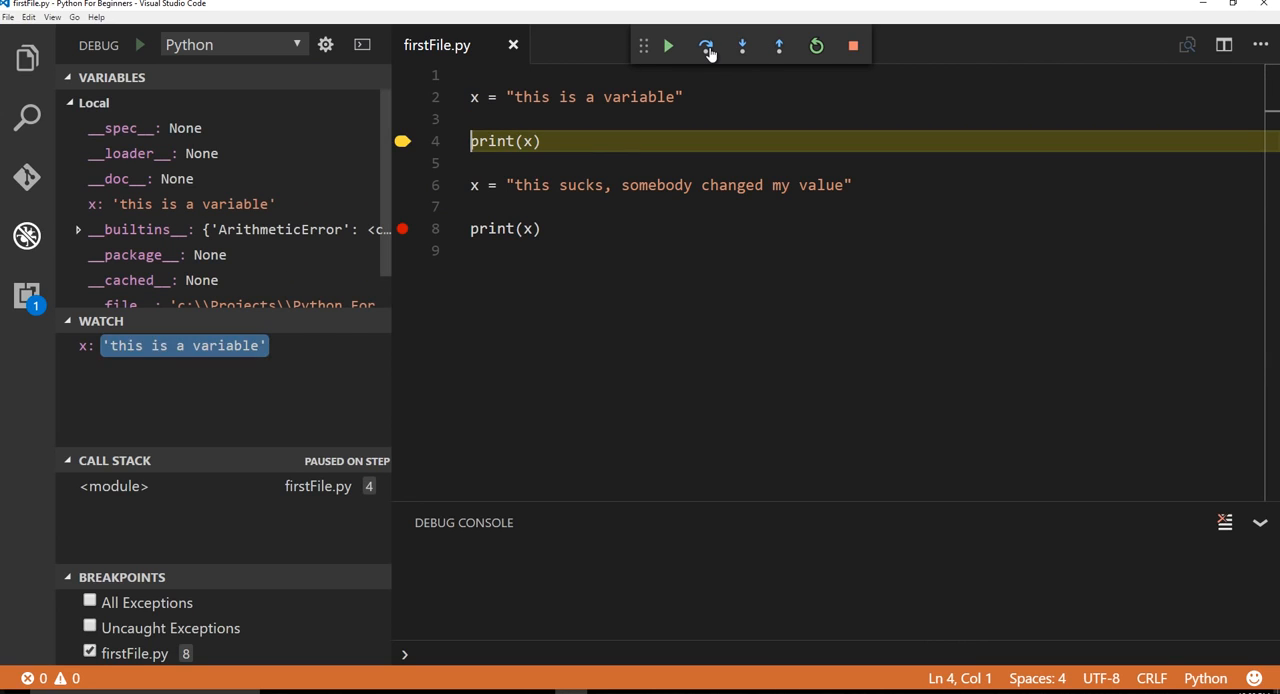
left_click(705, 46)
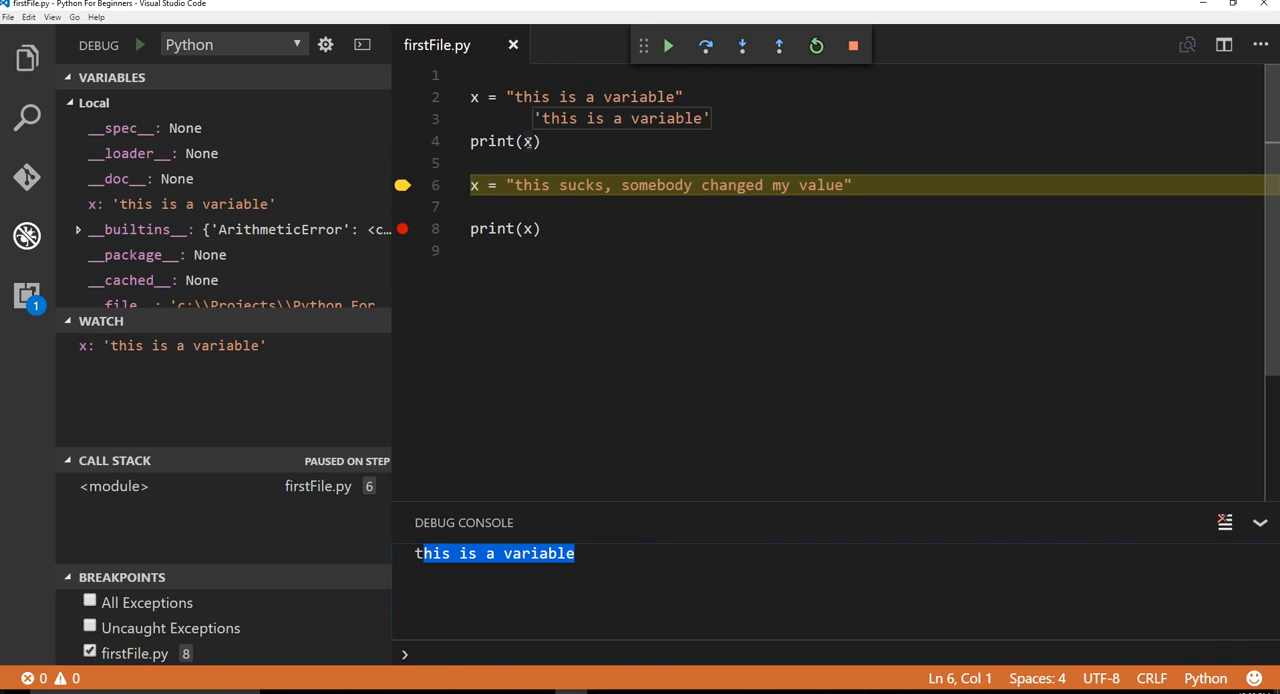
left_click(741, 45)
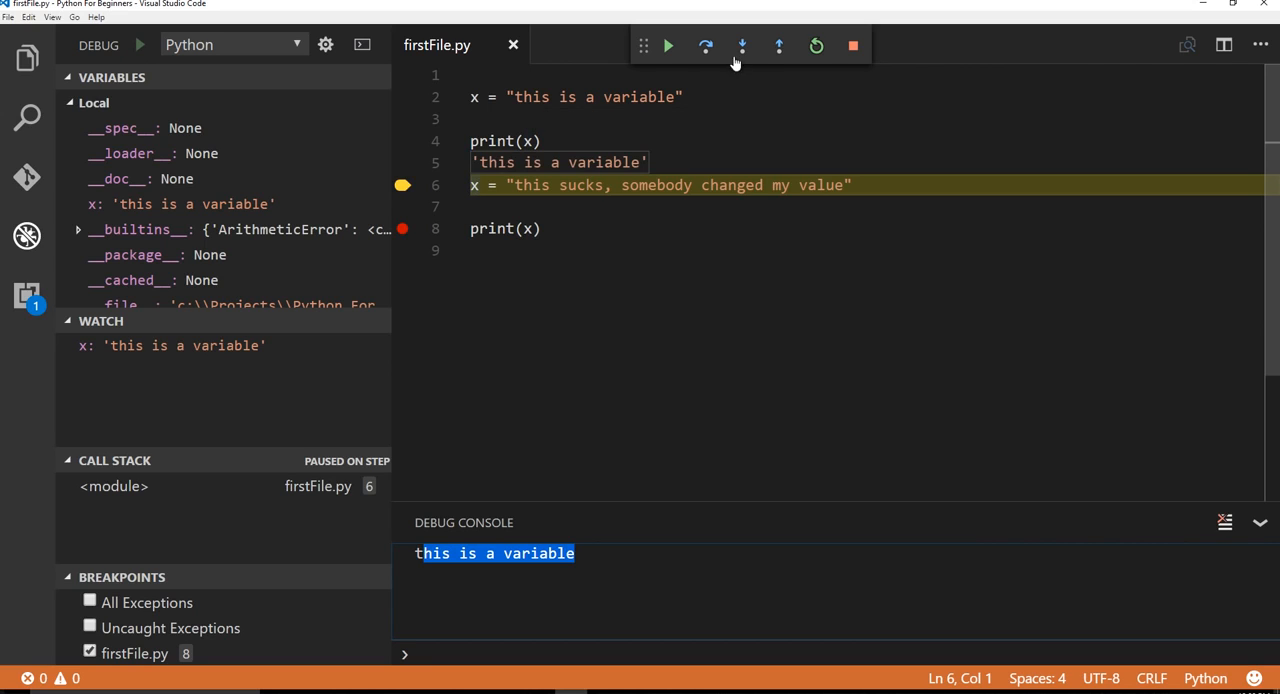
left_click(705, 46)
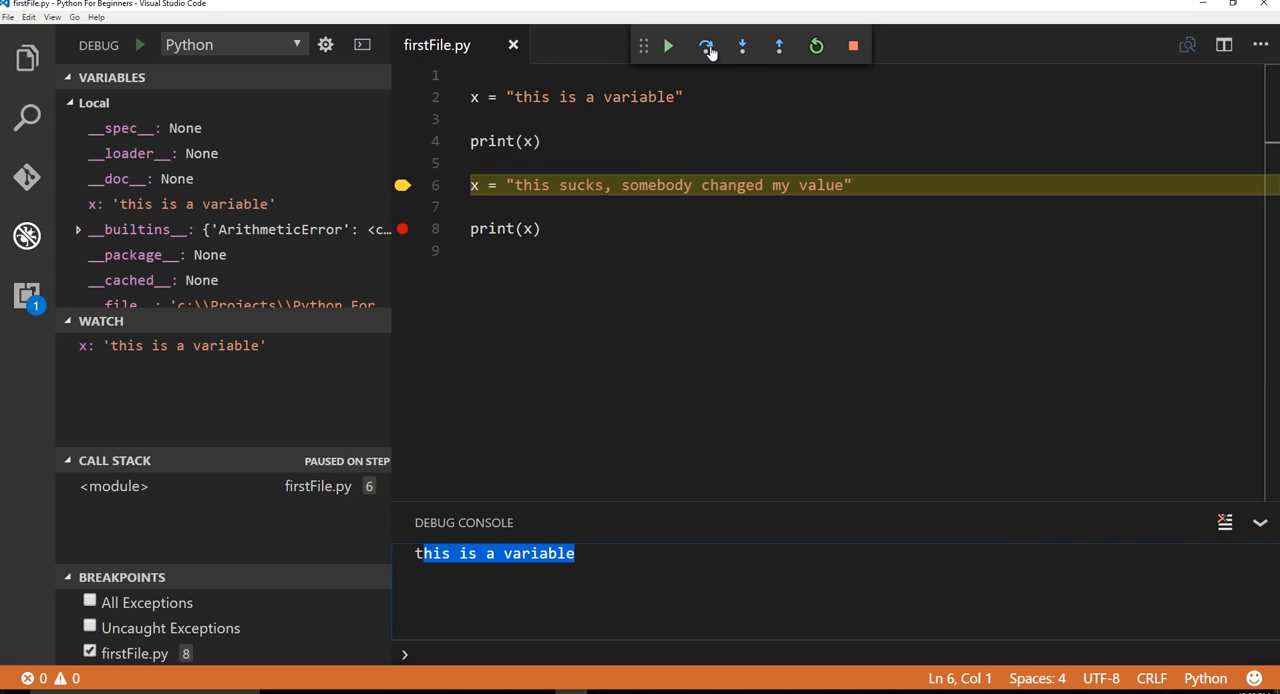
left_click(706, 45)
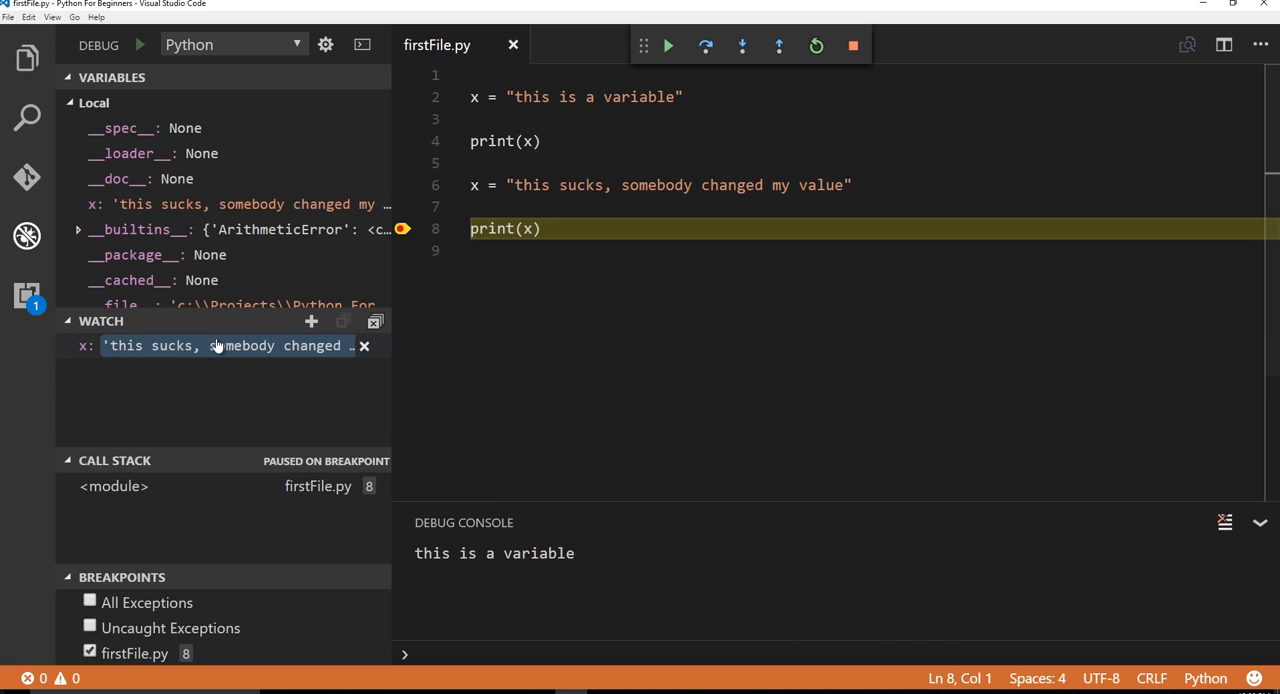
mouse_move(275, 243)
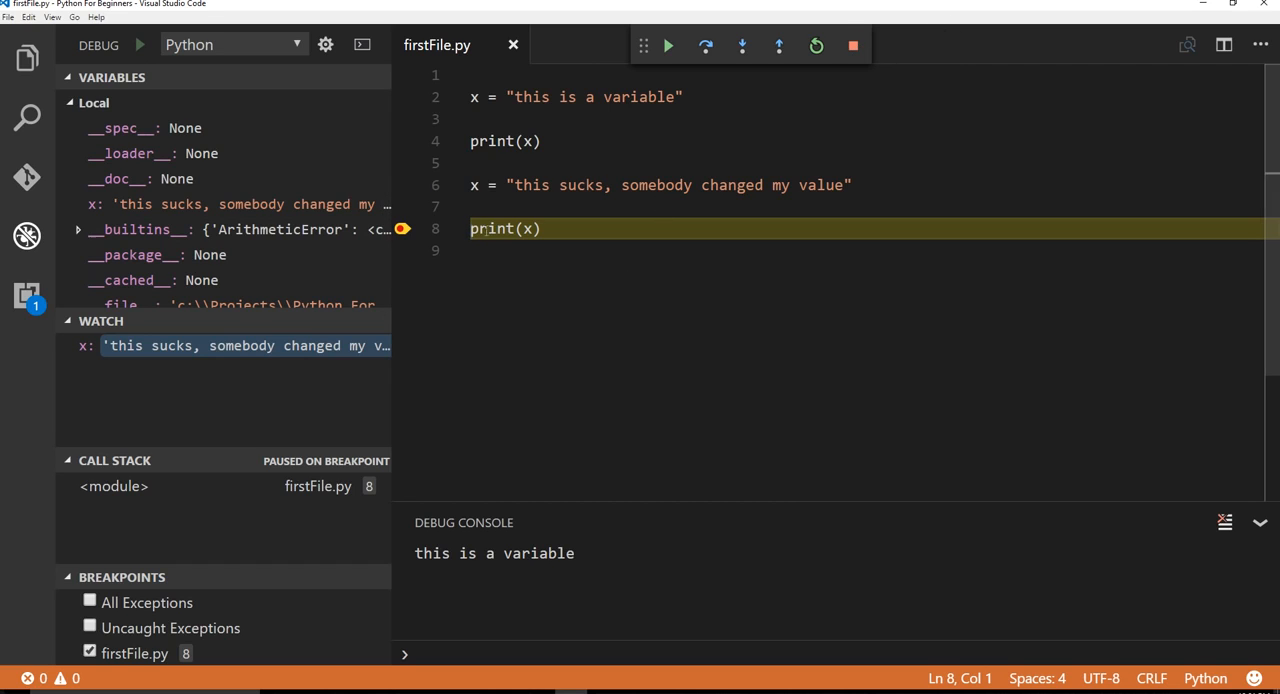
left_click(852, 45)
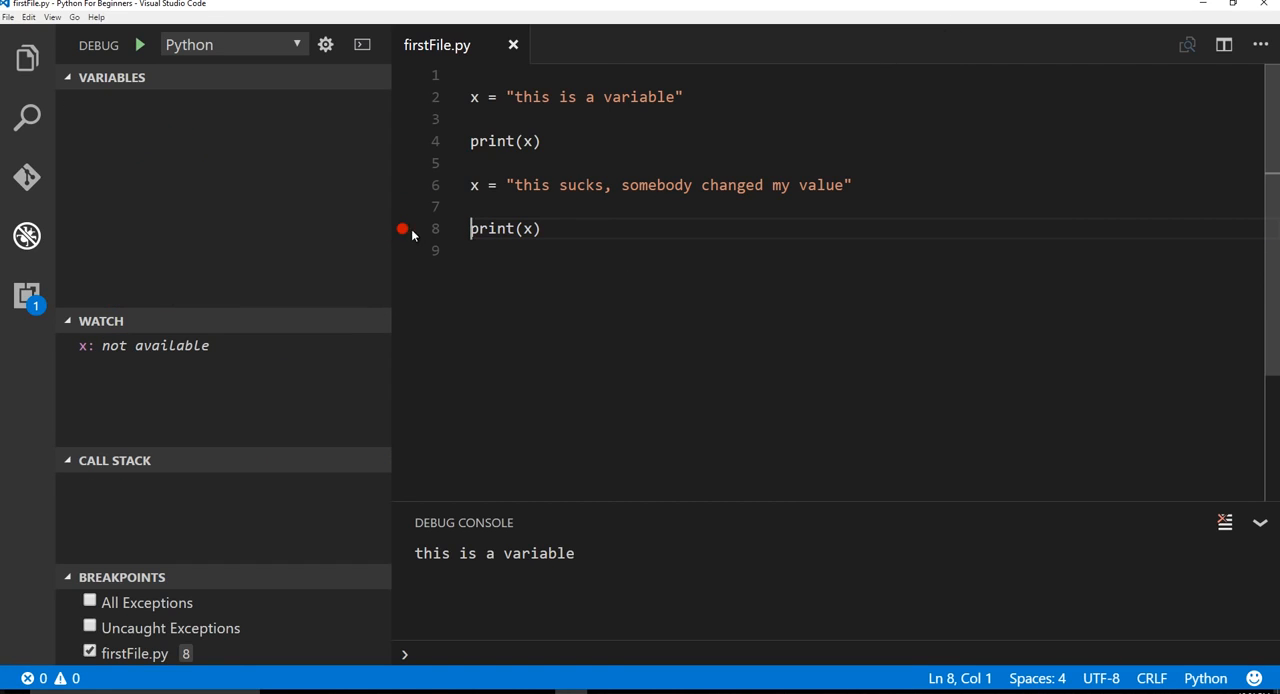
Step: Clear the line 8 breakpoint in firstFile.py, leaving no breakpoints set
left_click(403, 228)
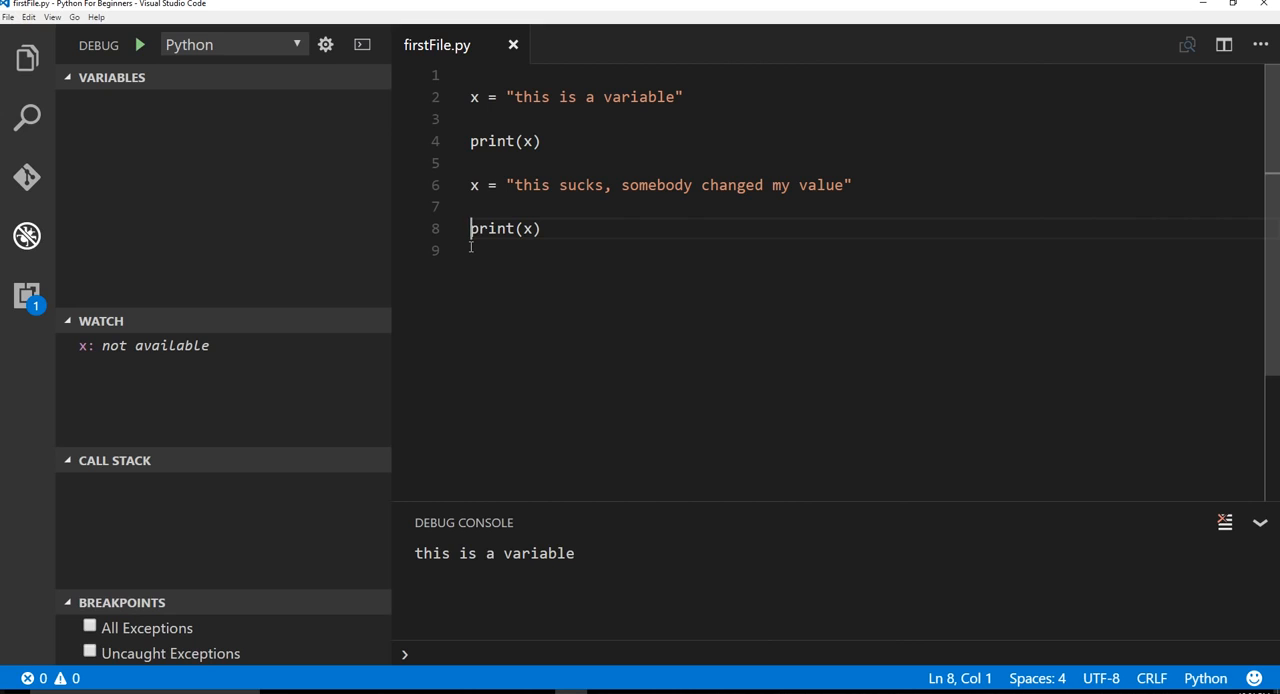
mouse_move(237, 215)
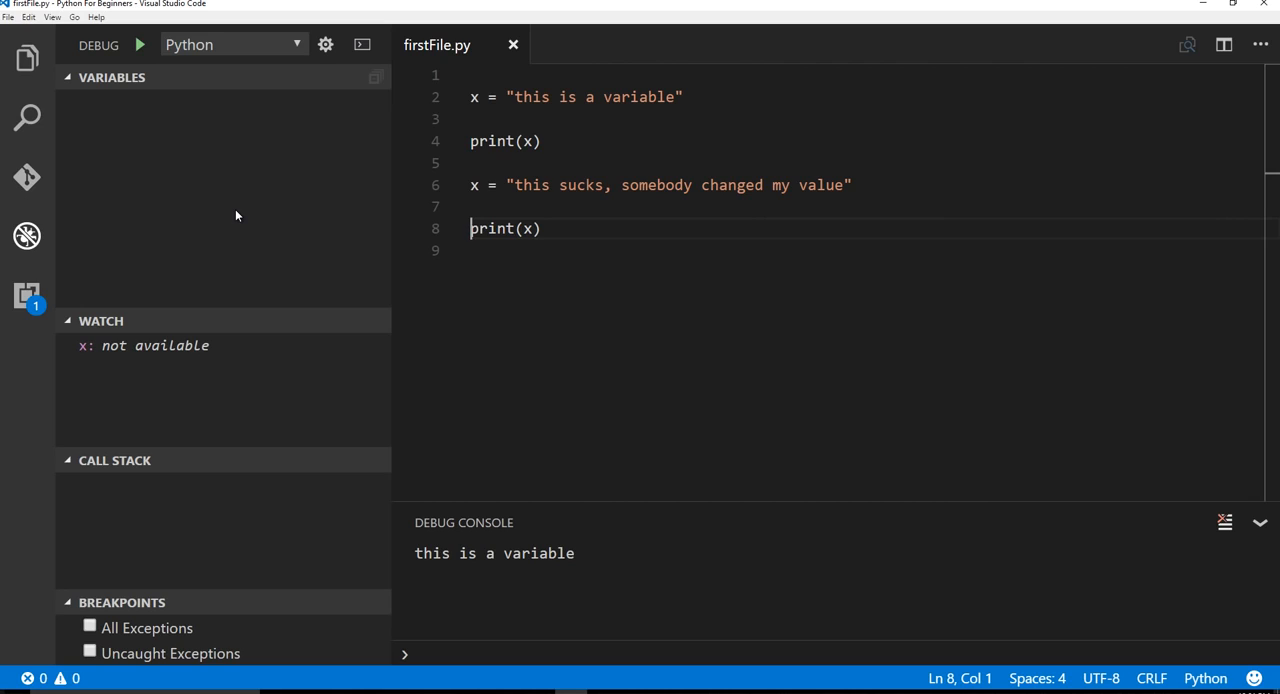
mouse_move(800, 206)
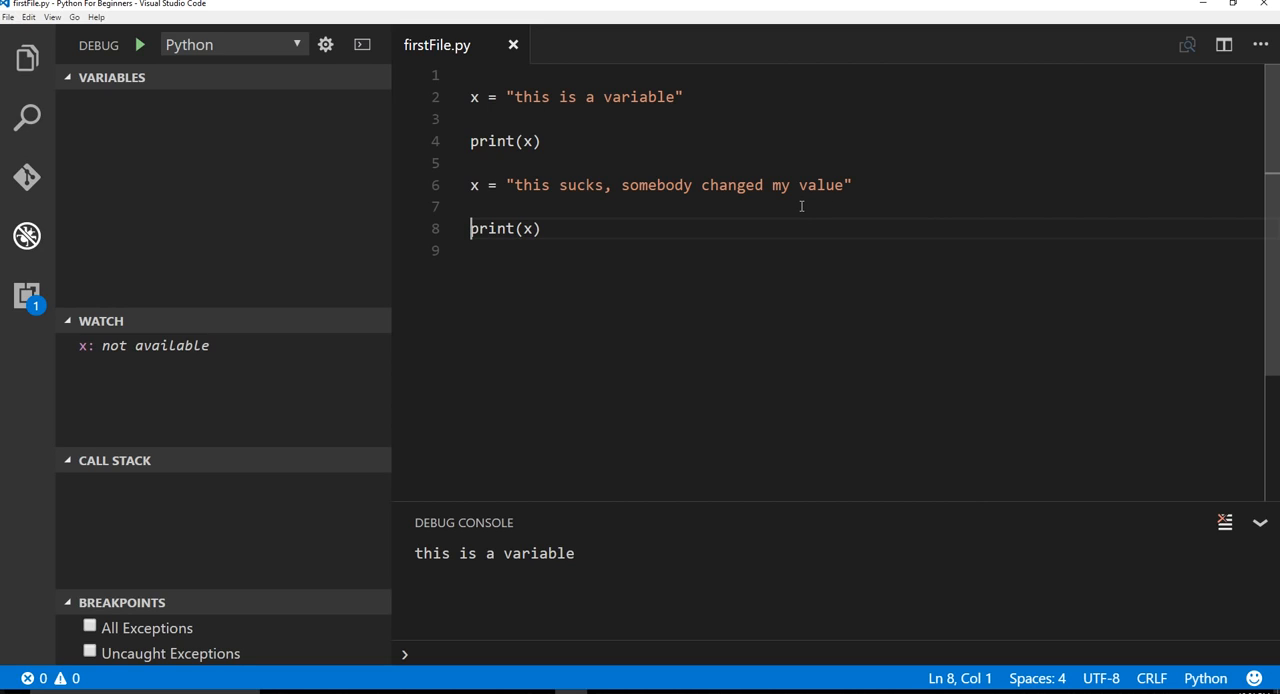
mouse_move(620, 180)
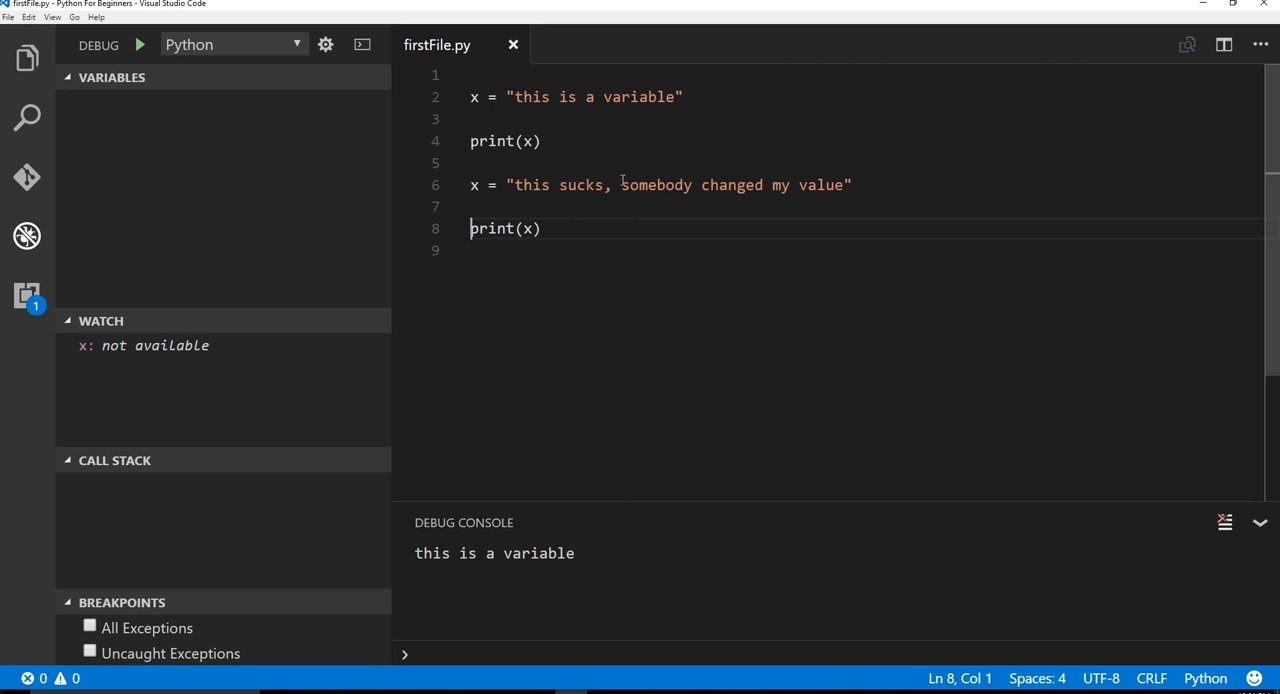